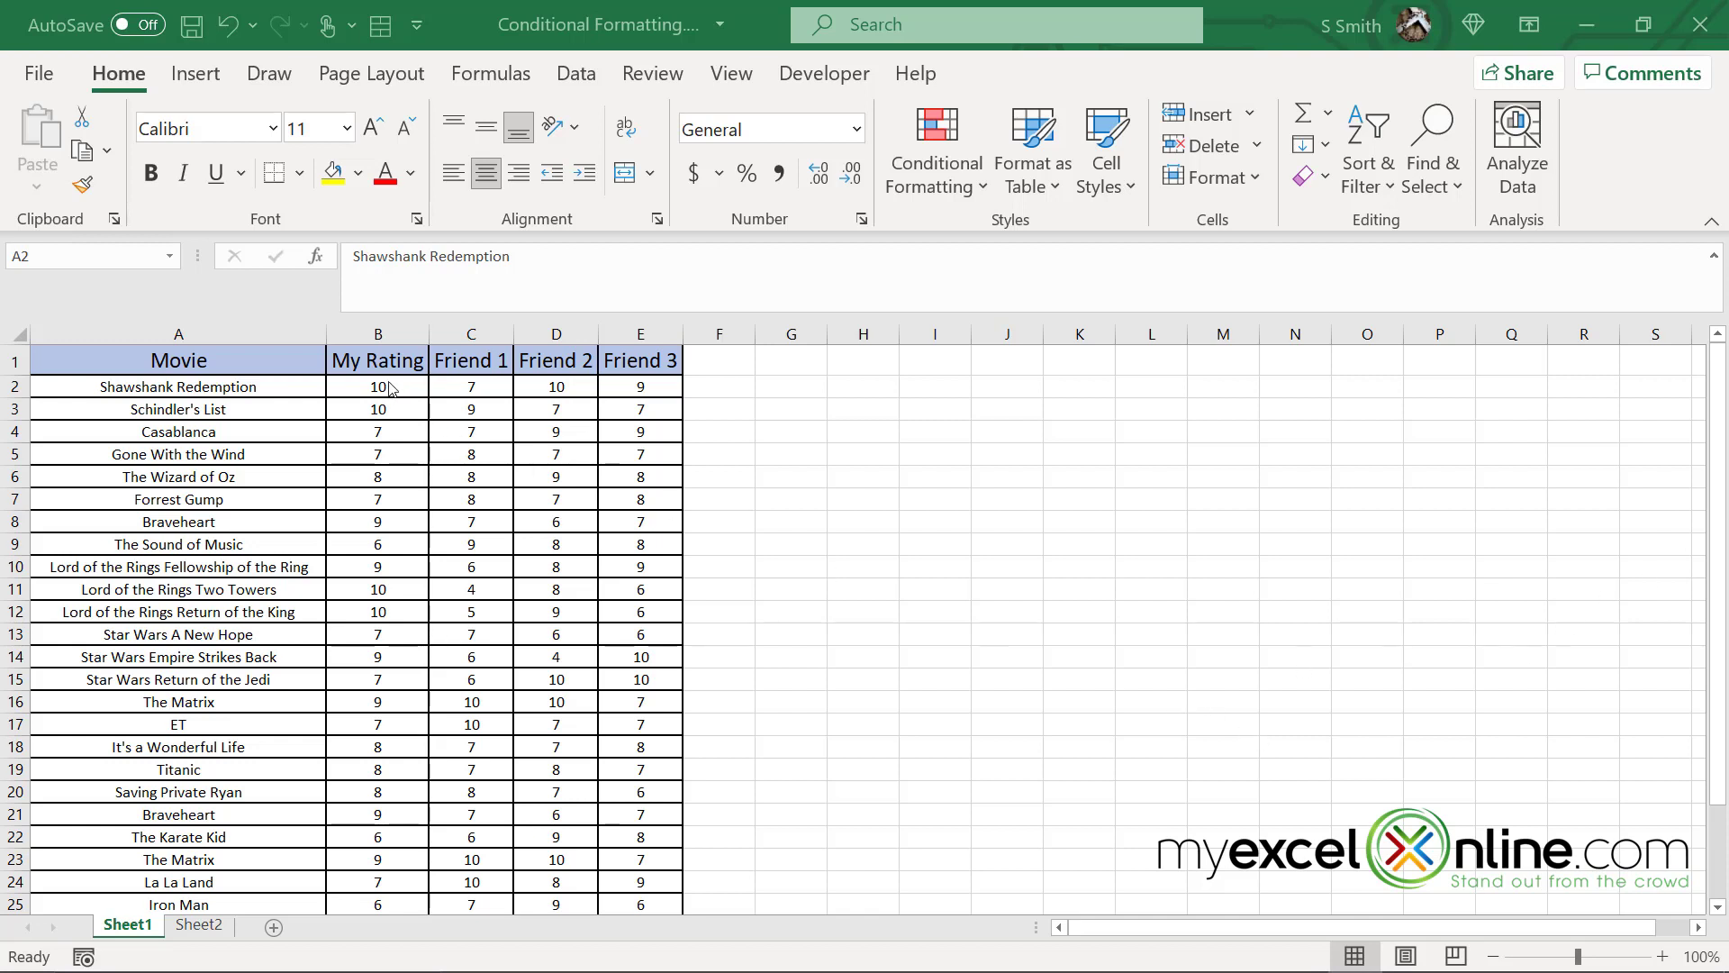
Step: Select all 24 My Rating scores in B2:B25
click(378, 386)
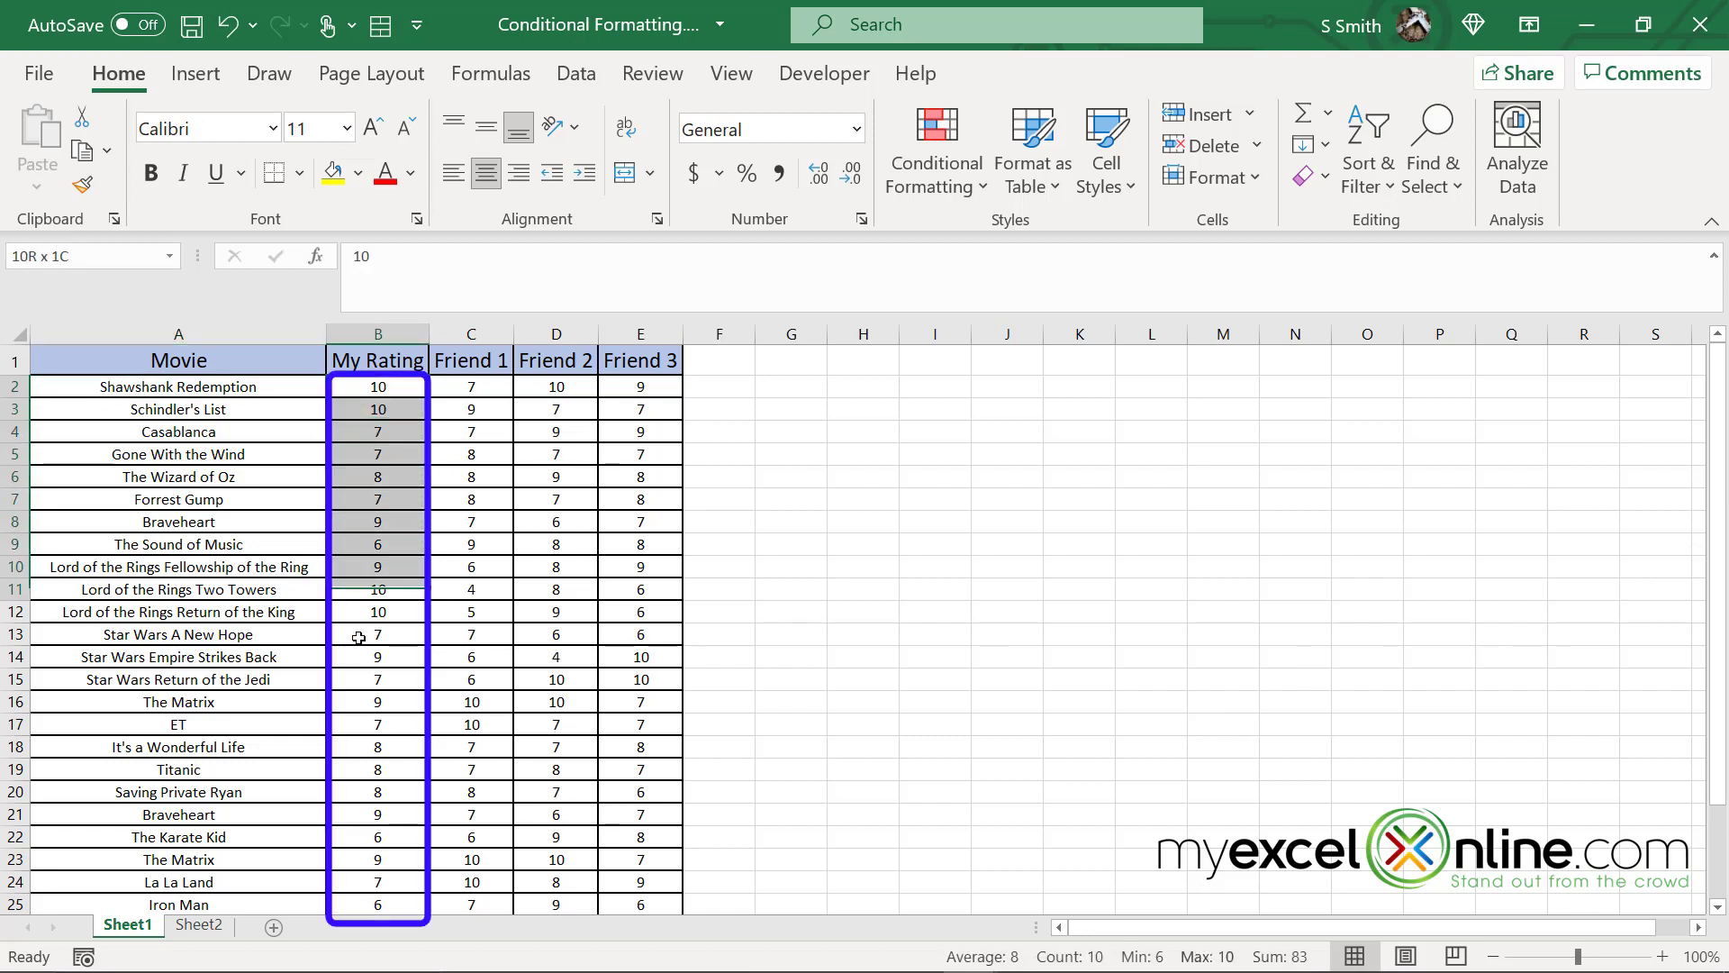
click(377, 384)
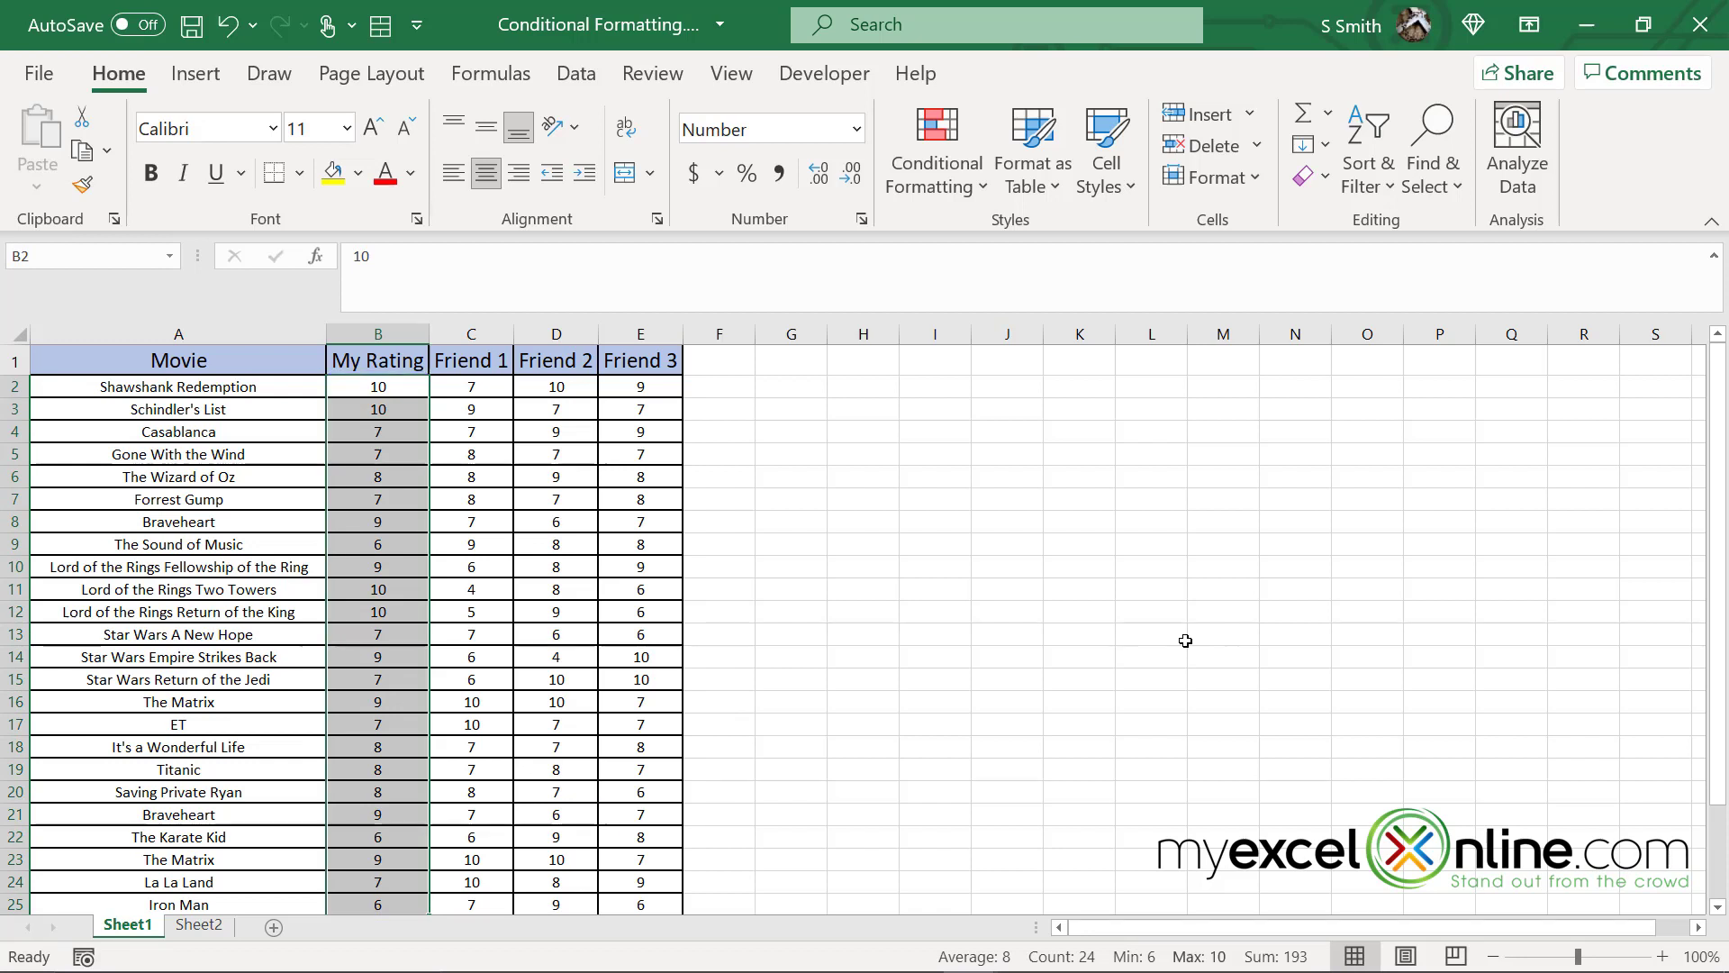
mouse_move(985, 191)
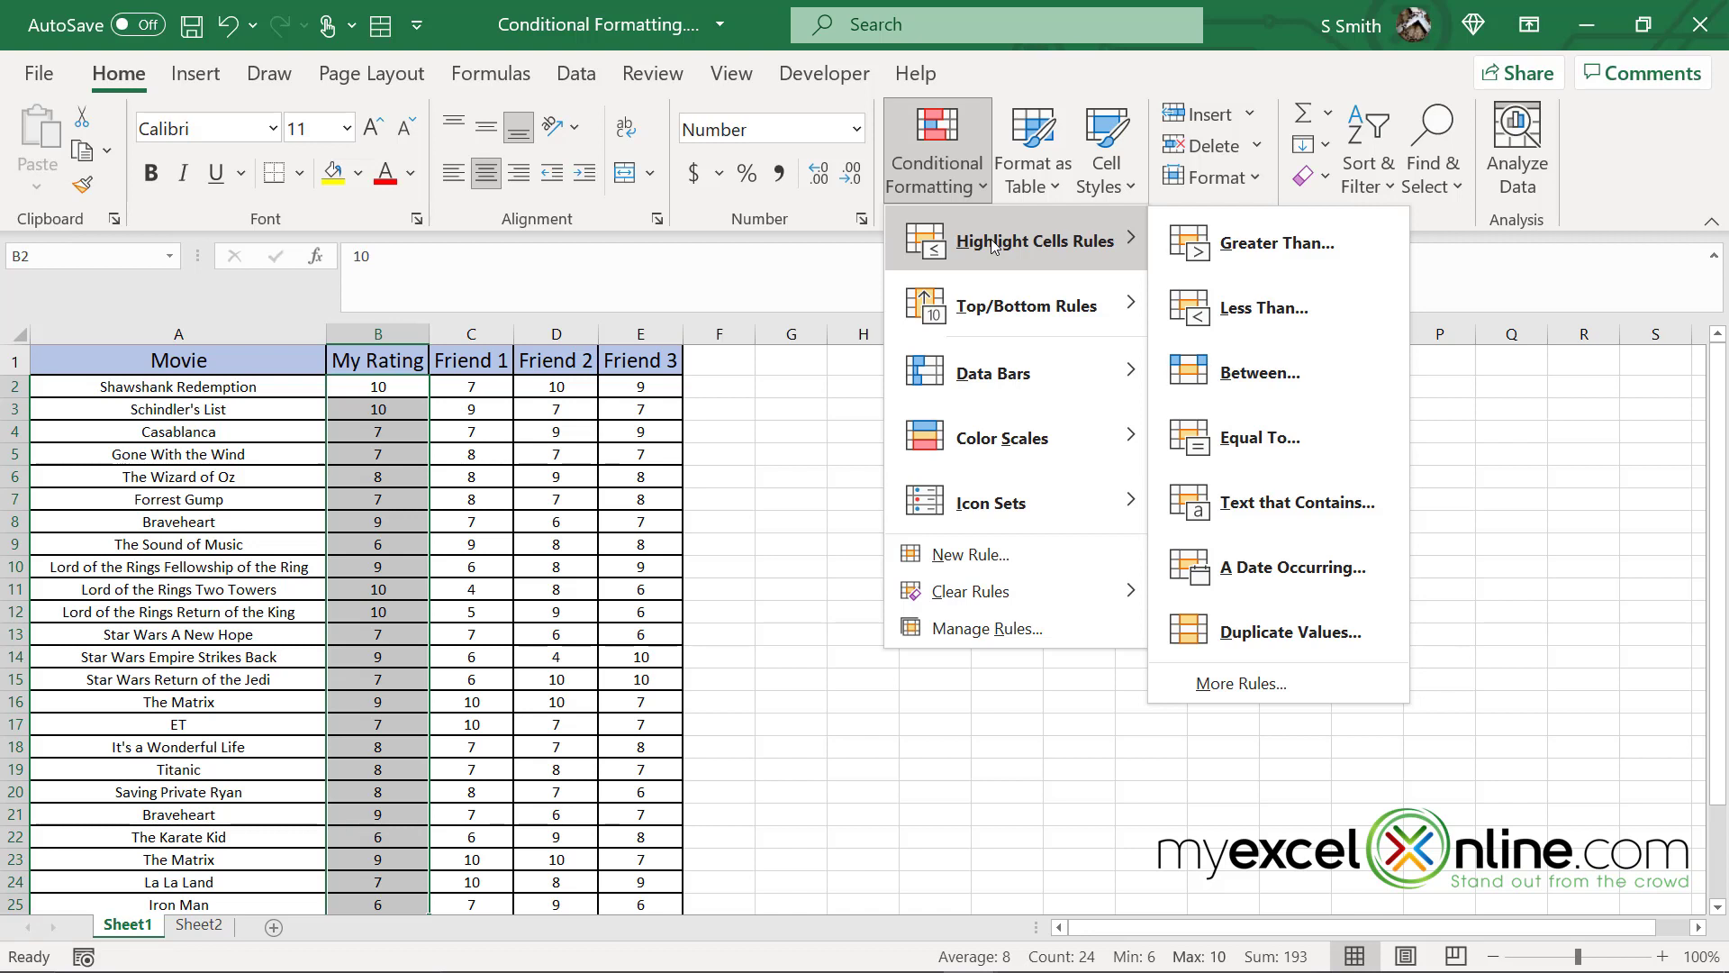
mouse_move(1295, 250)
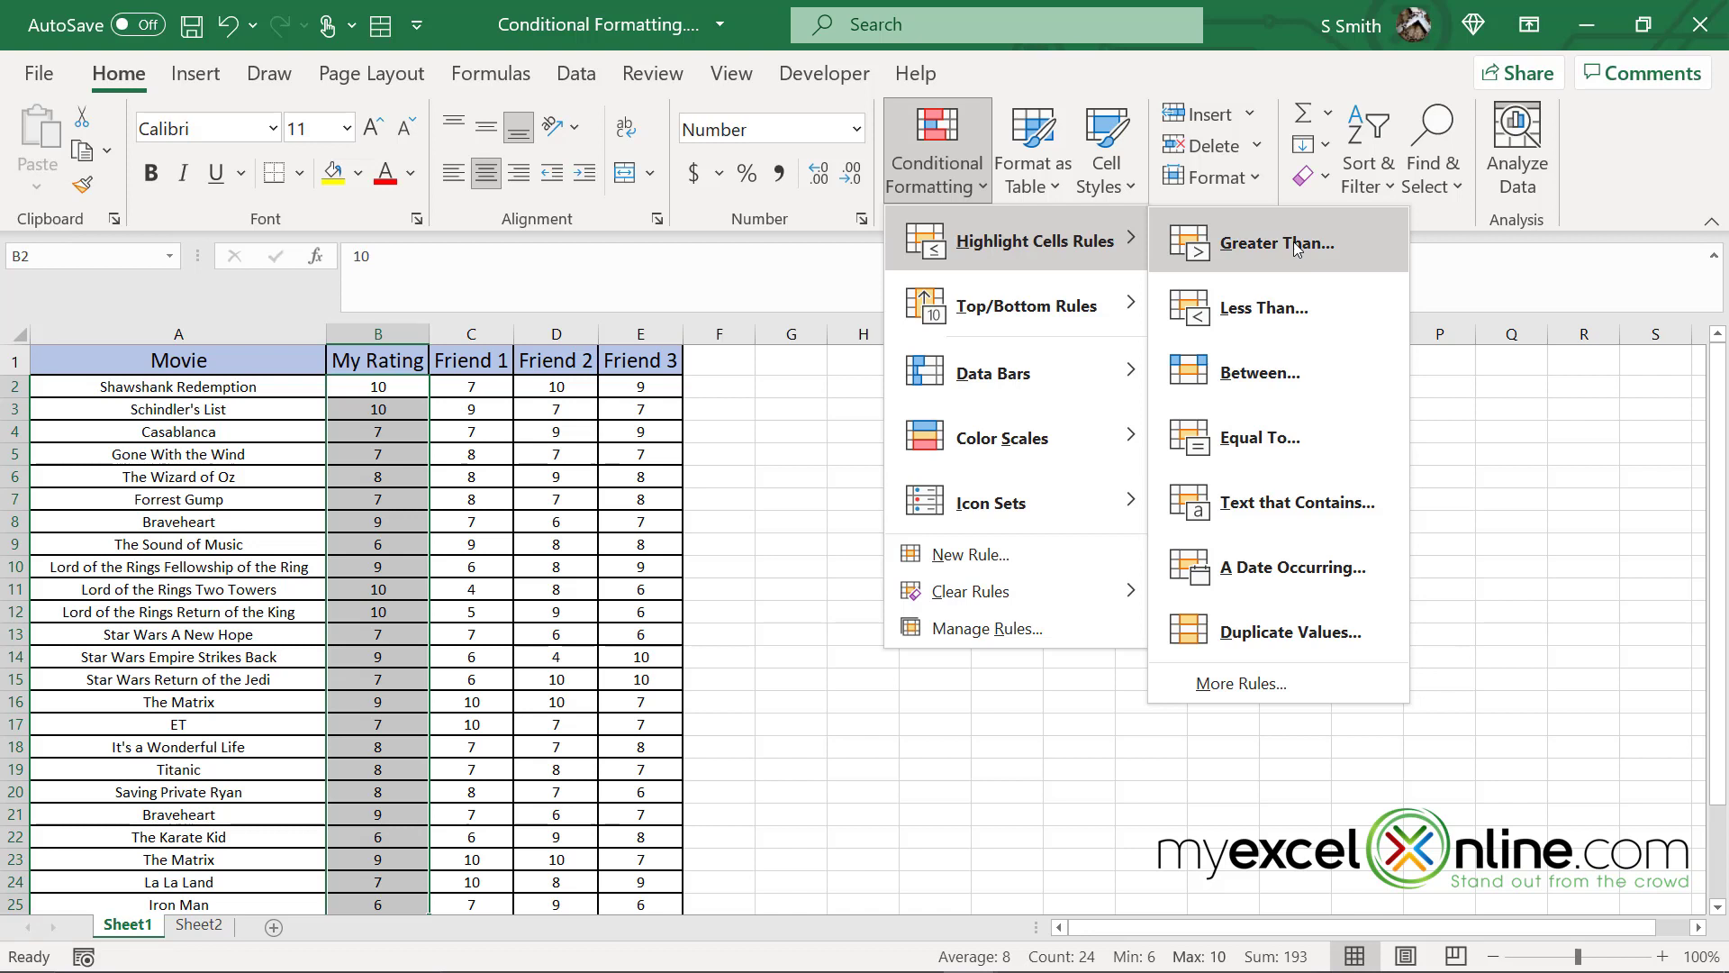
Step: Add a Greater Than 9 rule using Green Fill with Dark Green Text
click(1277, 242)
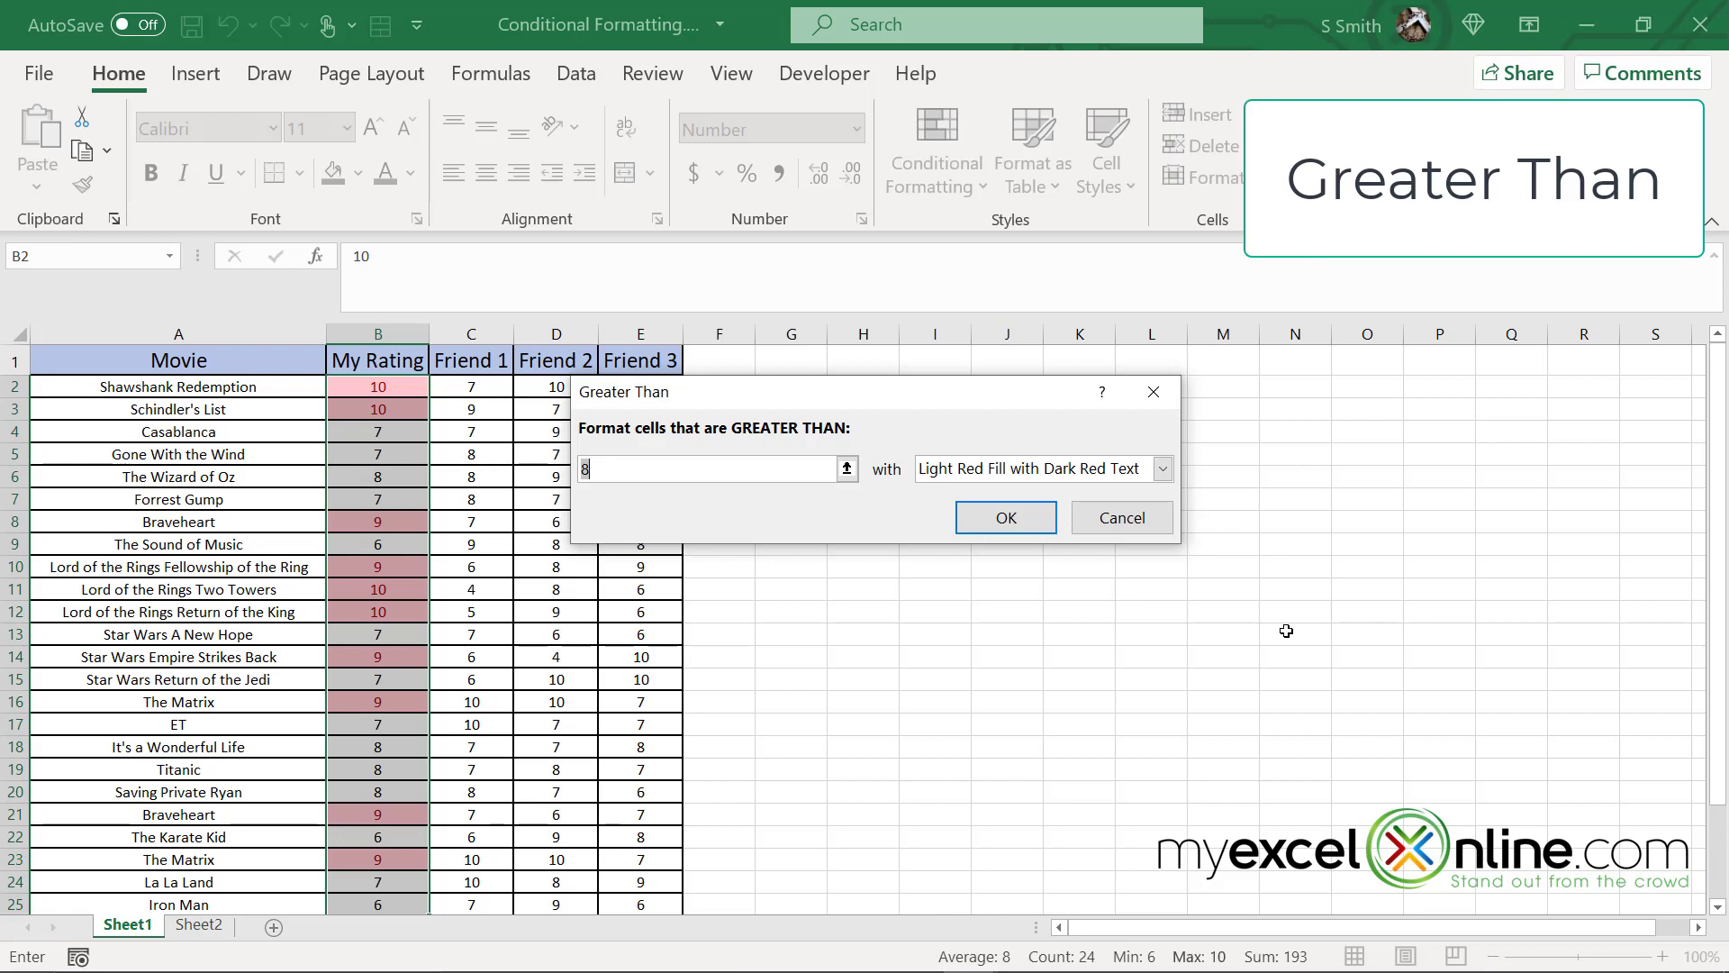
text(9)
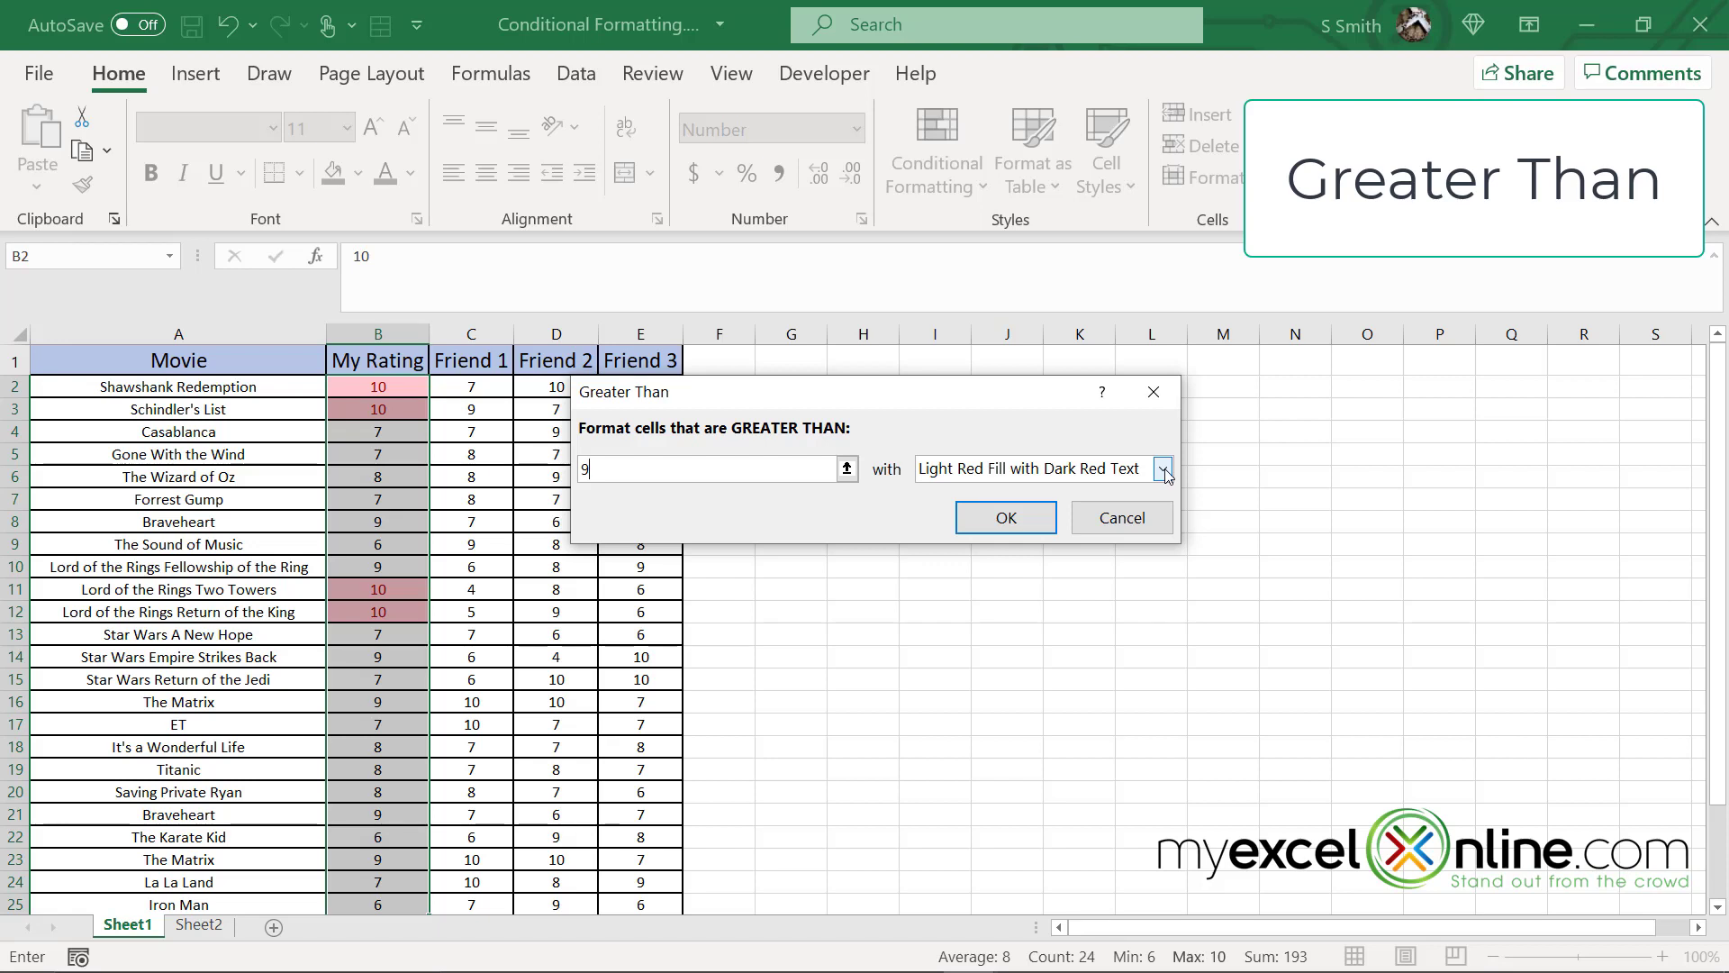
click(1163, 468)
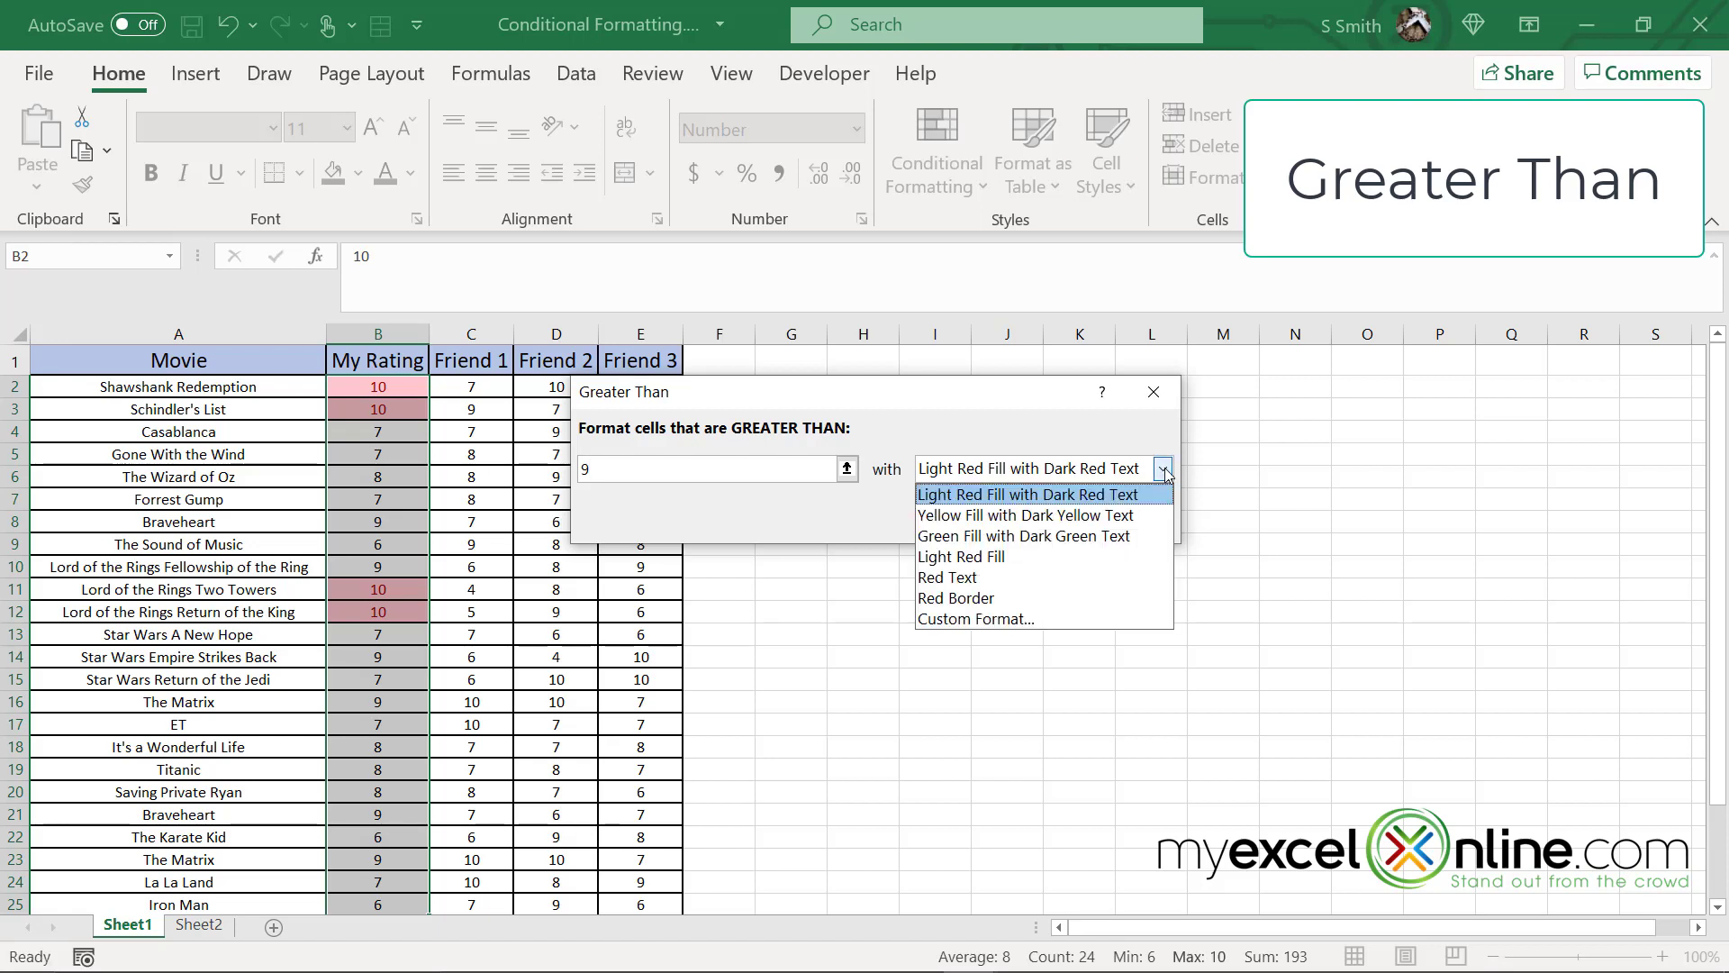
mouse_move(997, 556)
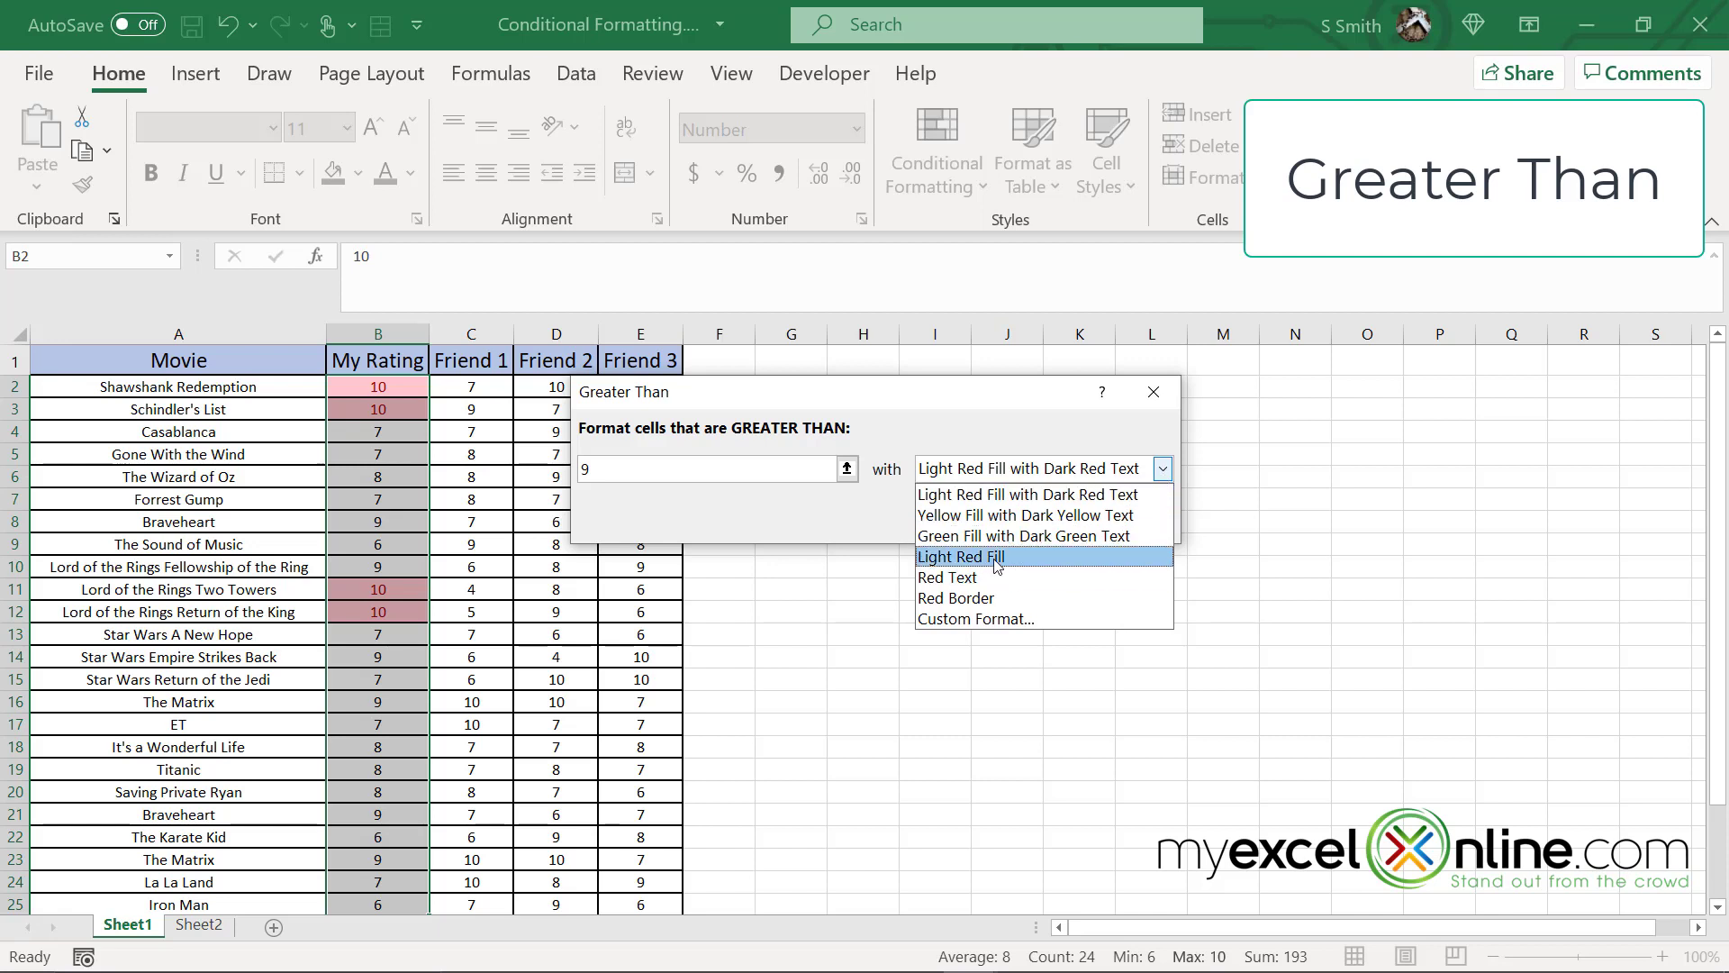
mouse_move(1004, 537)
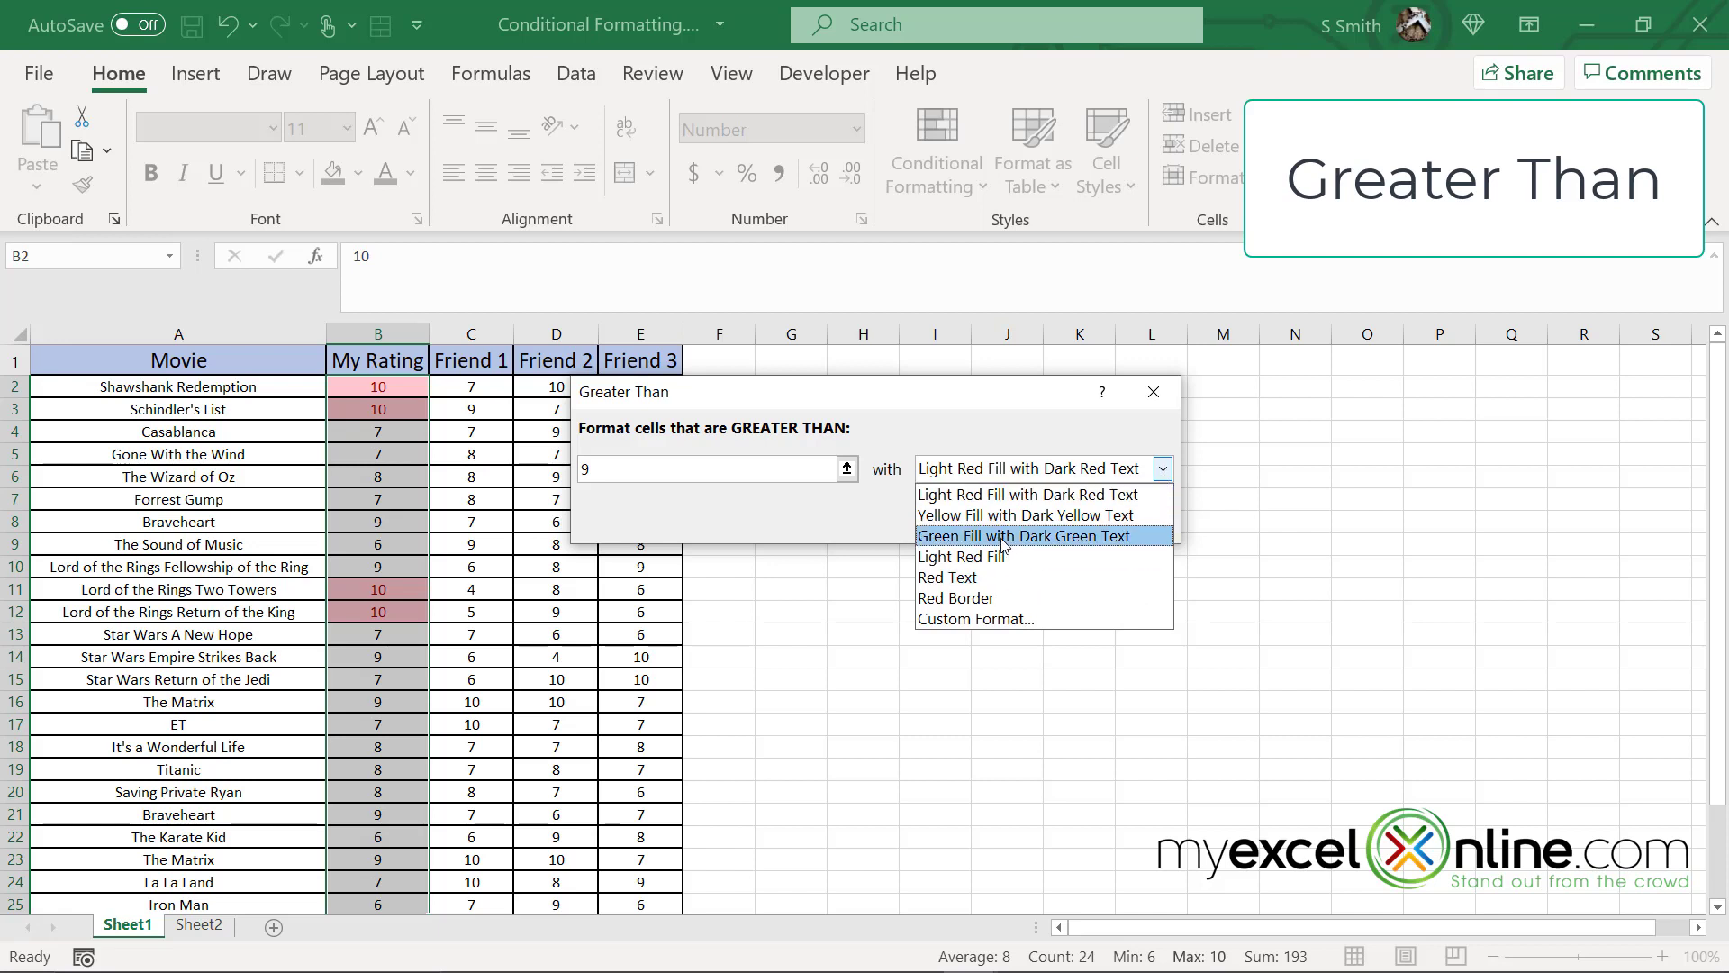
click(1022, 535)
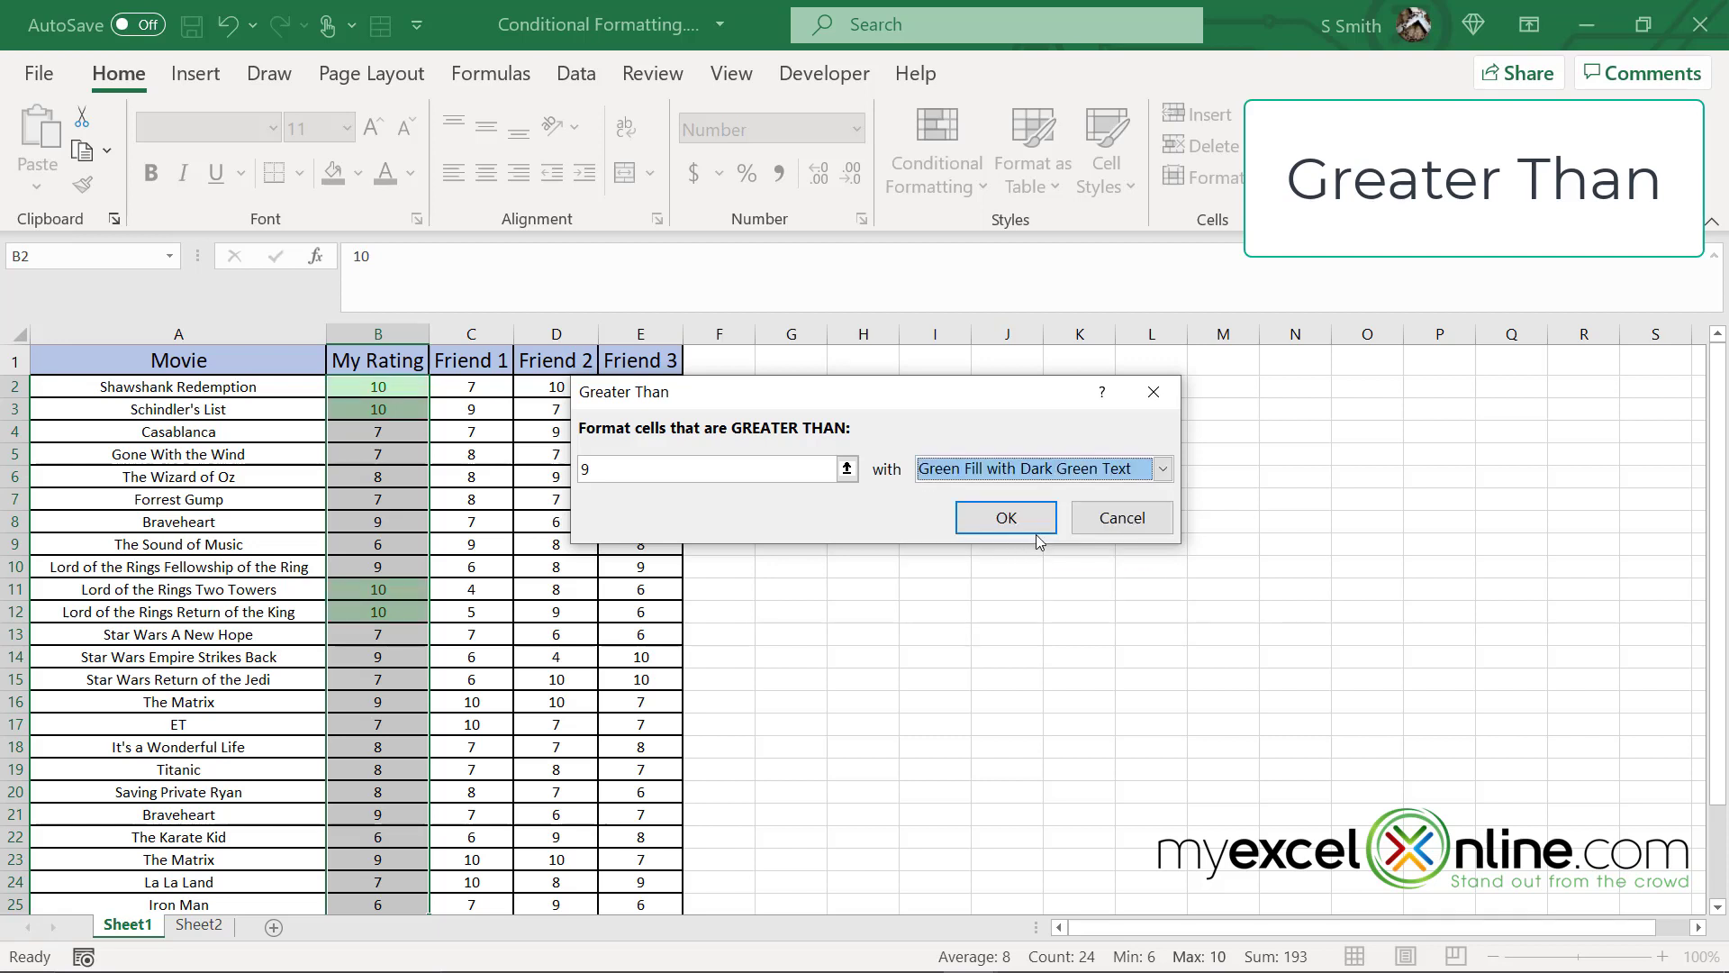
mouse_move(1003, 517)
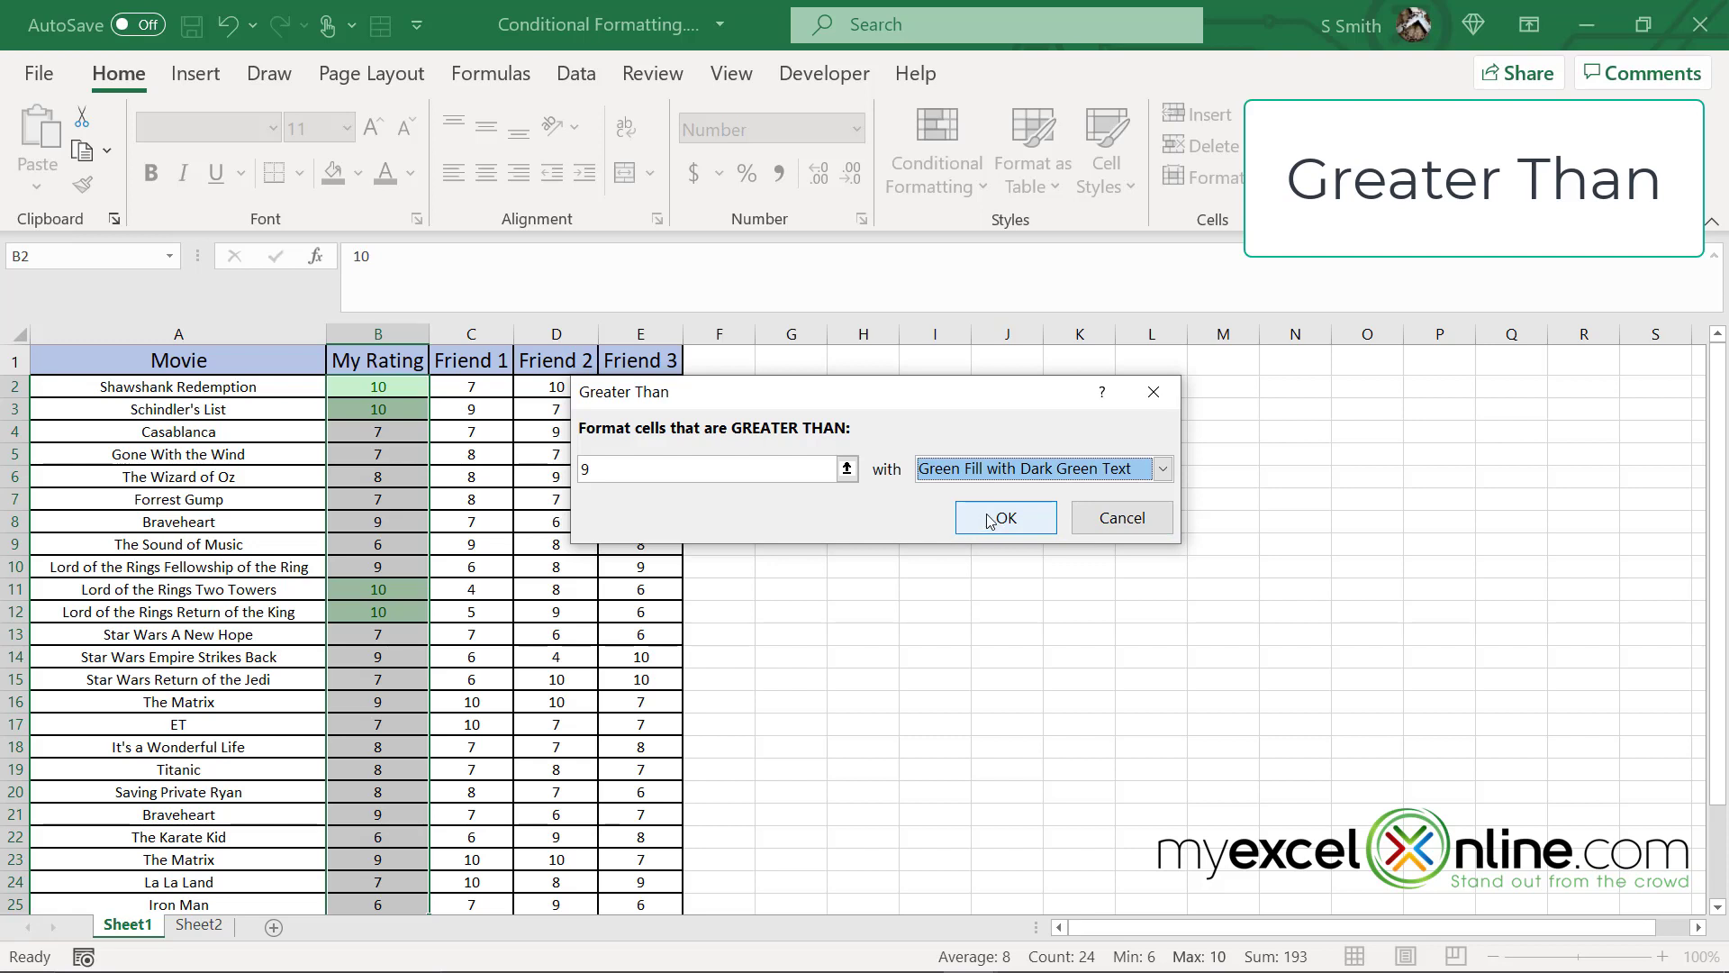
click(1003, 517)
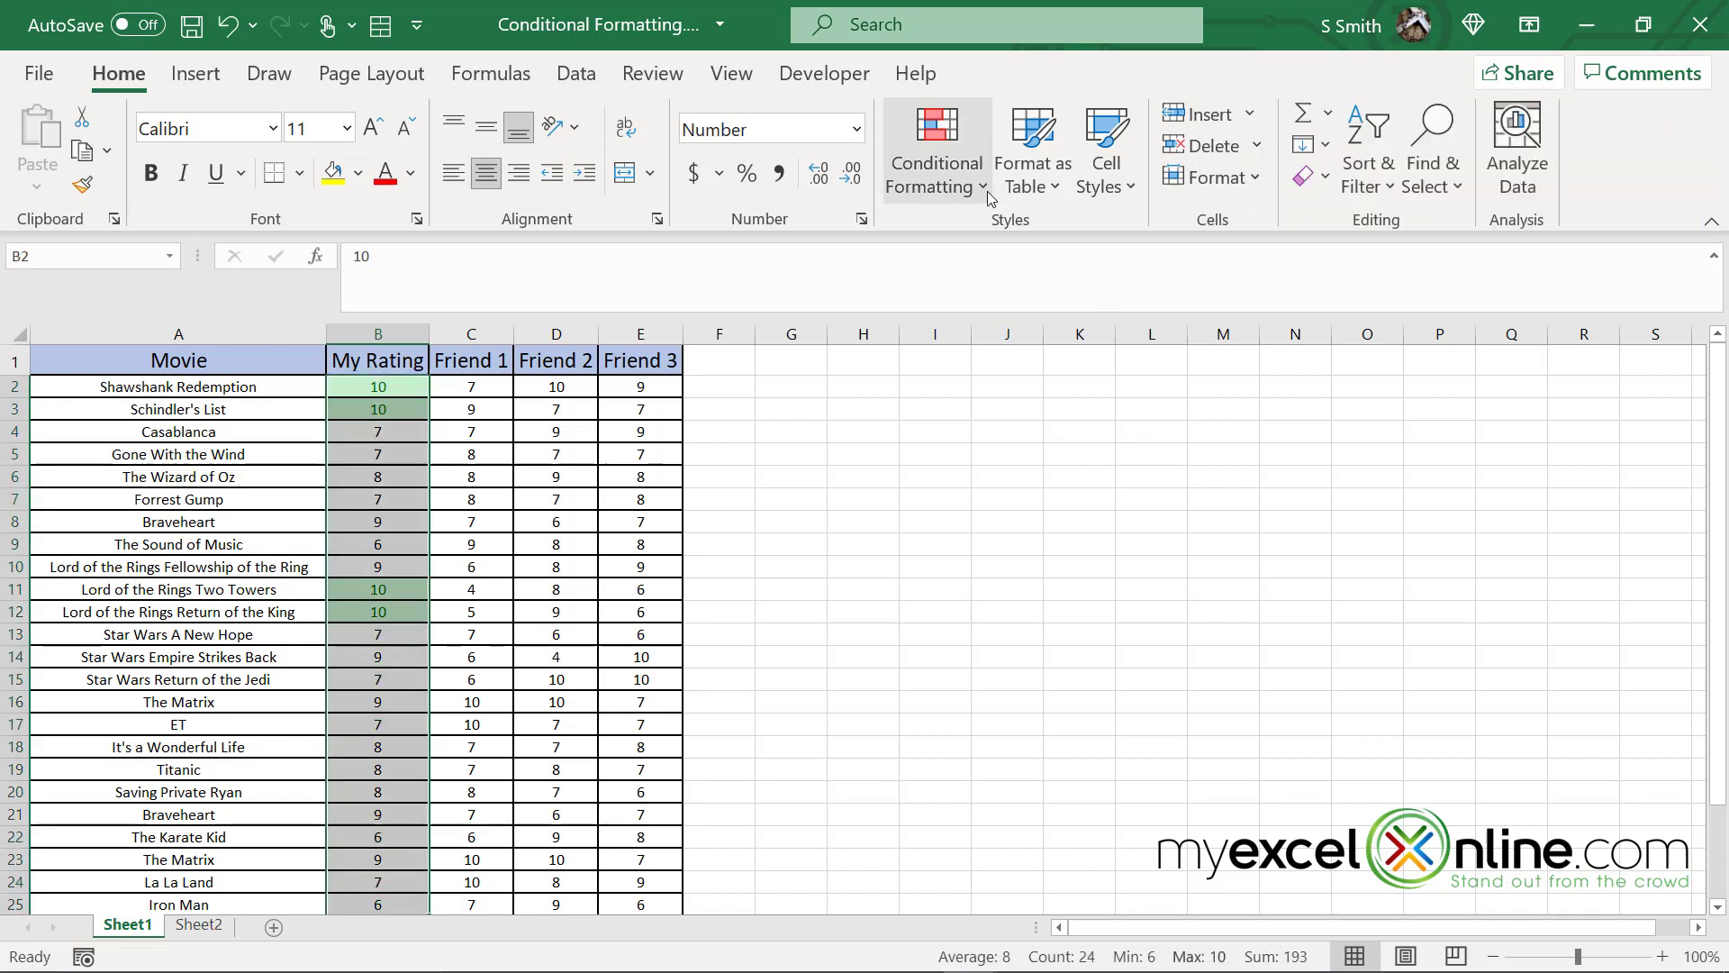
Step: Add a Less Than 7 rule using Light Red Fill with Dark Red Text
click(934, 148)
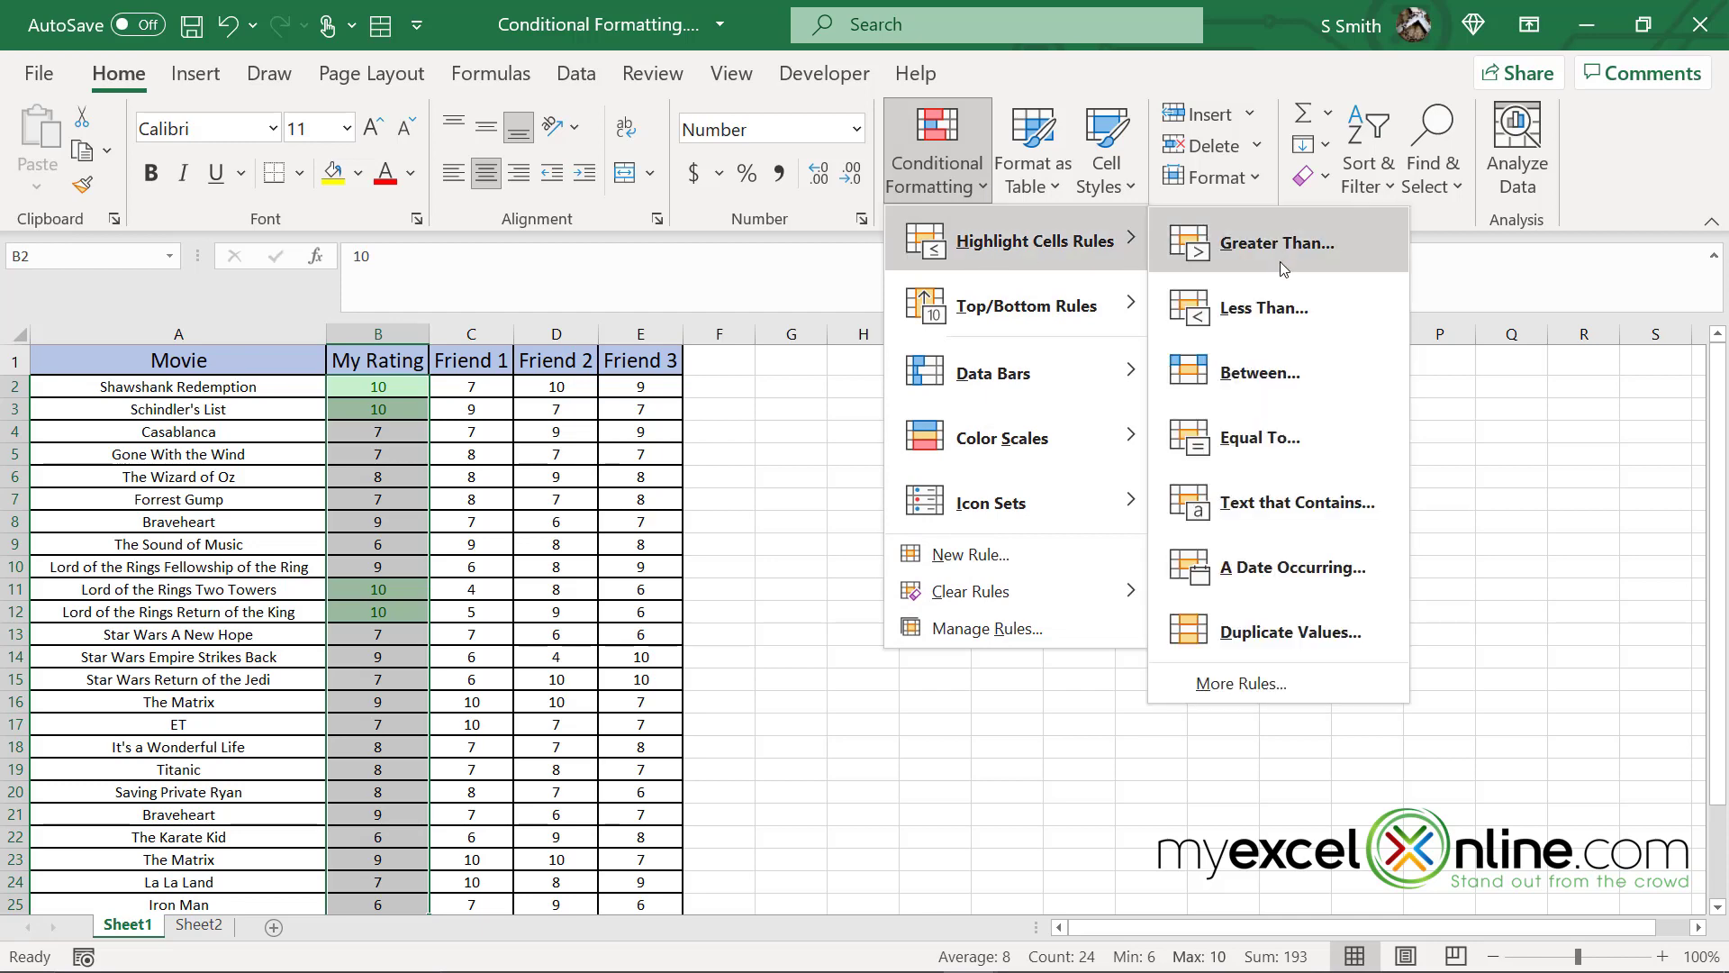
click(1264, 308)
text(7)
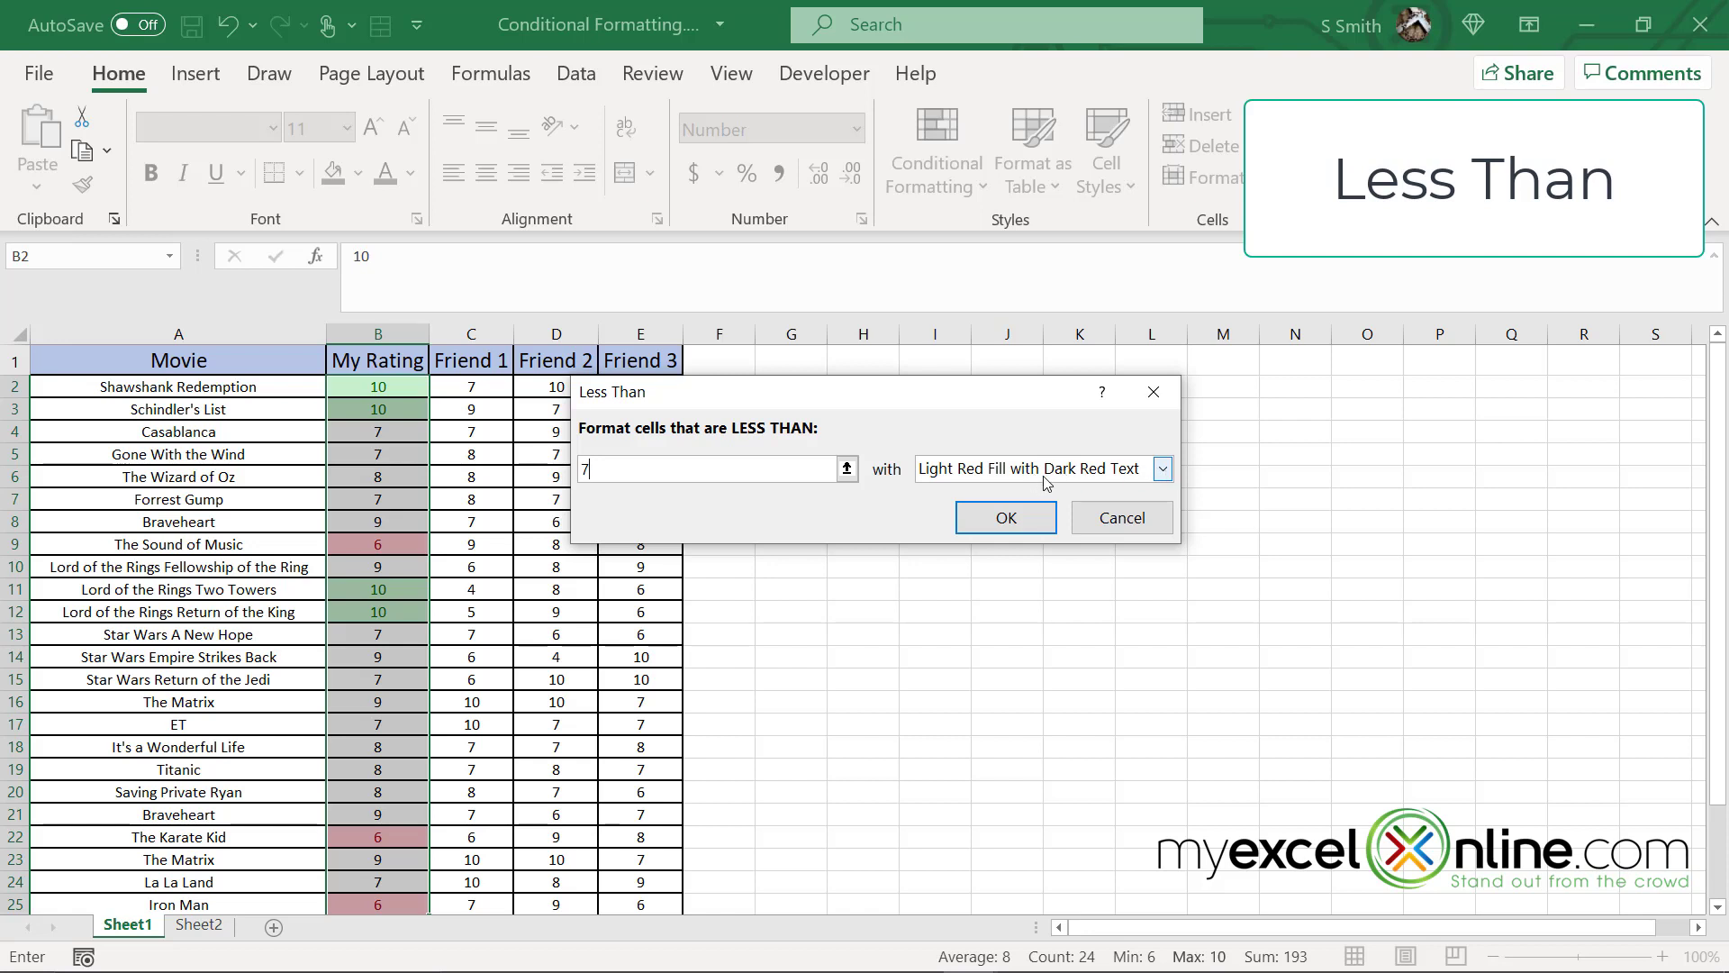
click(1002, 517)
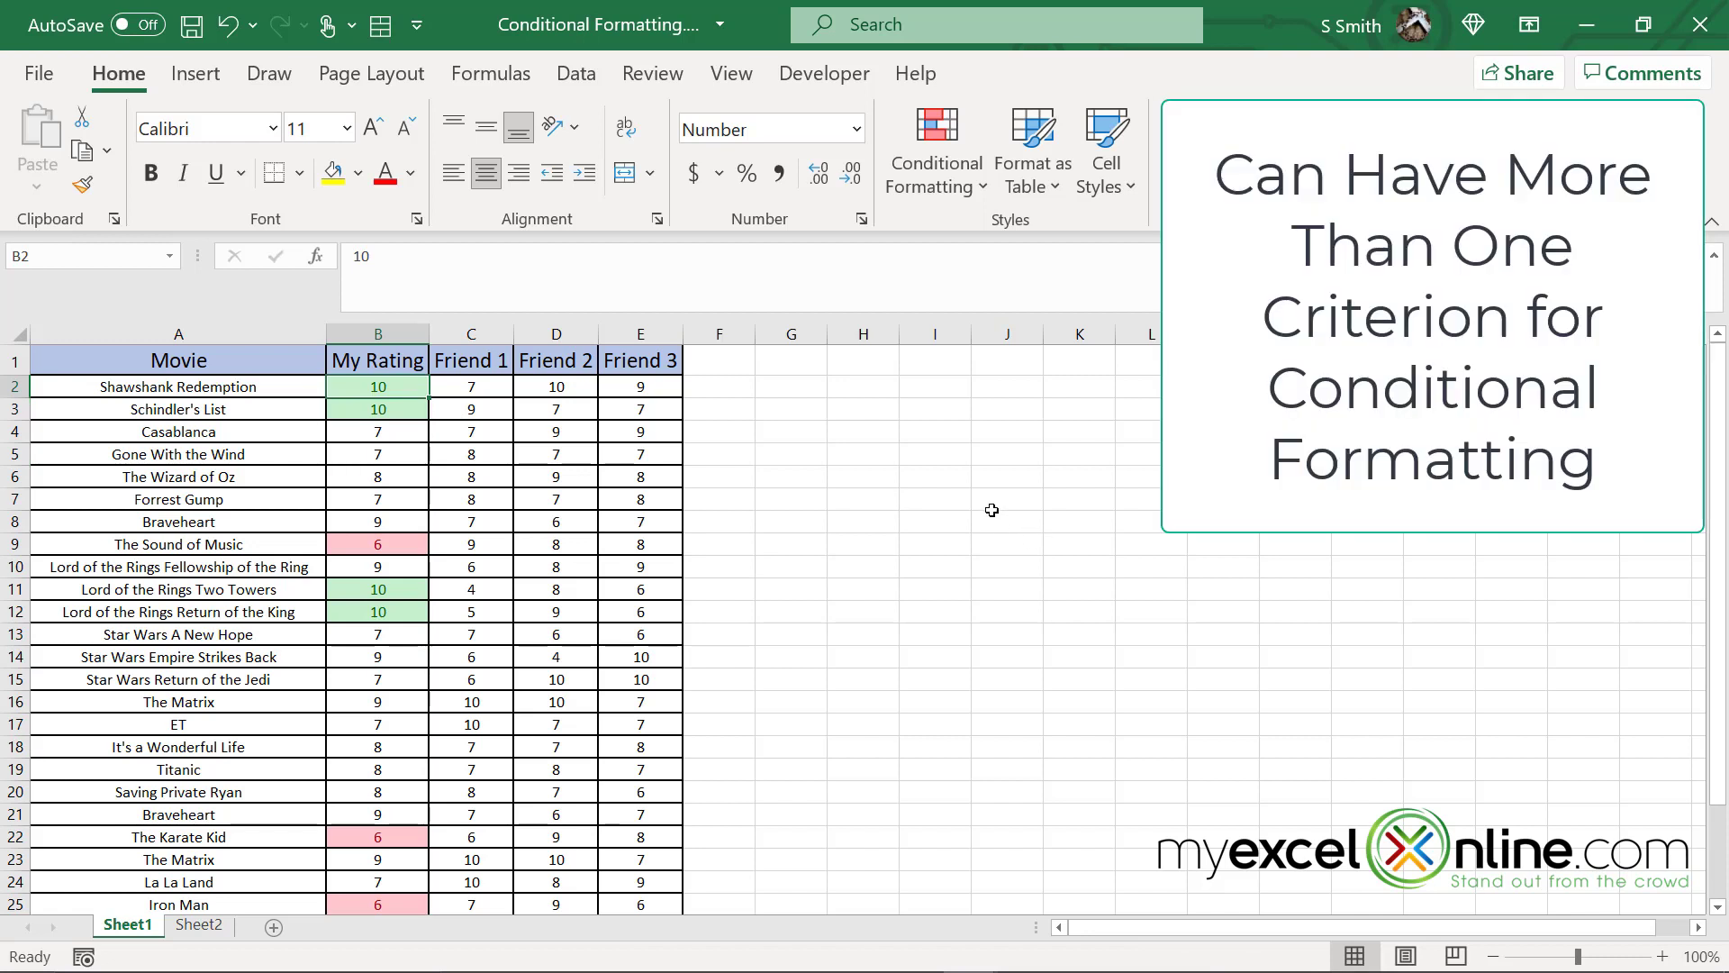
mouse_move(972, 476)
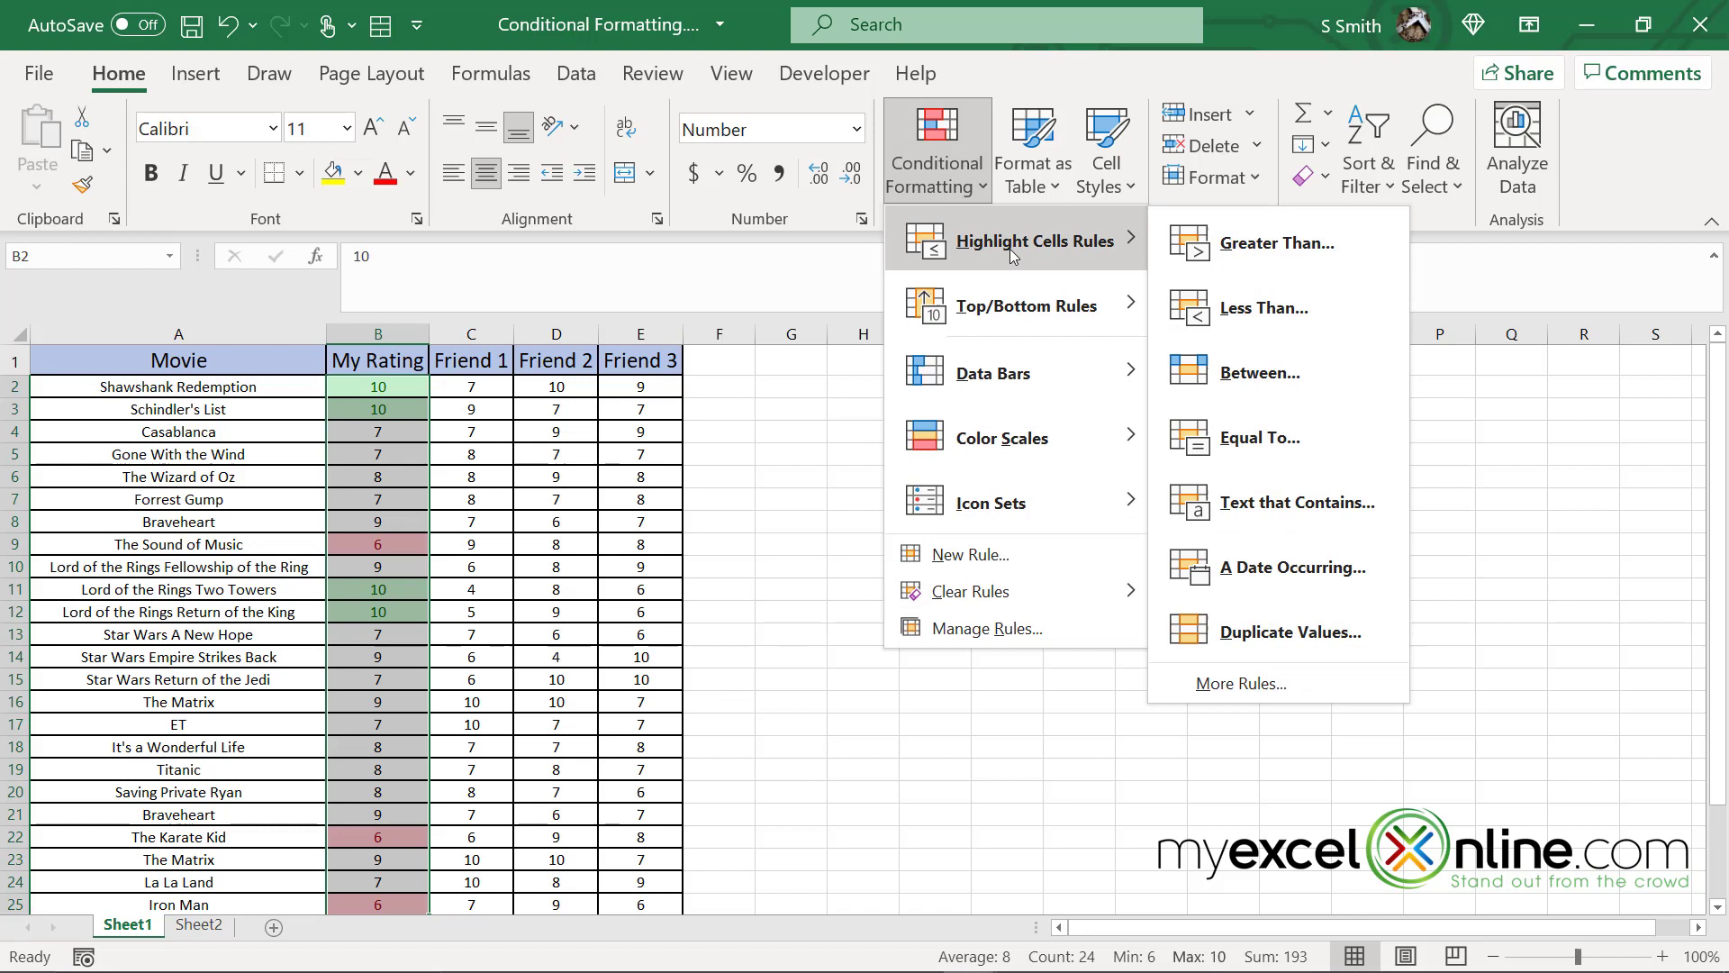
Step: Add an Equal To 7 rule using Yellow Fill with Dark Yellow Text
click(1259, 438)
text(7)
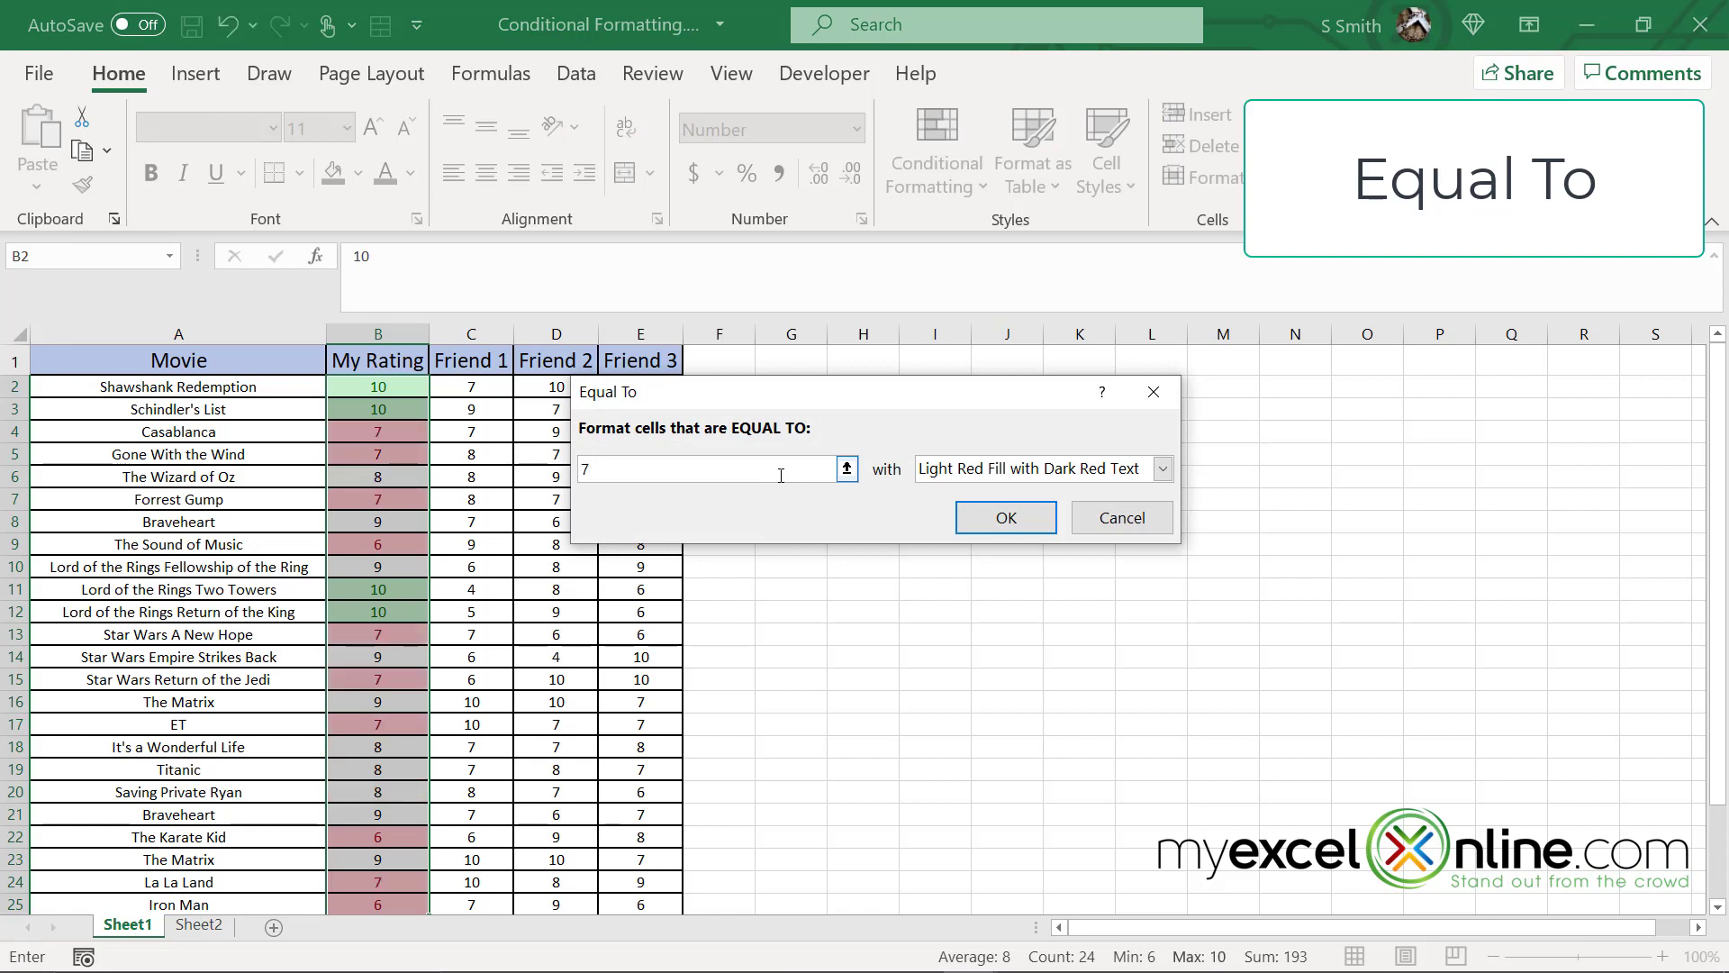
click(1161, 467)
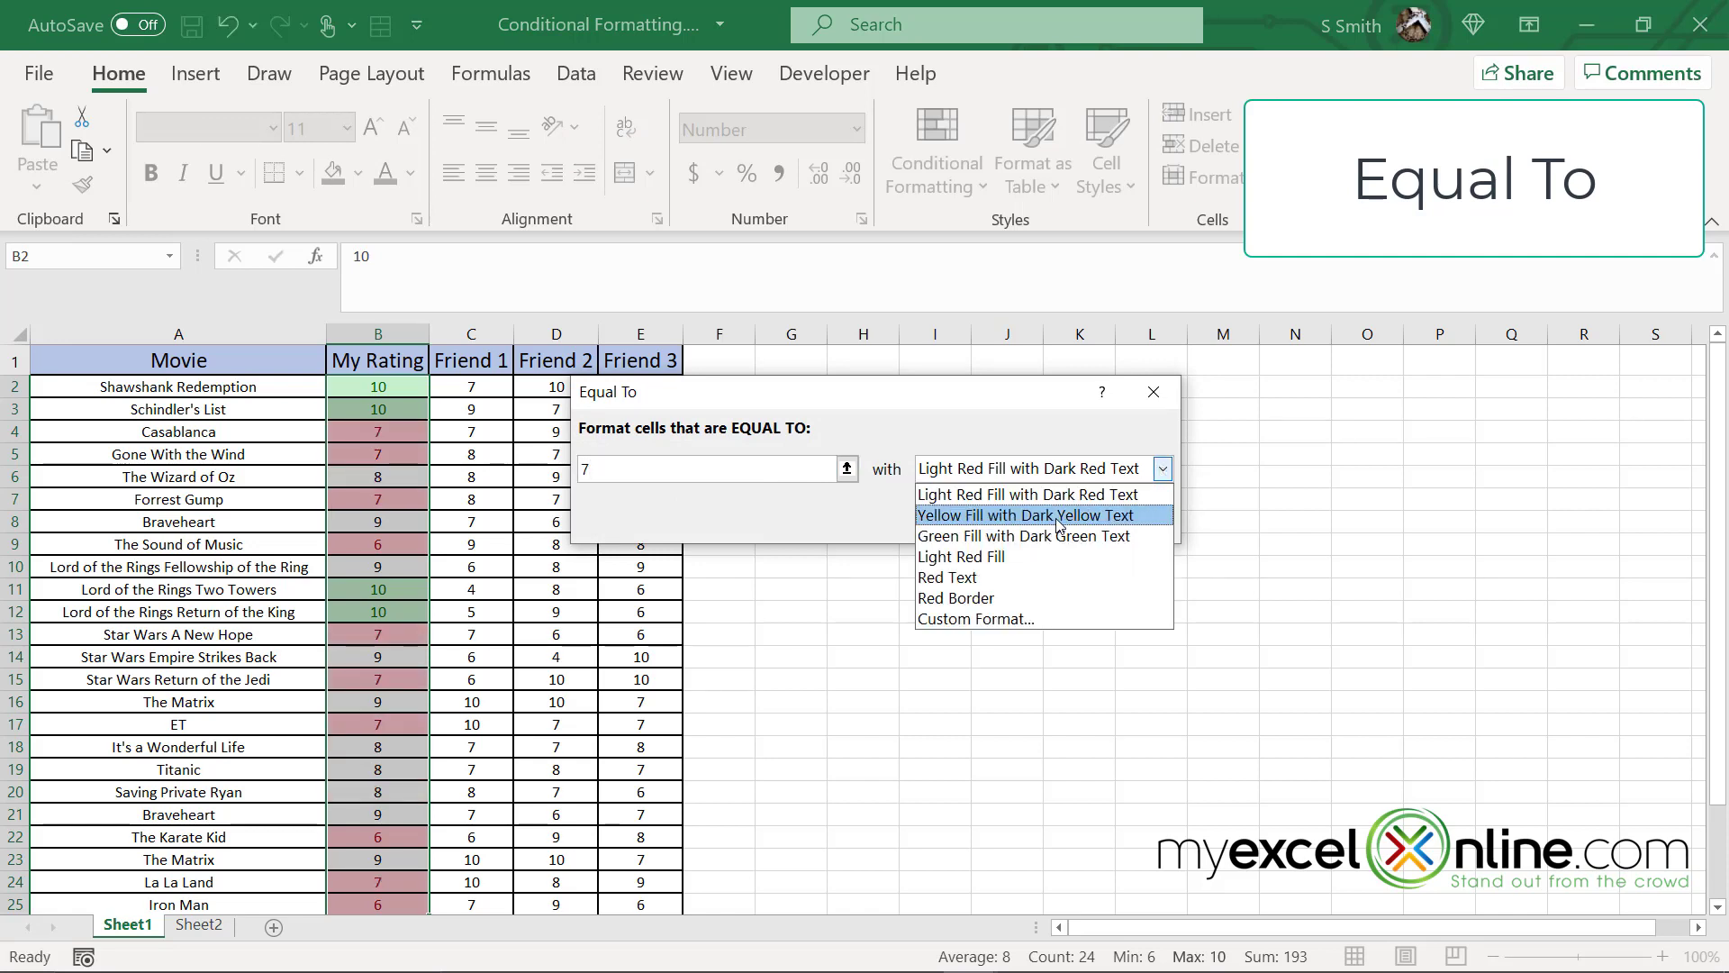
click(1030, 515)
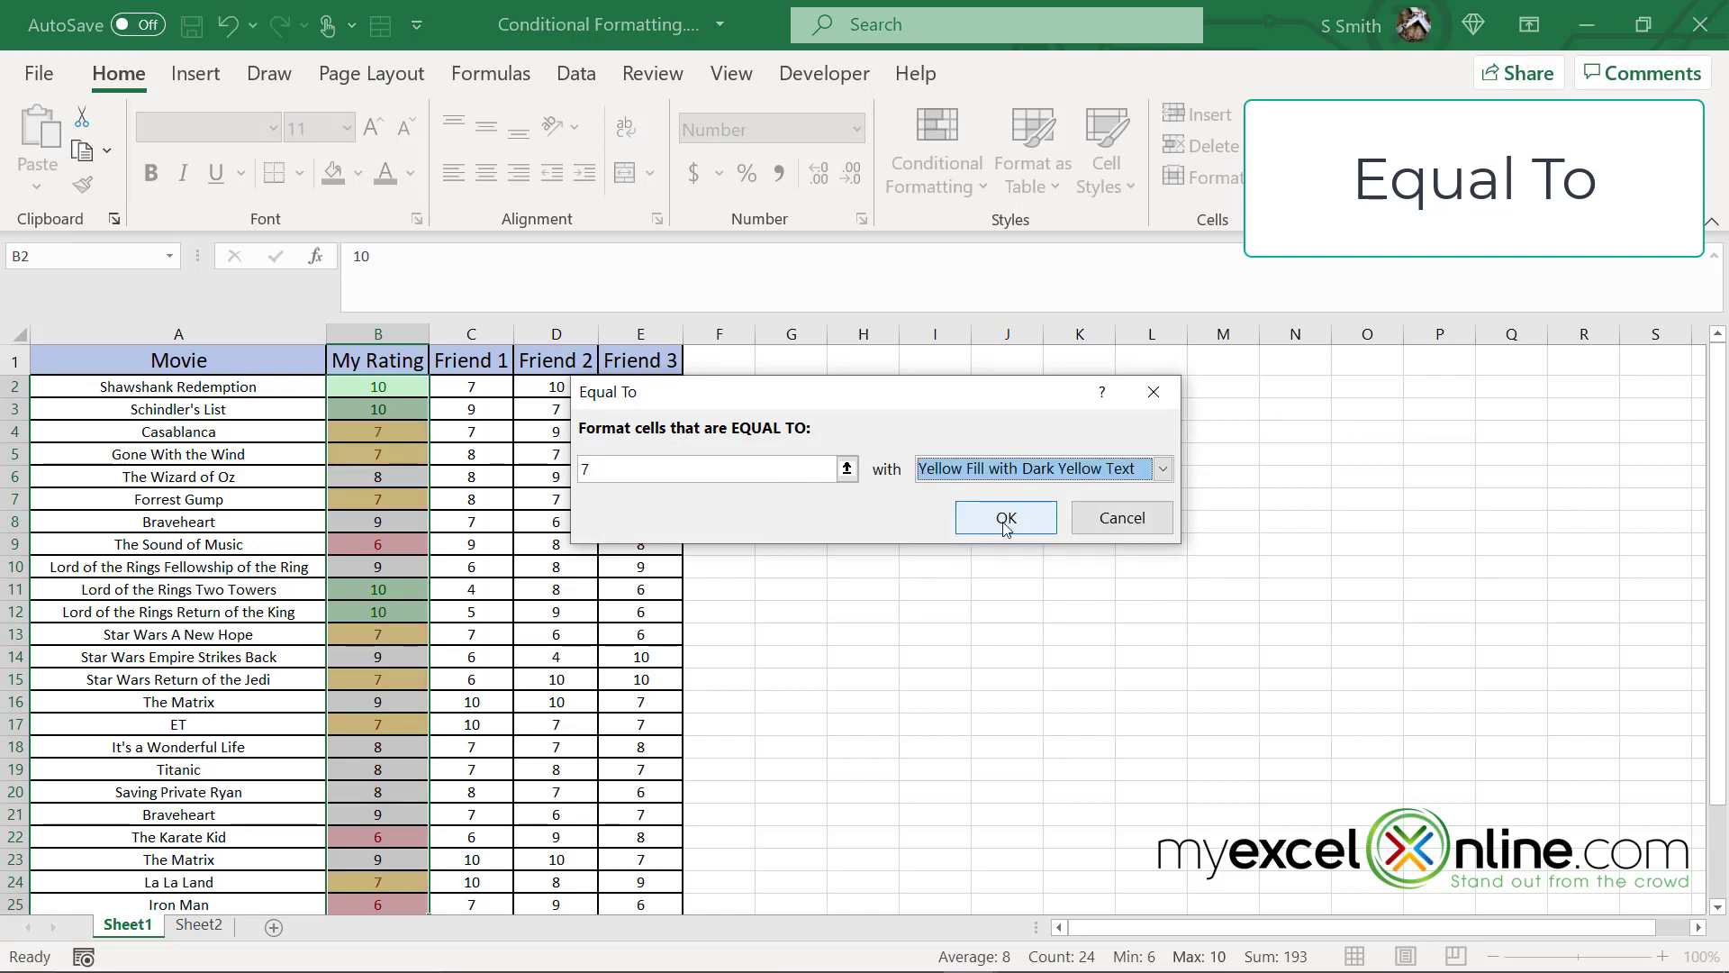
click(1003, 517)
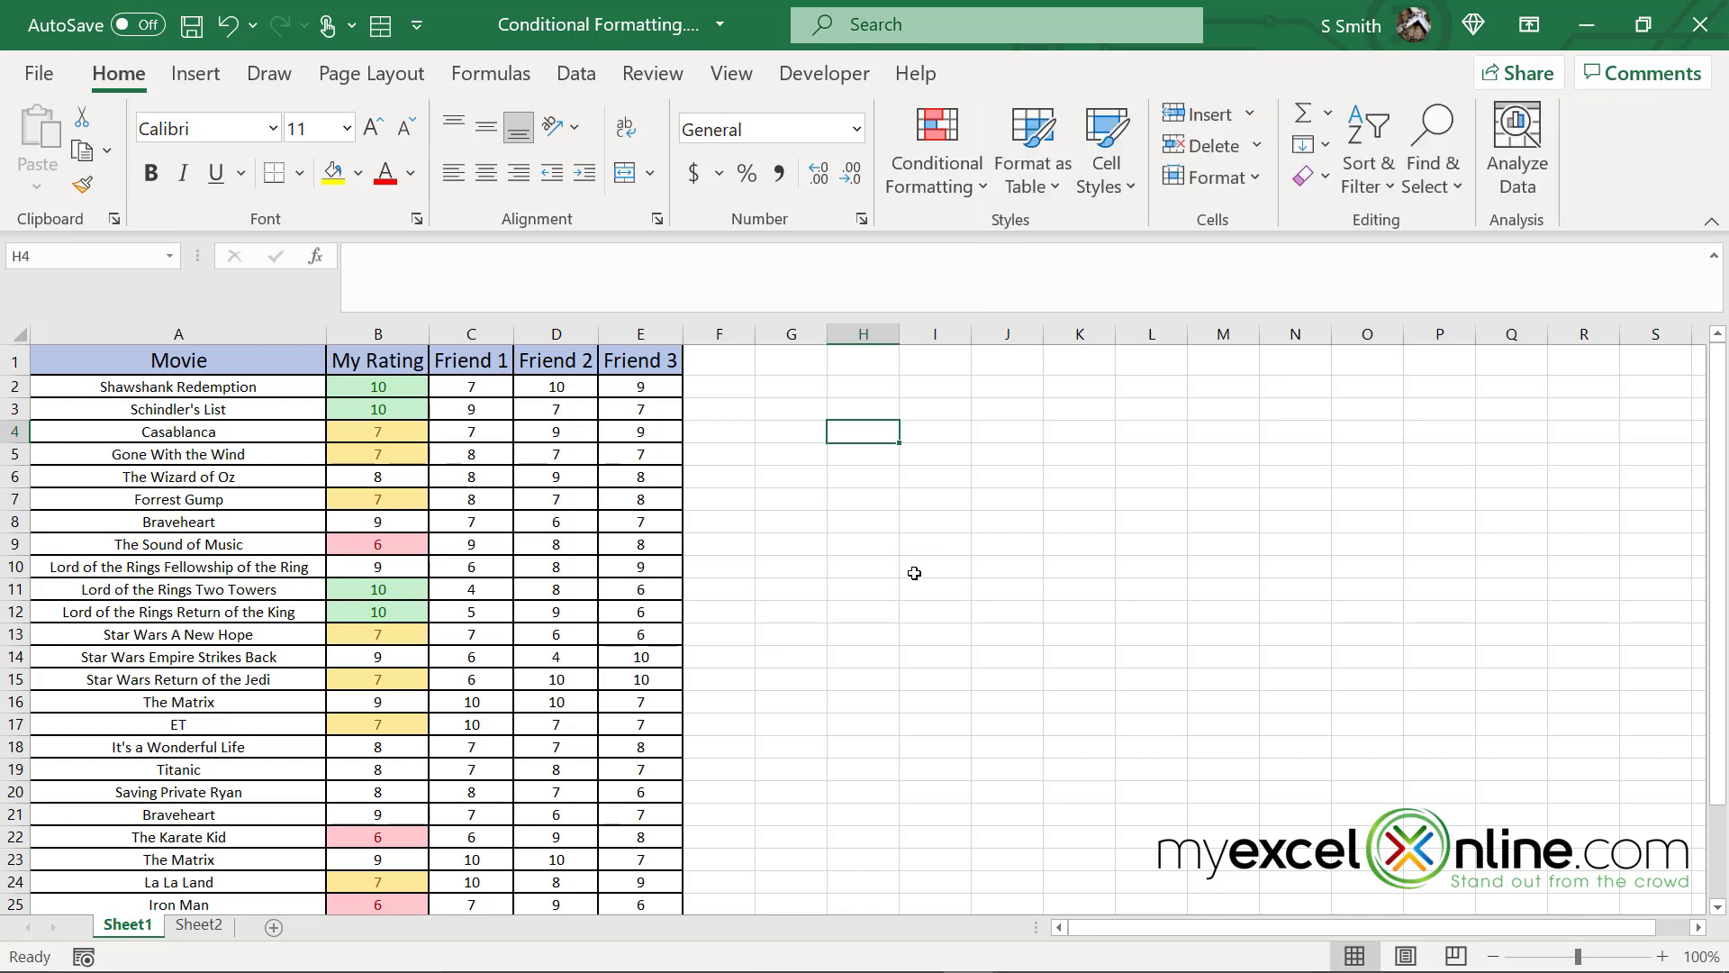
mouse_move(174, 386)
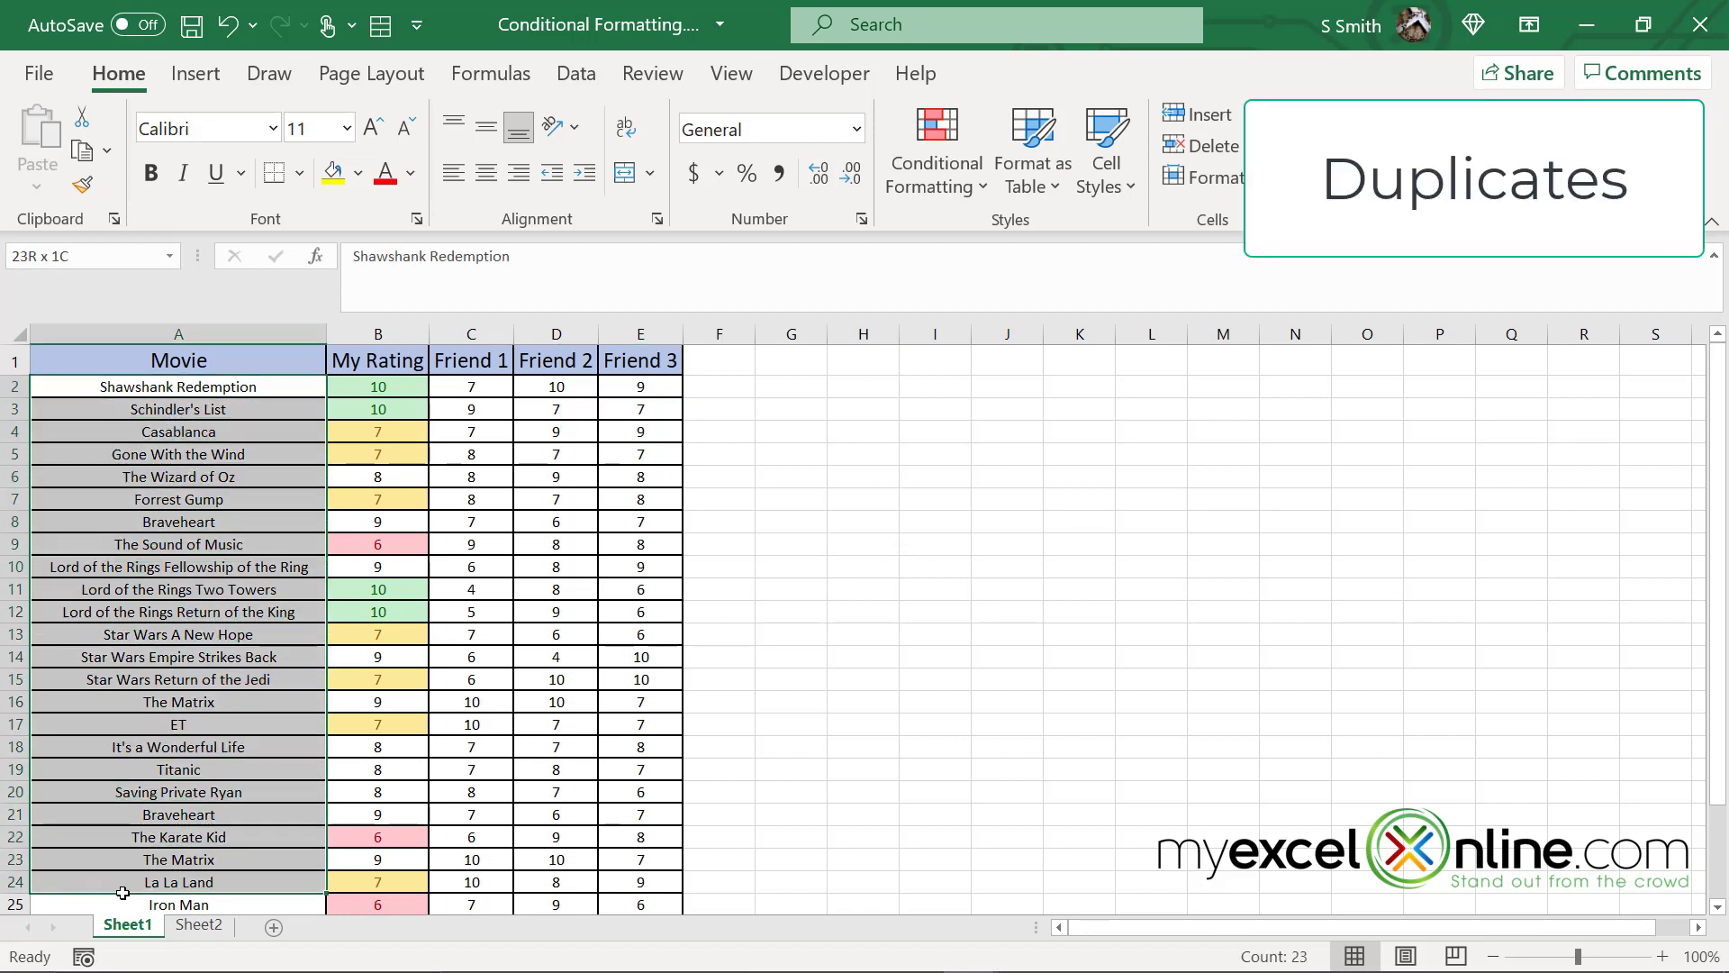
Step: Apply a Duplicate Values rule with light red fill to the Movie titles A2:A25
click(177, 387)
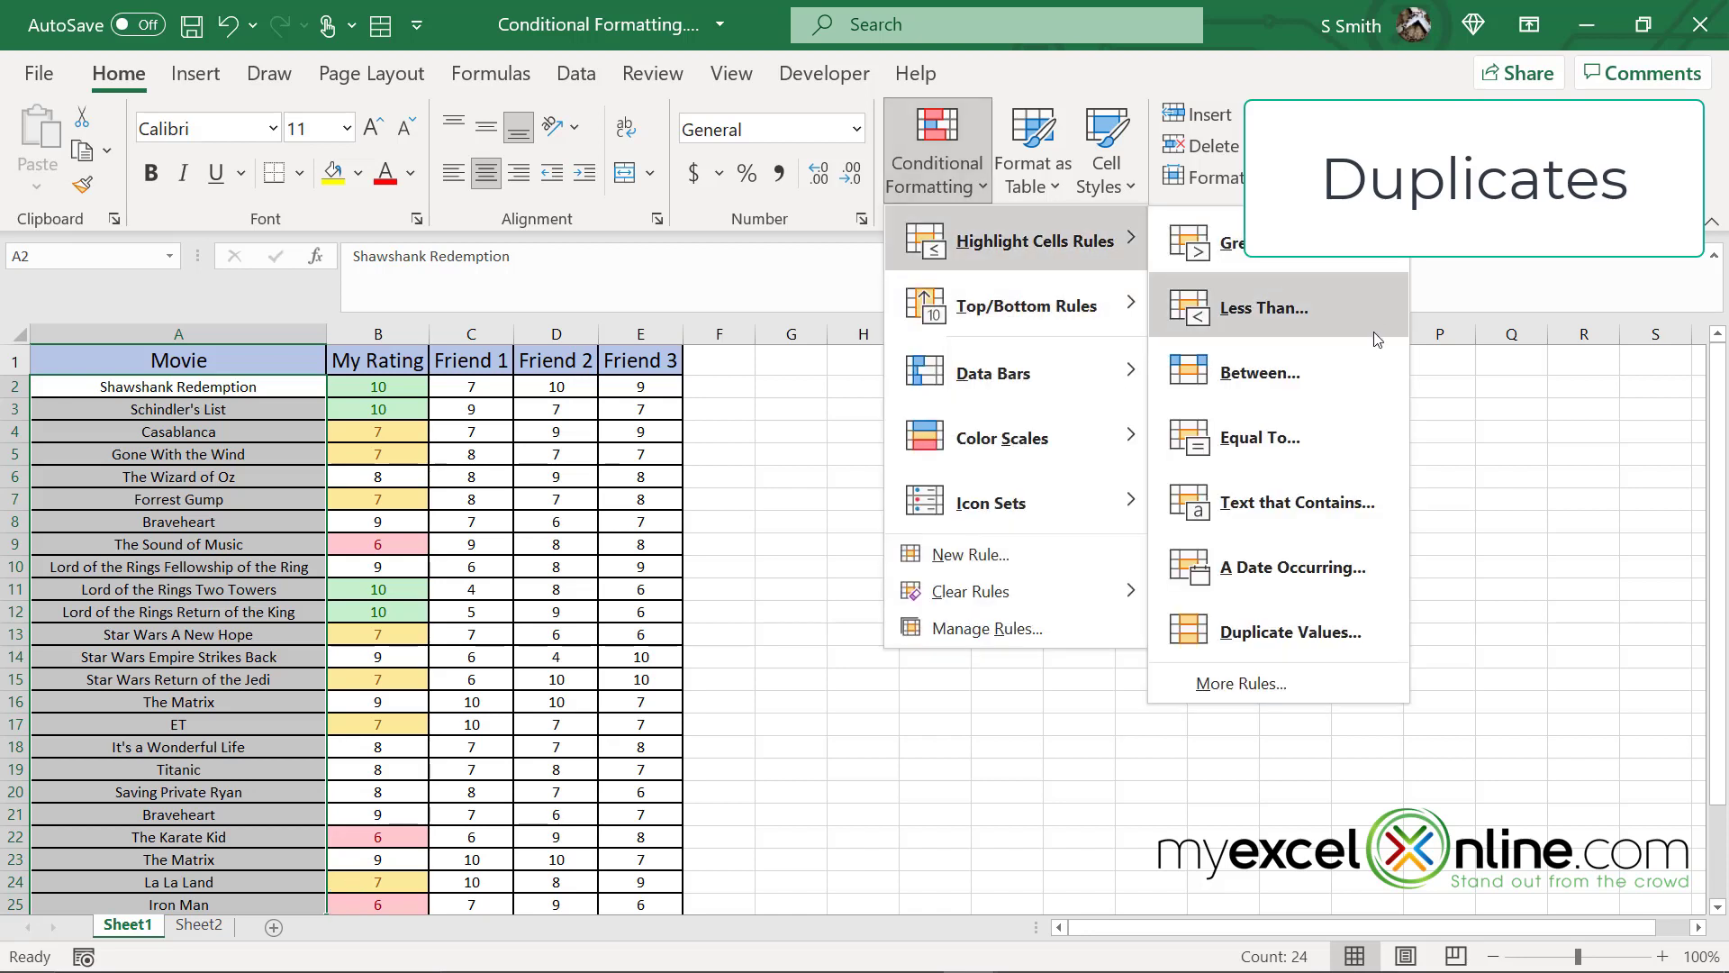
click(1288, 632)
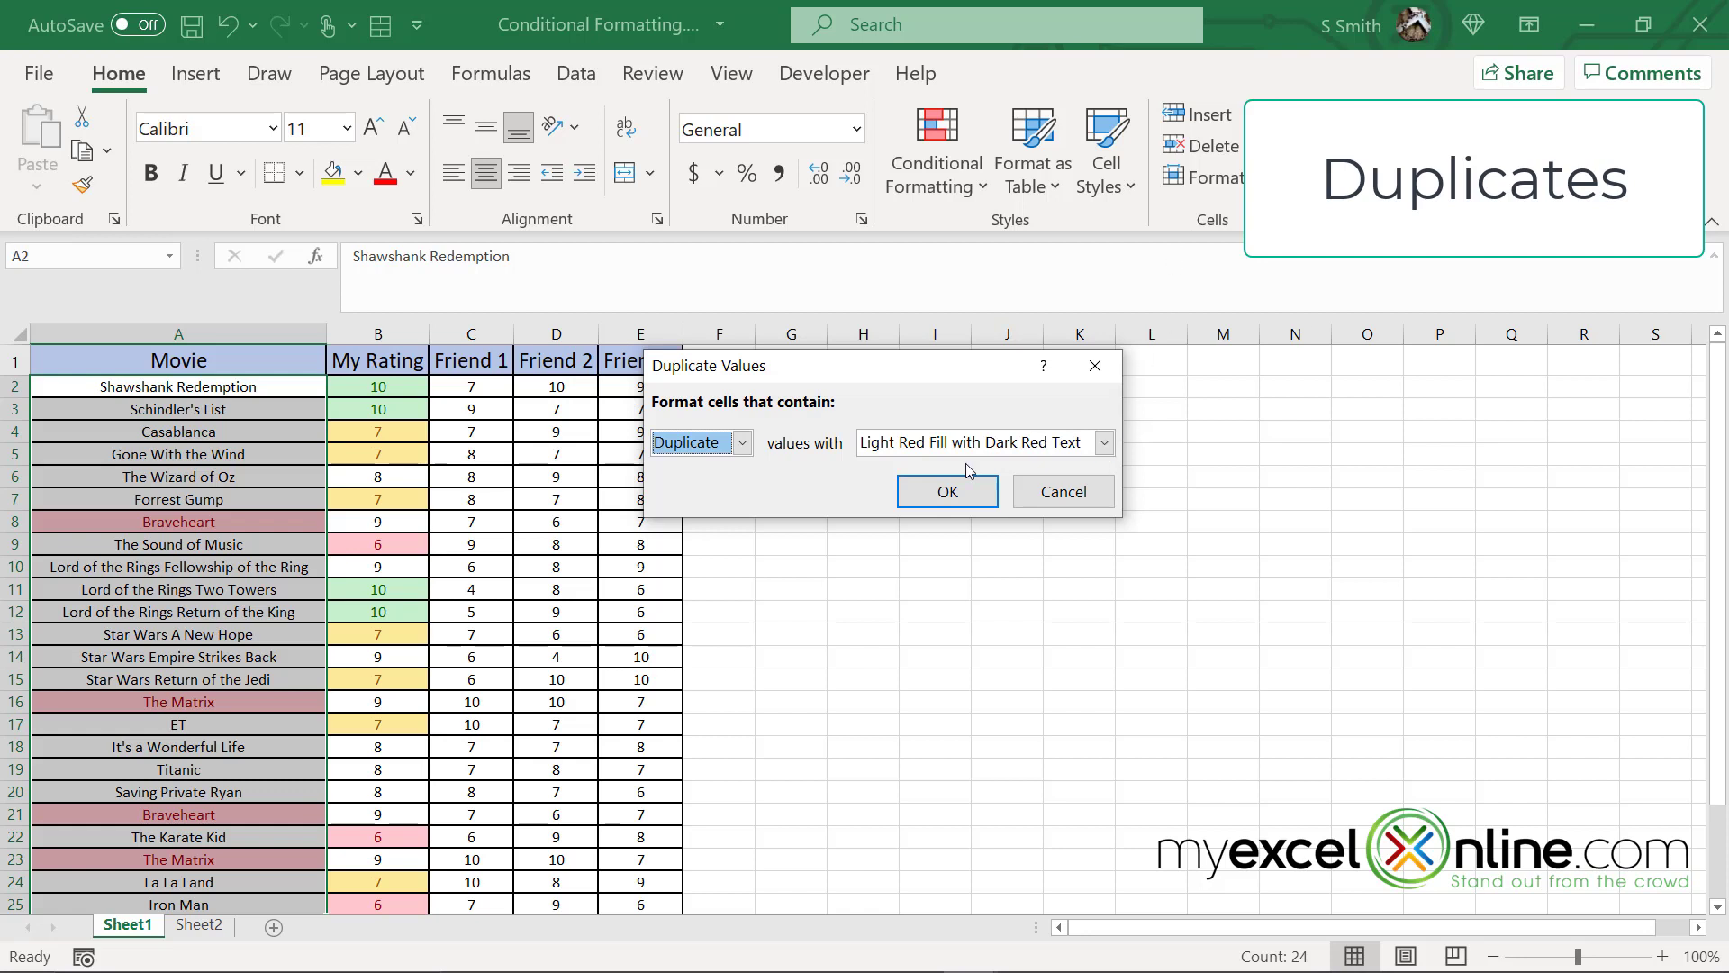
click(945, 491)
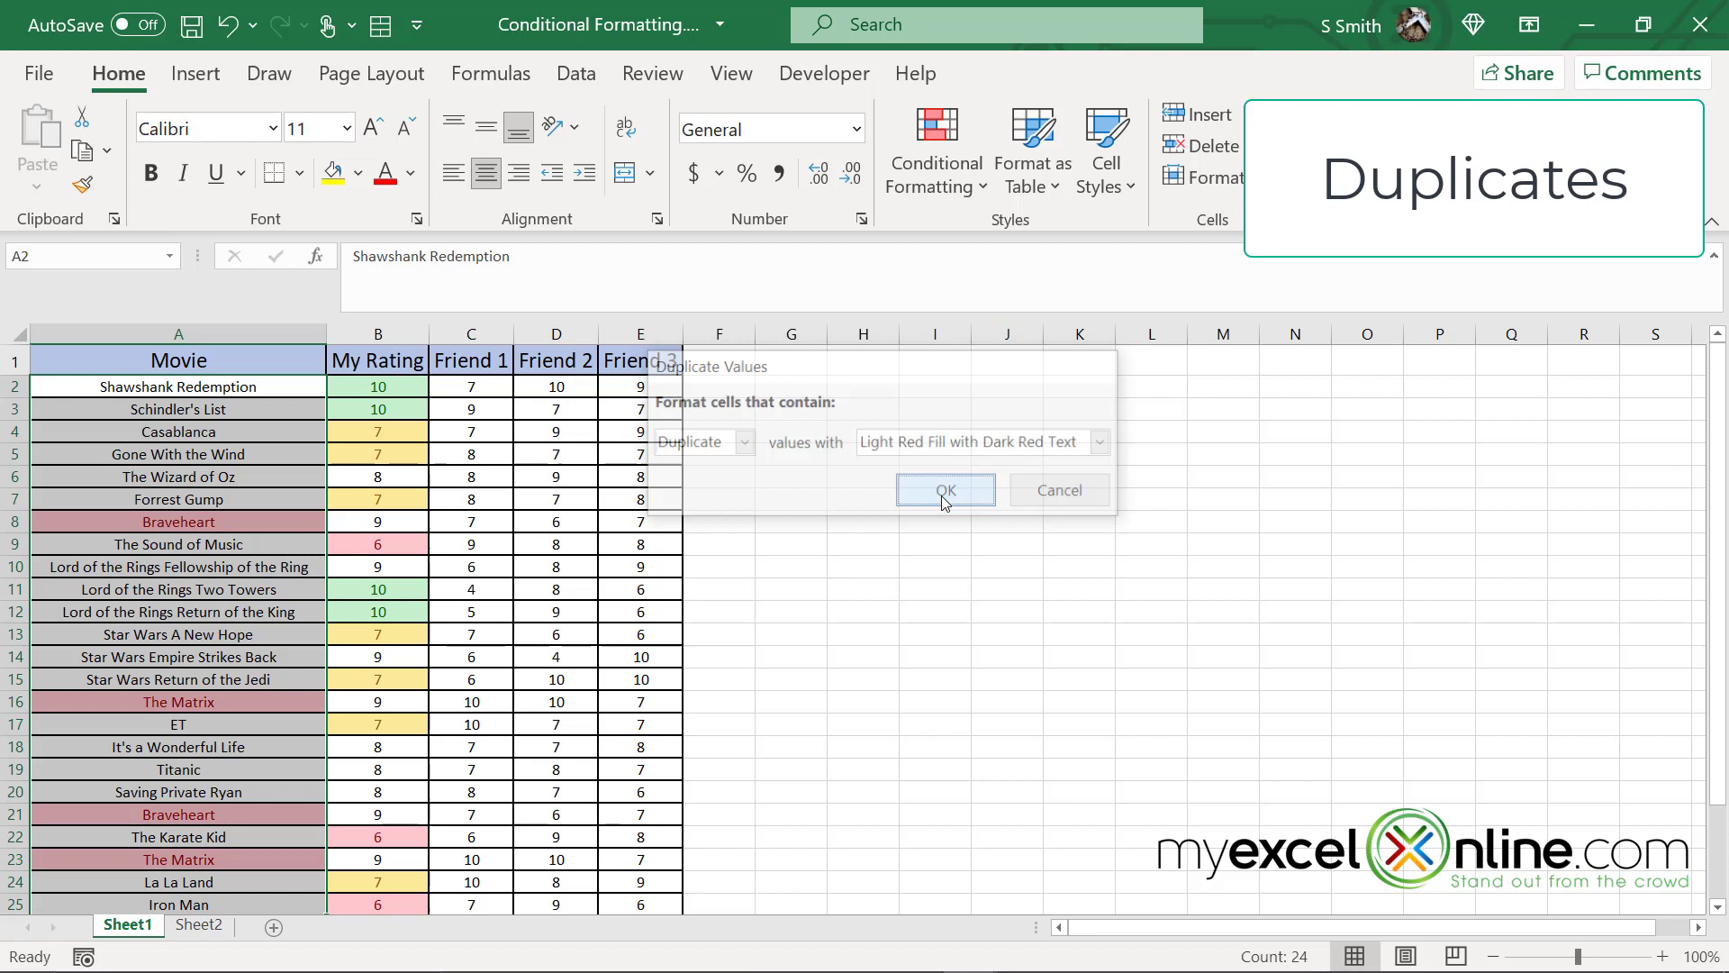
click(942, 490)
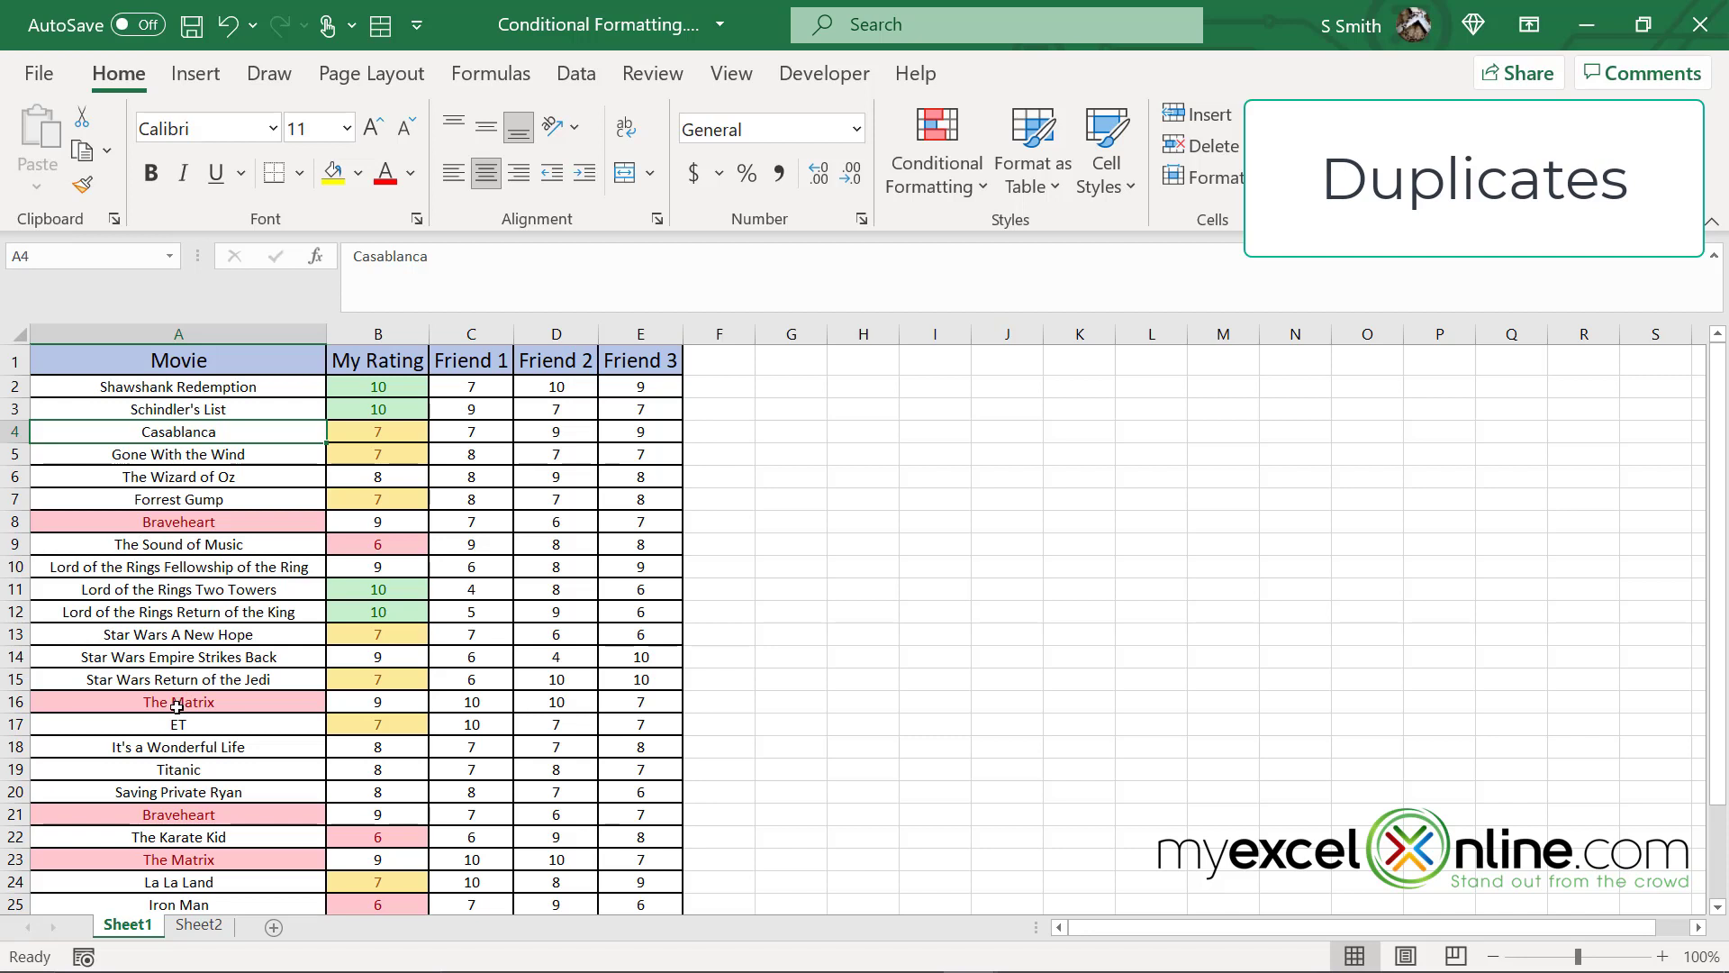
click(14, 702)
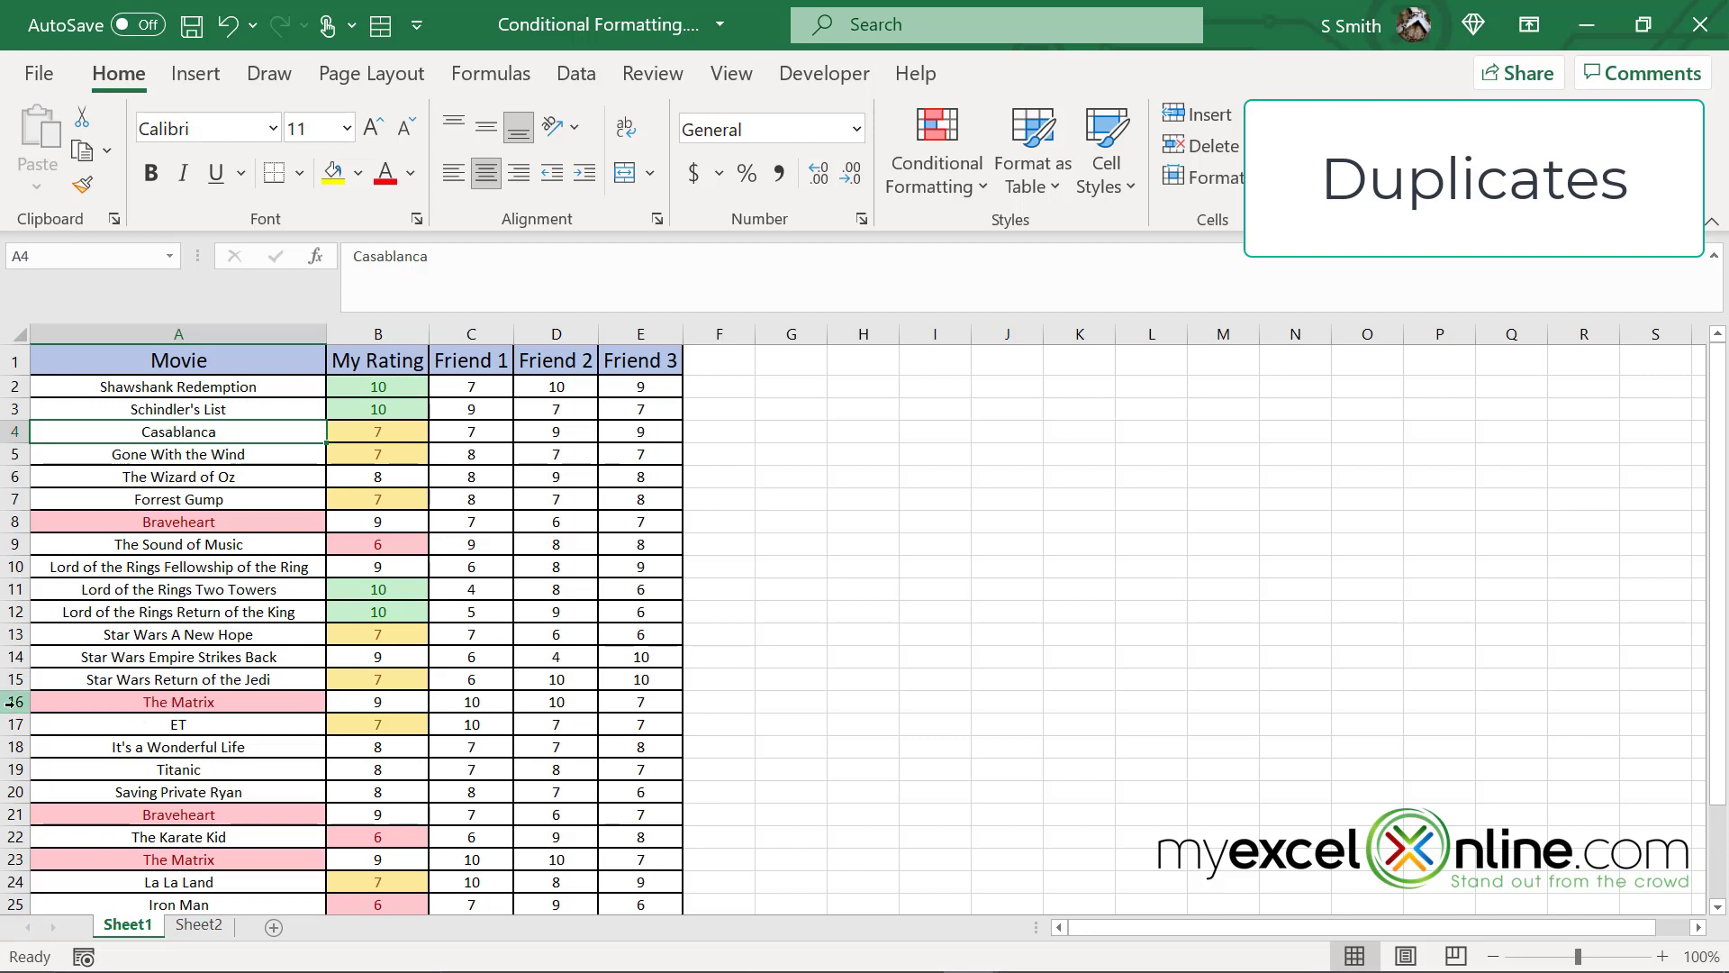
Step: Delete the duplicate The Matrix and Braveheart rows, then check the remaining titles
right_click(176, 701)
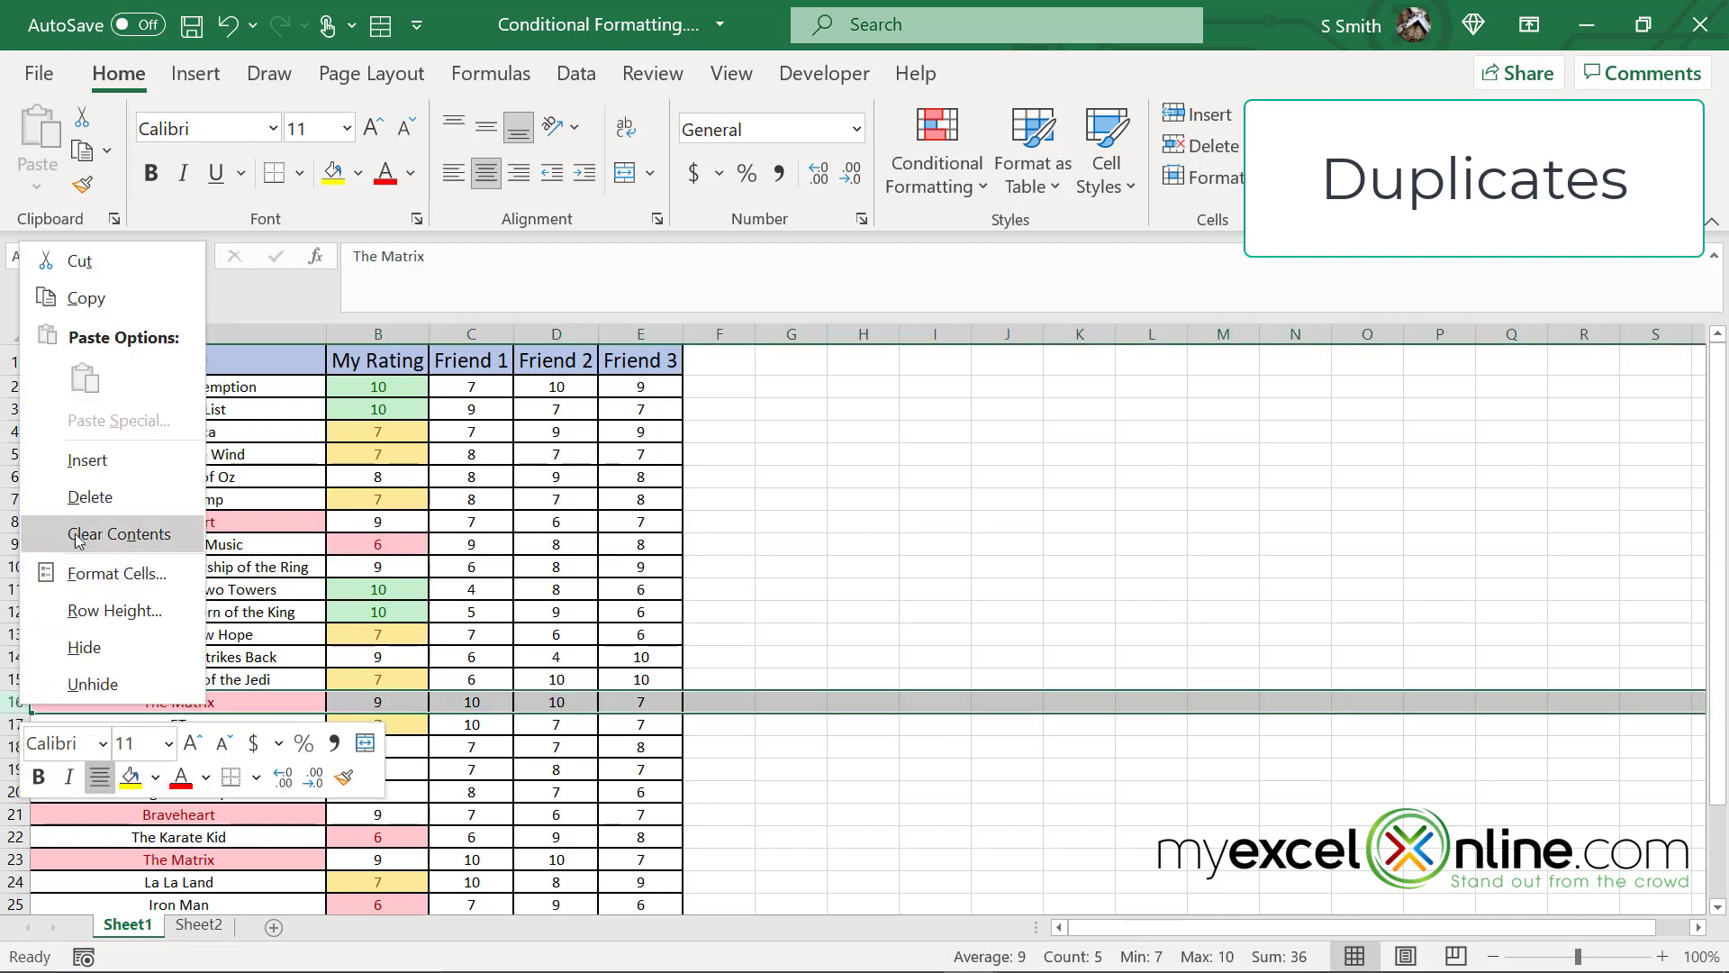
click(90, 497)
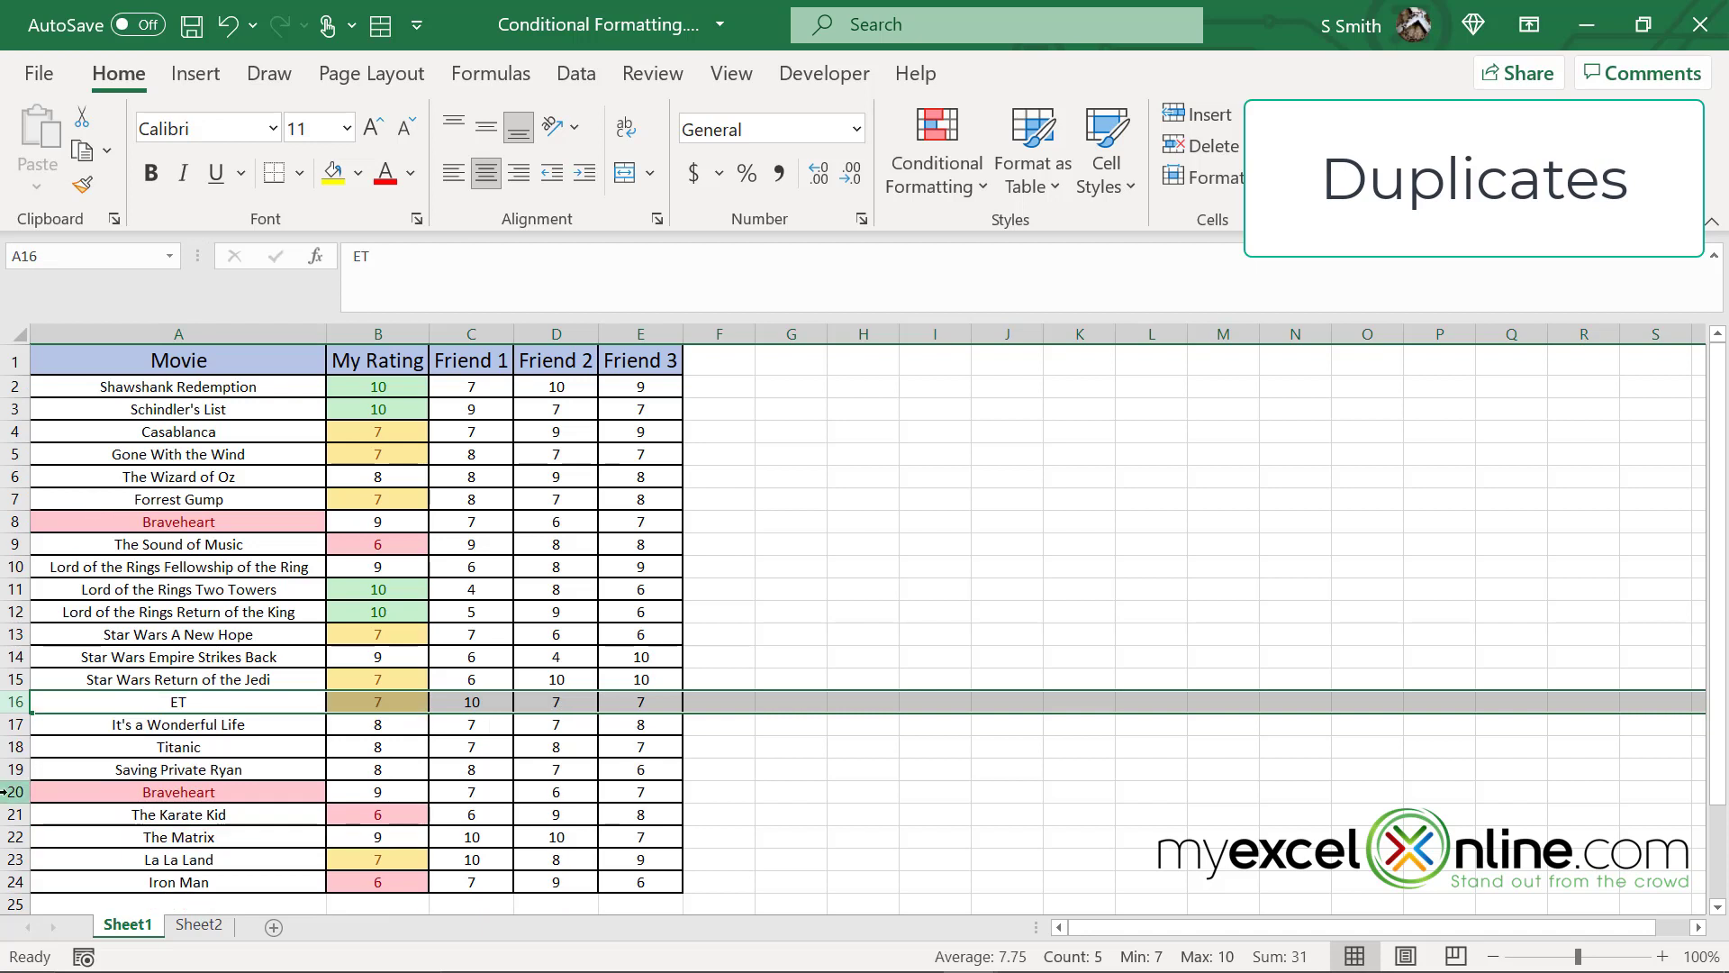
right_click(178, 791)
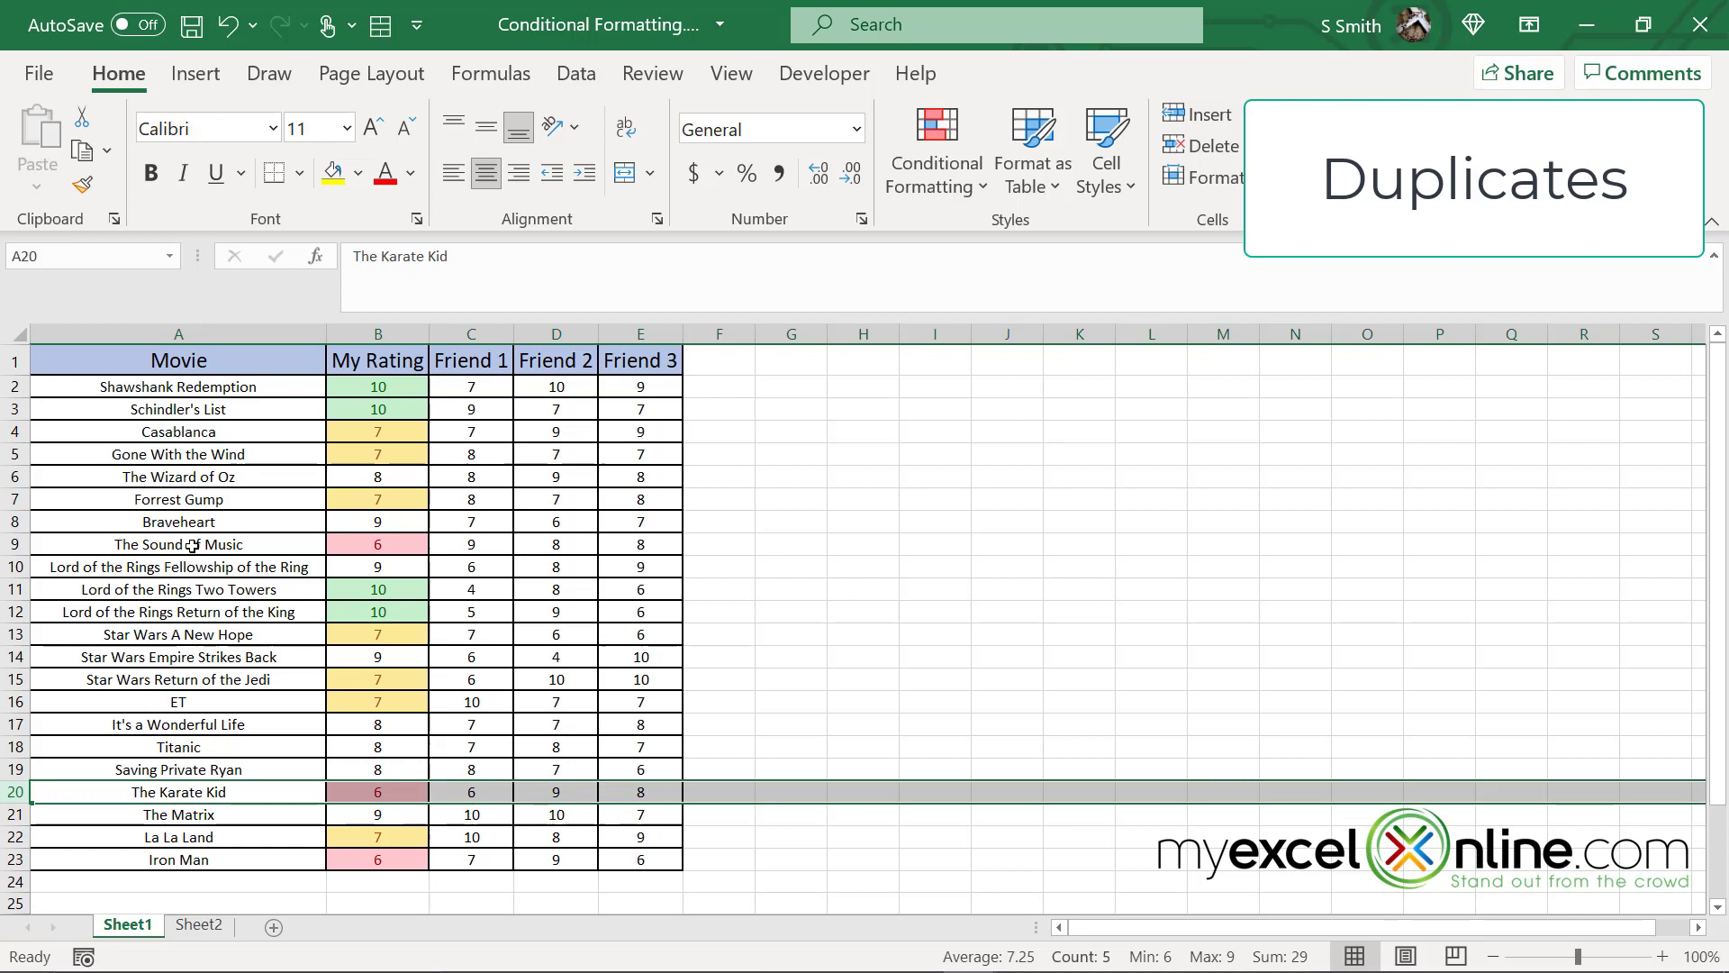
mouse_move(262, 522)
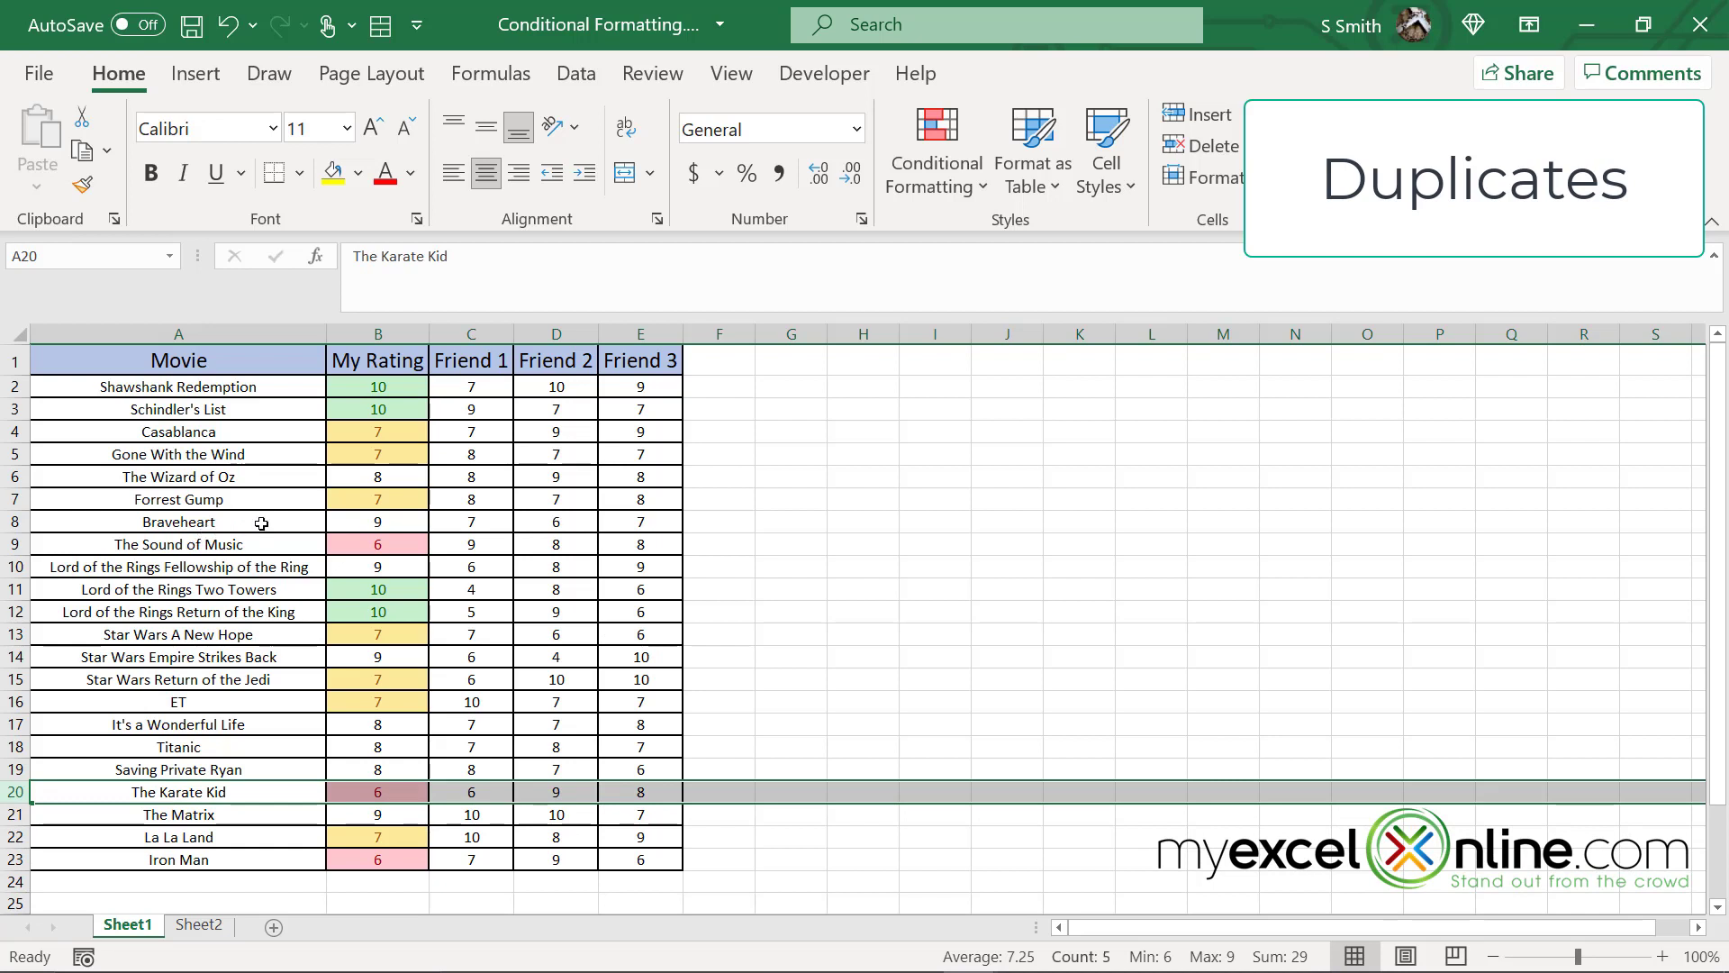
mouse_move(250, 523)
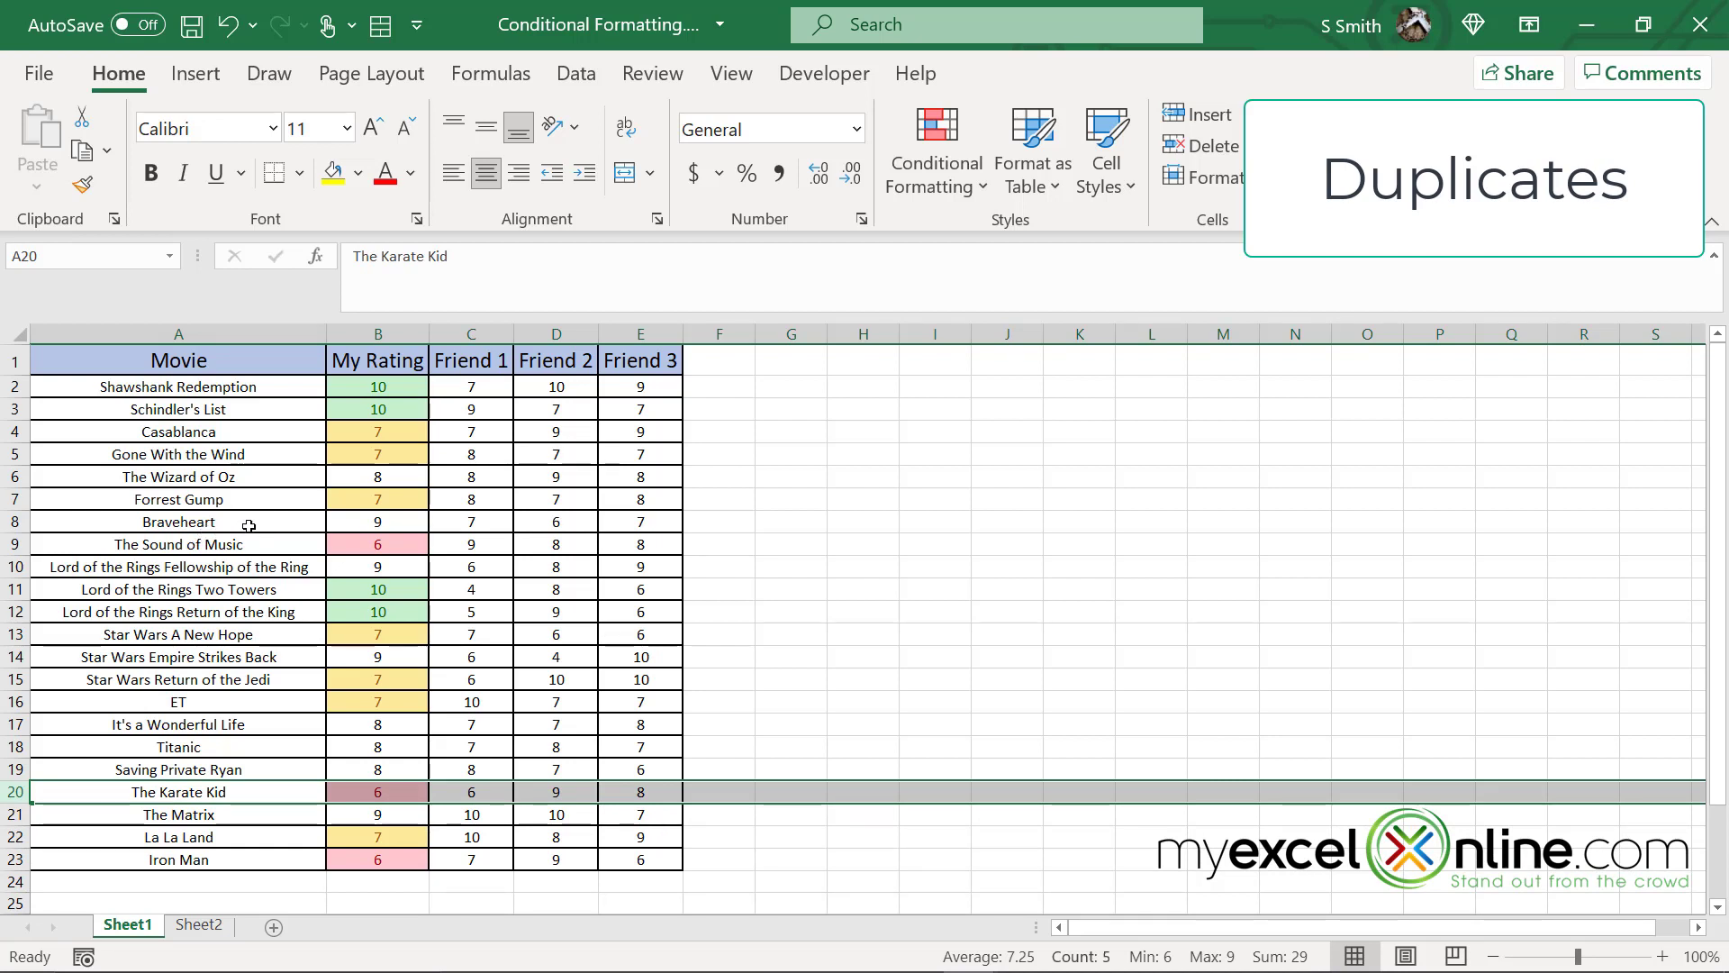
click(177, 522)
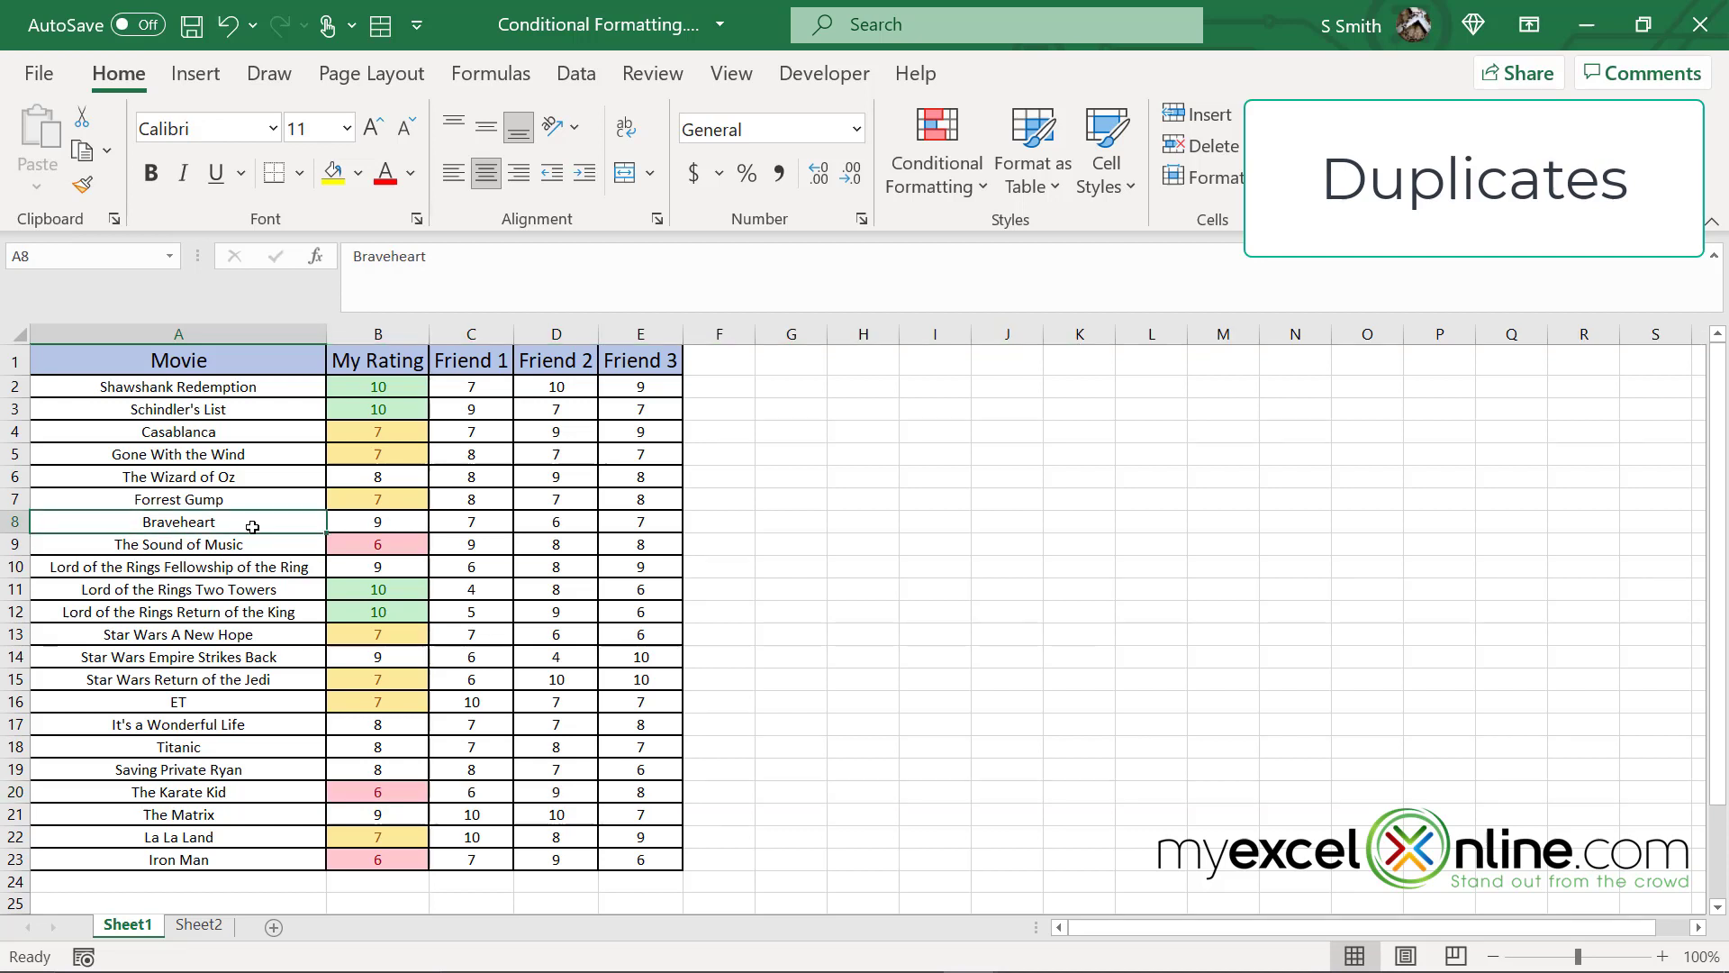
click(178, 814)
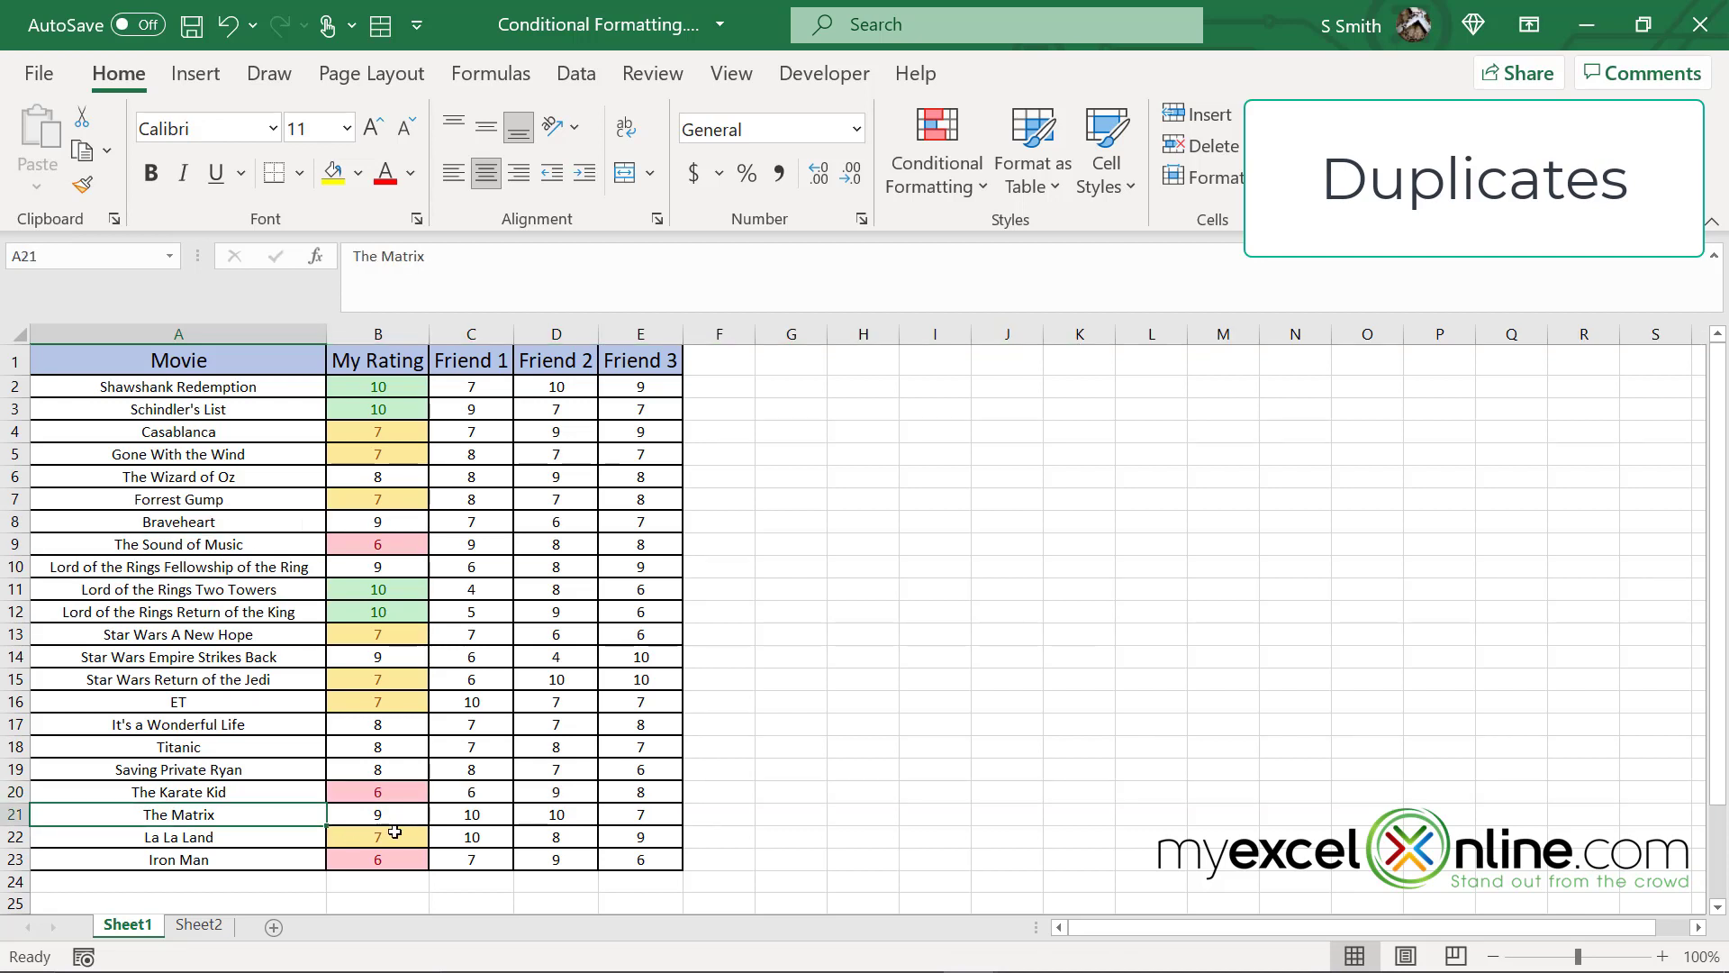
mouse_move(718, 709)
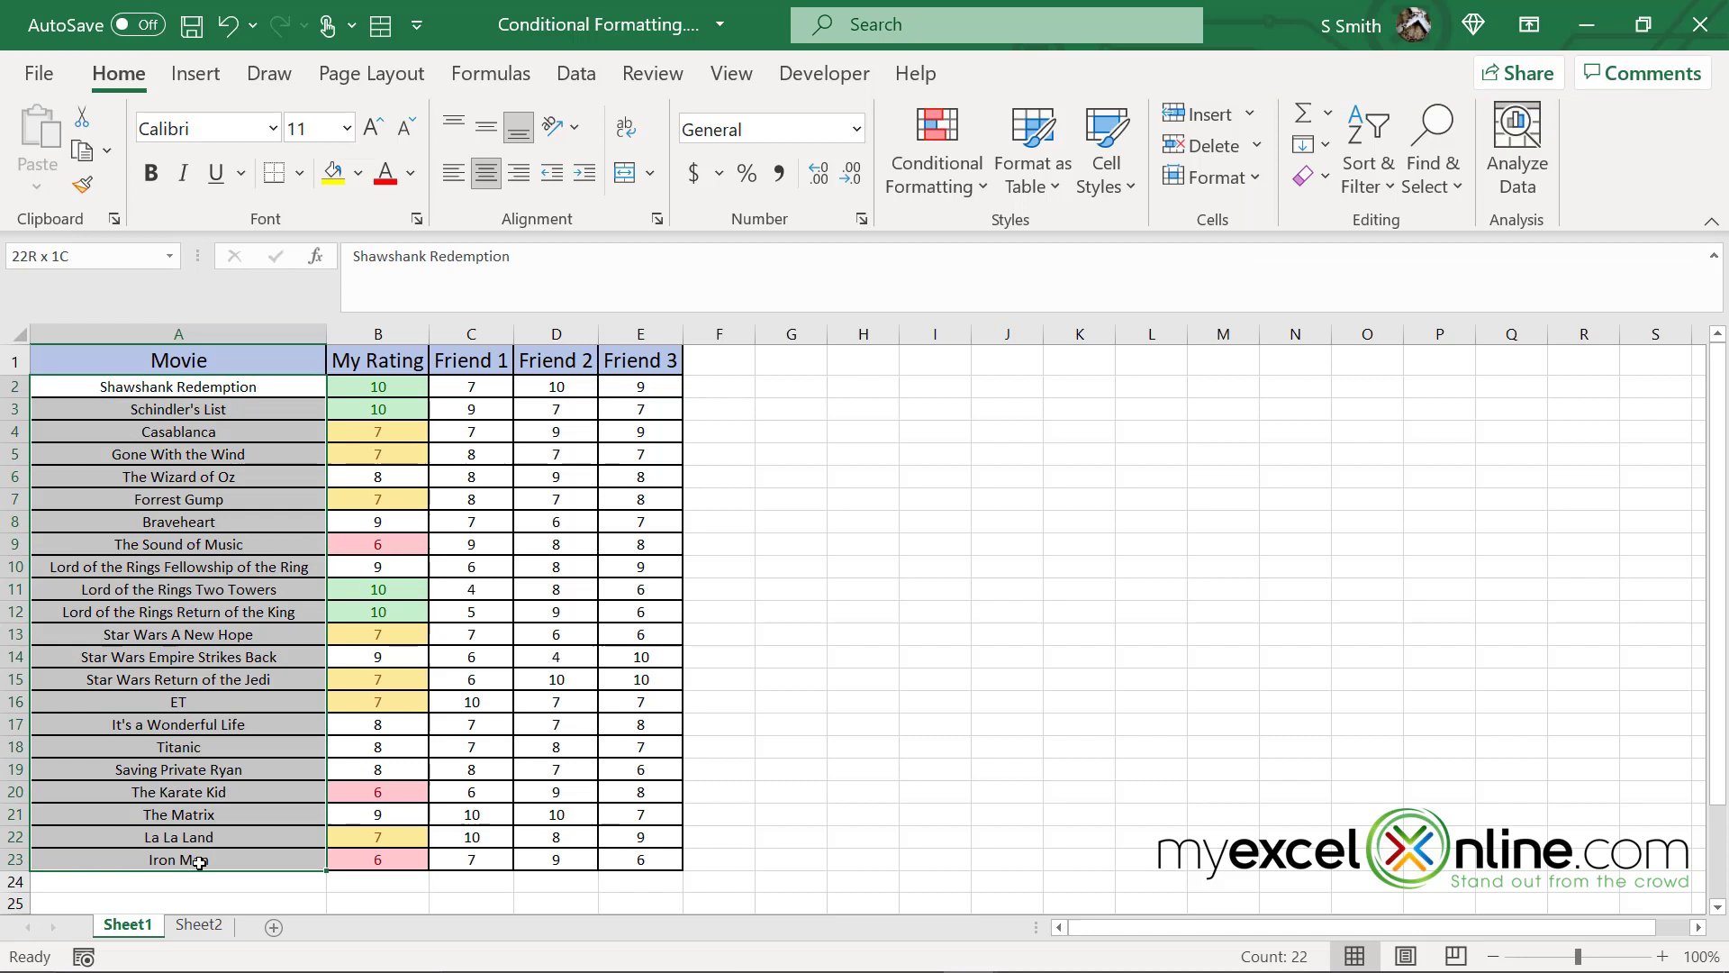
Step: Add a Text that Contains 'star' rule with a custom black fill and white font
click(934, 151)
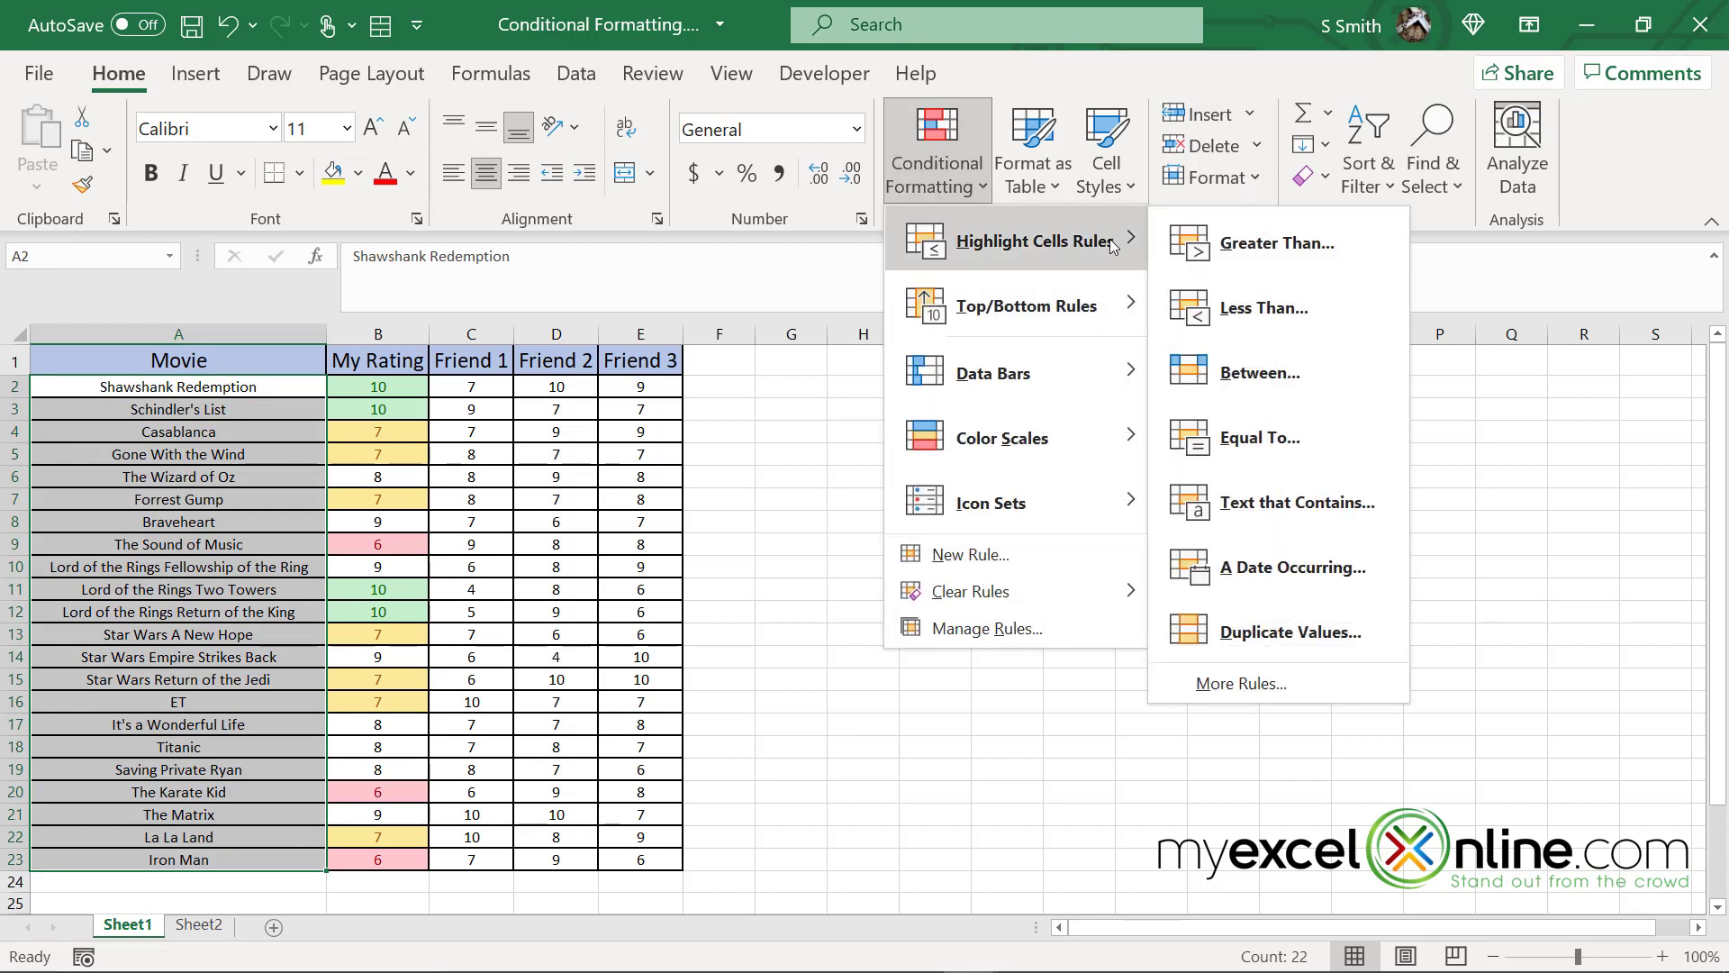
mouse_move(1297, 502)
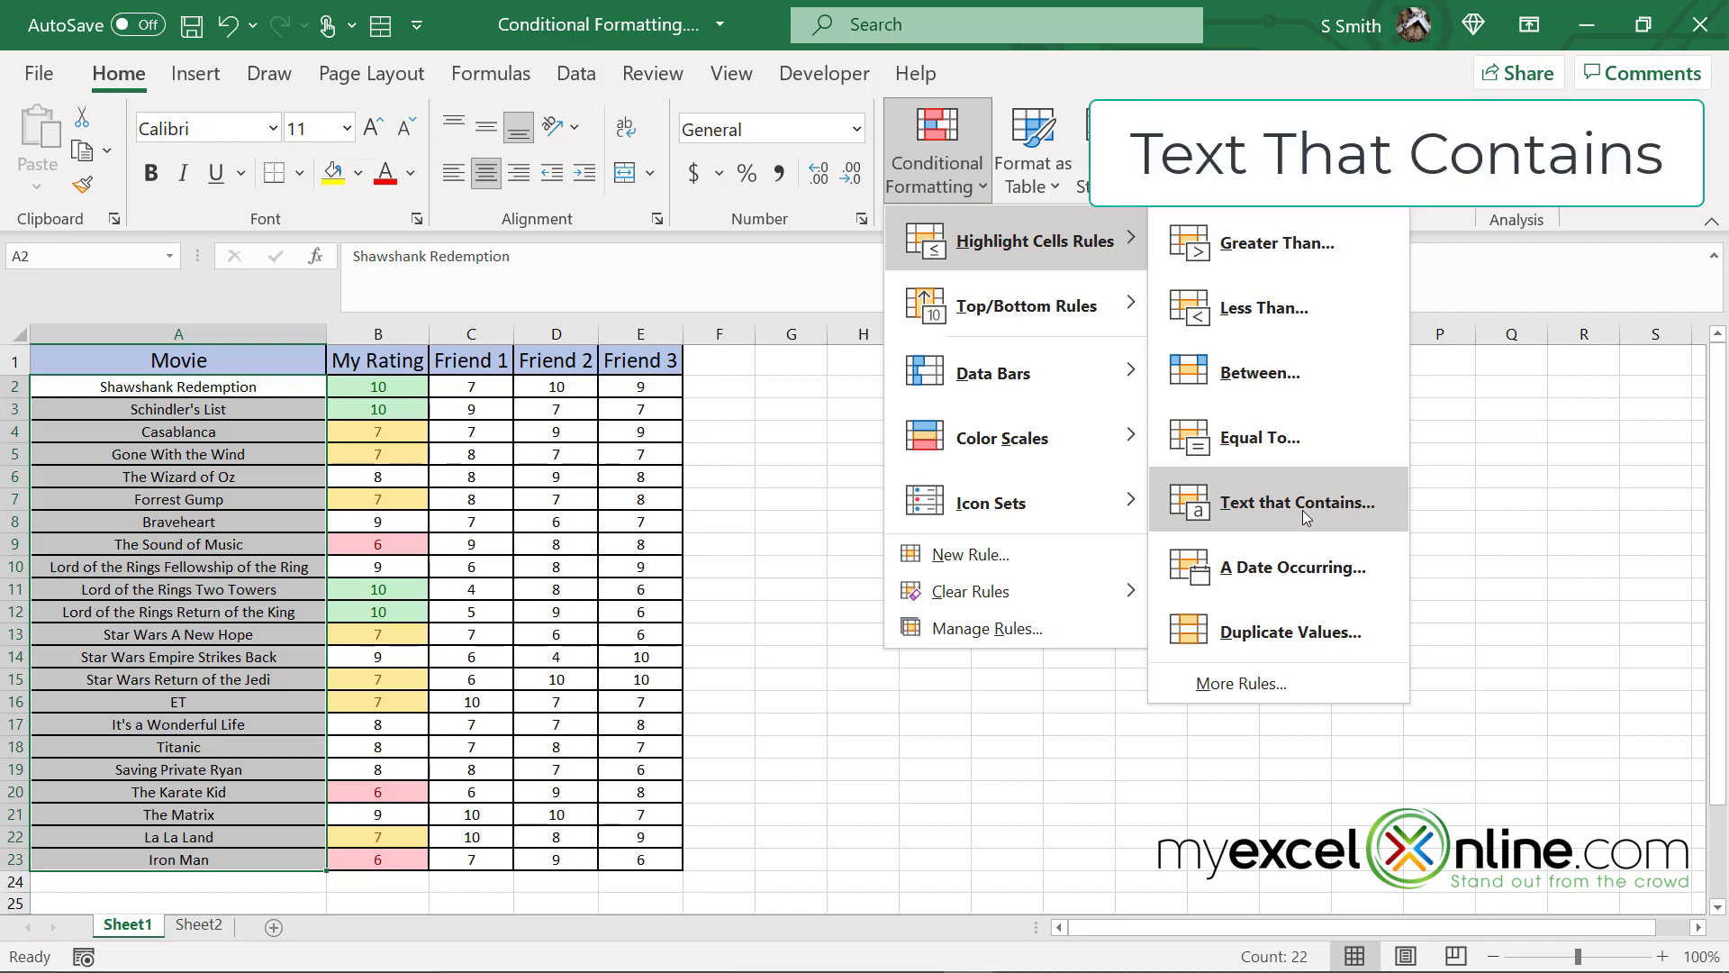
click(1297, 502)
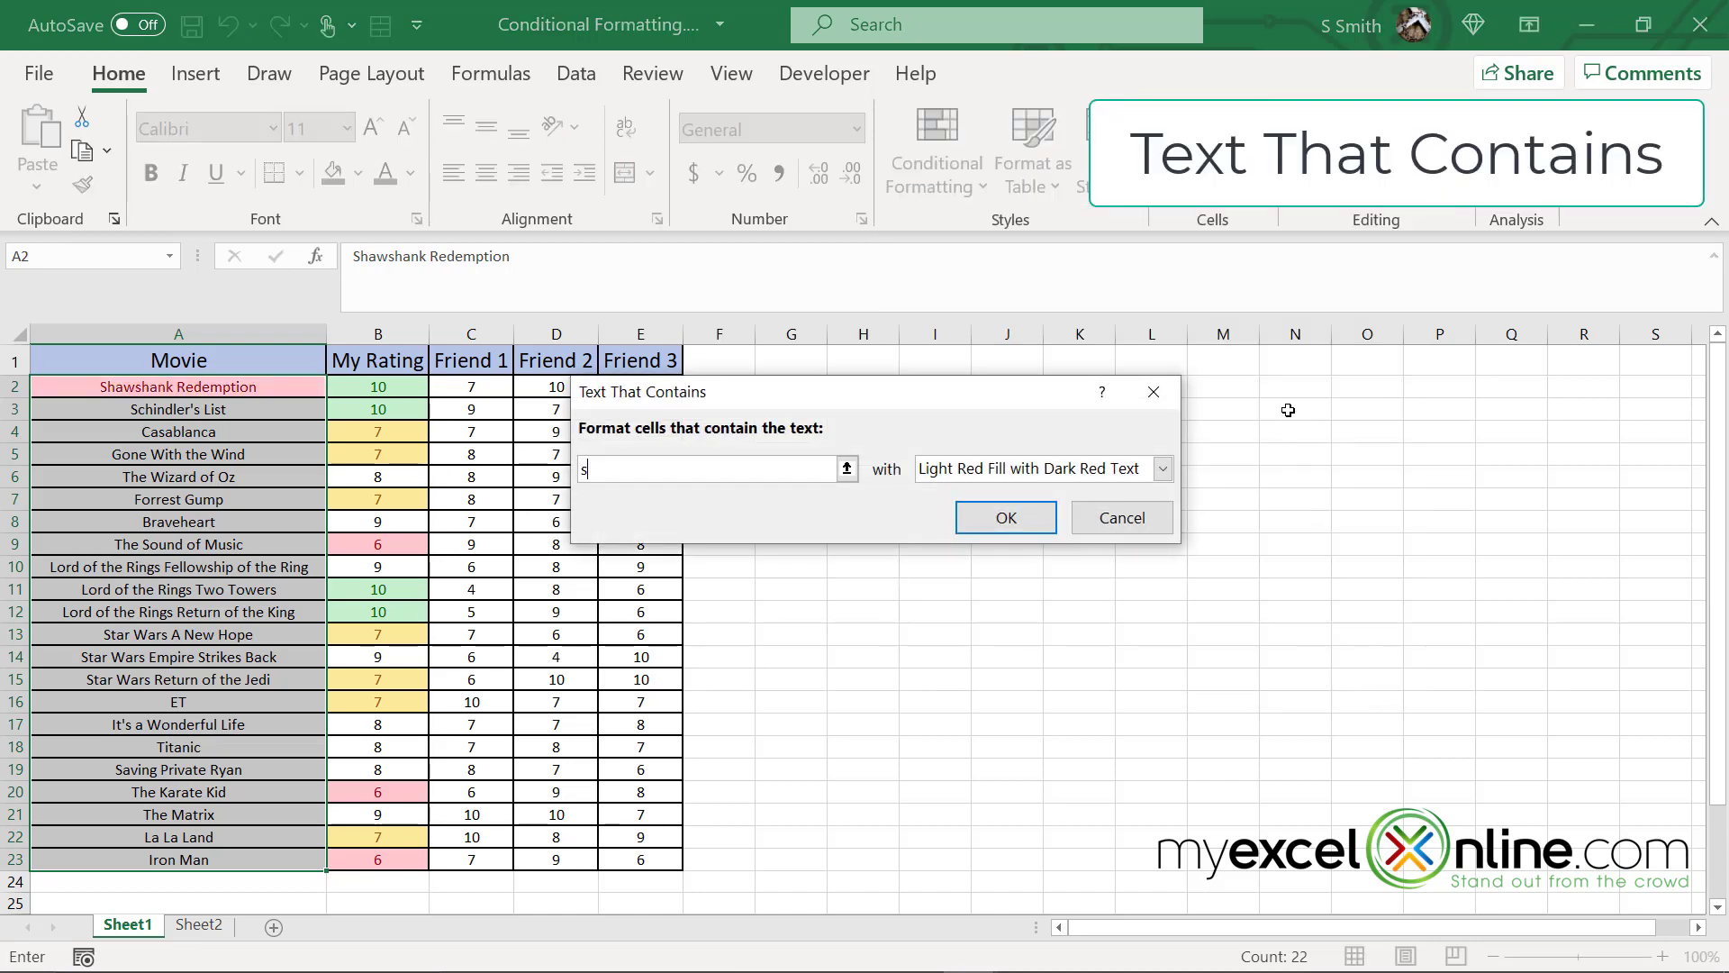
text(tar)
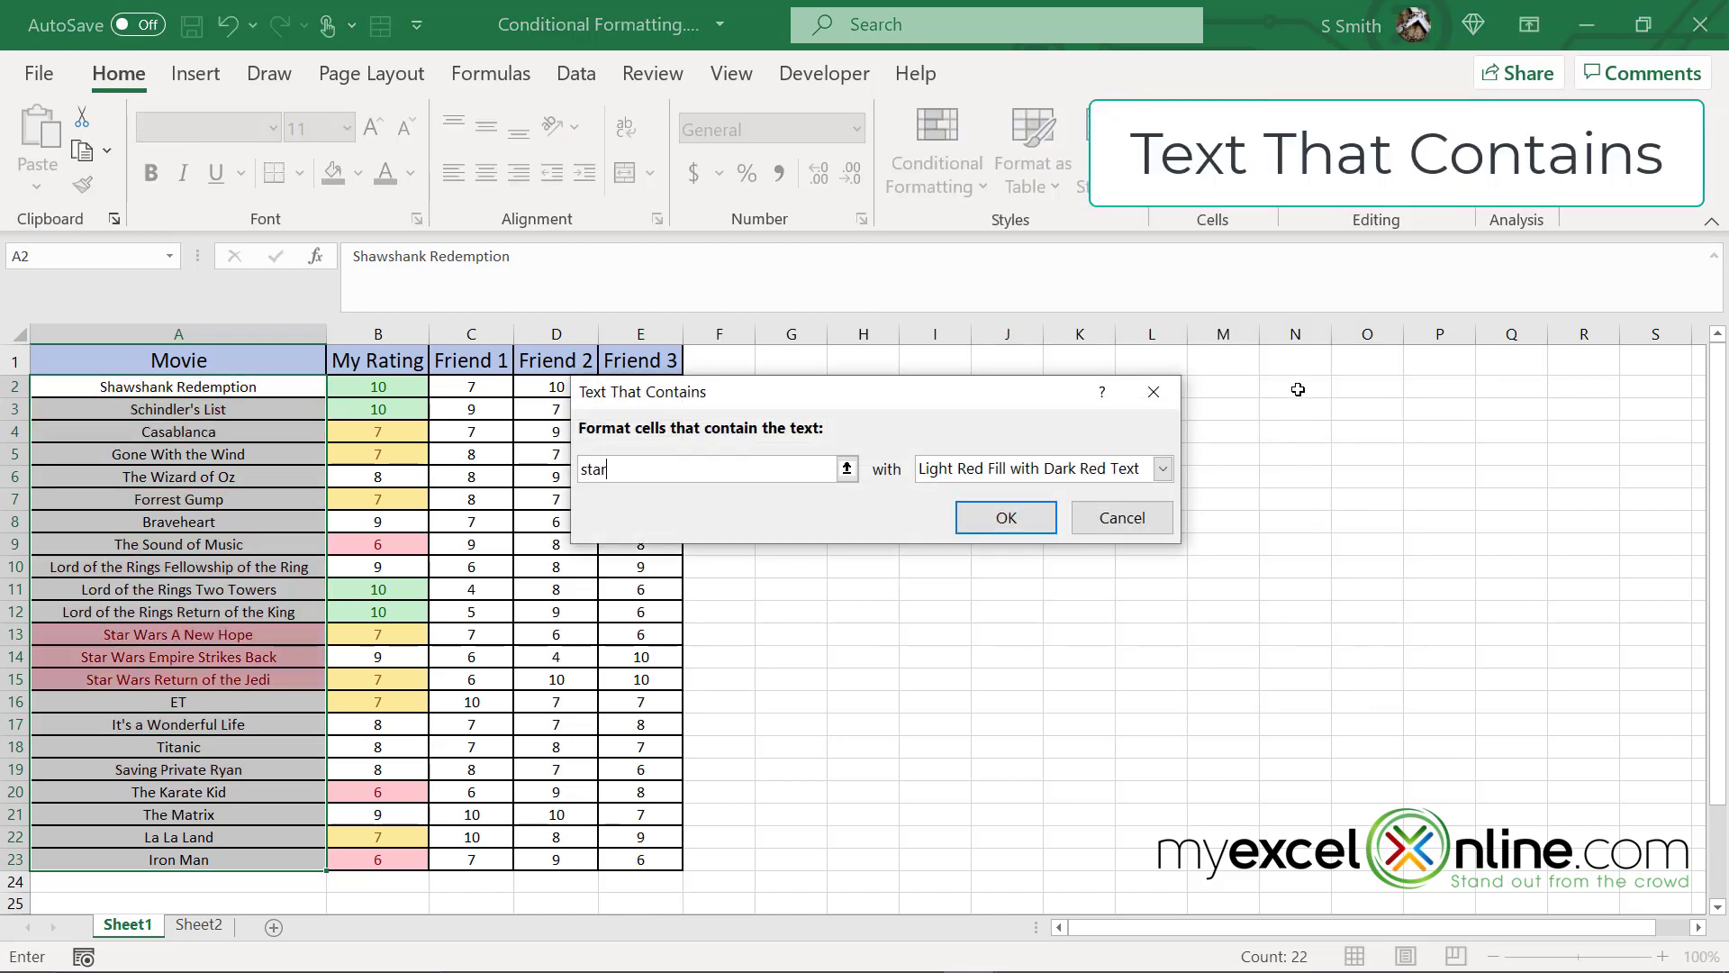
click(1161, 468)
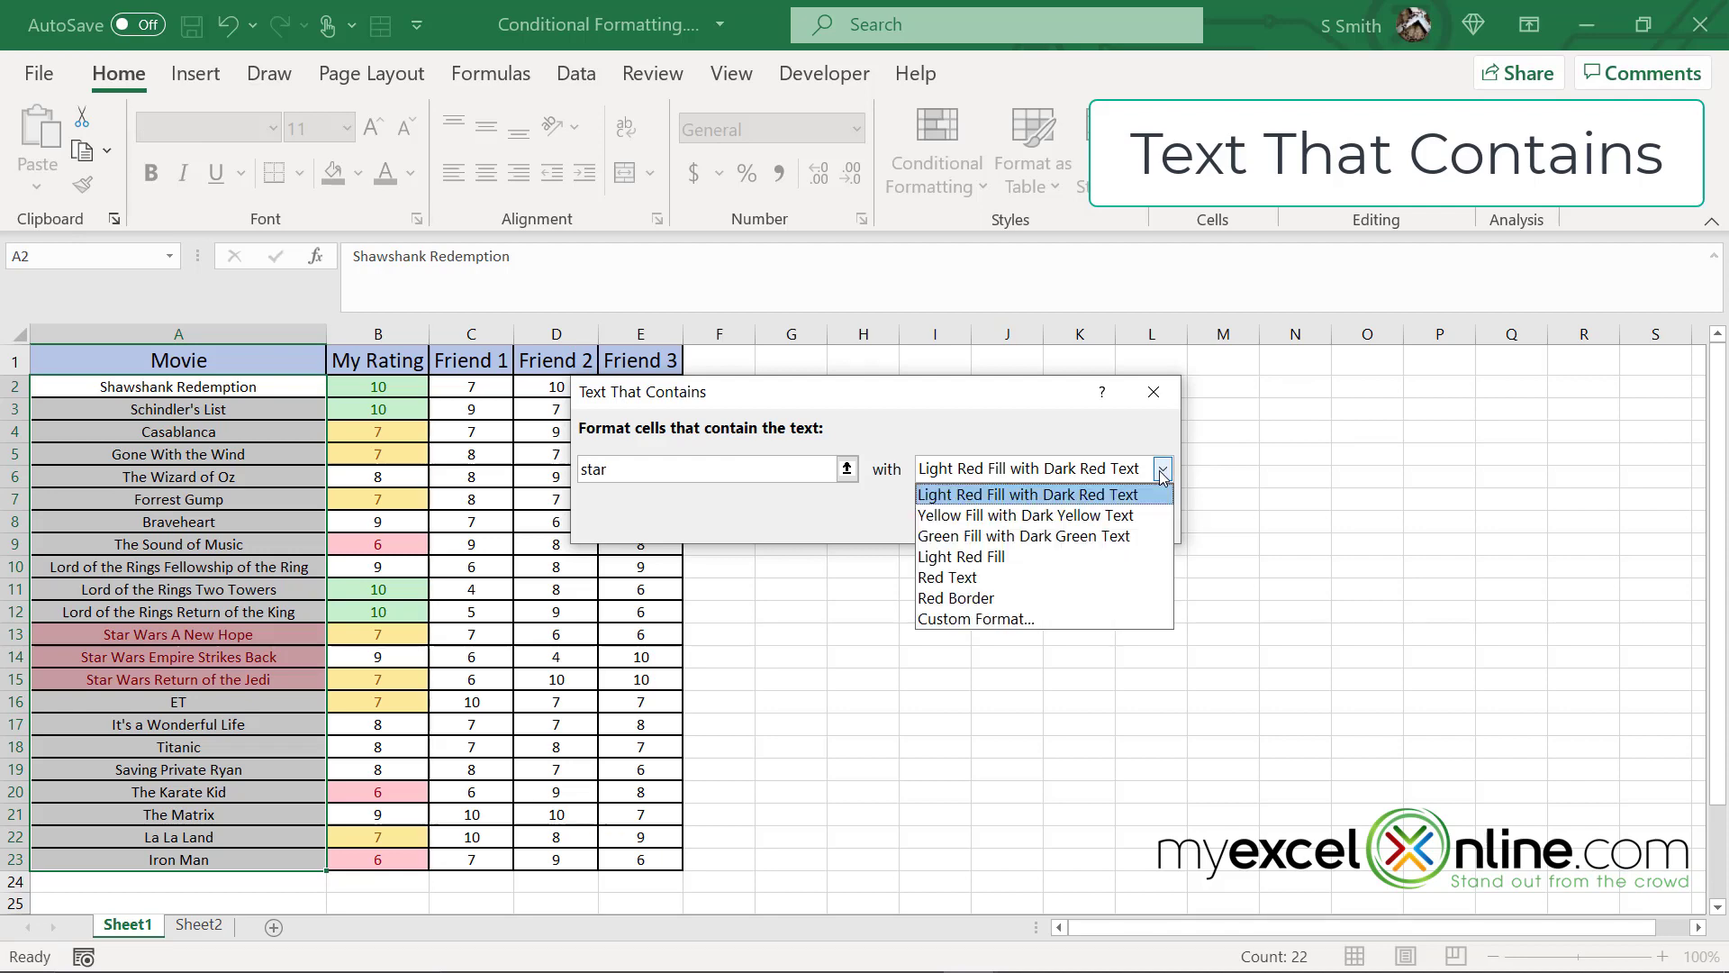
mouse_move(998, 619)
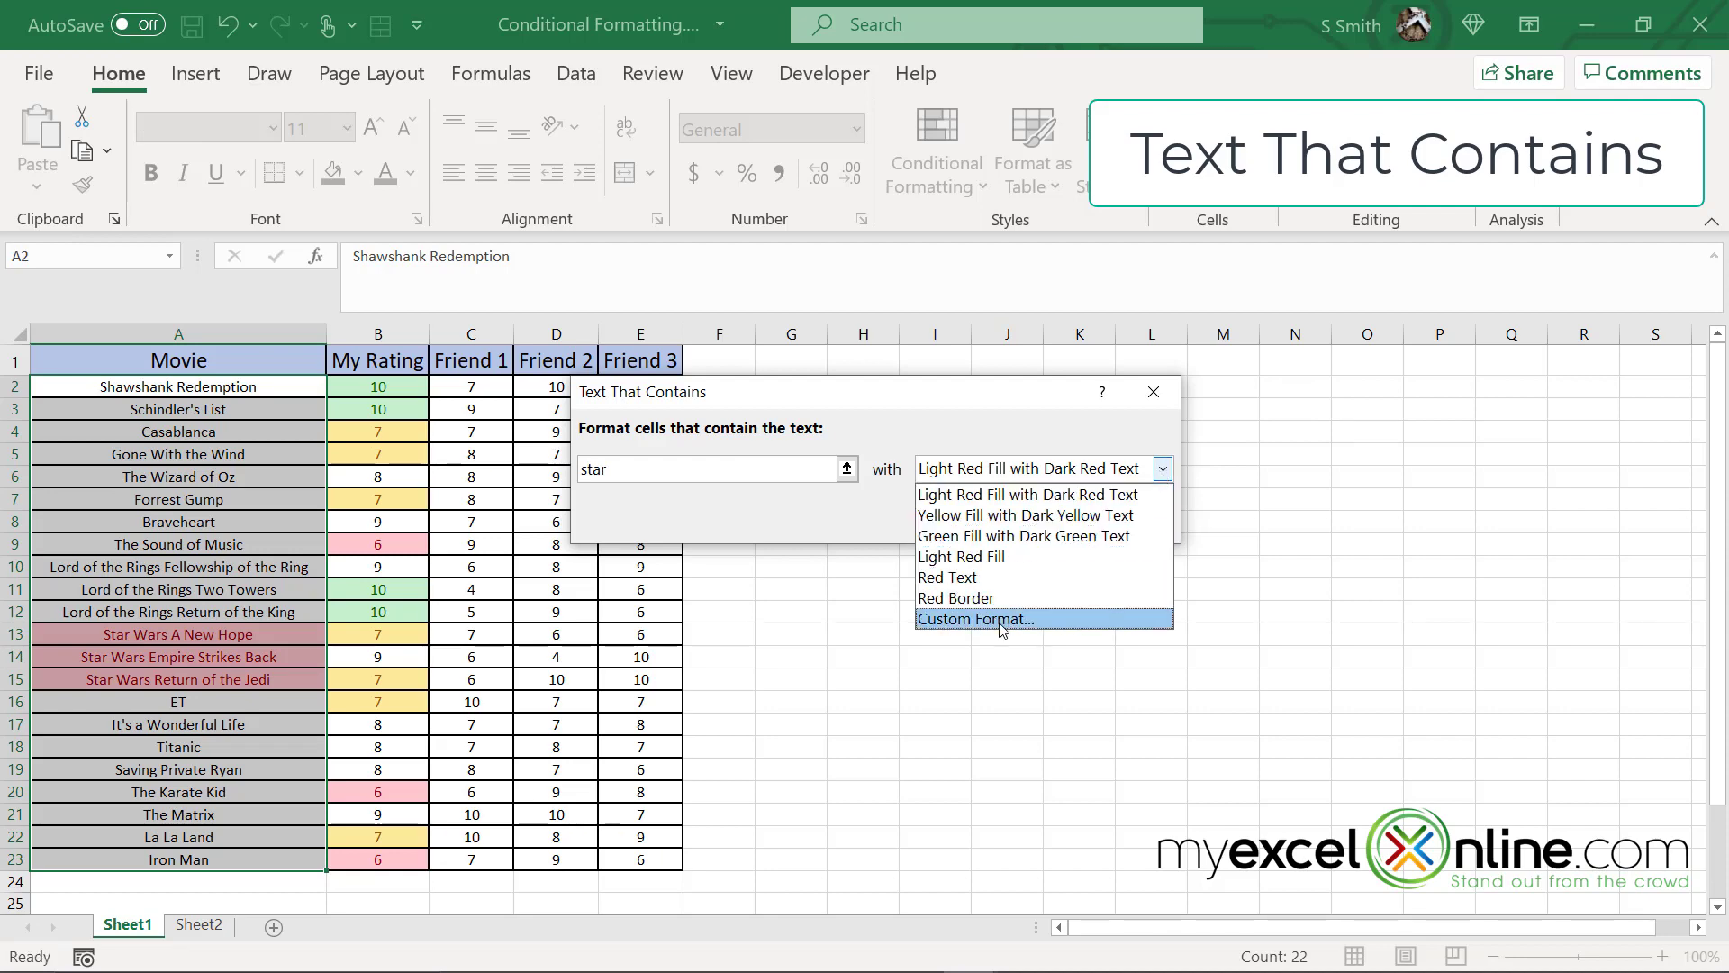
click(974, 619)
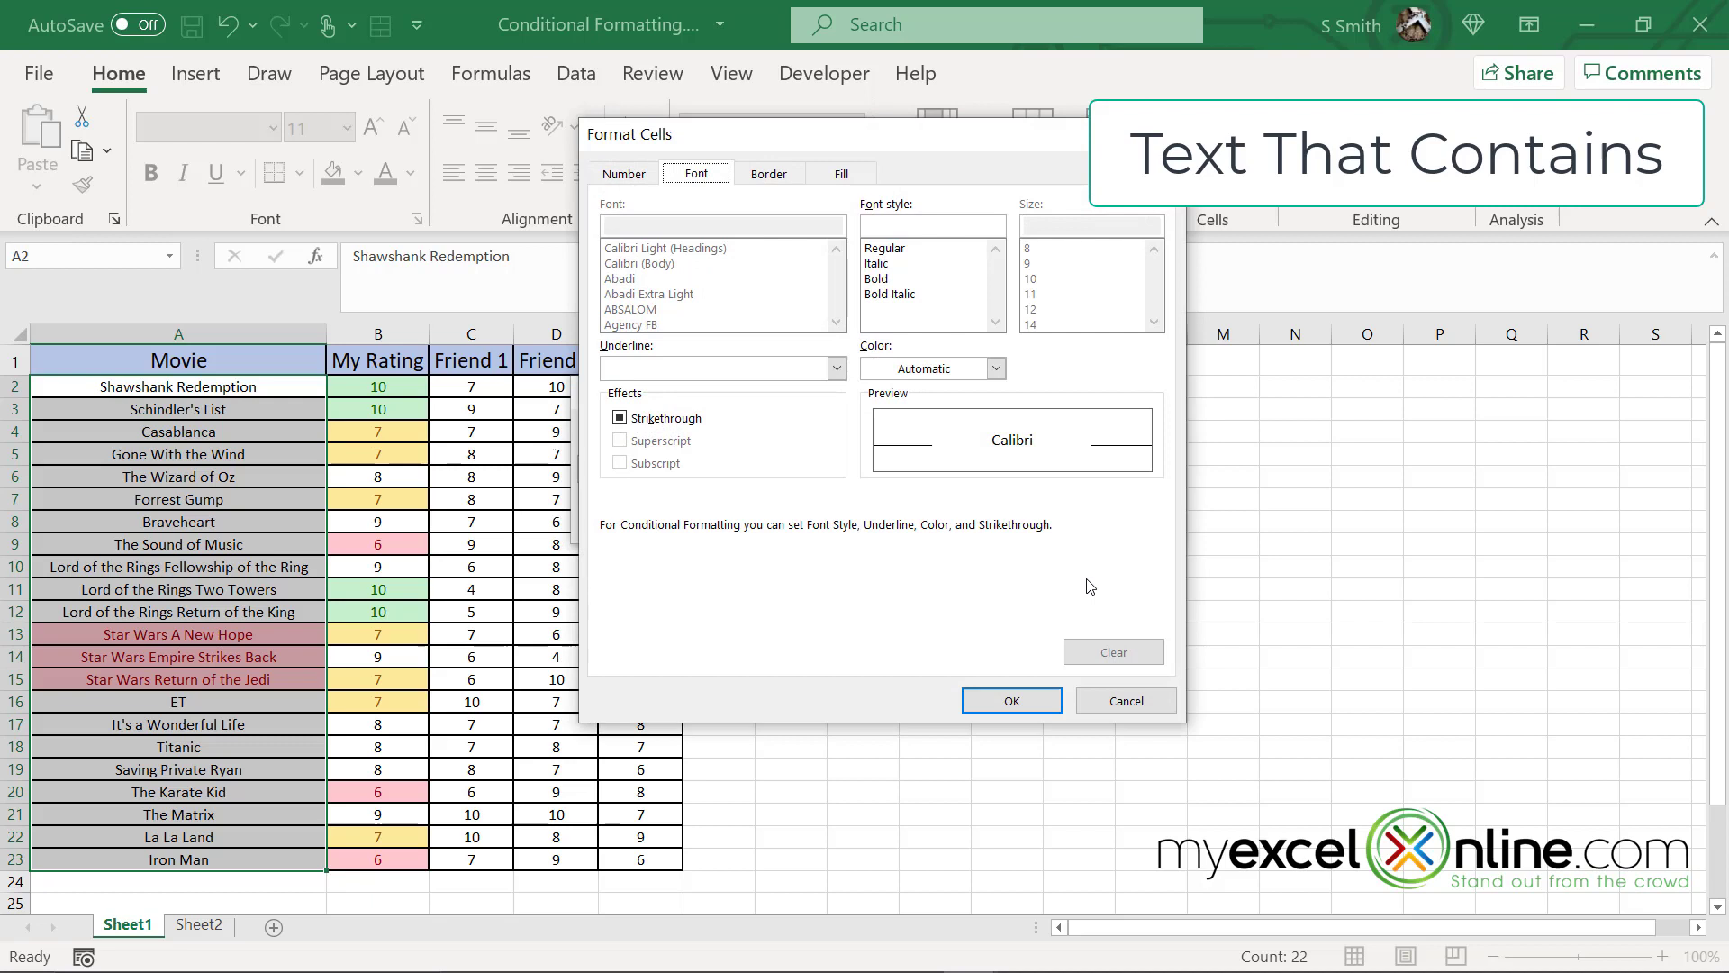
click(841, 173)
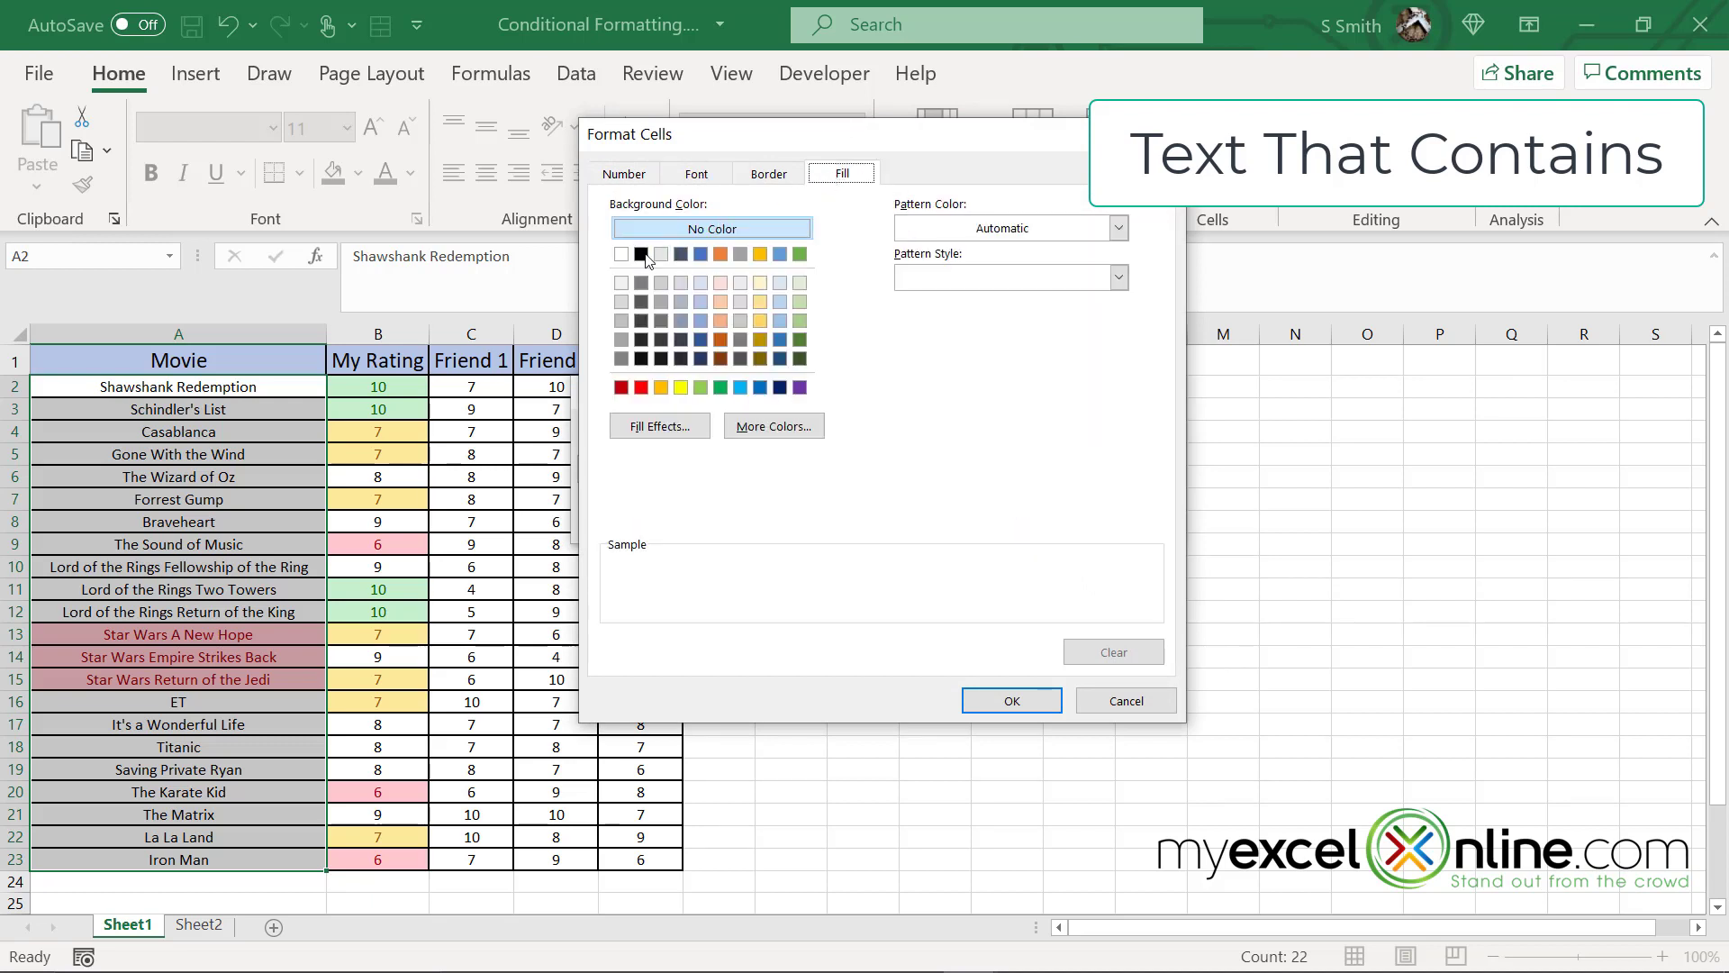
click(640, 254)
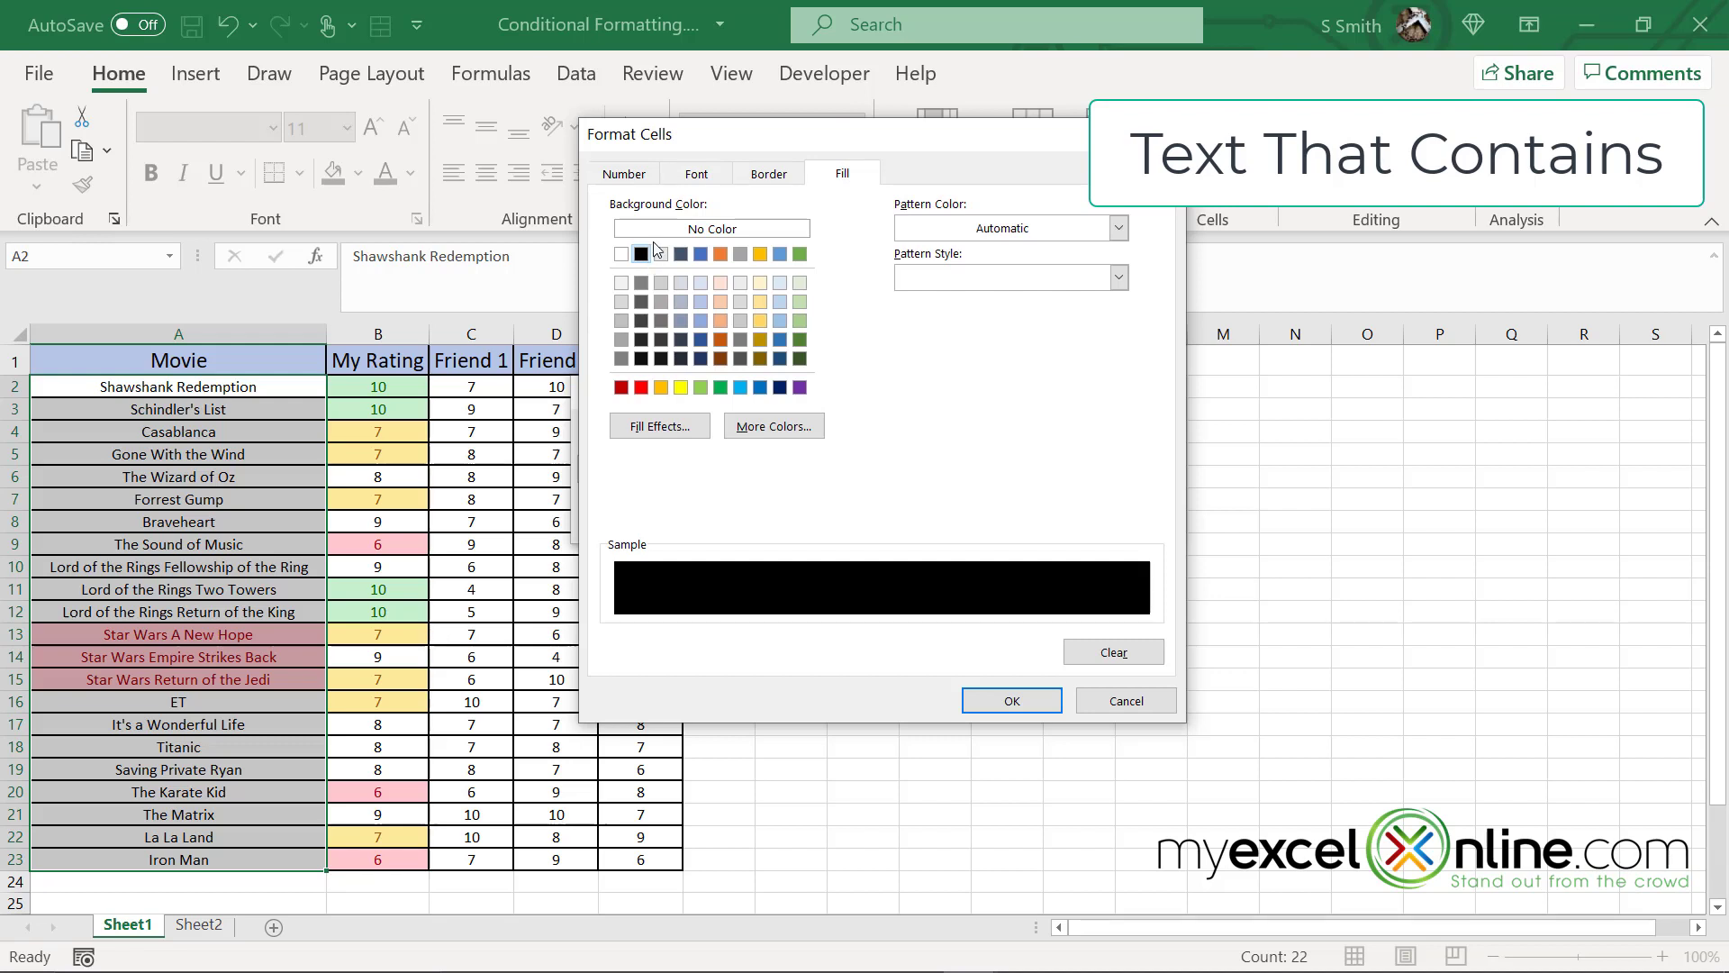
click(694, 173)
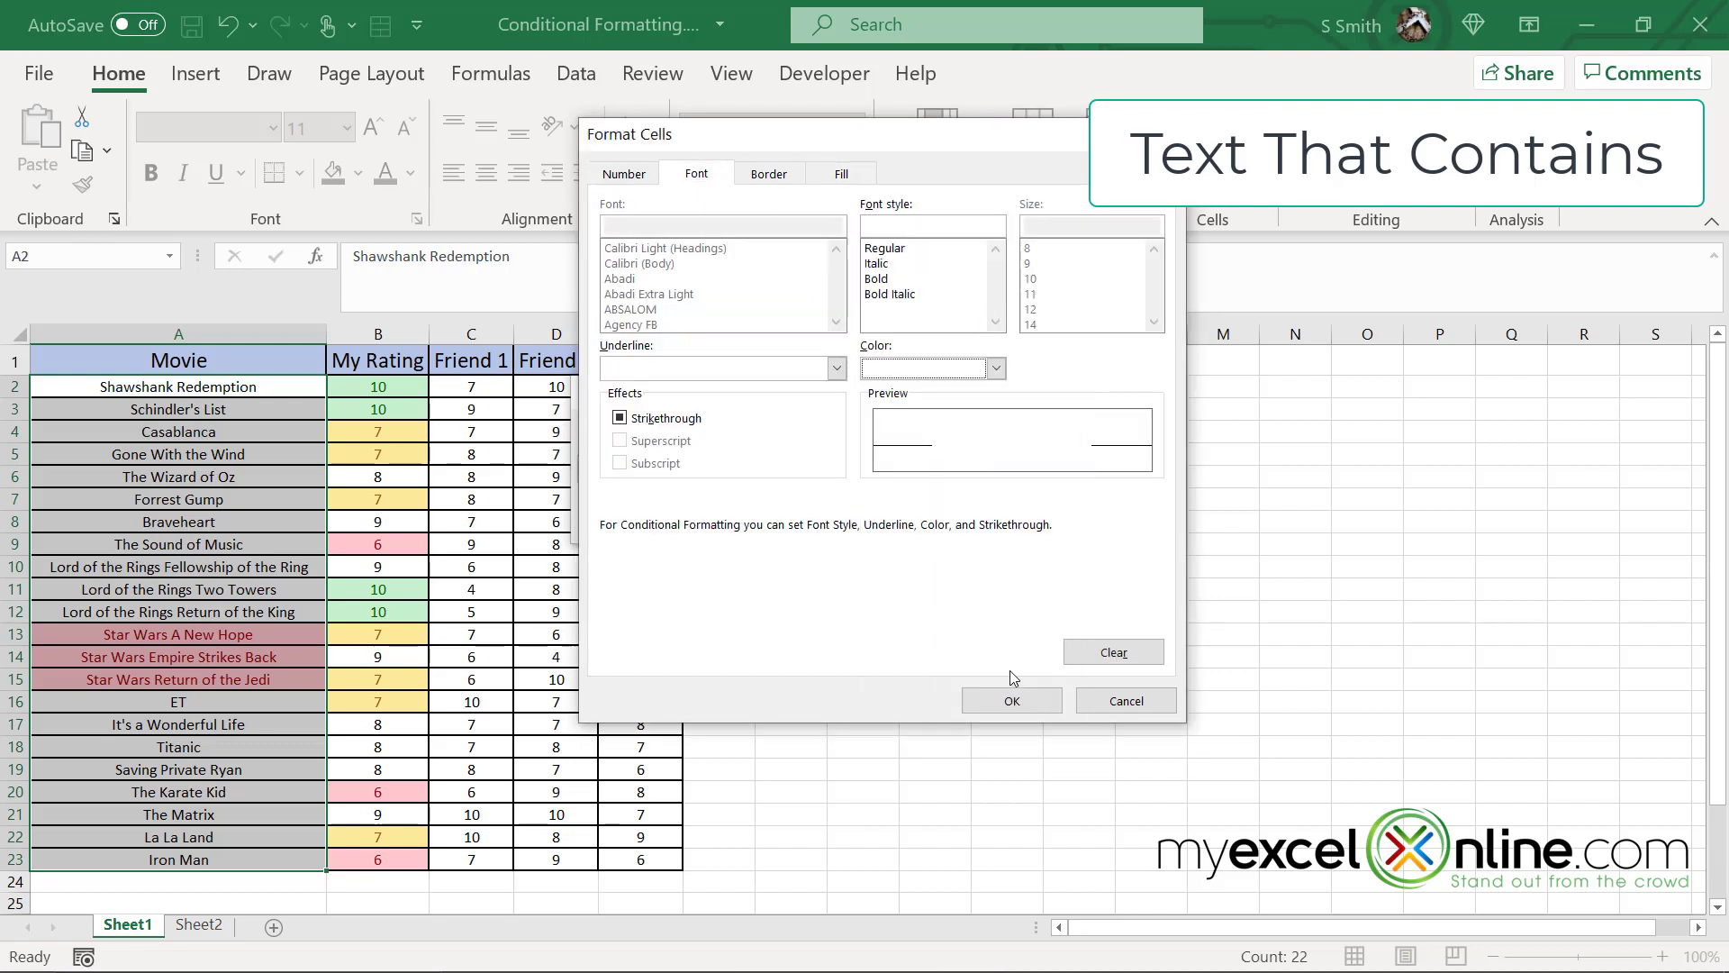
click(1010, 701)
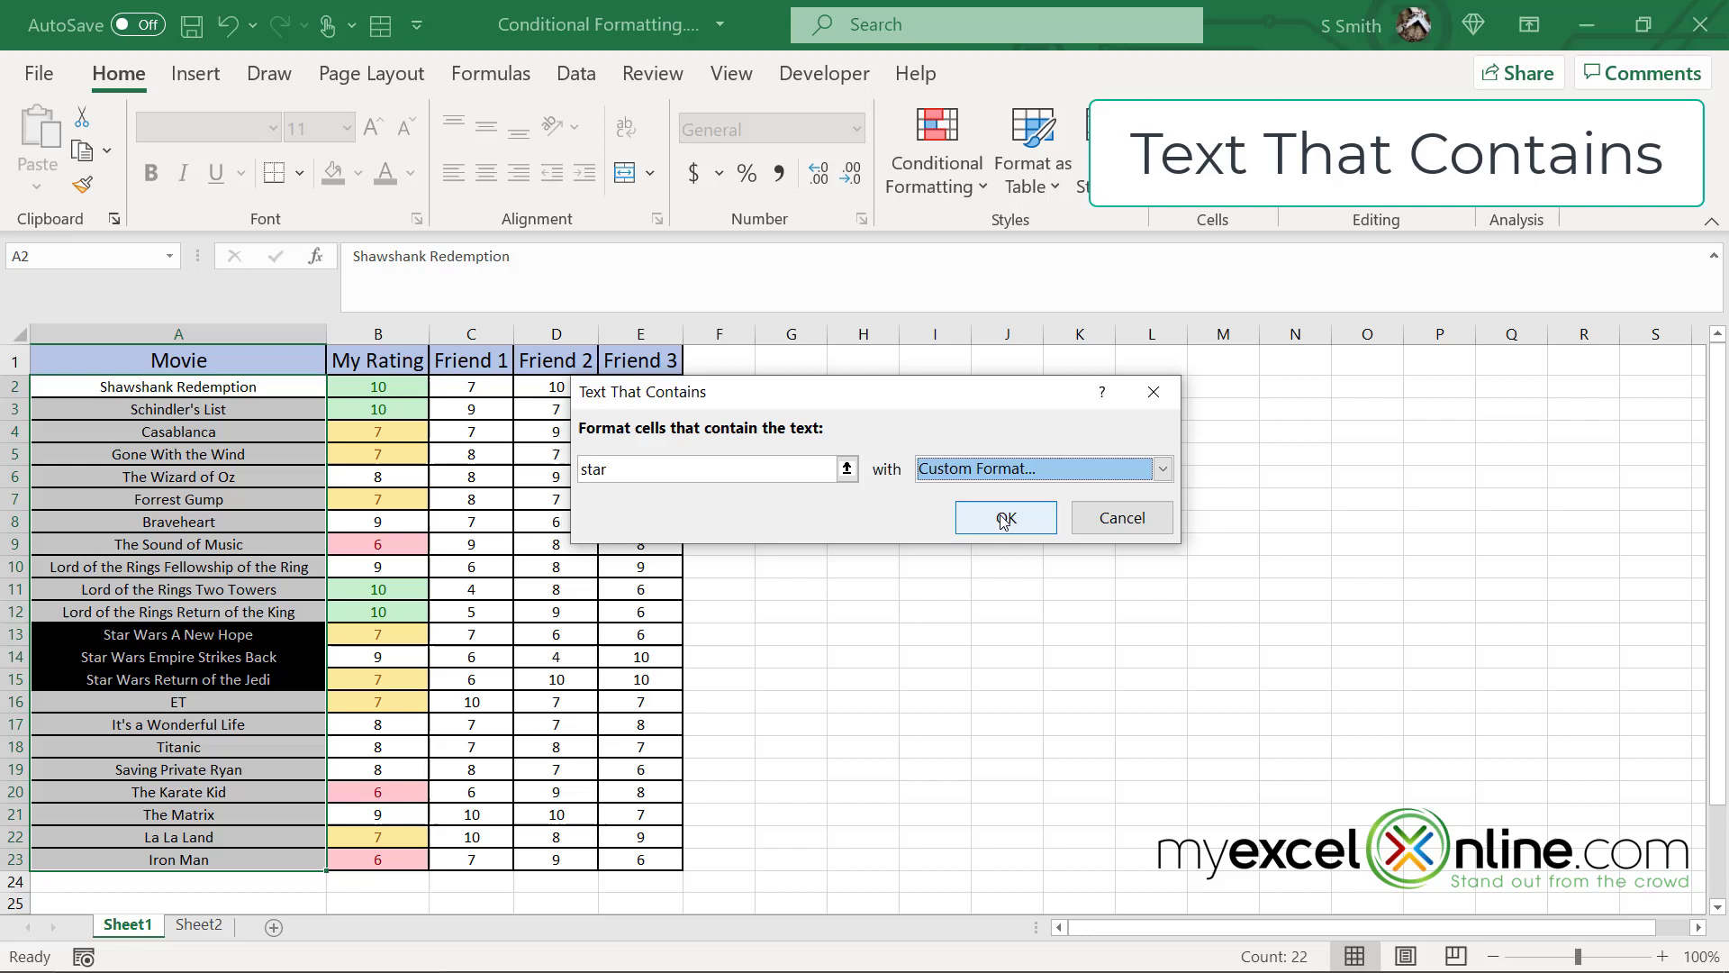
click(1004, 517)
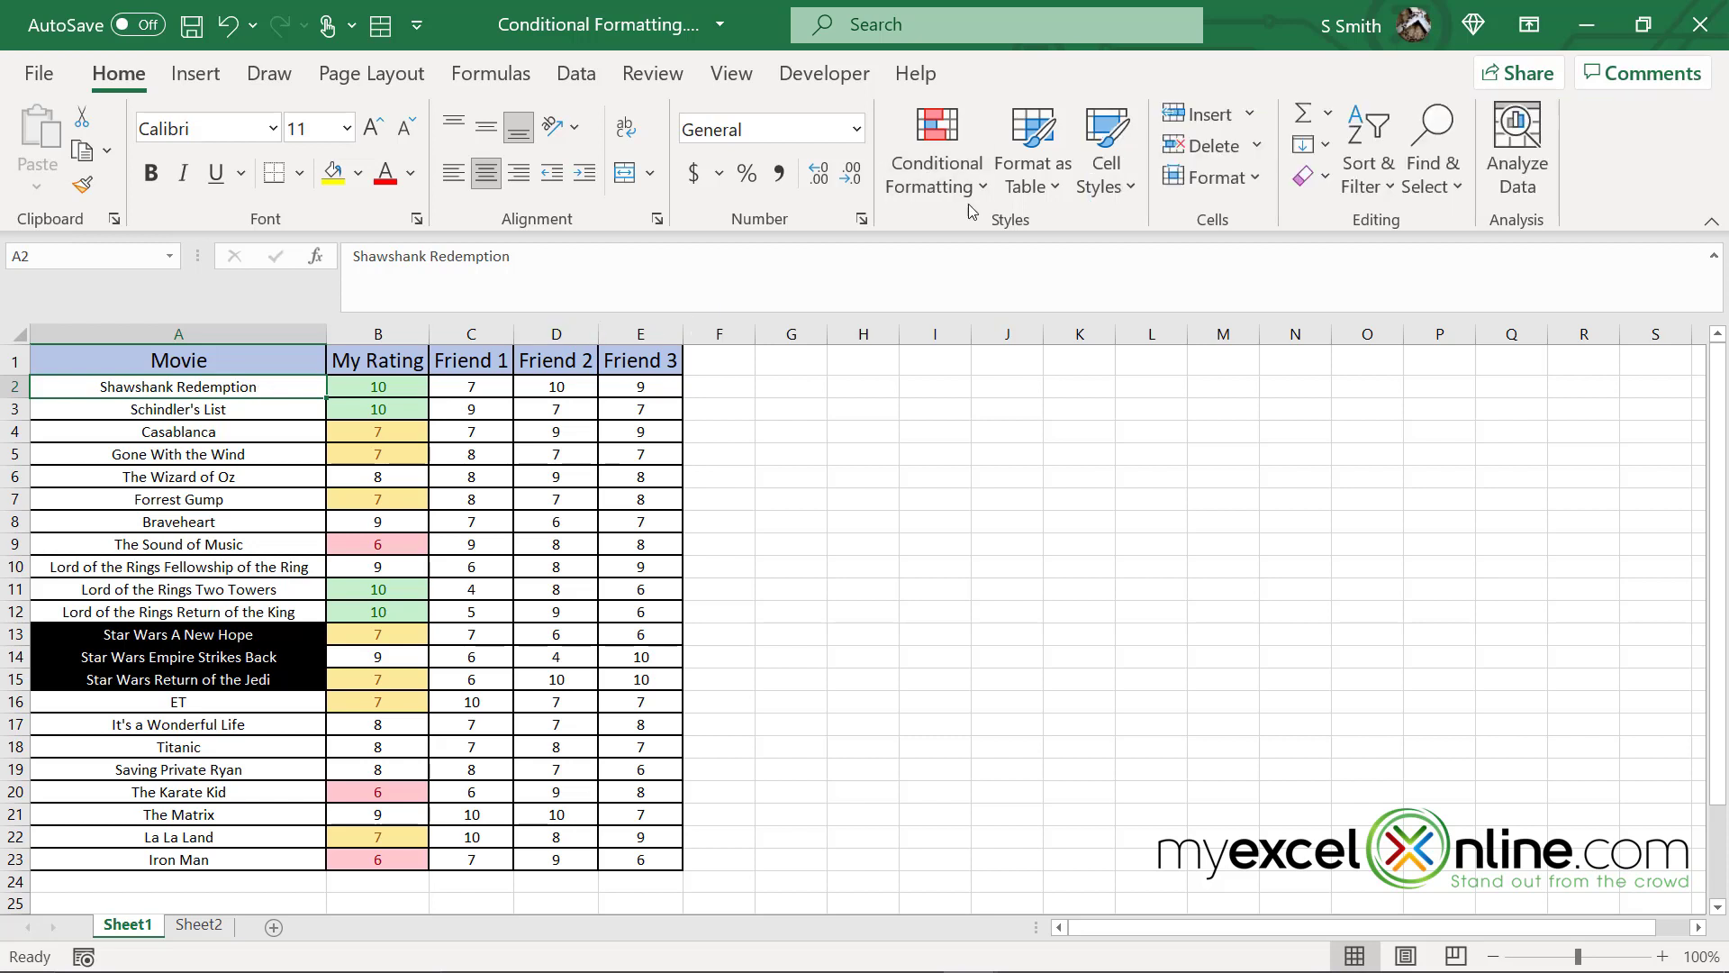
click(933, 151)
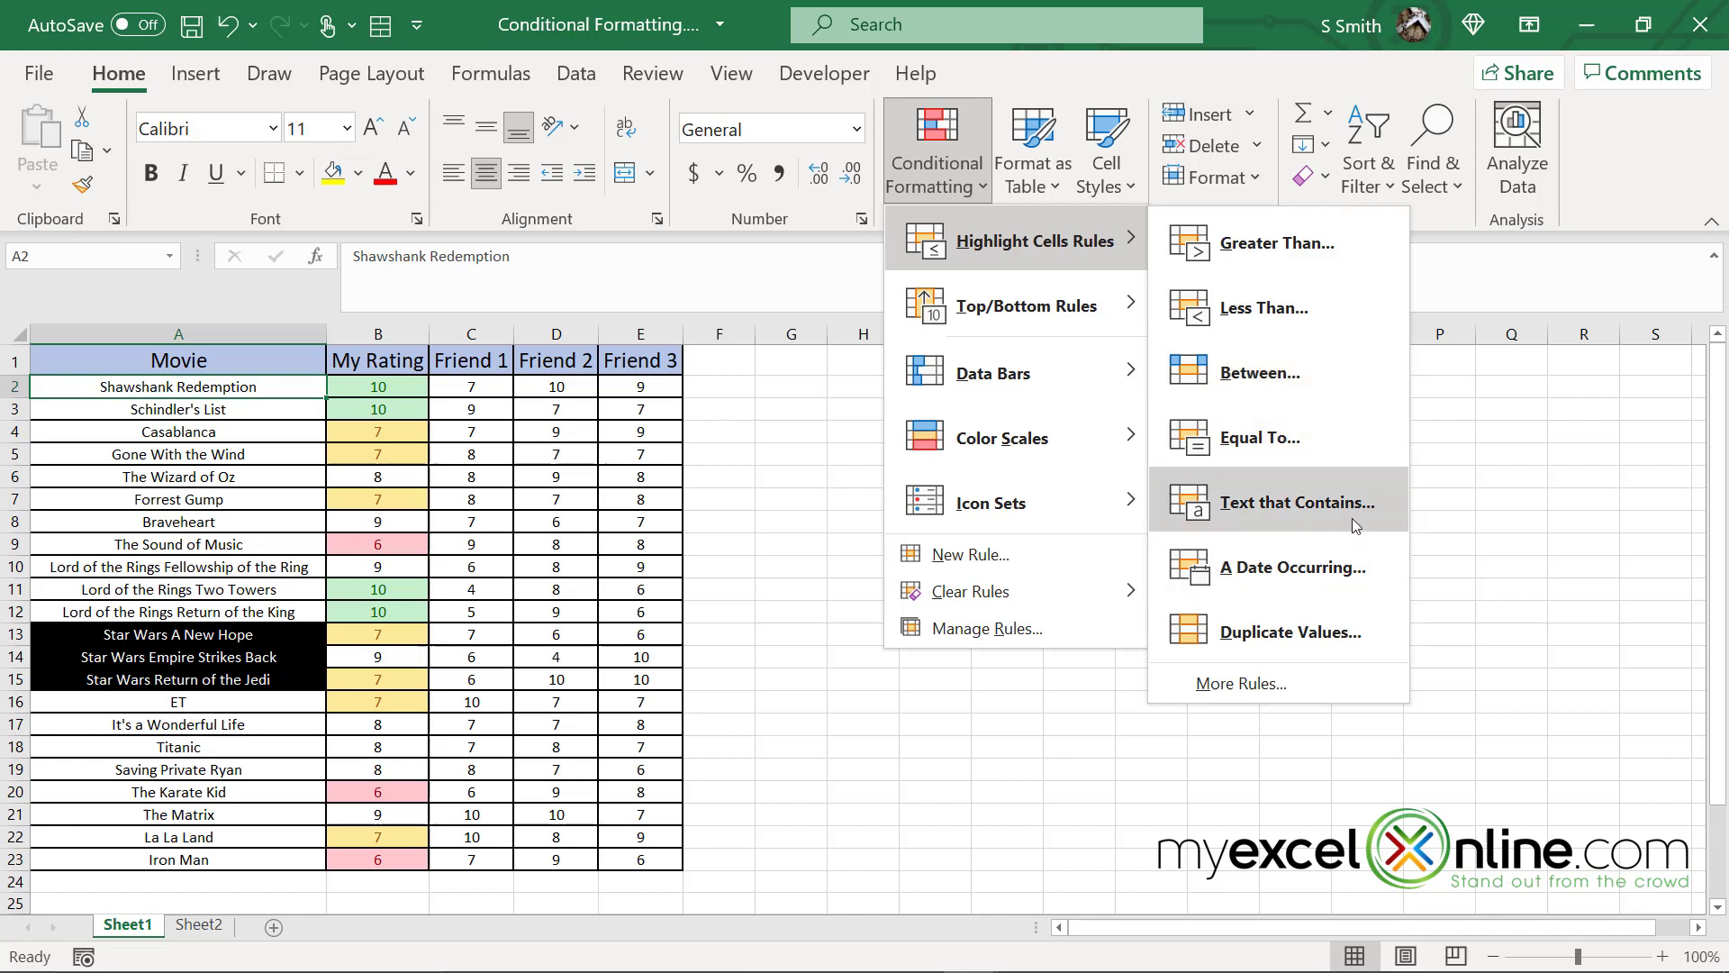
mouse_move(1365, 573)
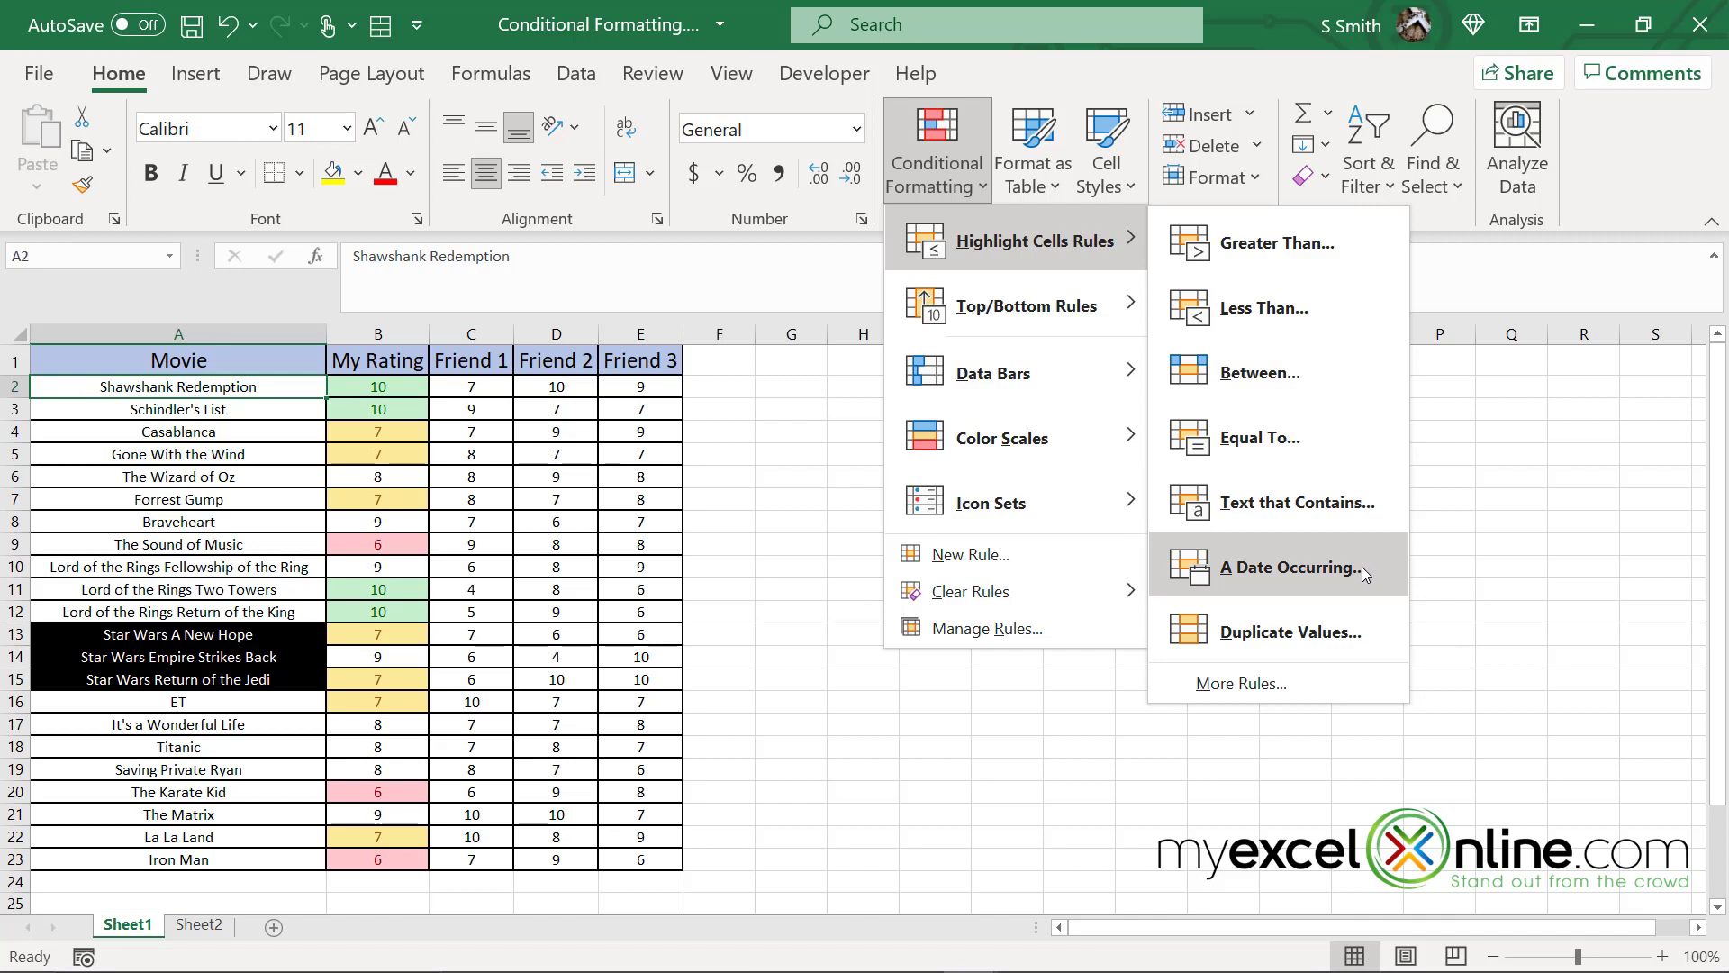
mouse_move(1364, 668)
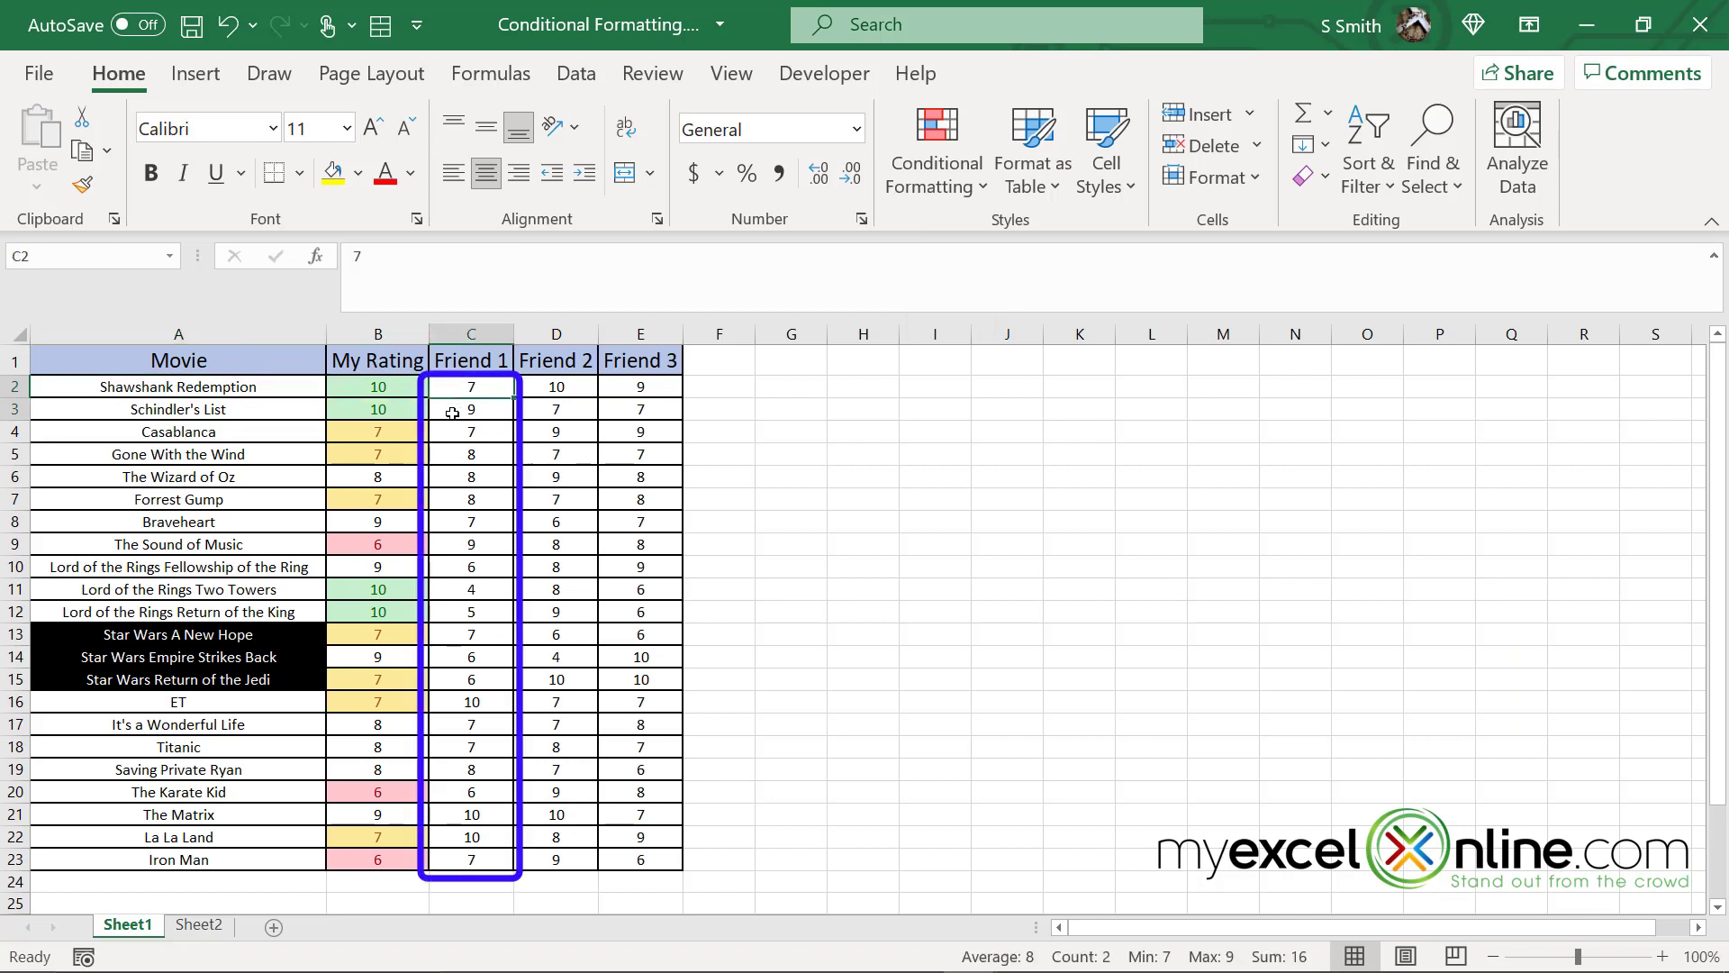
Step: Apply a Top 10 Items rule with light red fill to Friend 1 ratings C2:C23
click(469, 333)
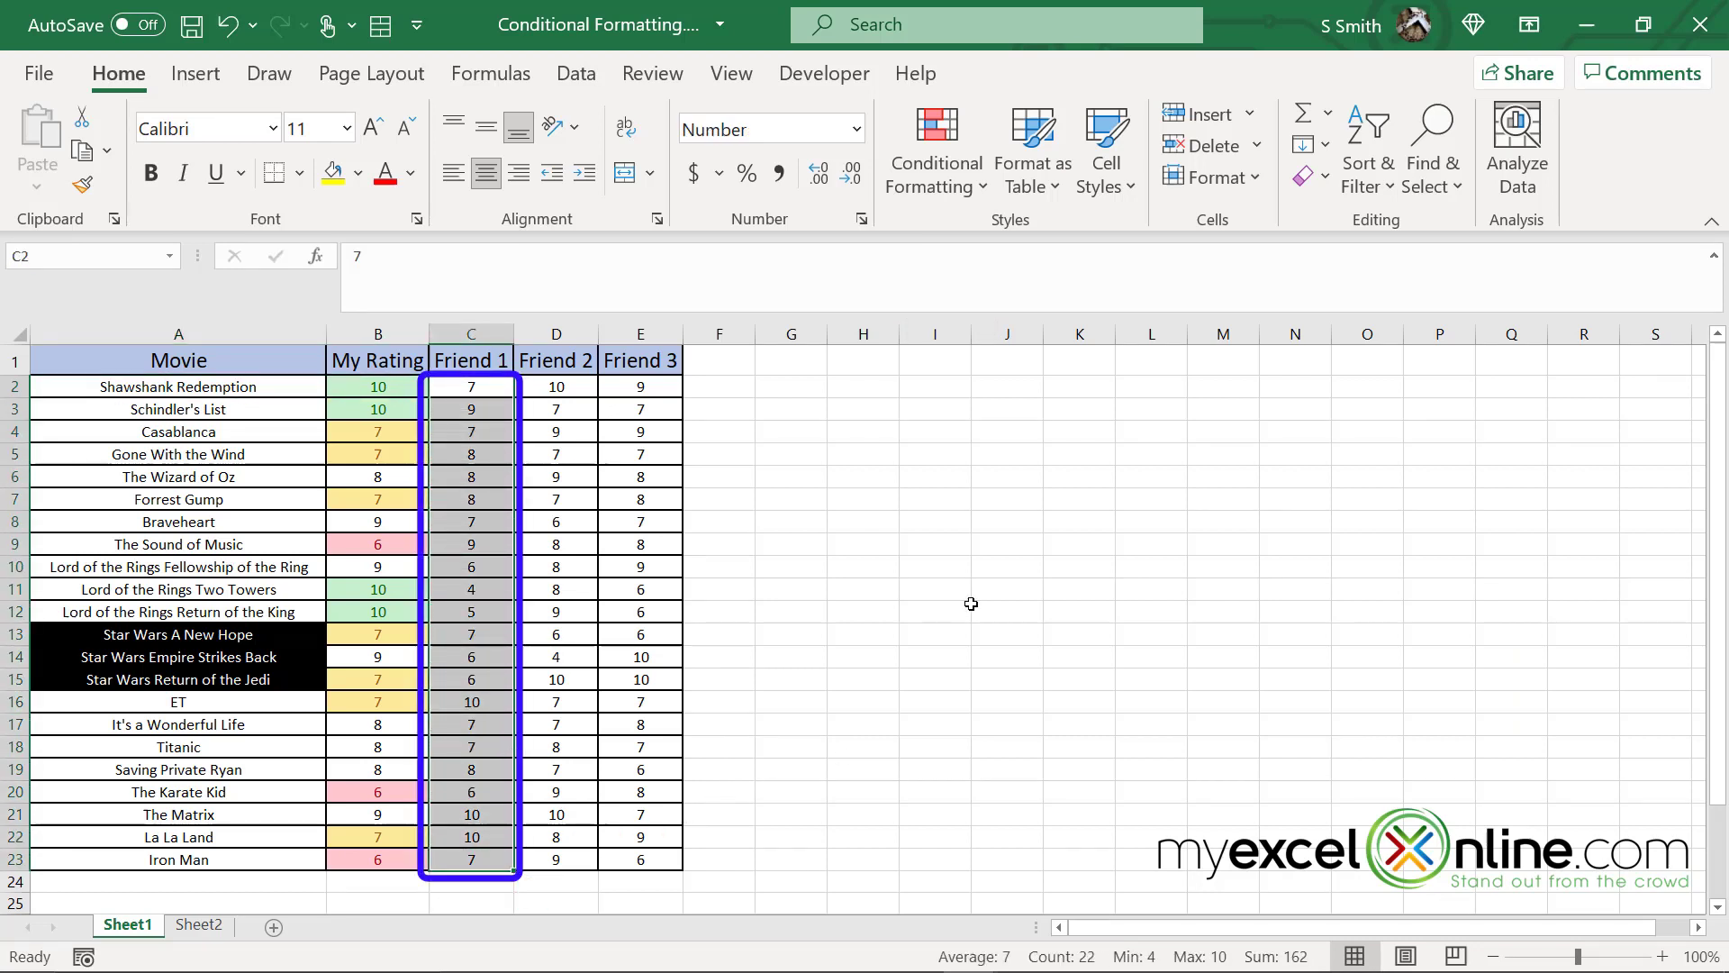
mouse_move(934, 149)
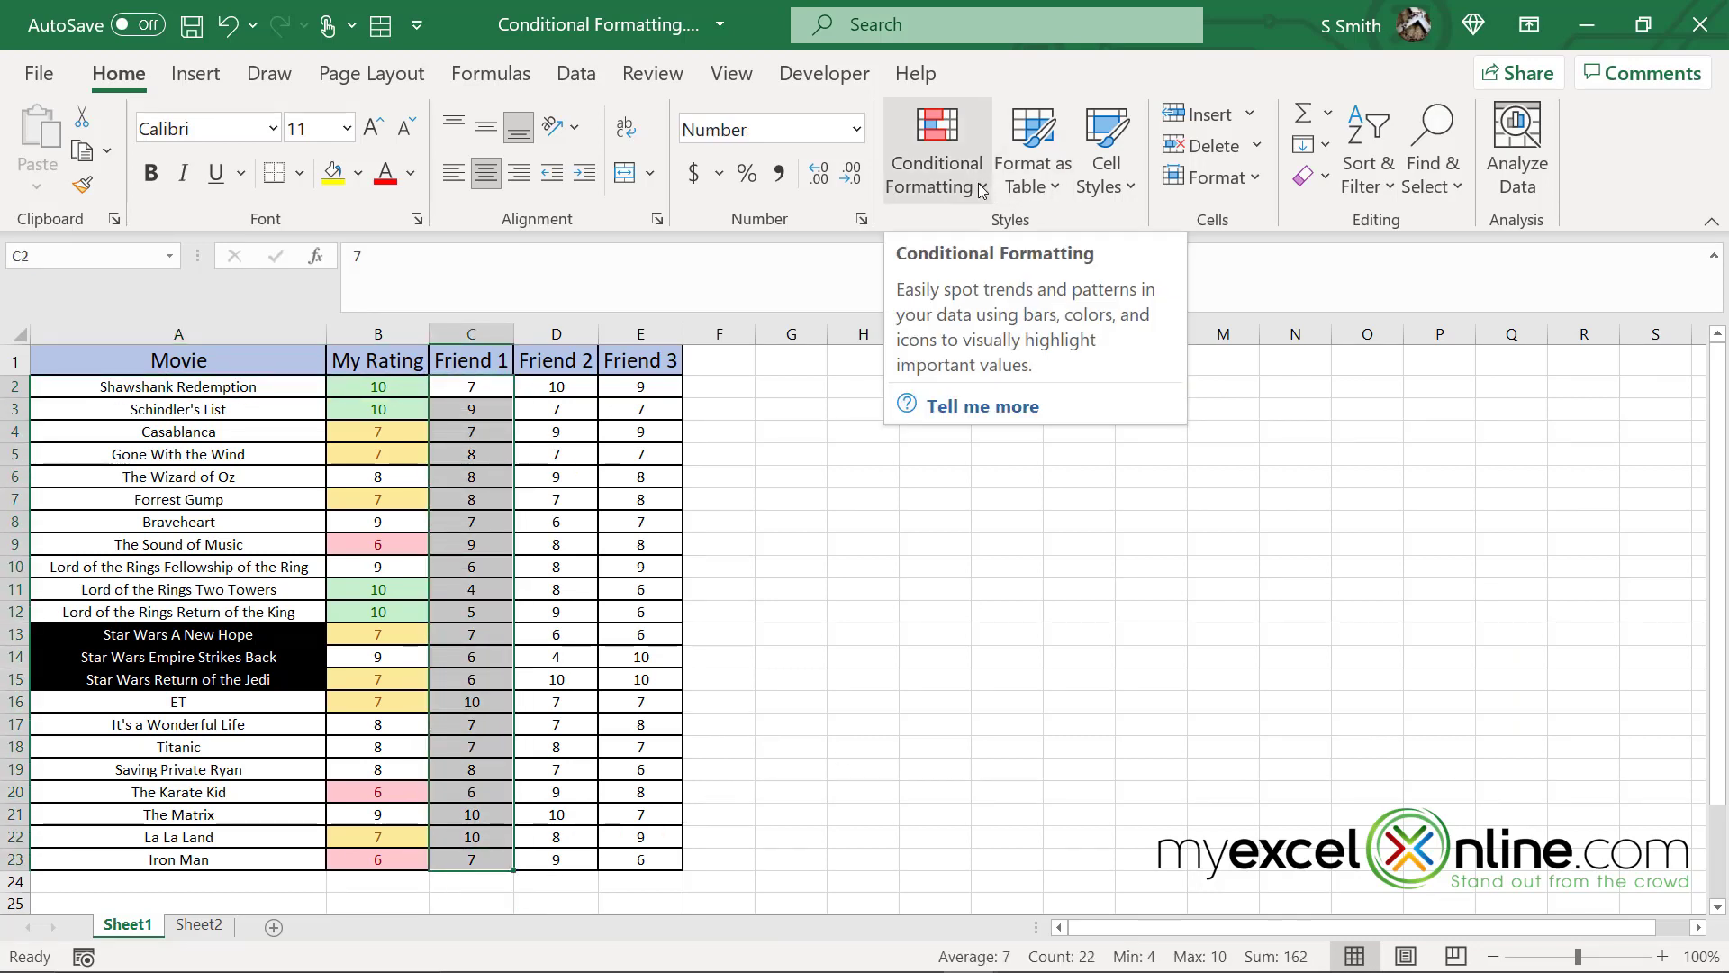
click(934, 151)
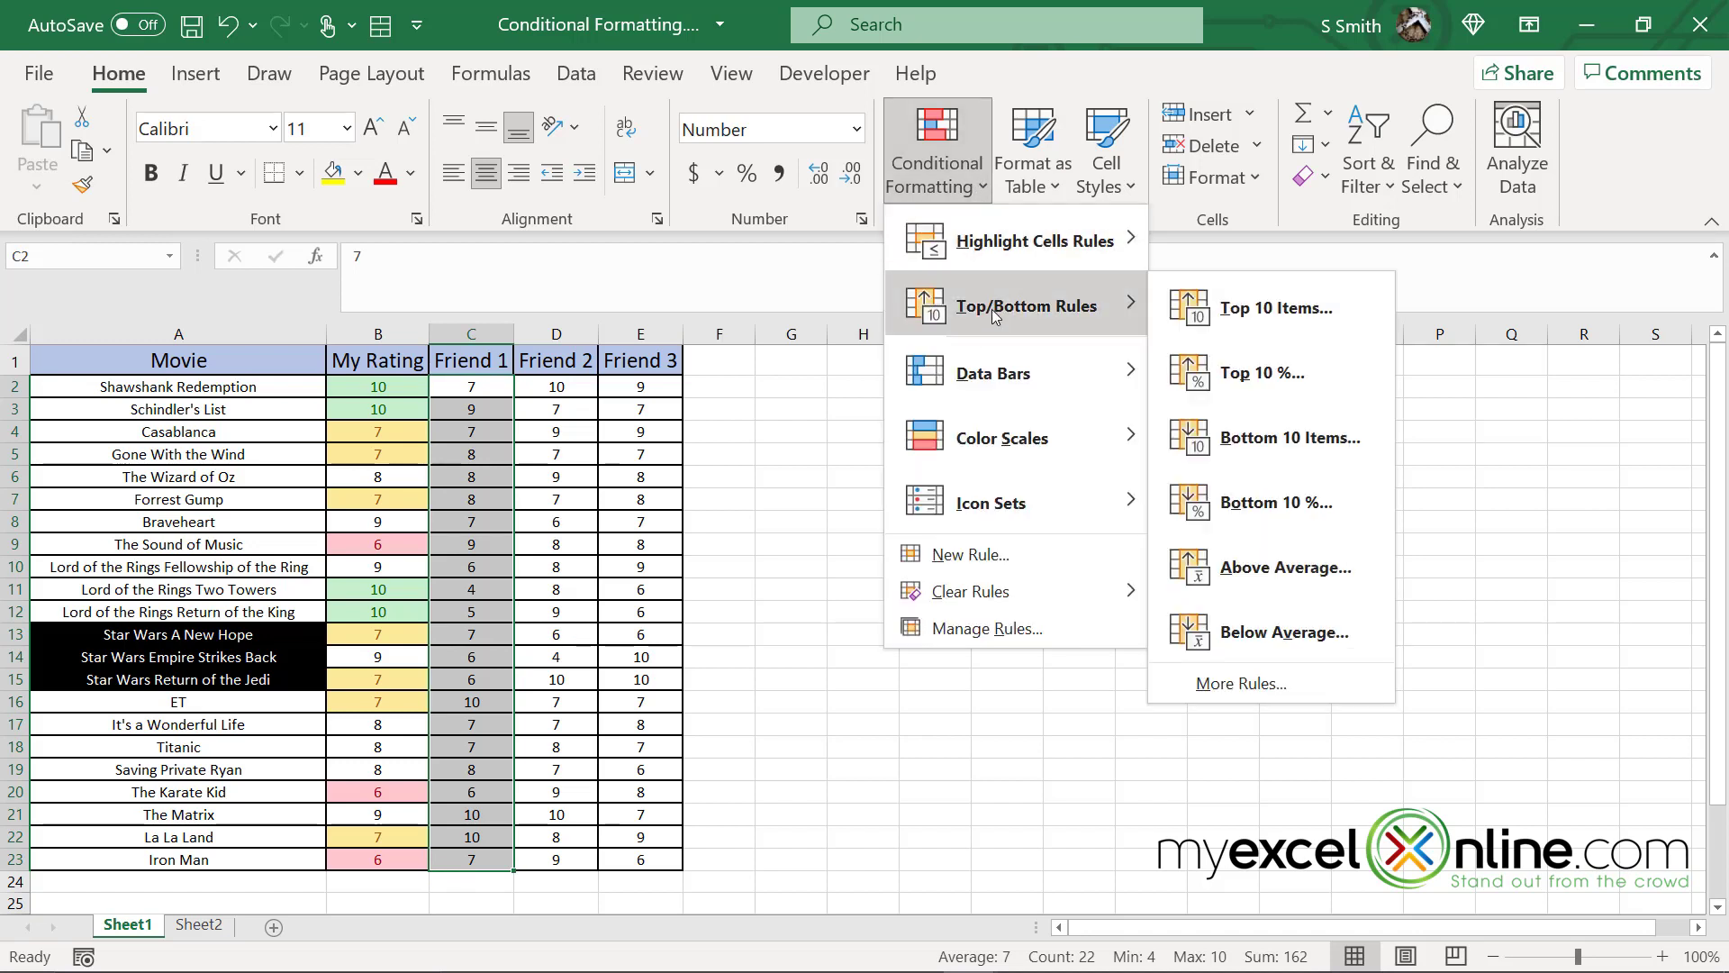
mouse_move(1279, 308)
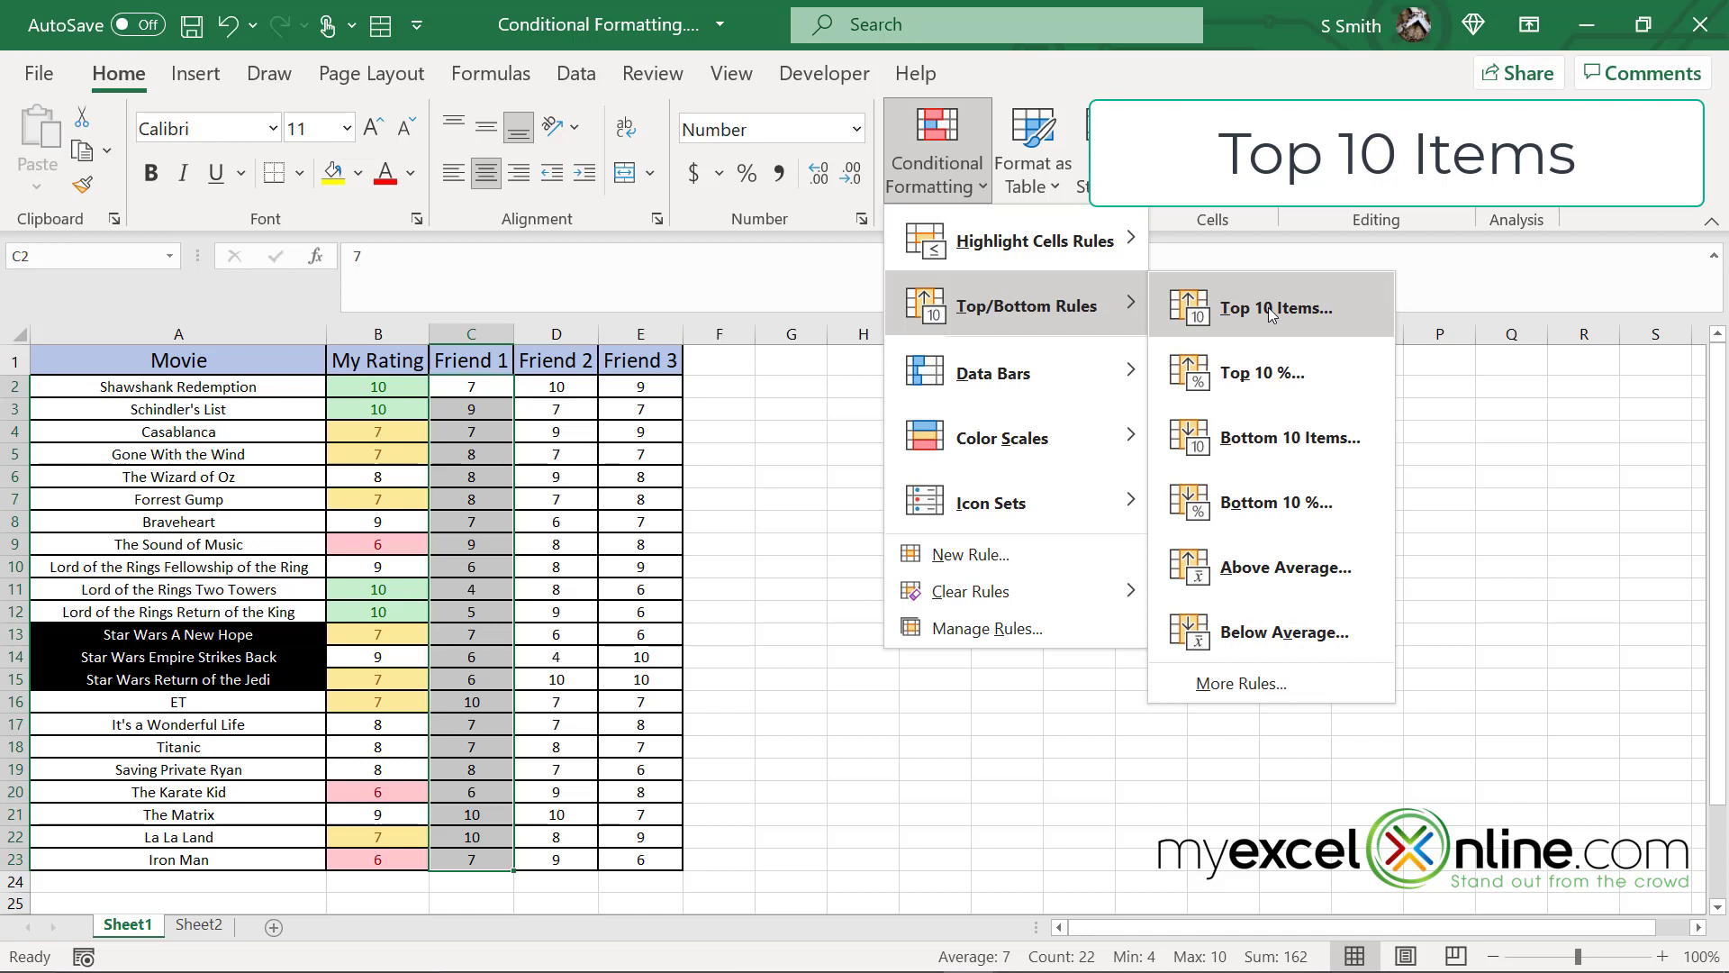
click(1271, 308)
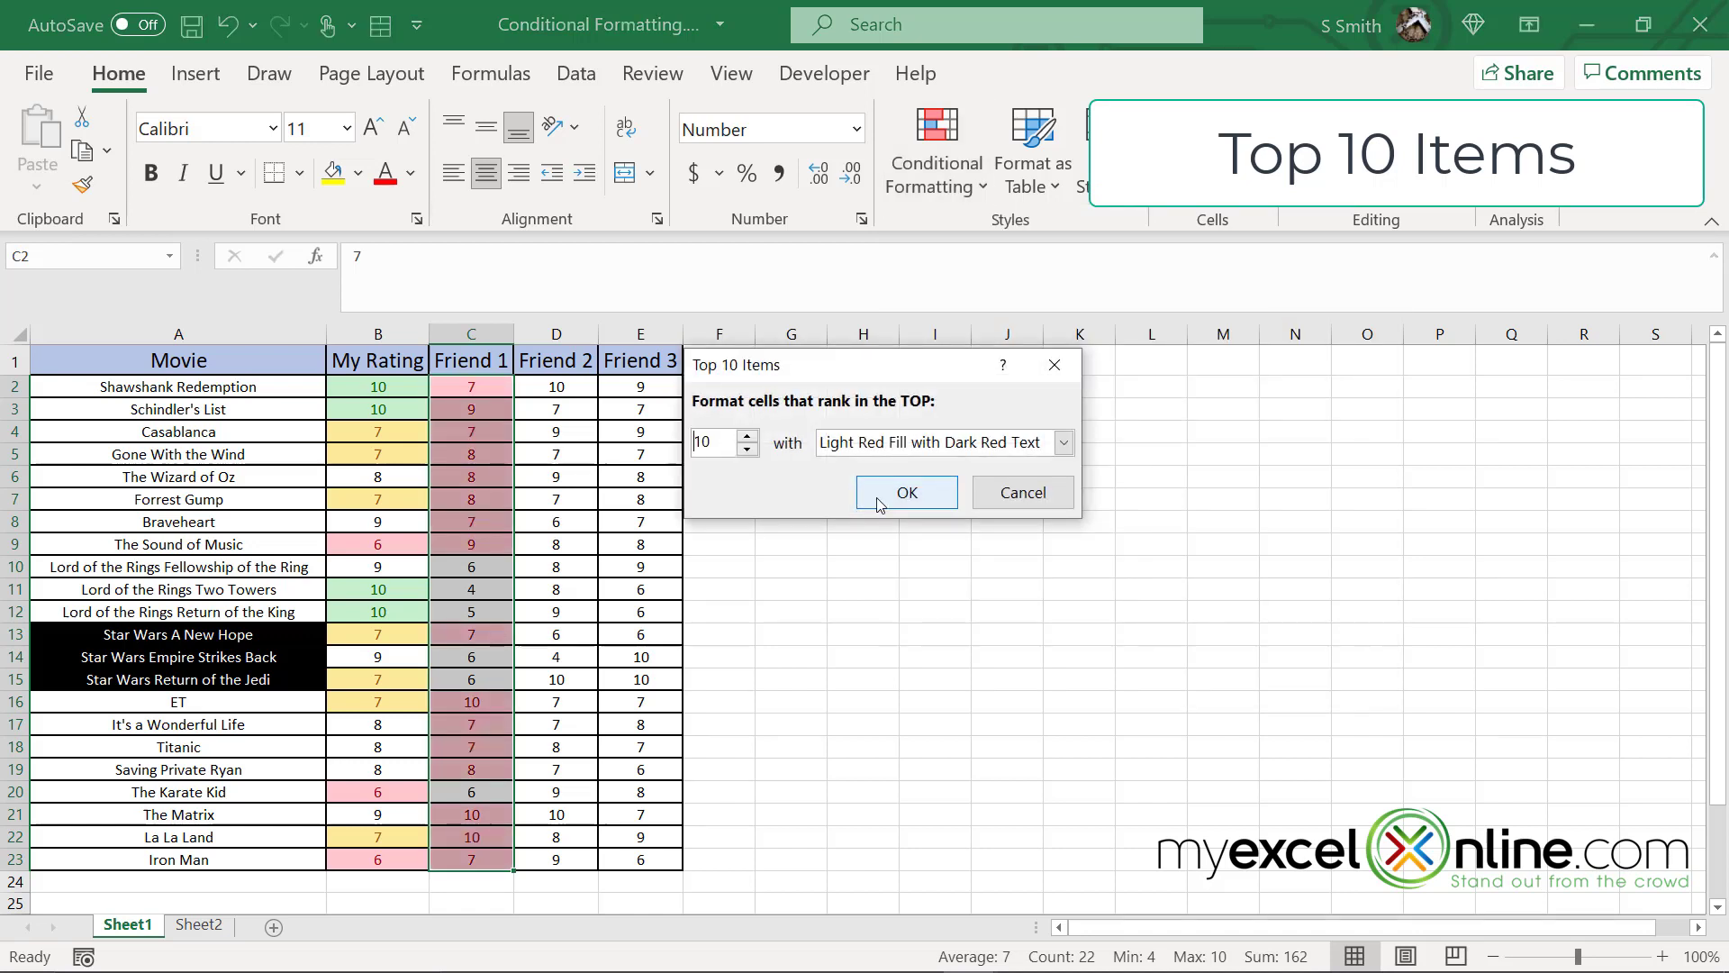
click(905, 492)
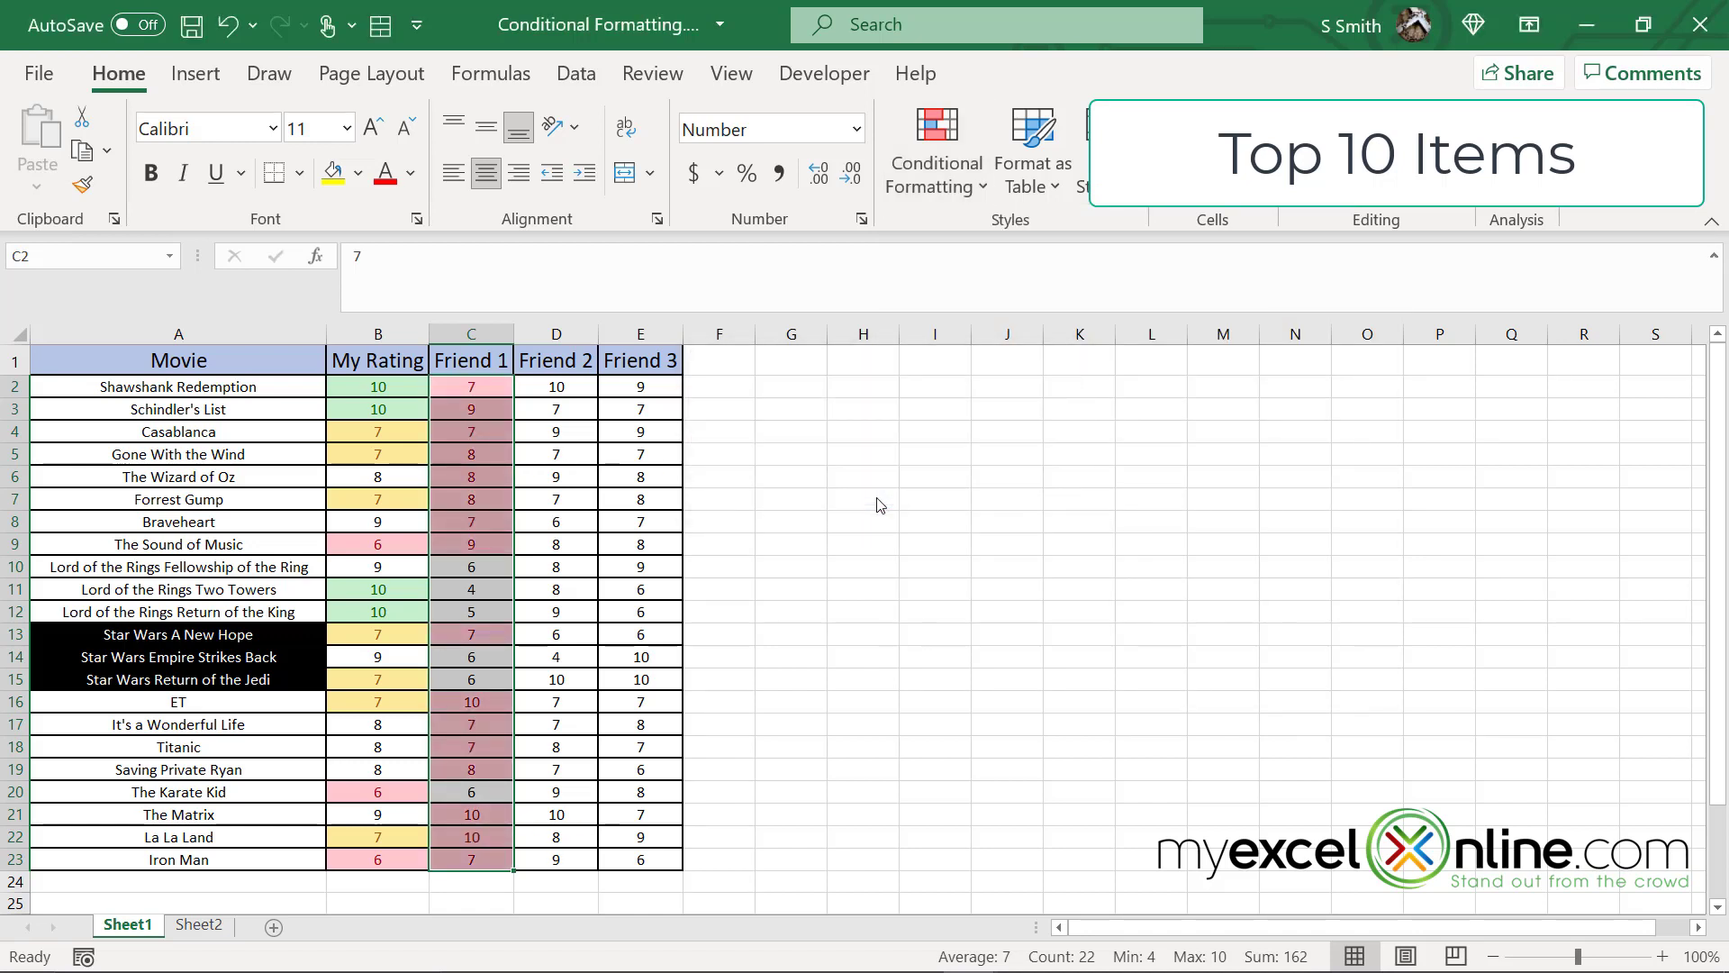
mouse_move(480, 600)
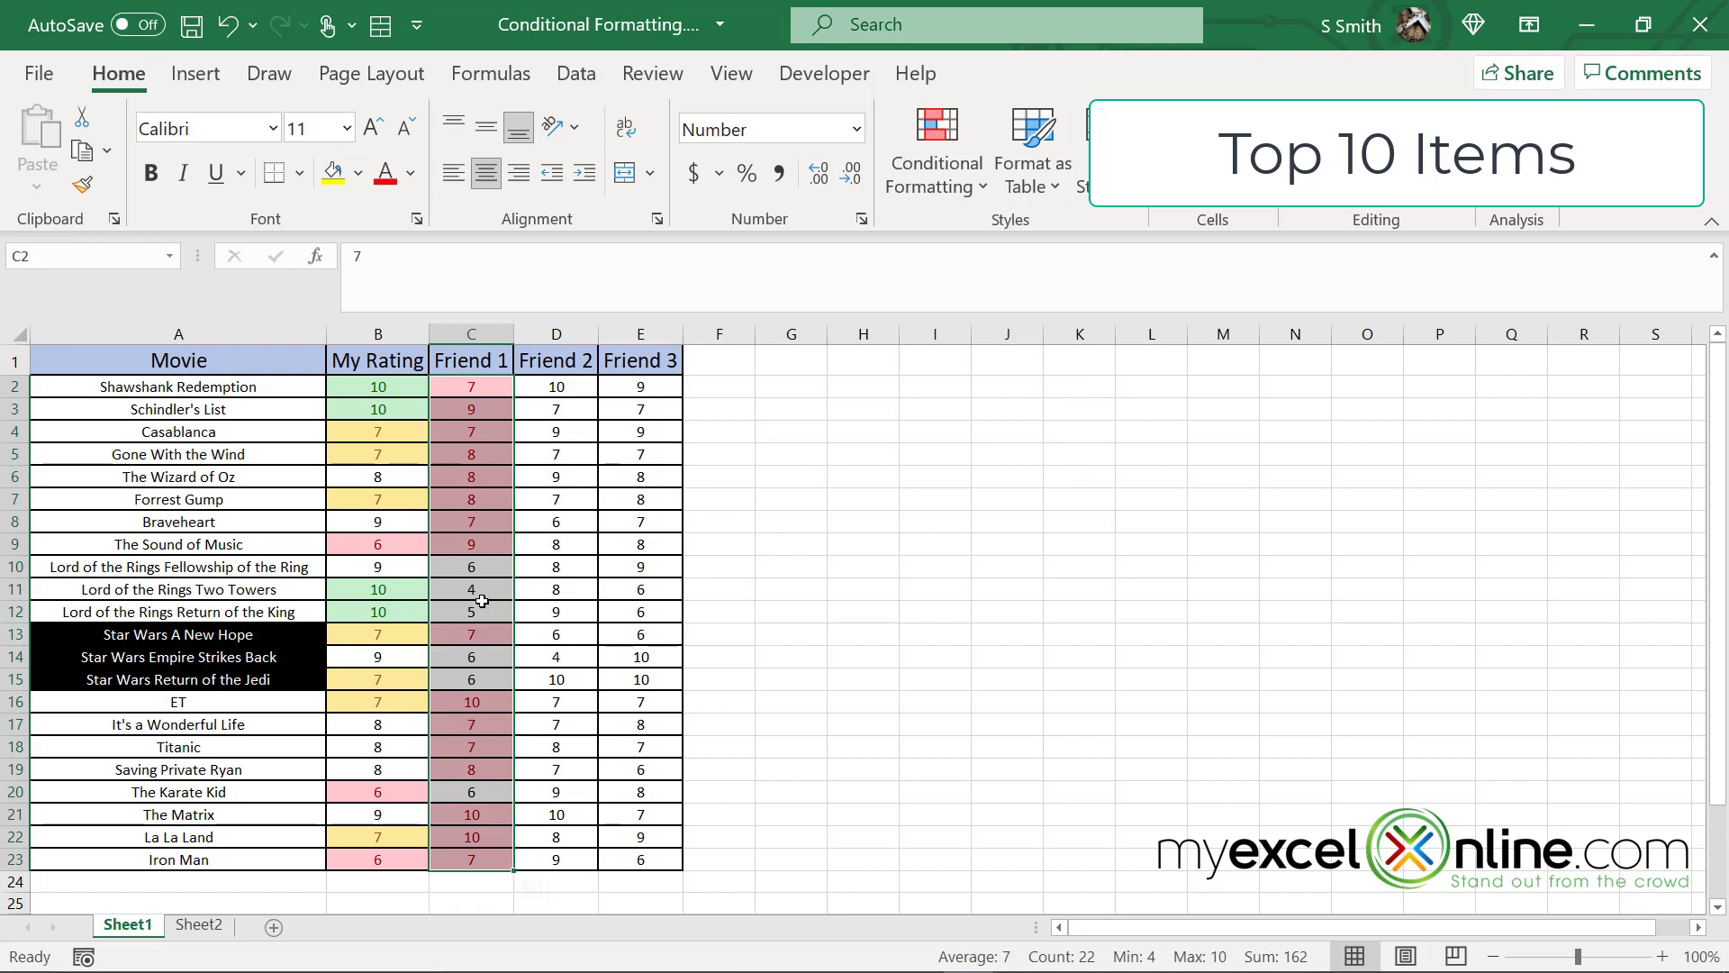
click(470, 611)
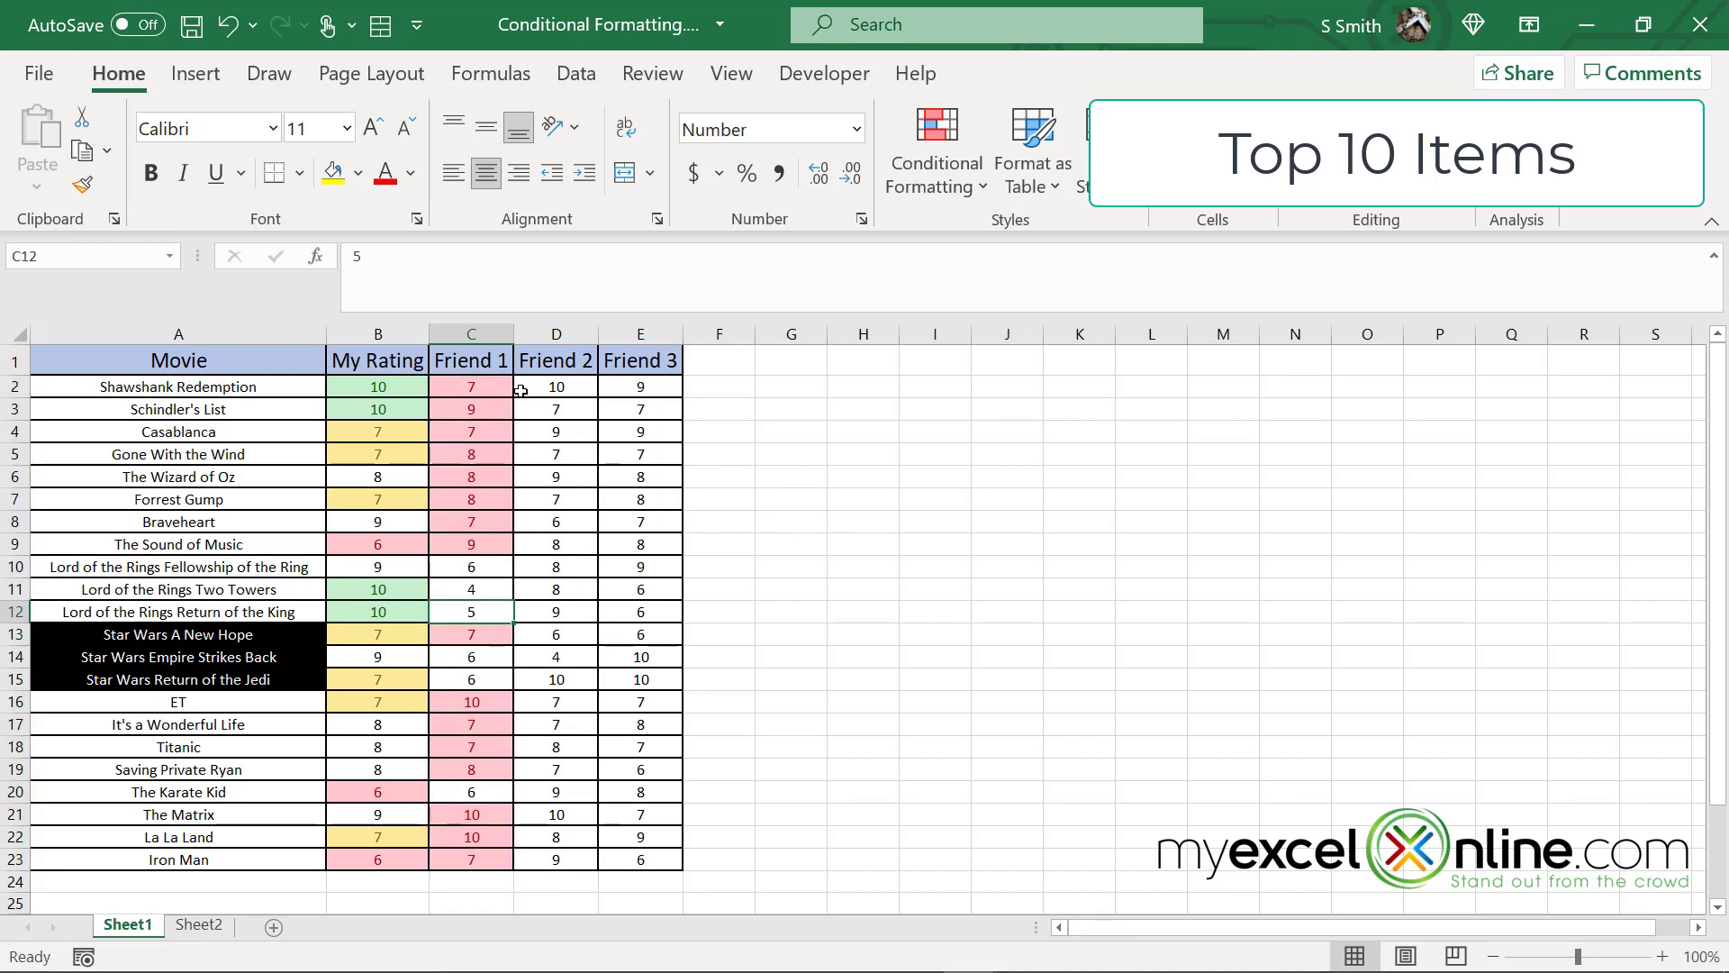
mouse_move(500, 559)
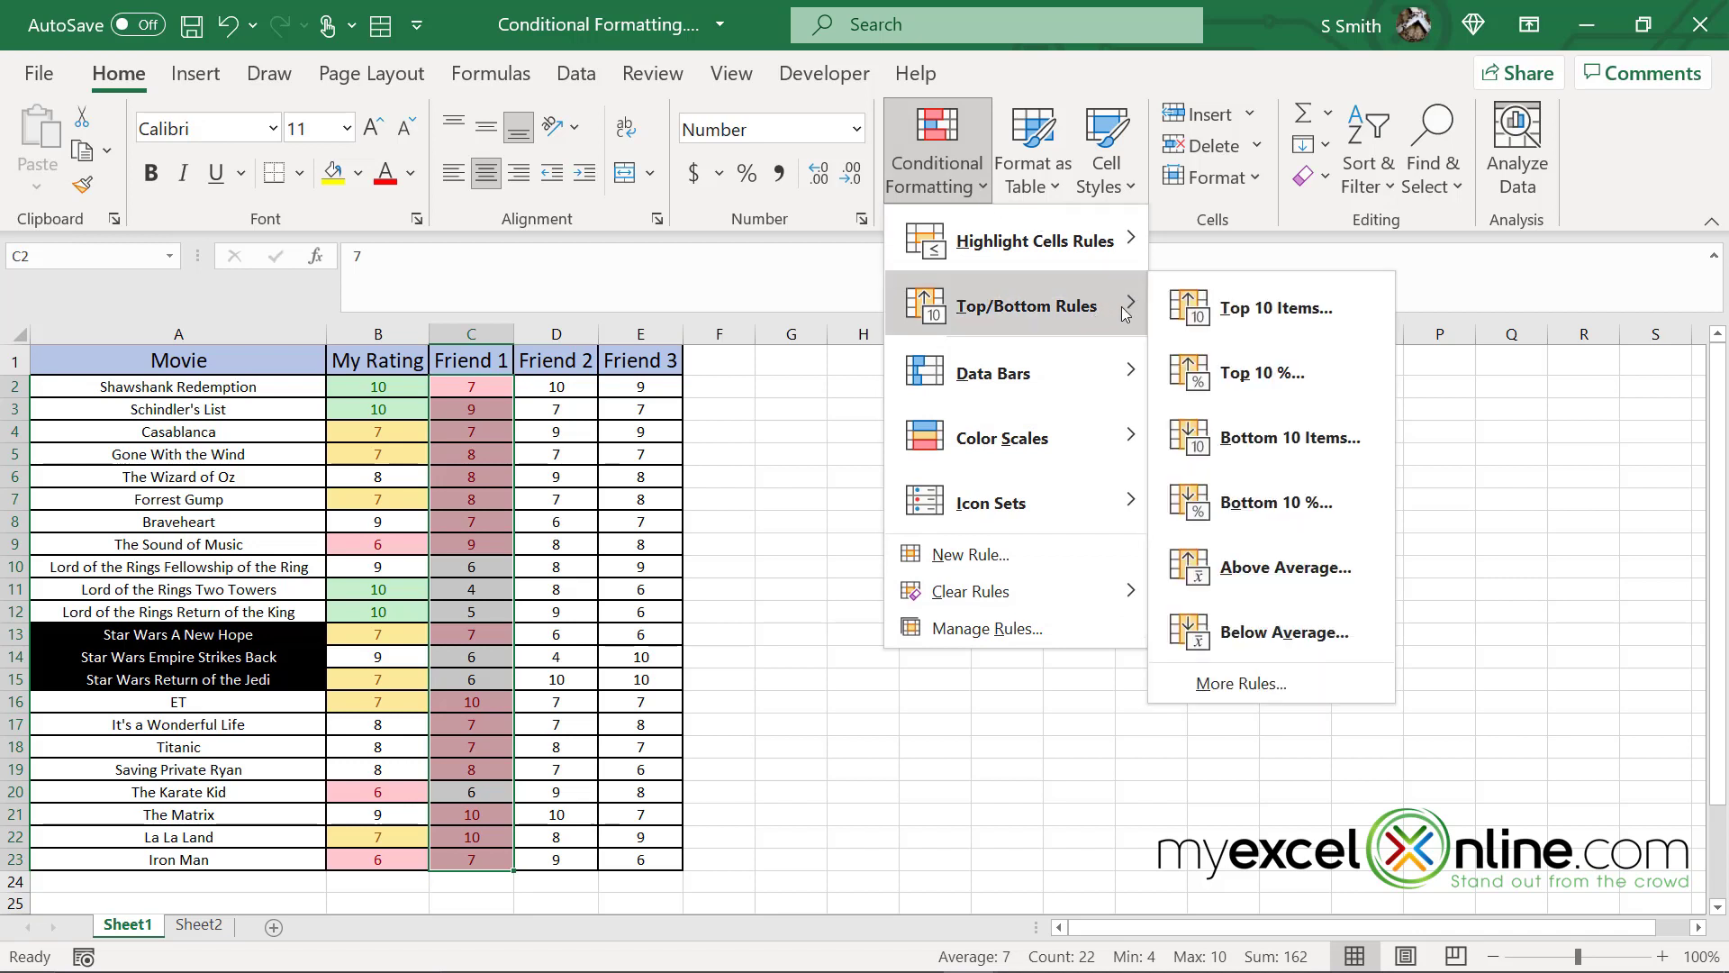
mouse_move(1274, 502)
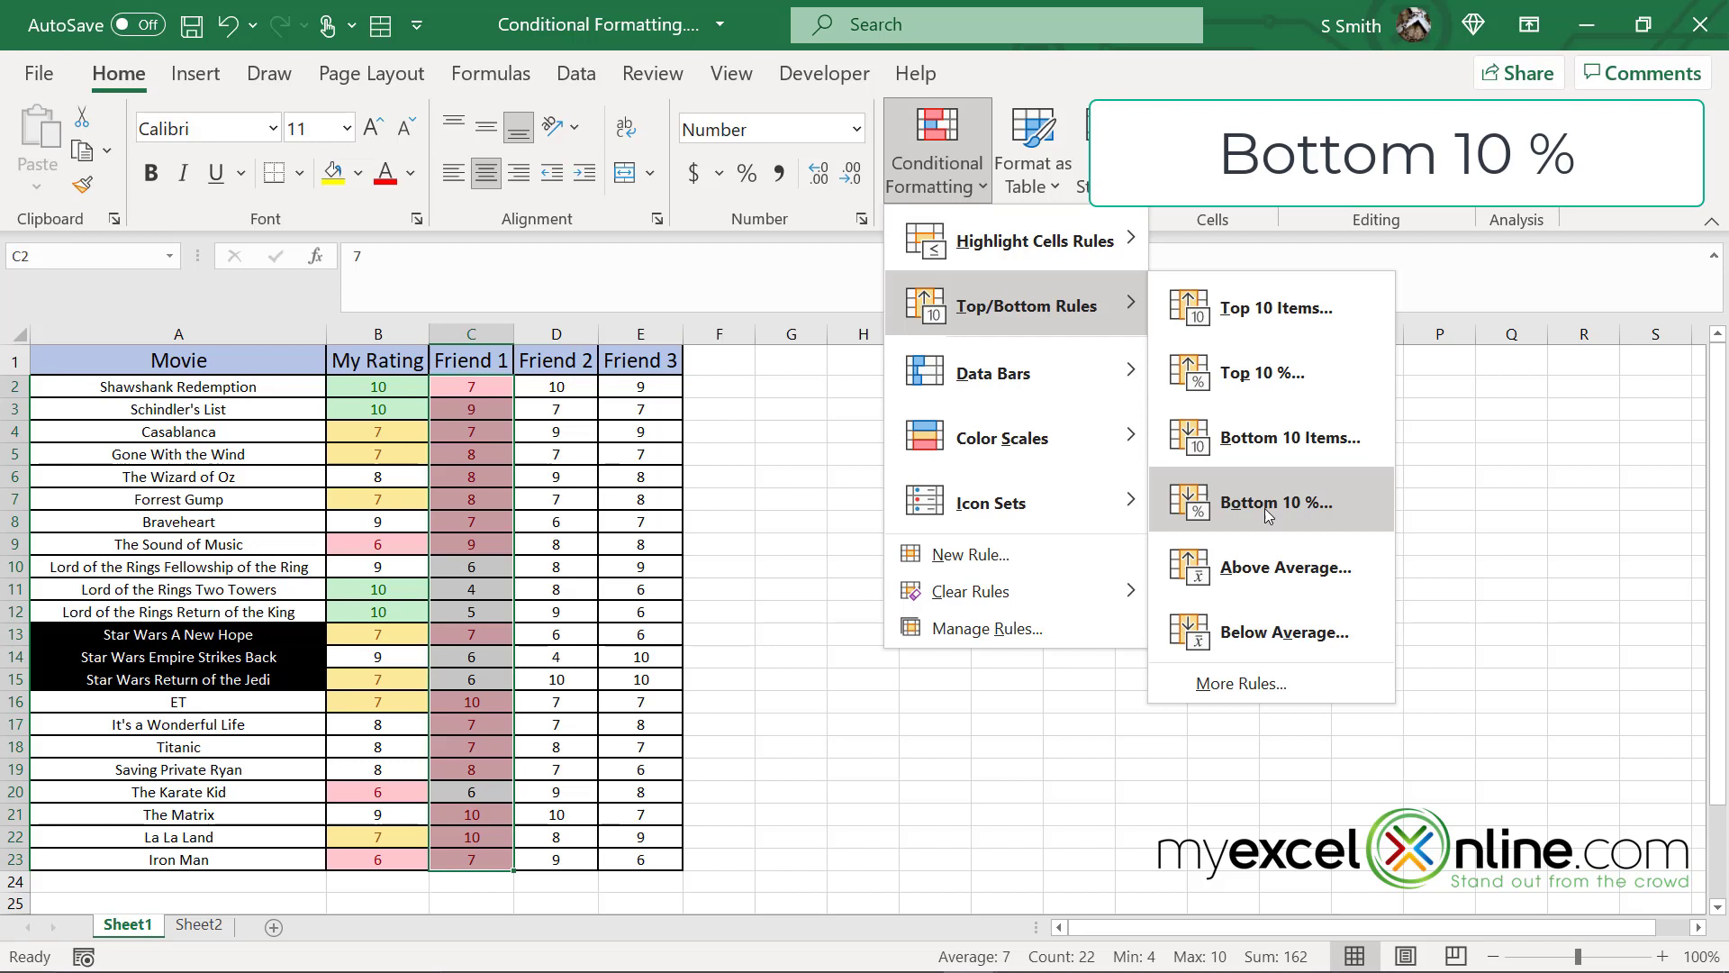
Step: Add a Bottom 10% rule with Green Fill with Dark Green Text
click(1272, 502)
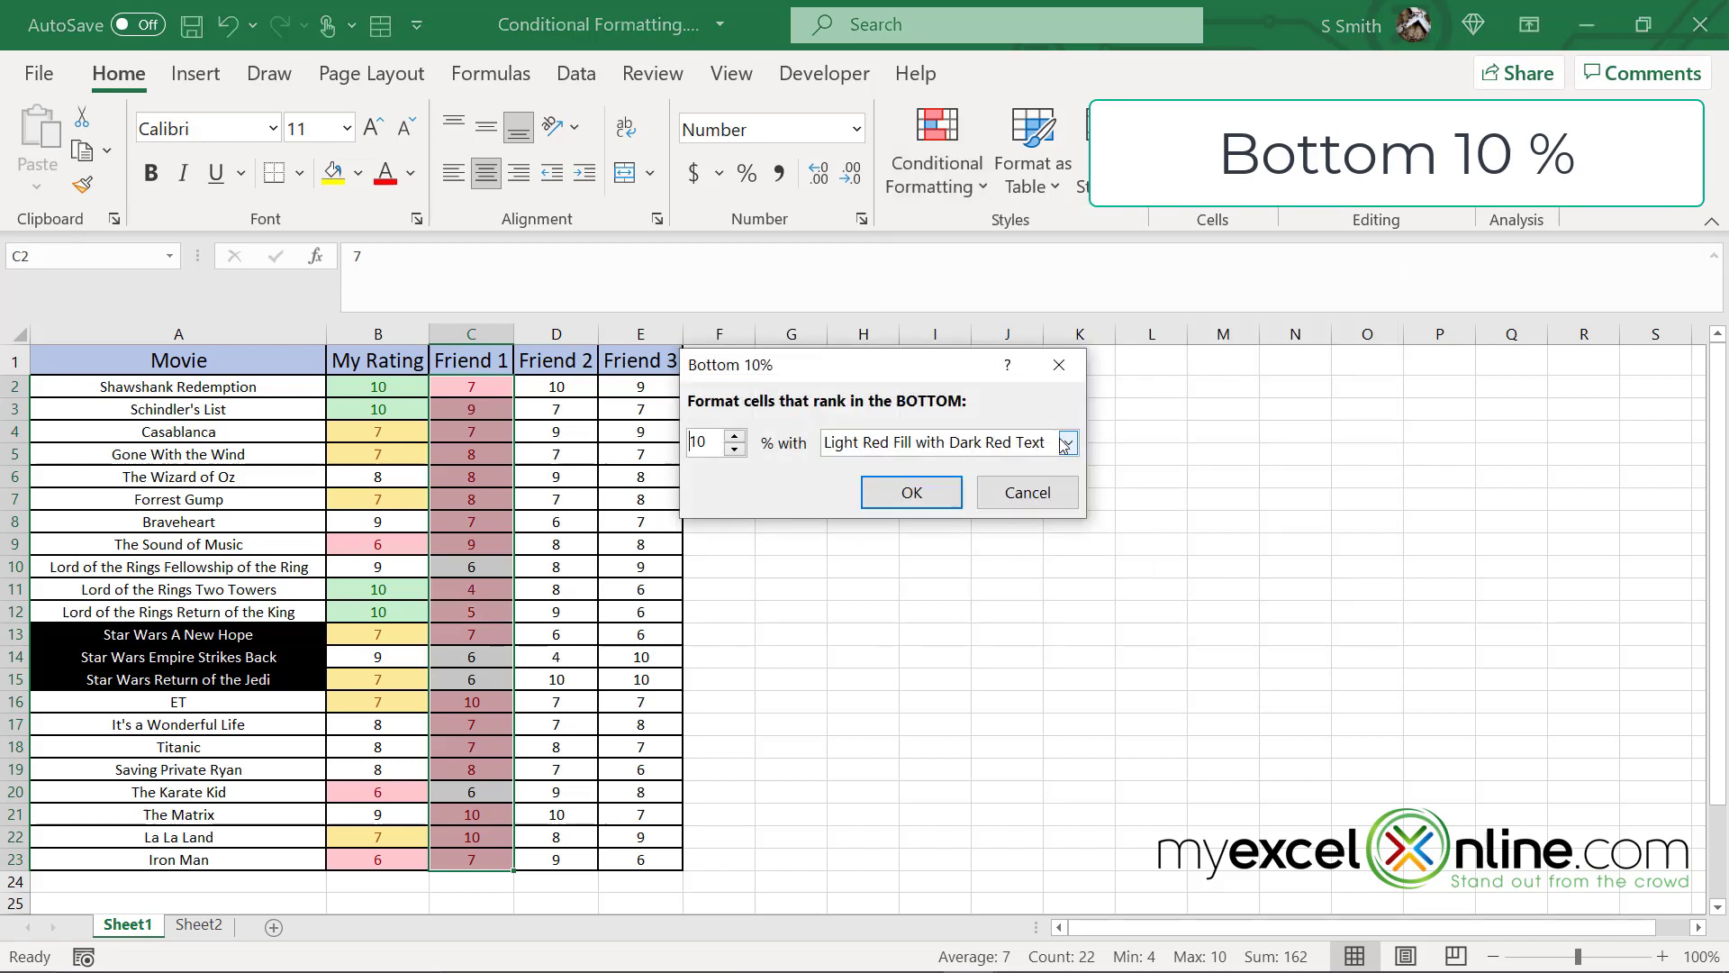
click(1065, 442)
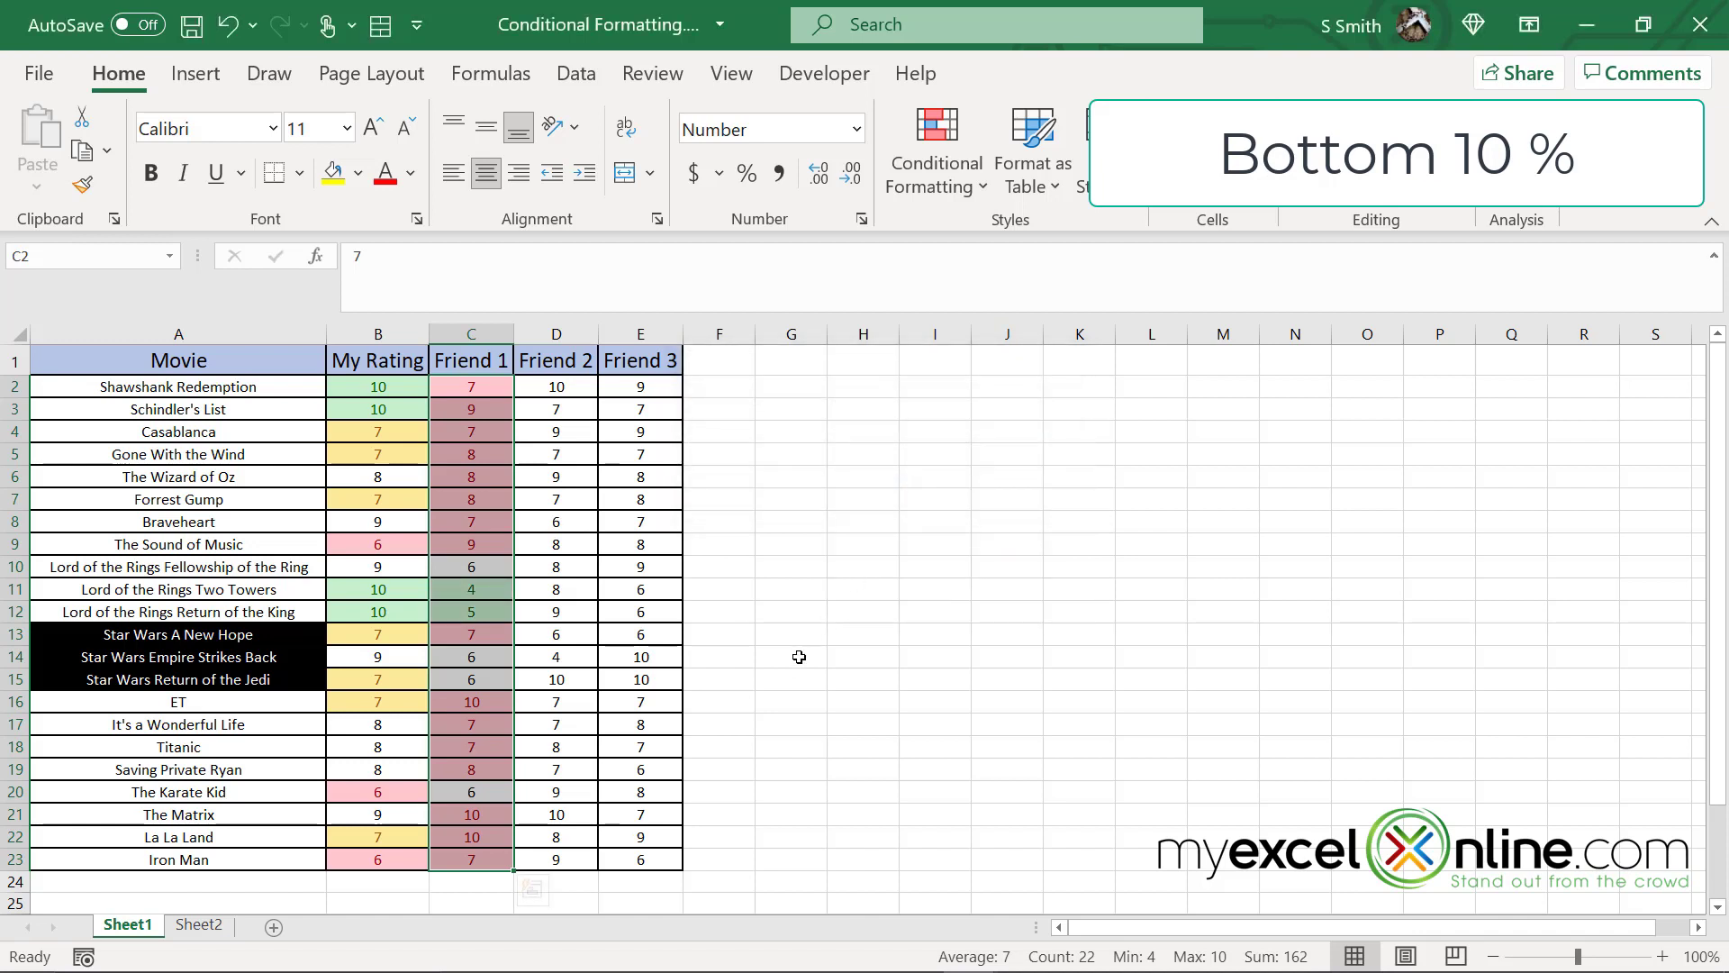
click(471, 860)
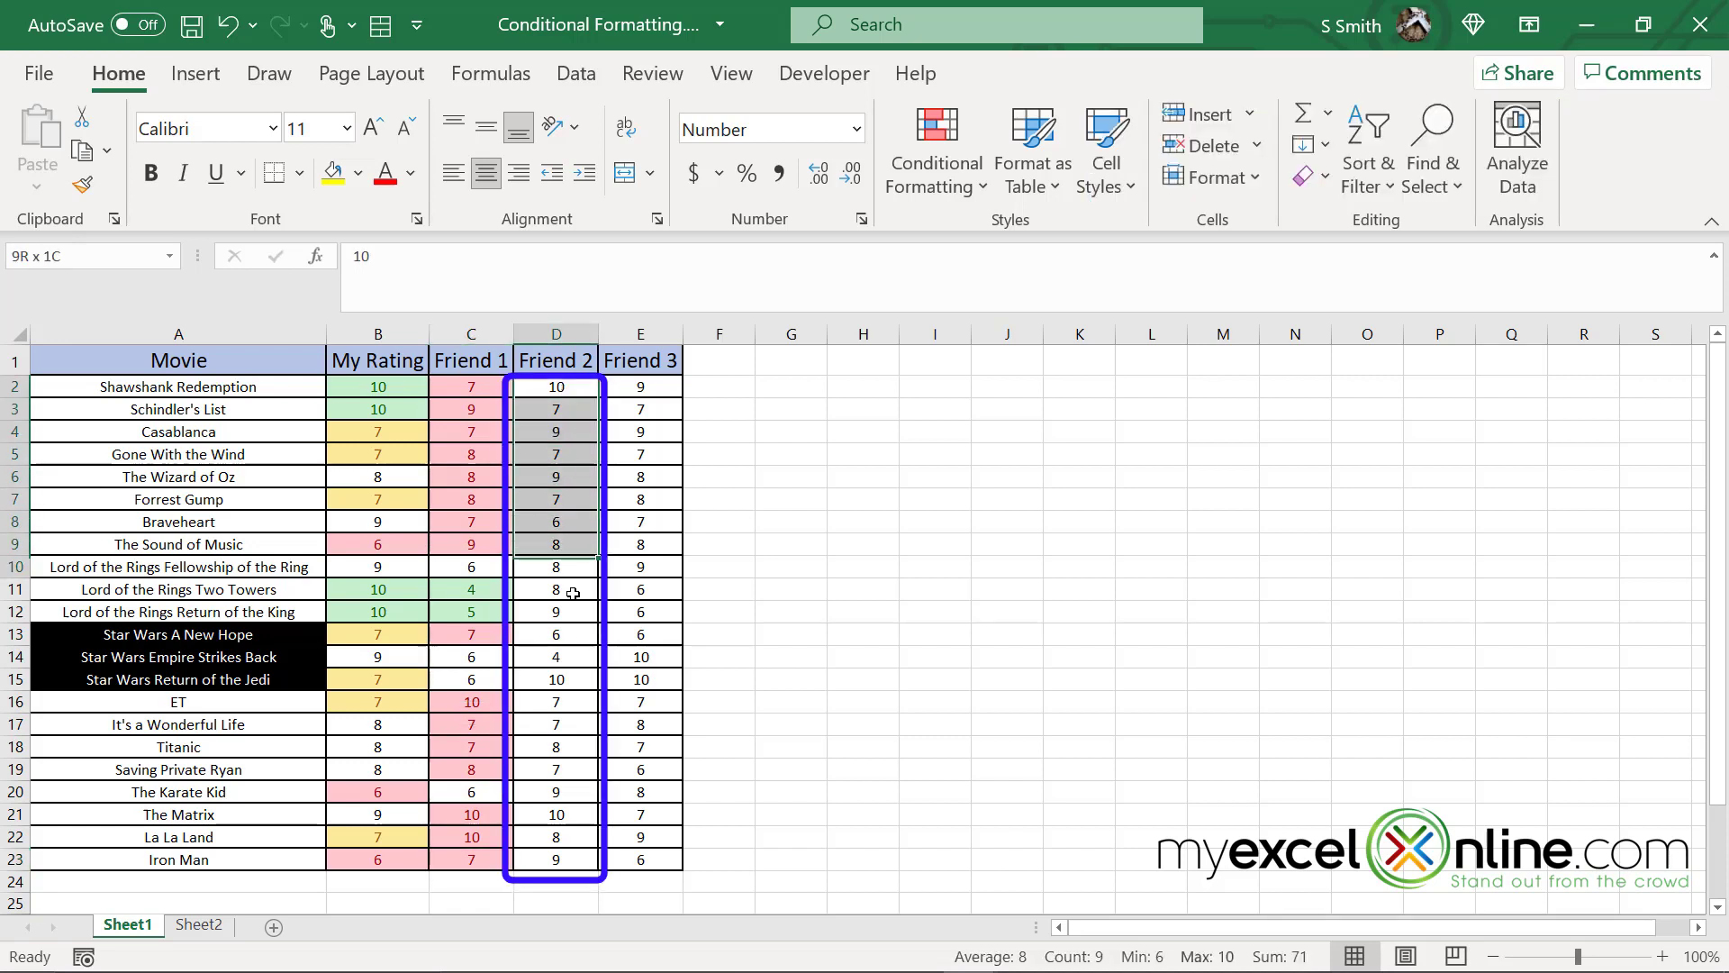
Step: Apply an Above Average rule with light red fill to Friend 2 ratings D2:D23
click(556, 332)
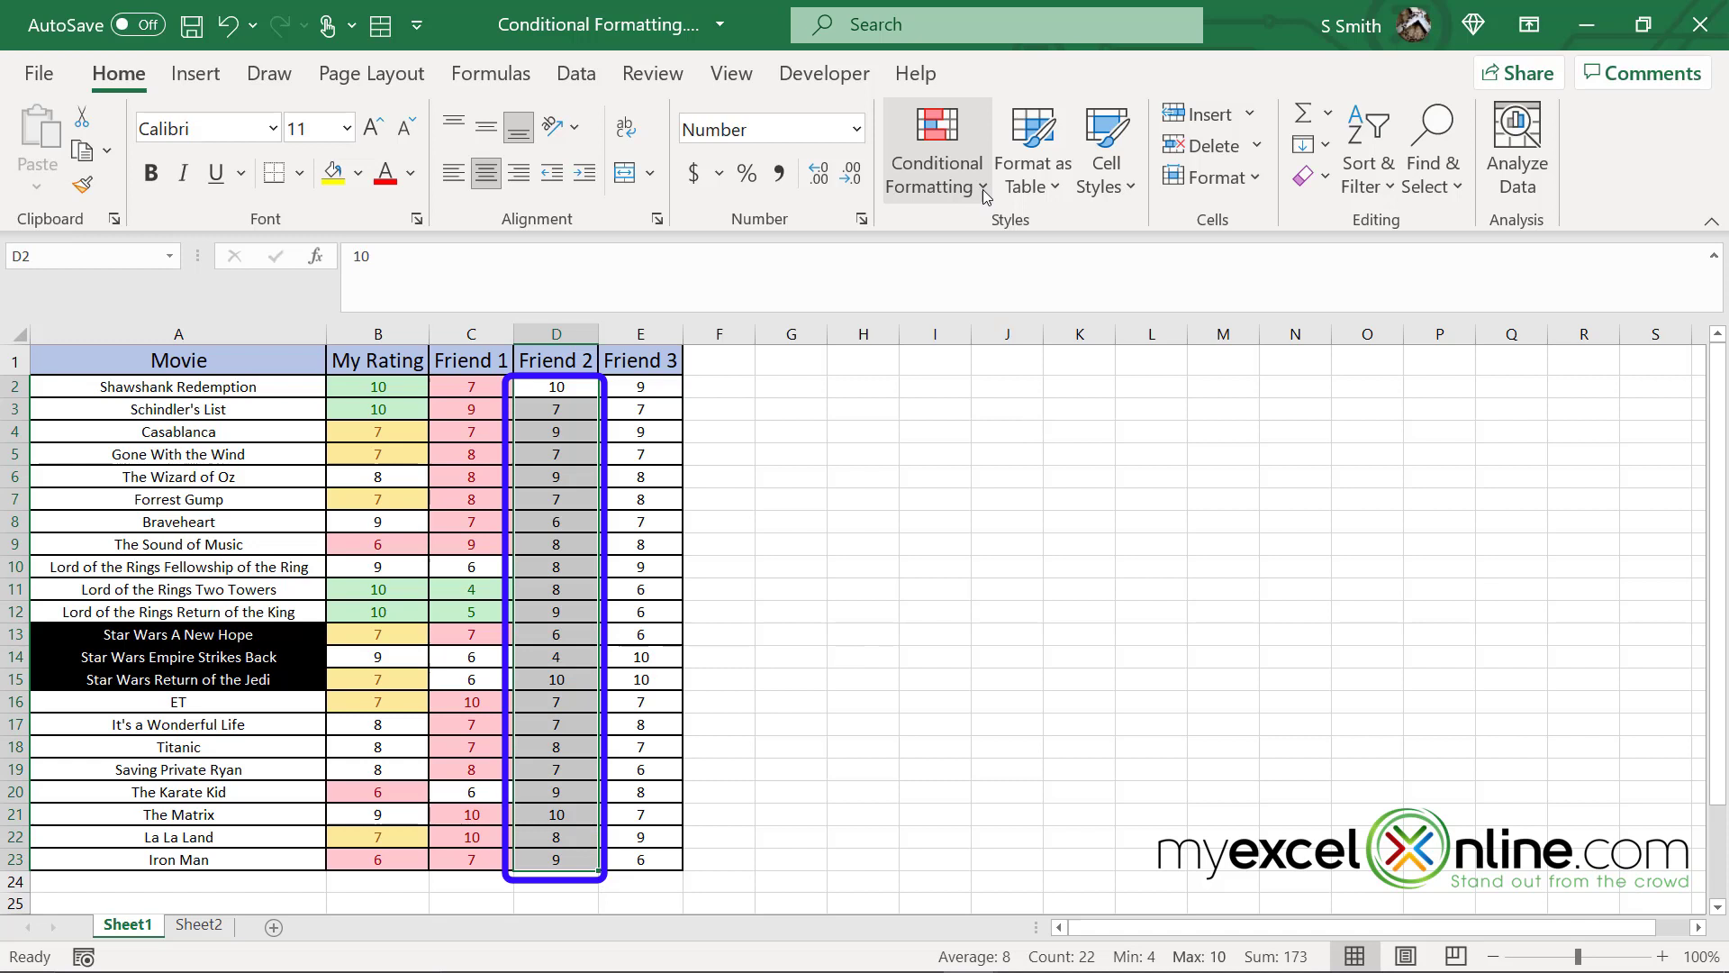
click(934, 148)
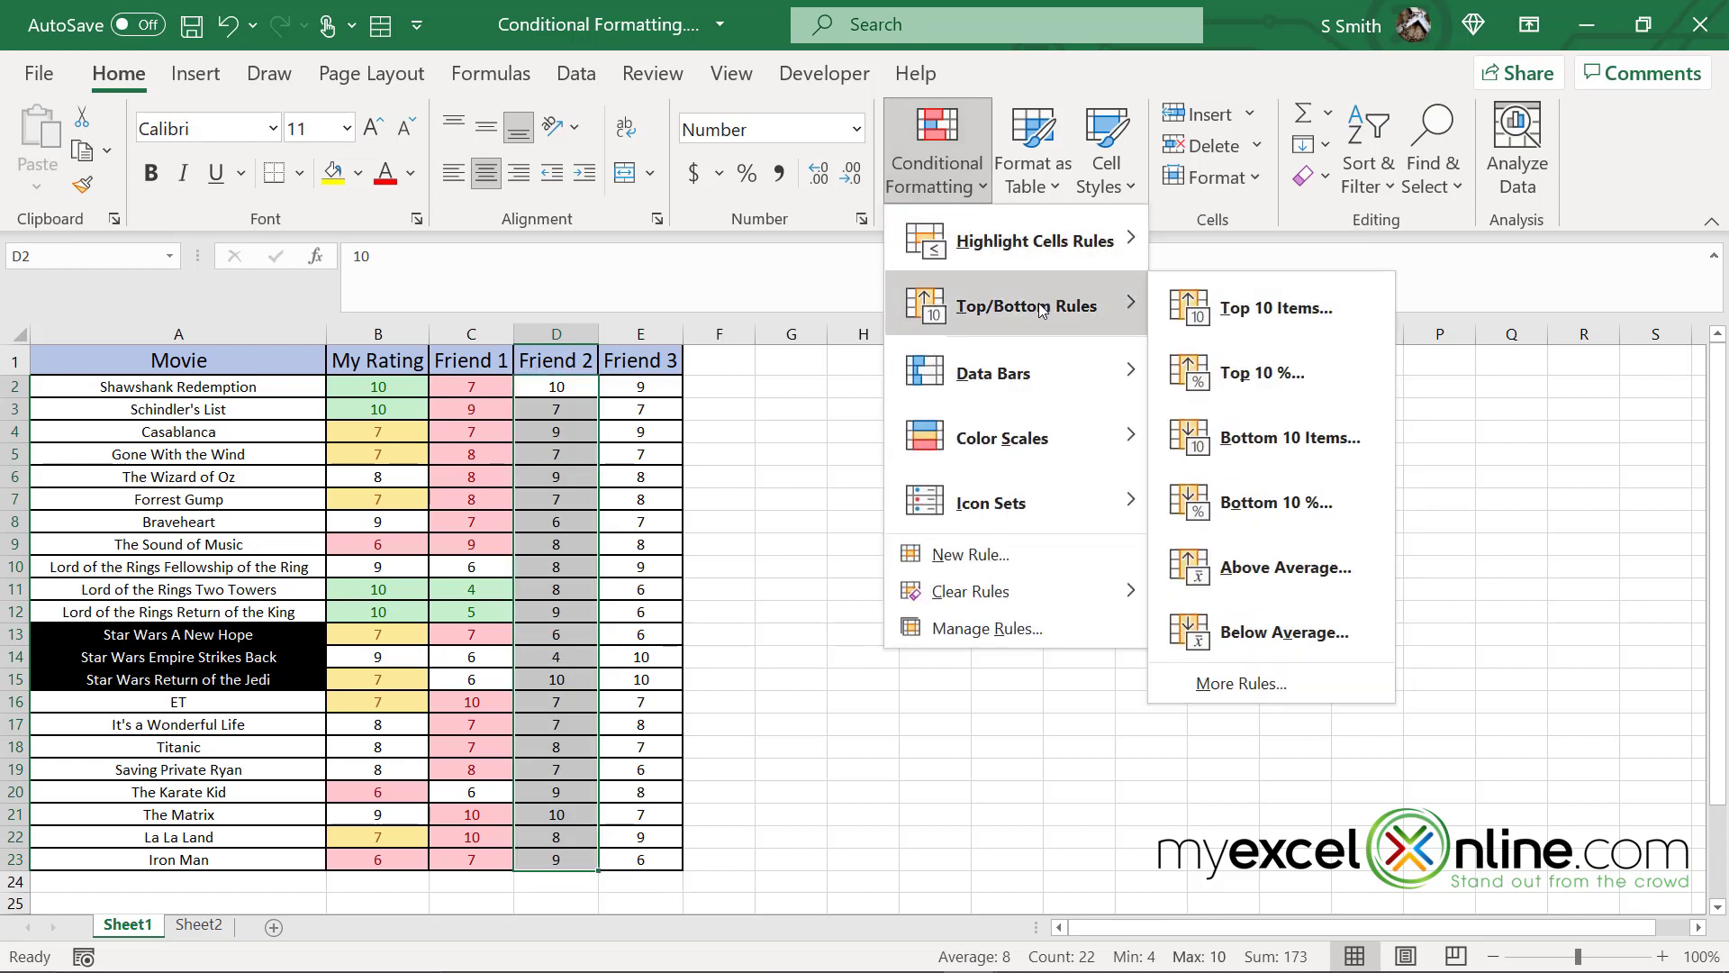
mouse_move(1284, 566)
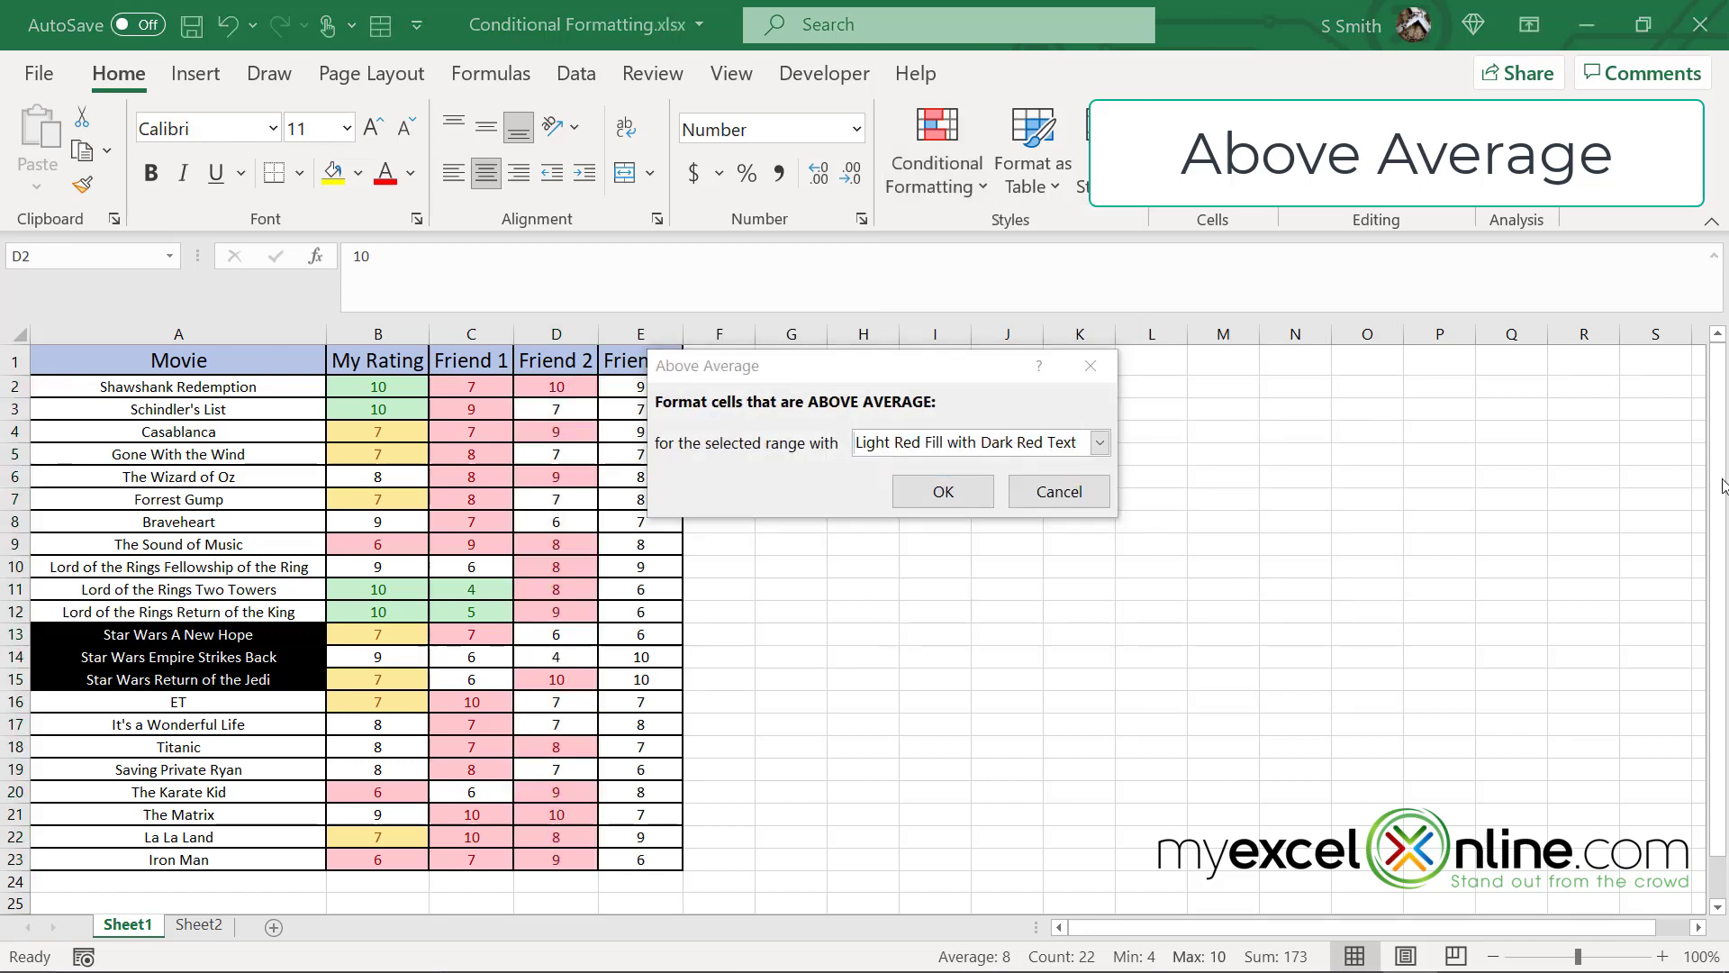
mouse_move(942, 491)
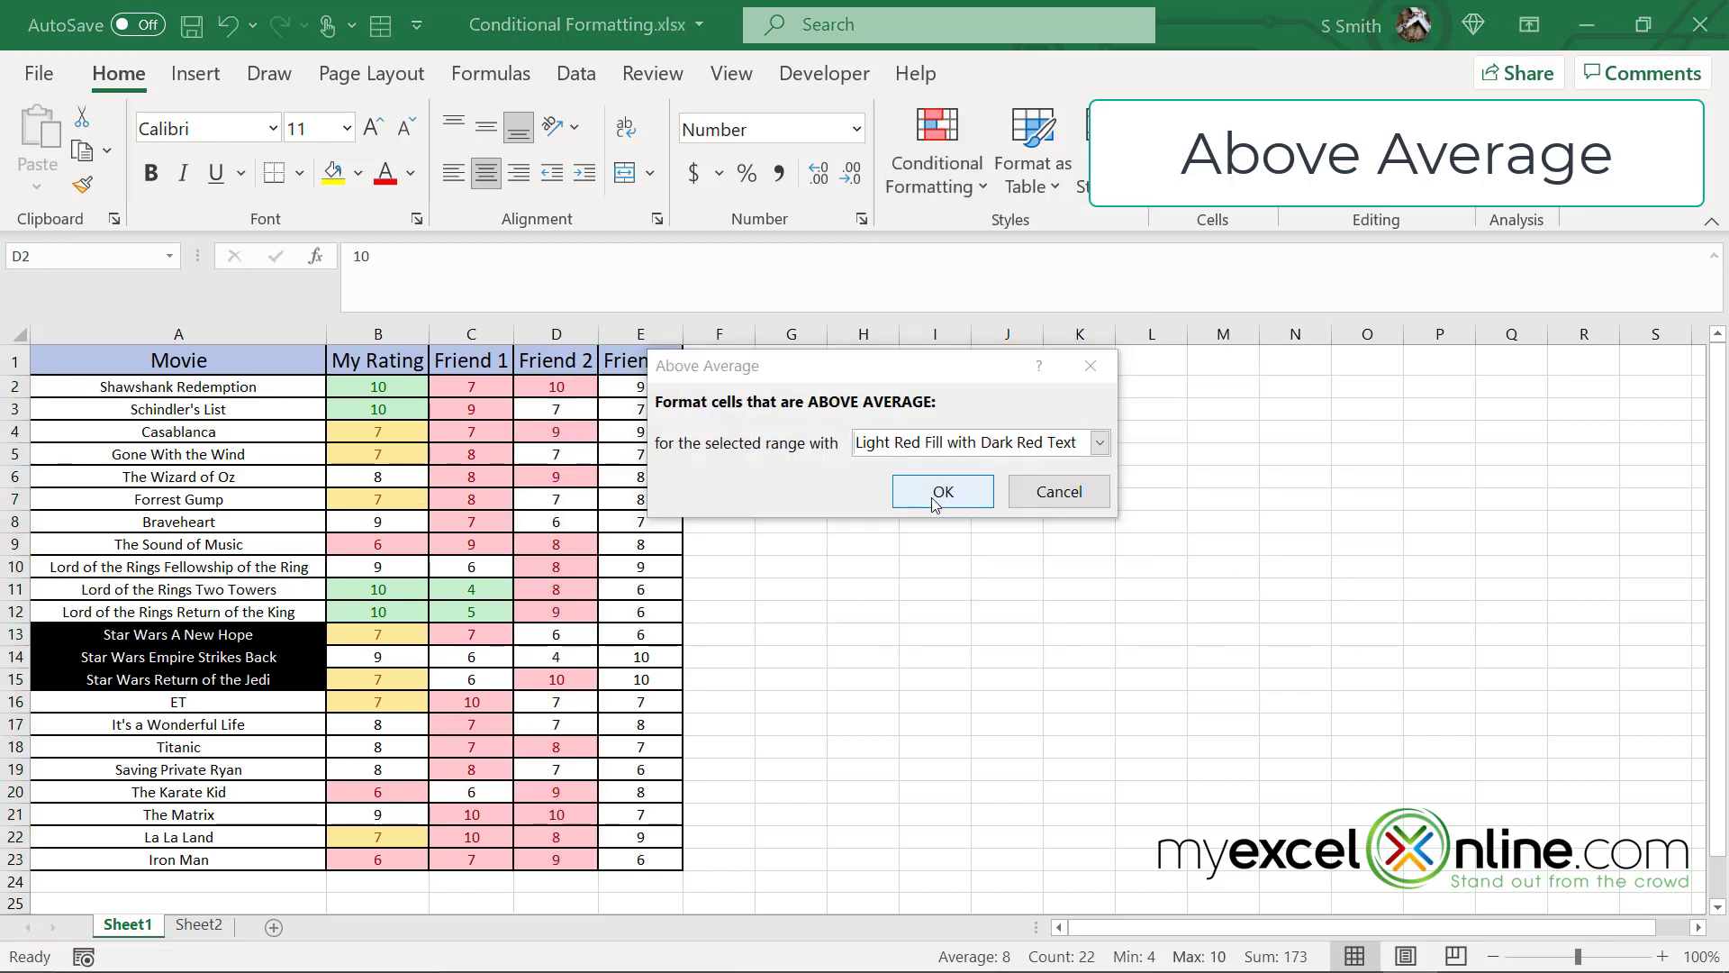
click(942, 491)
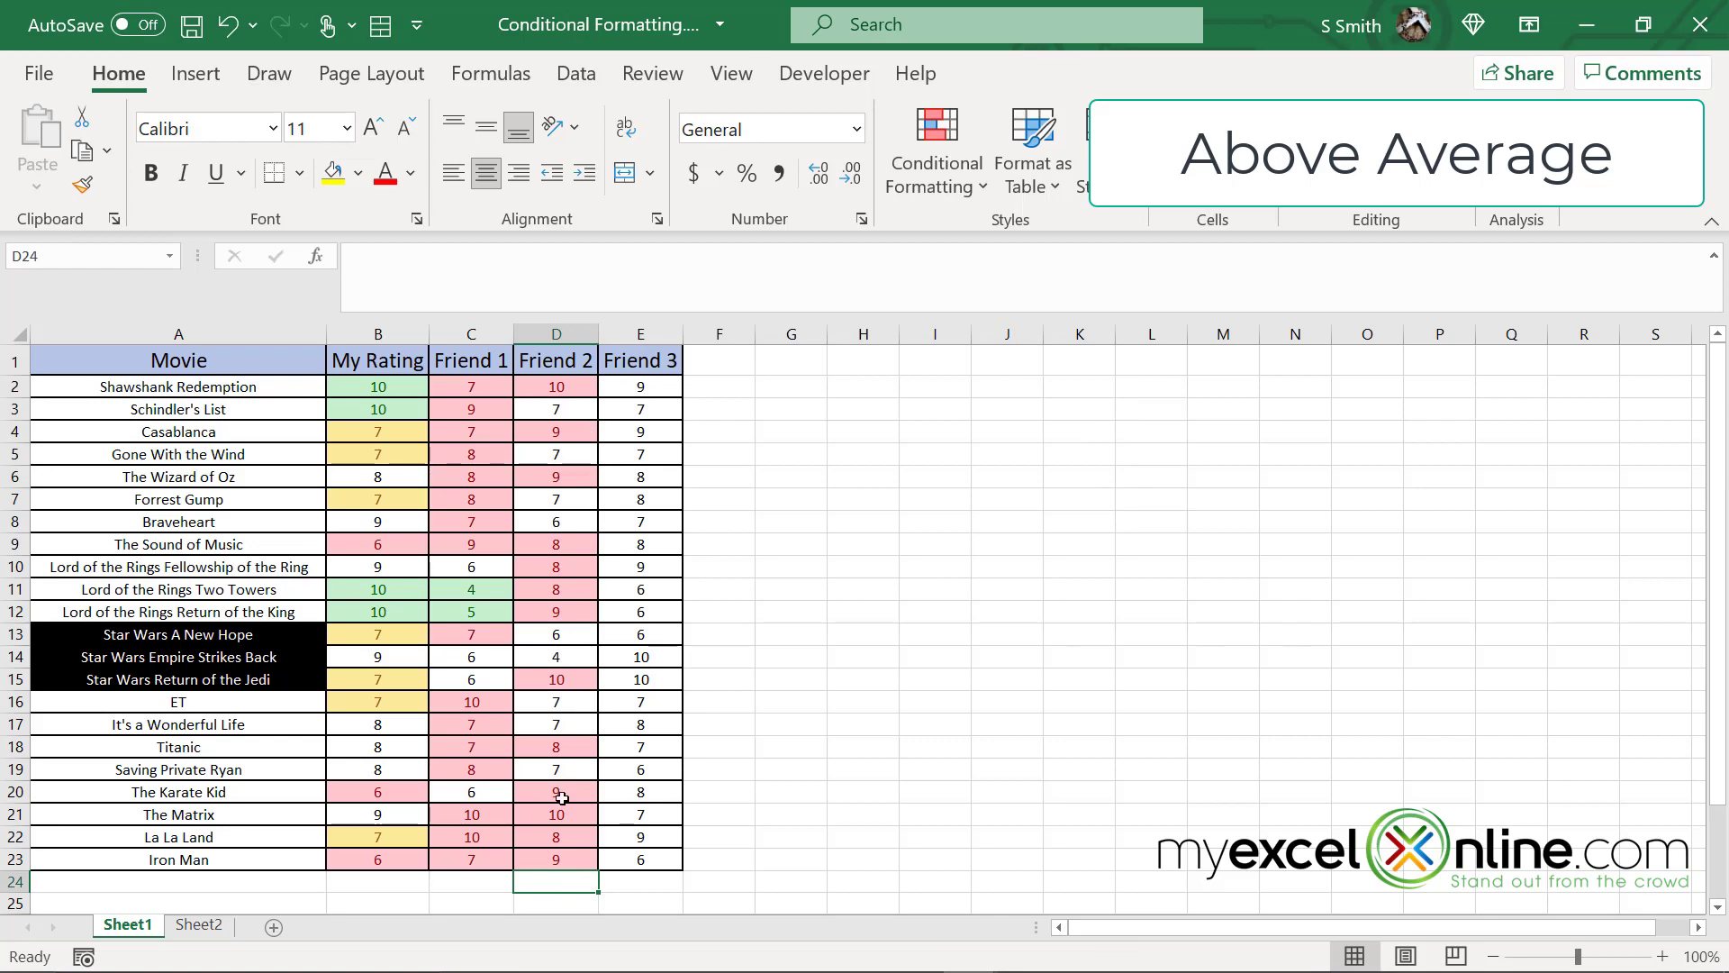
click(555, 386)
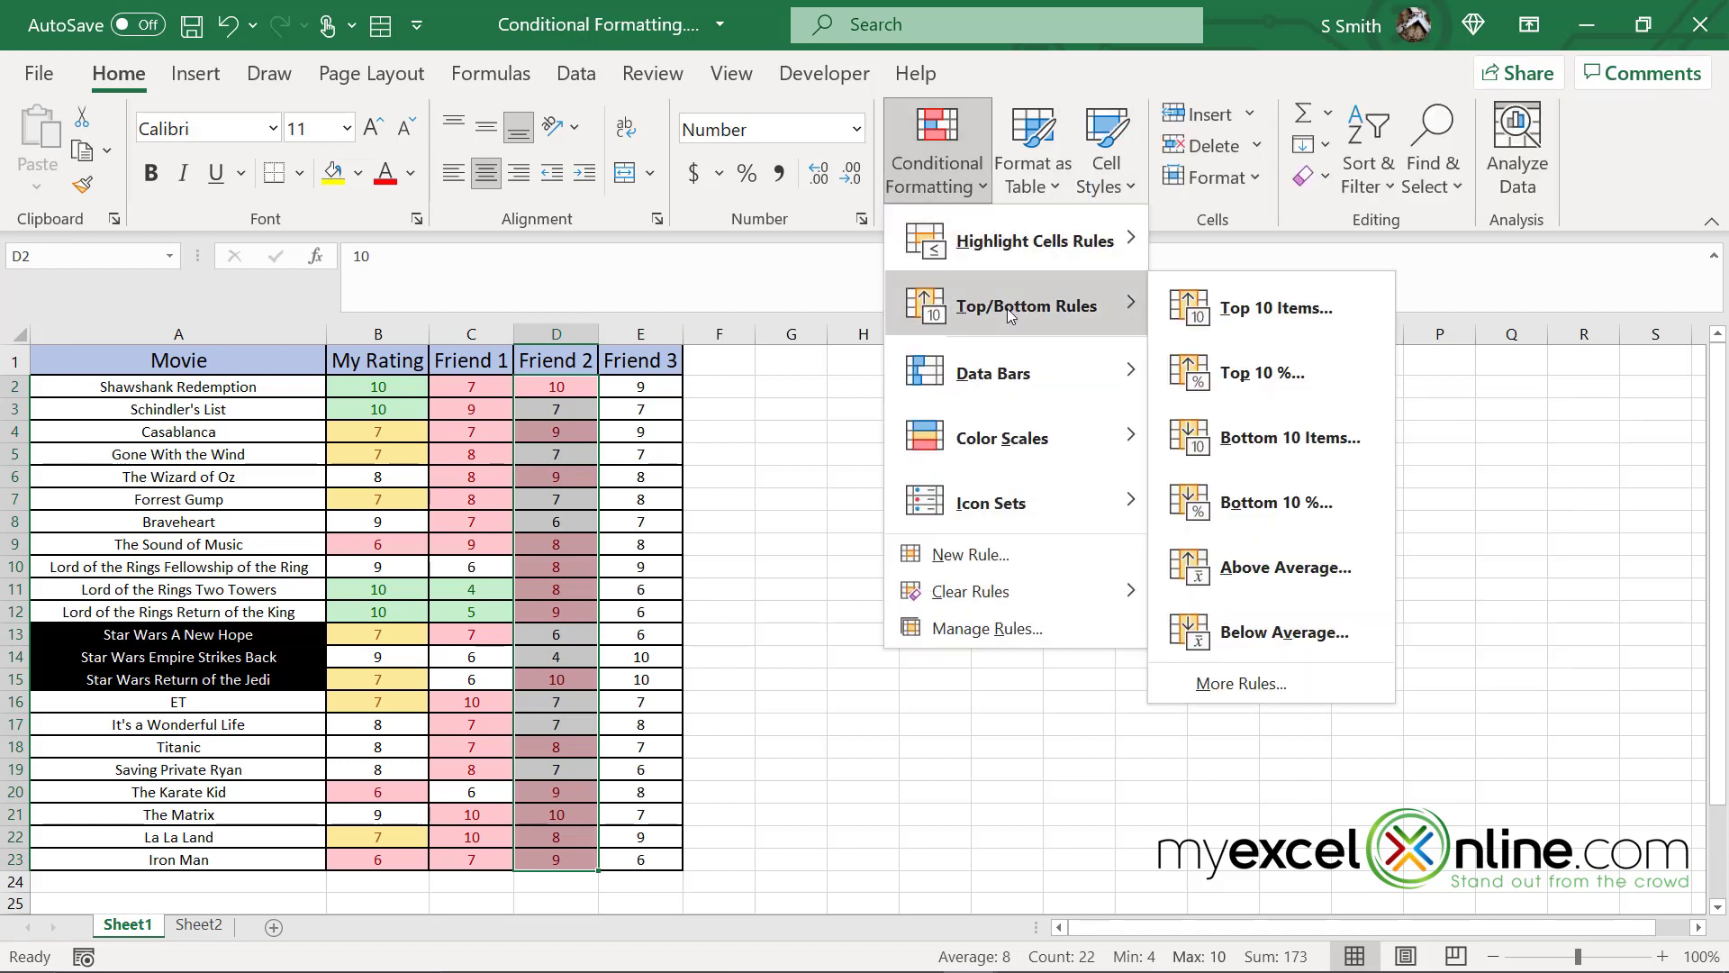
mouse_move(1282, 632)
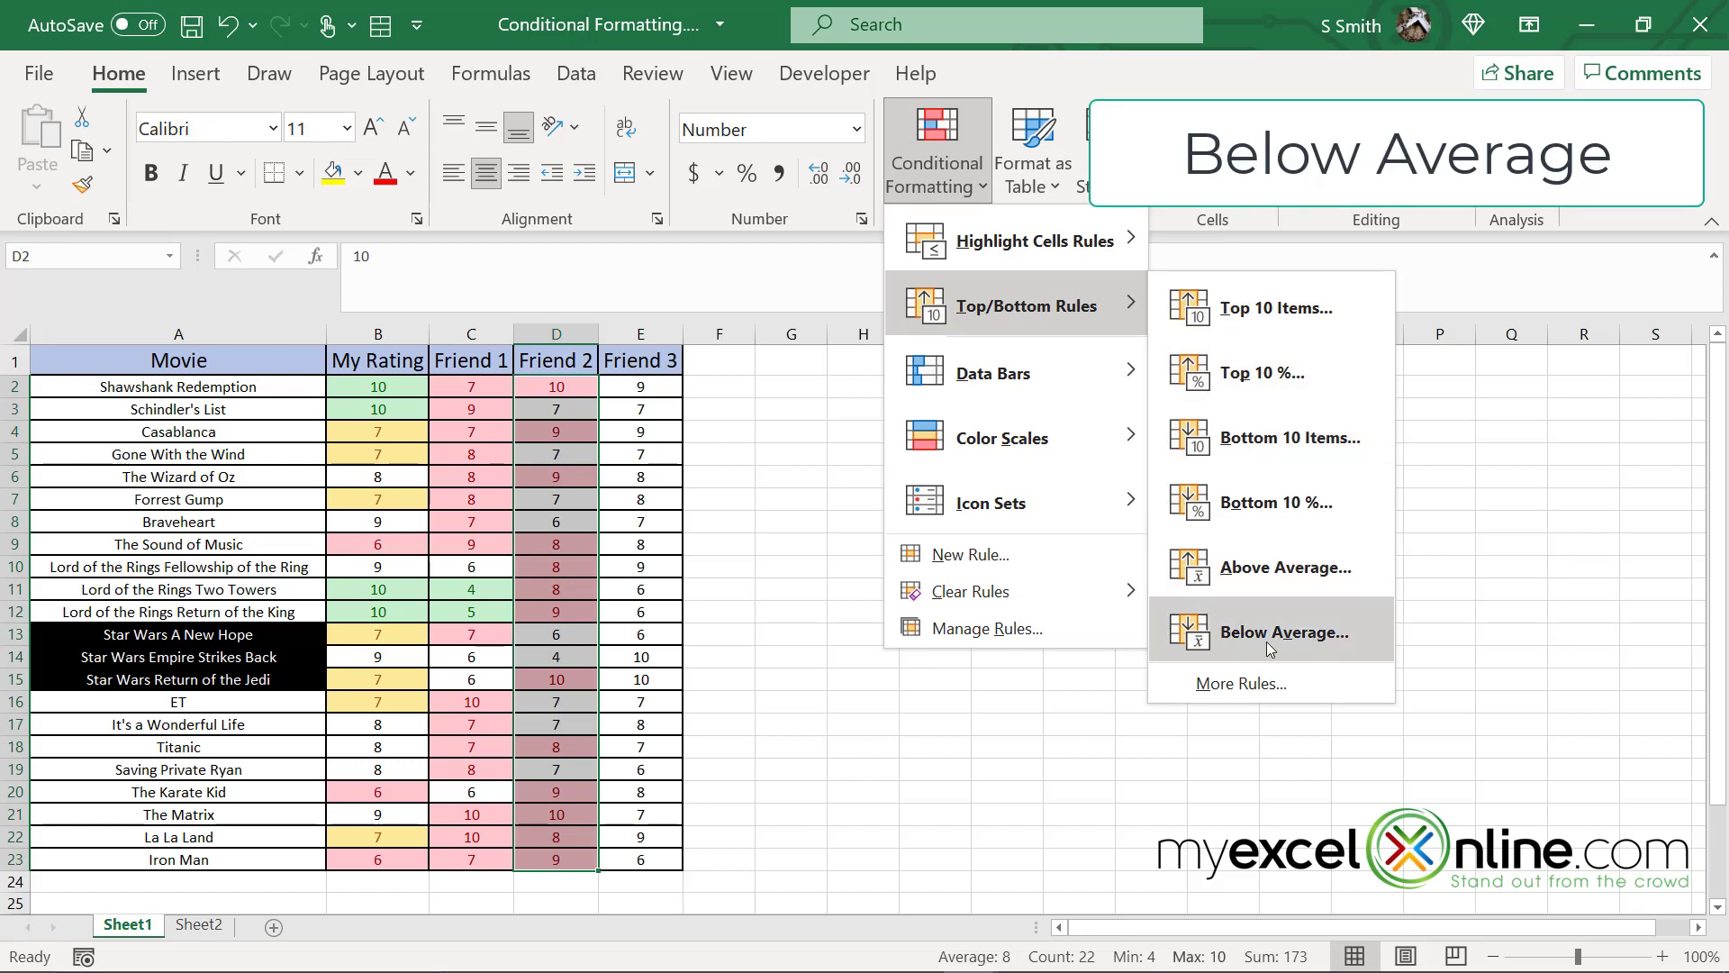
Step: Apply a Below Average rule to Friend 2's ratings with Yellow Fill and Dark Yellow Text
click(1279, 631)
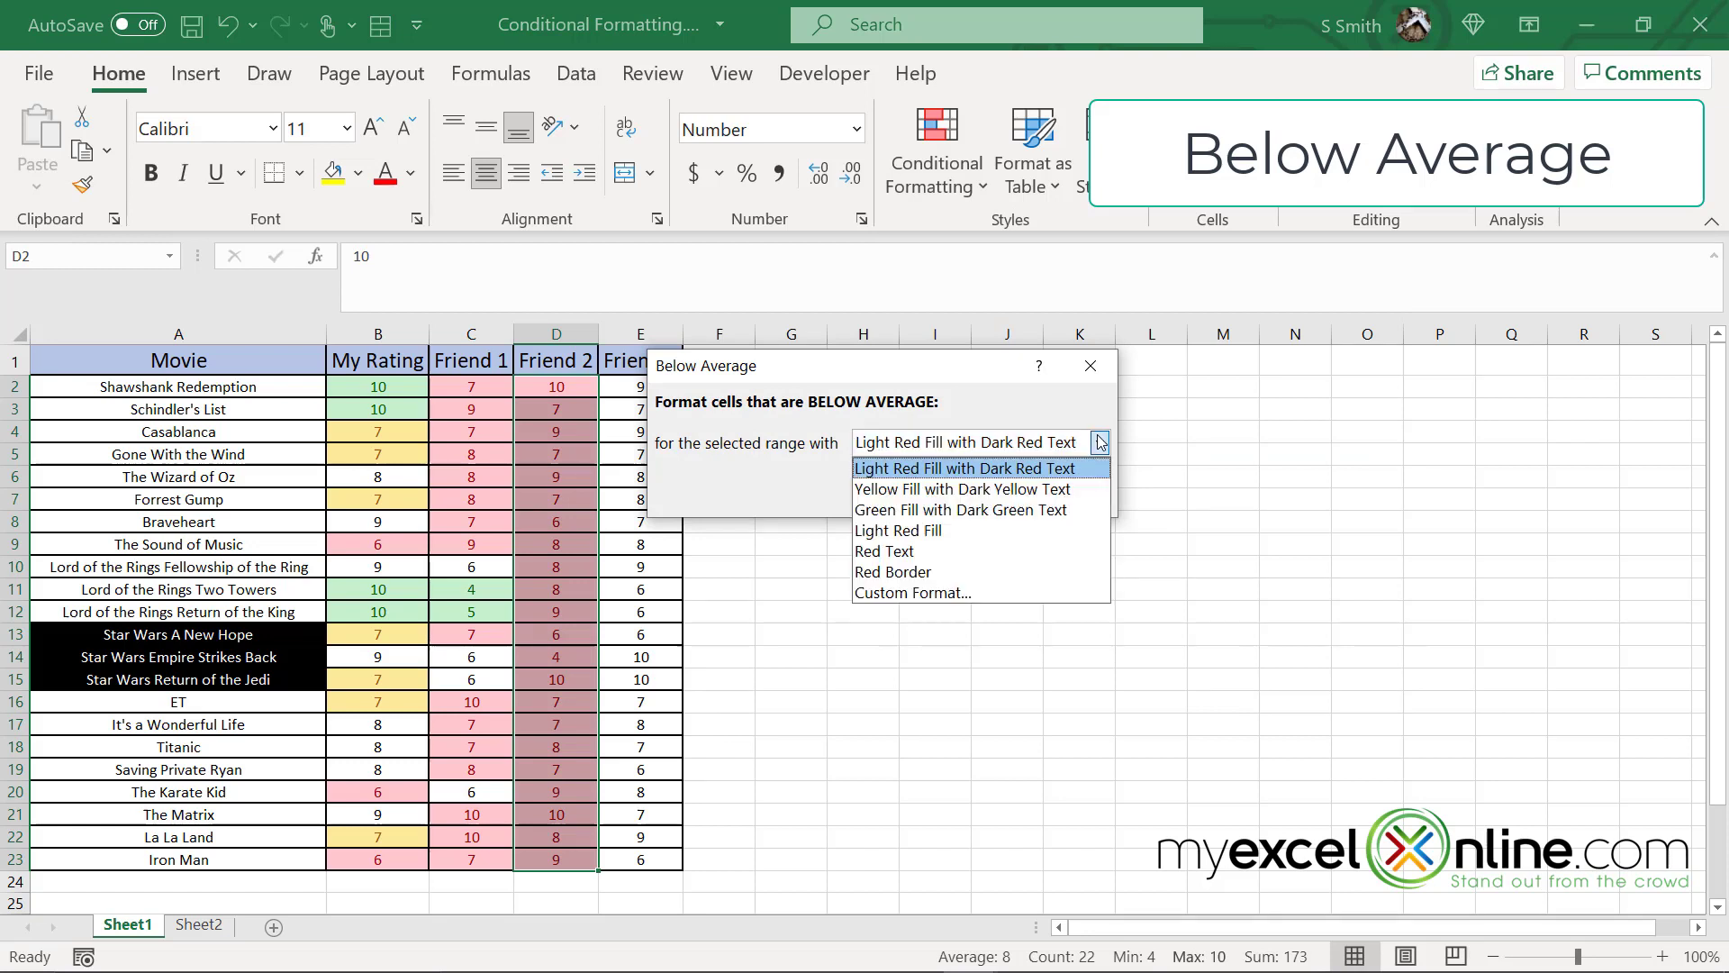
click(962, 488)
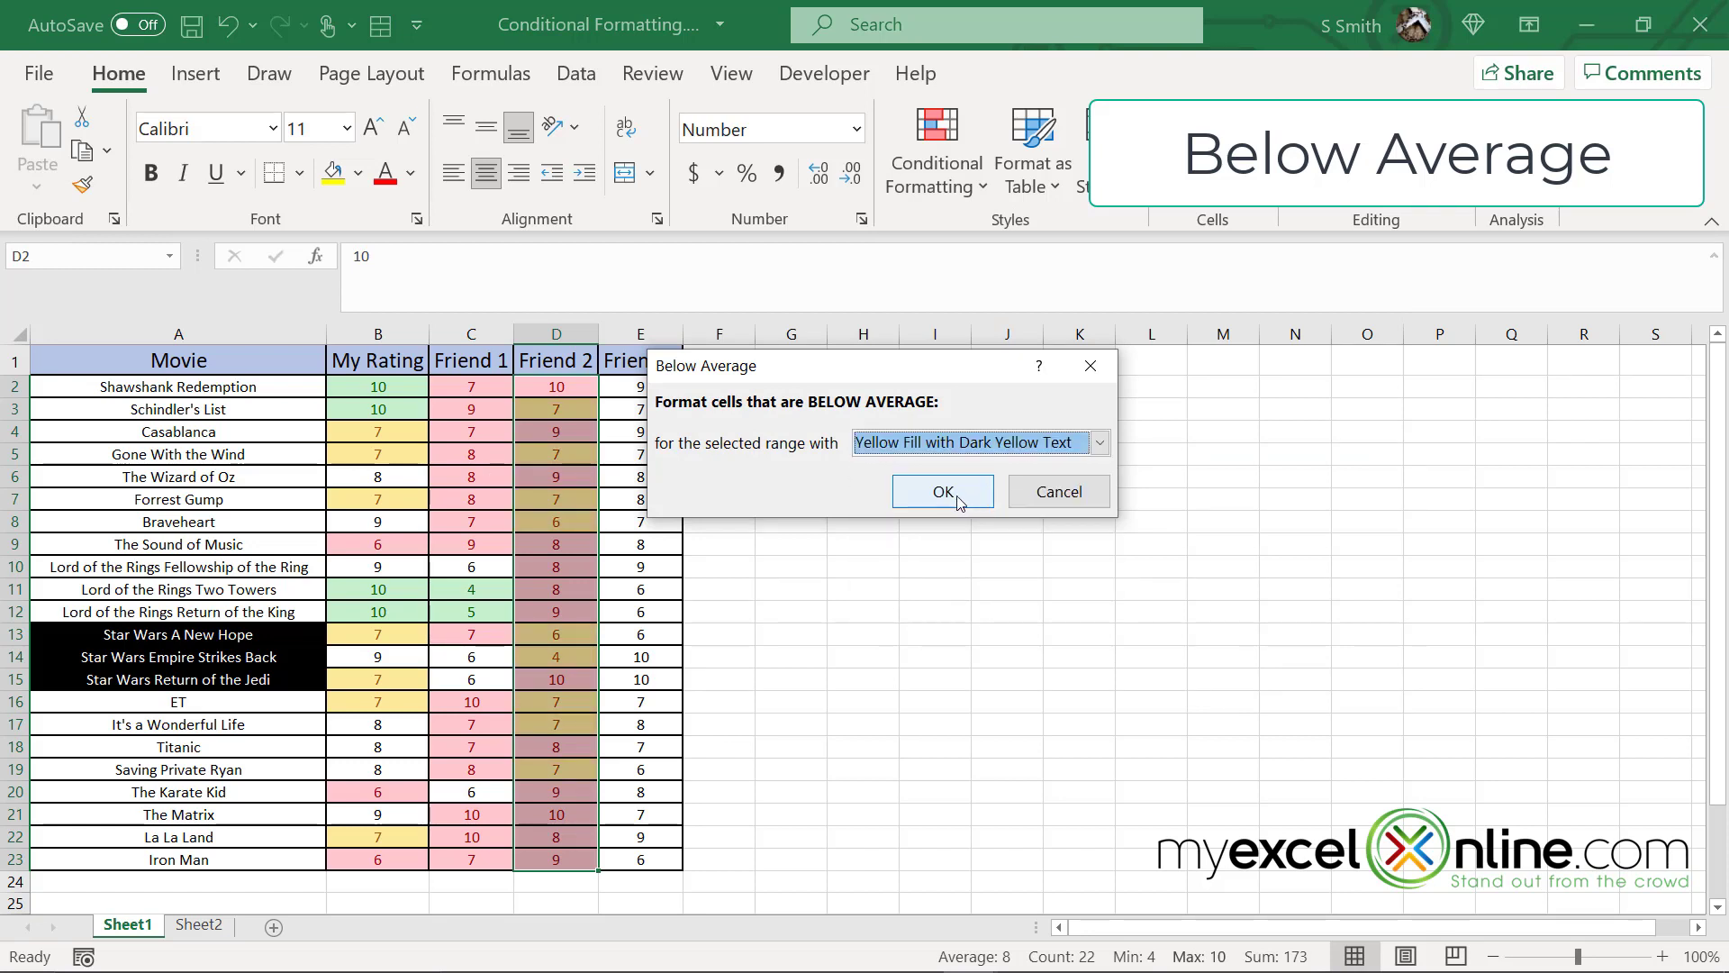
click(942, 491)
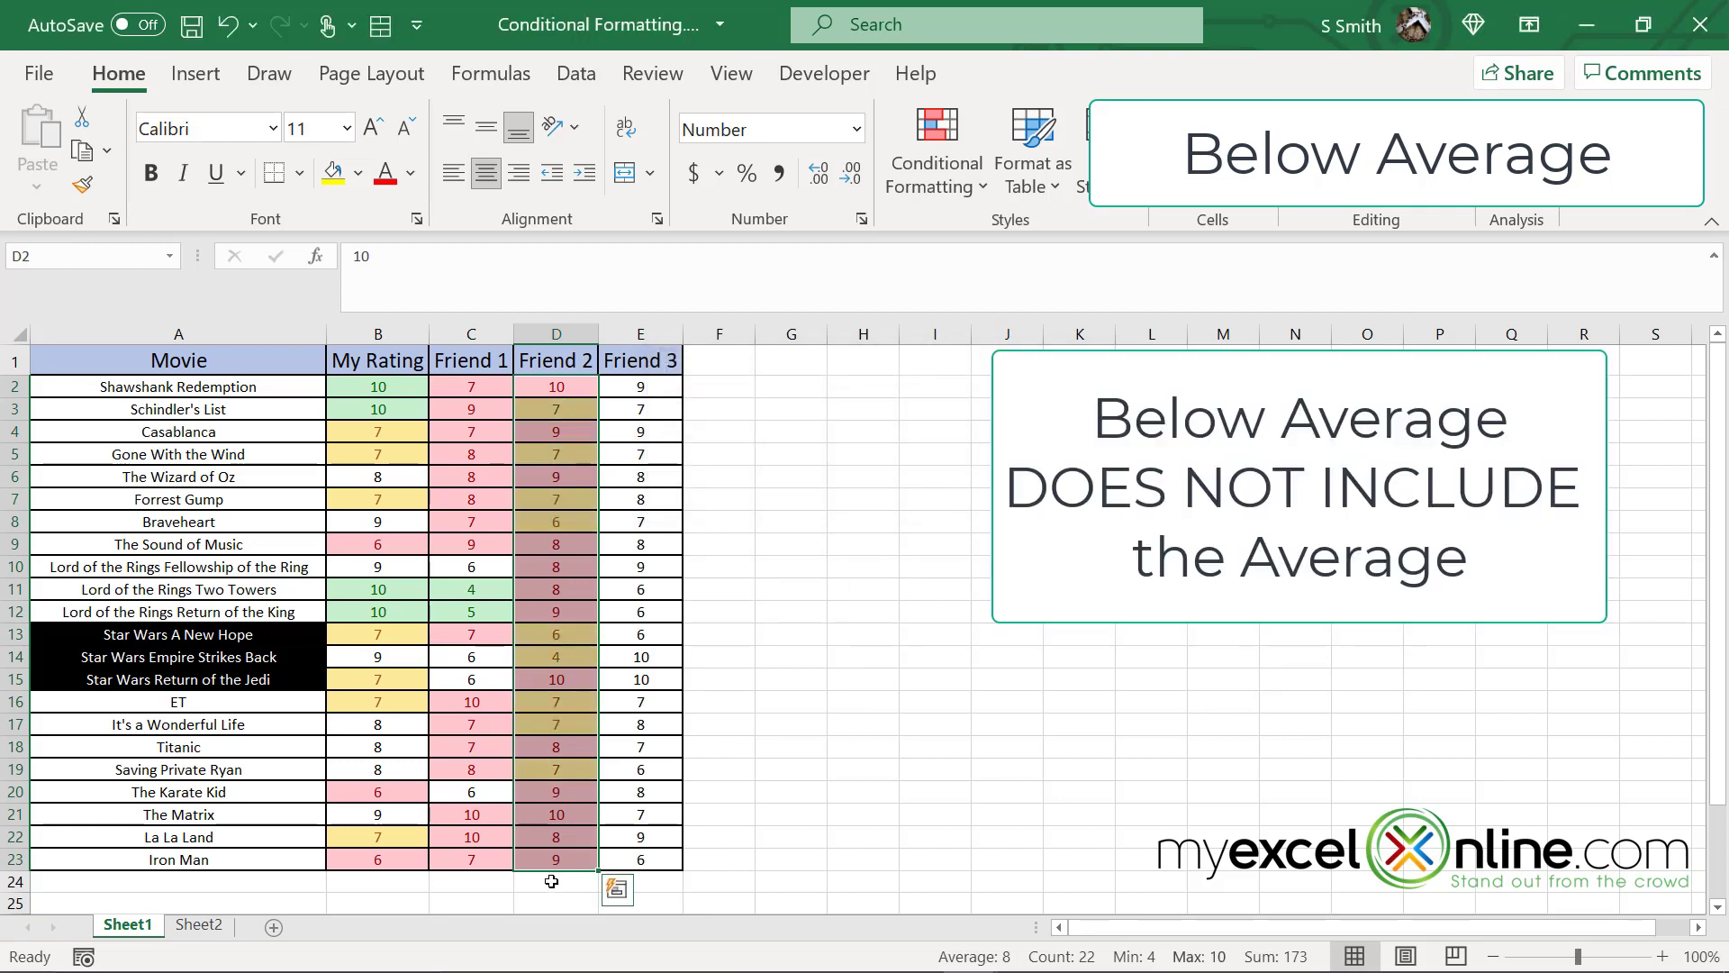
click(555, 881)
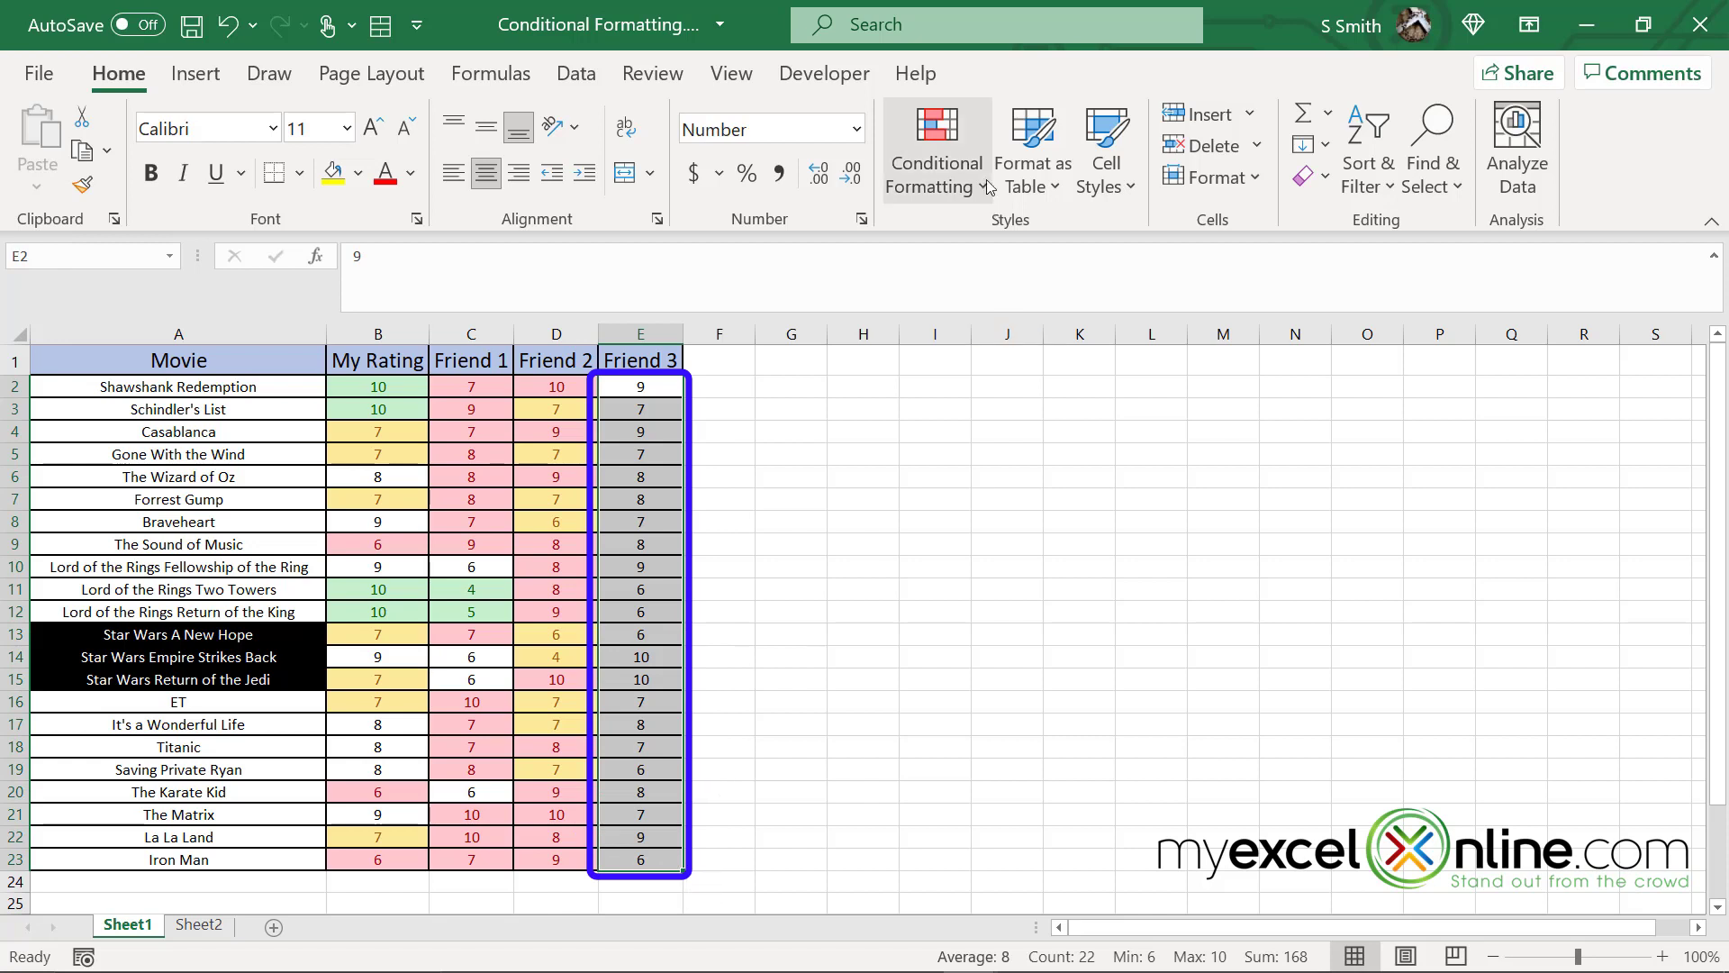
Step: Add a Top 10% rule to Friend 3's ratings, changed to top 5%
click(934, 148)
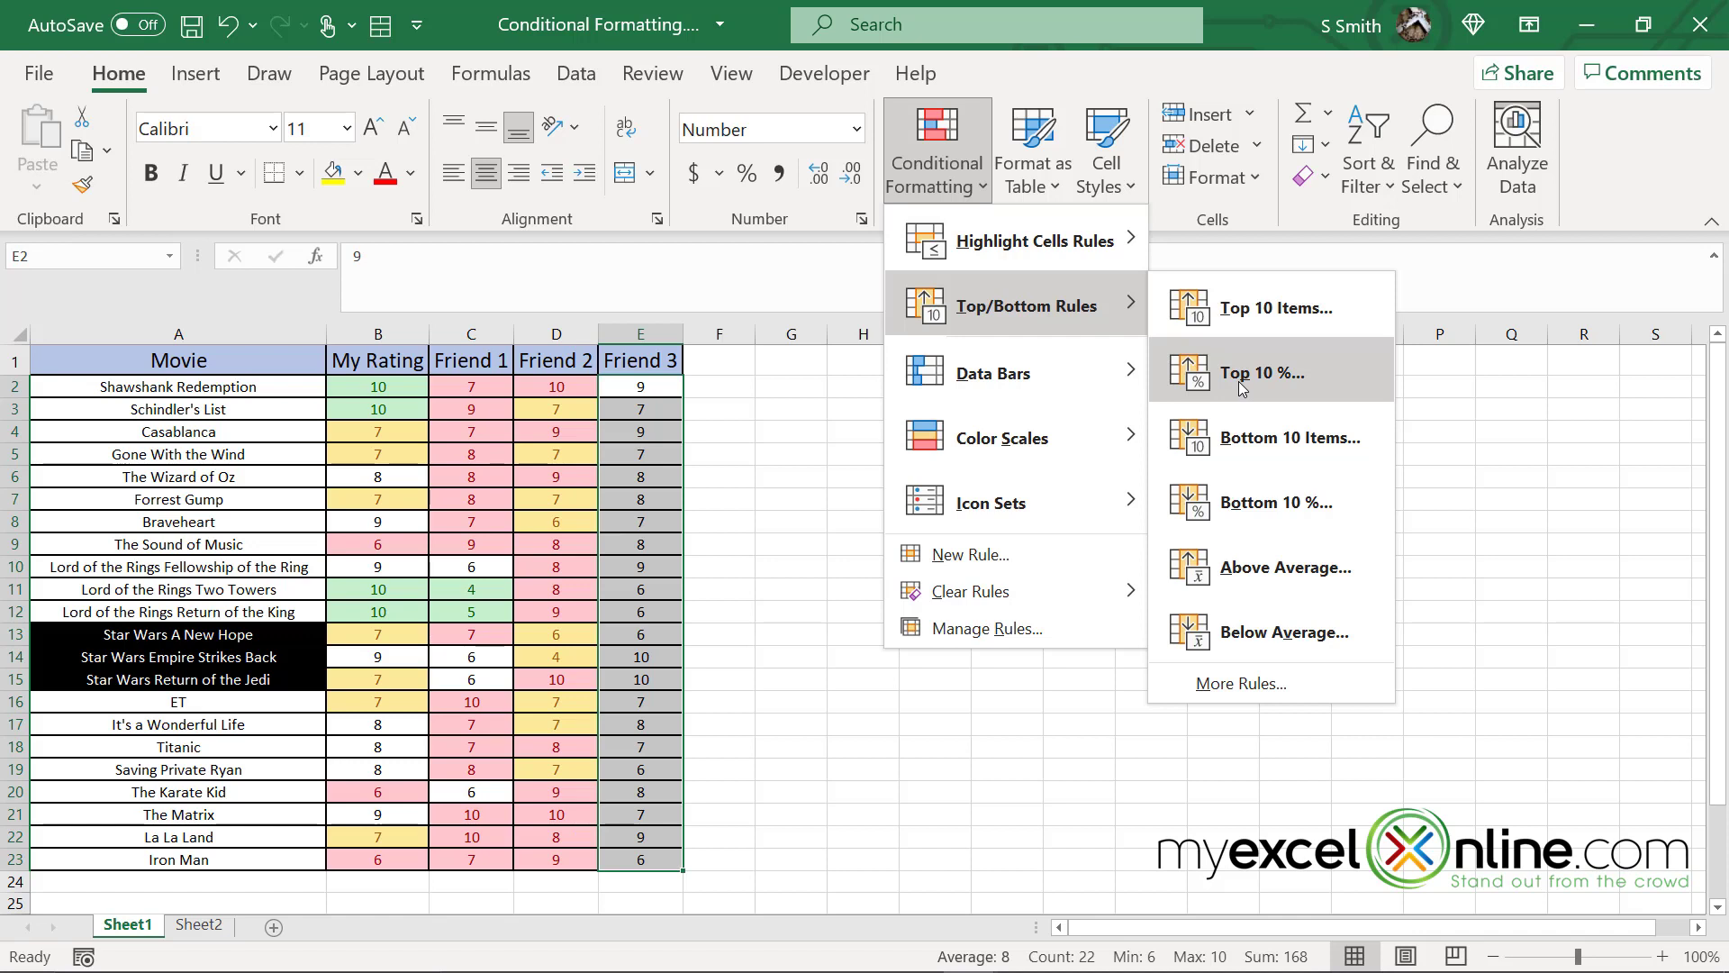
click(1262, 372)
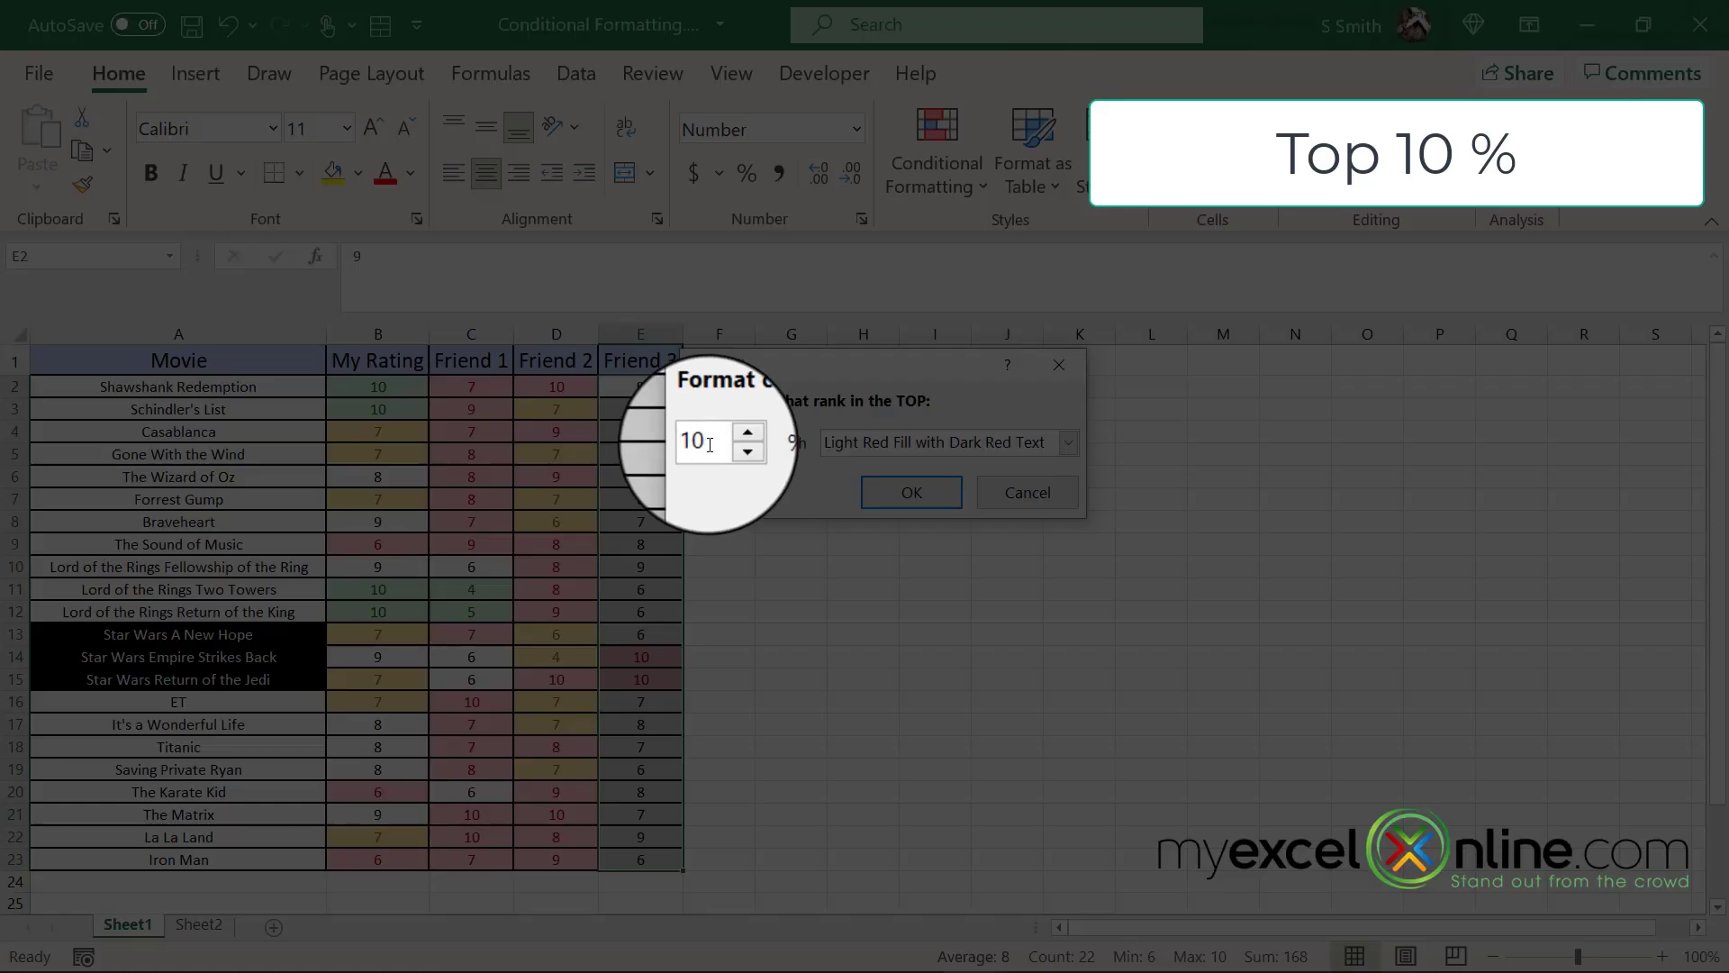
click(746, 451)
text(5)
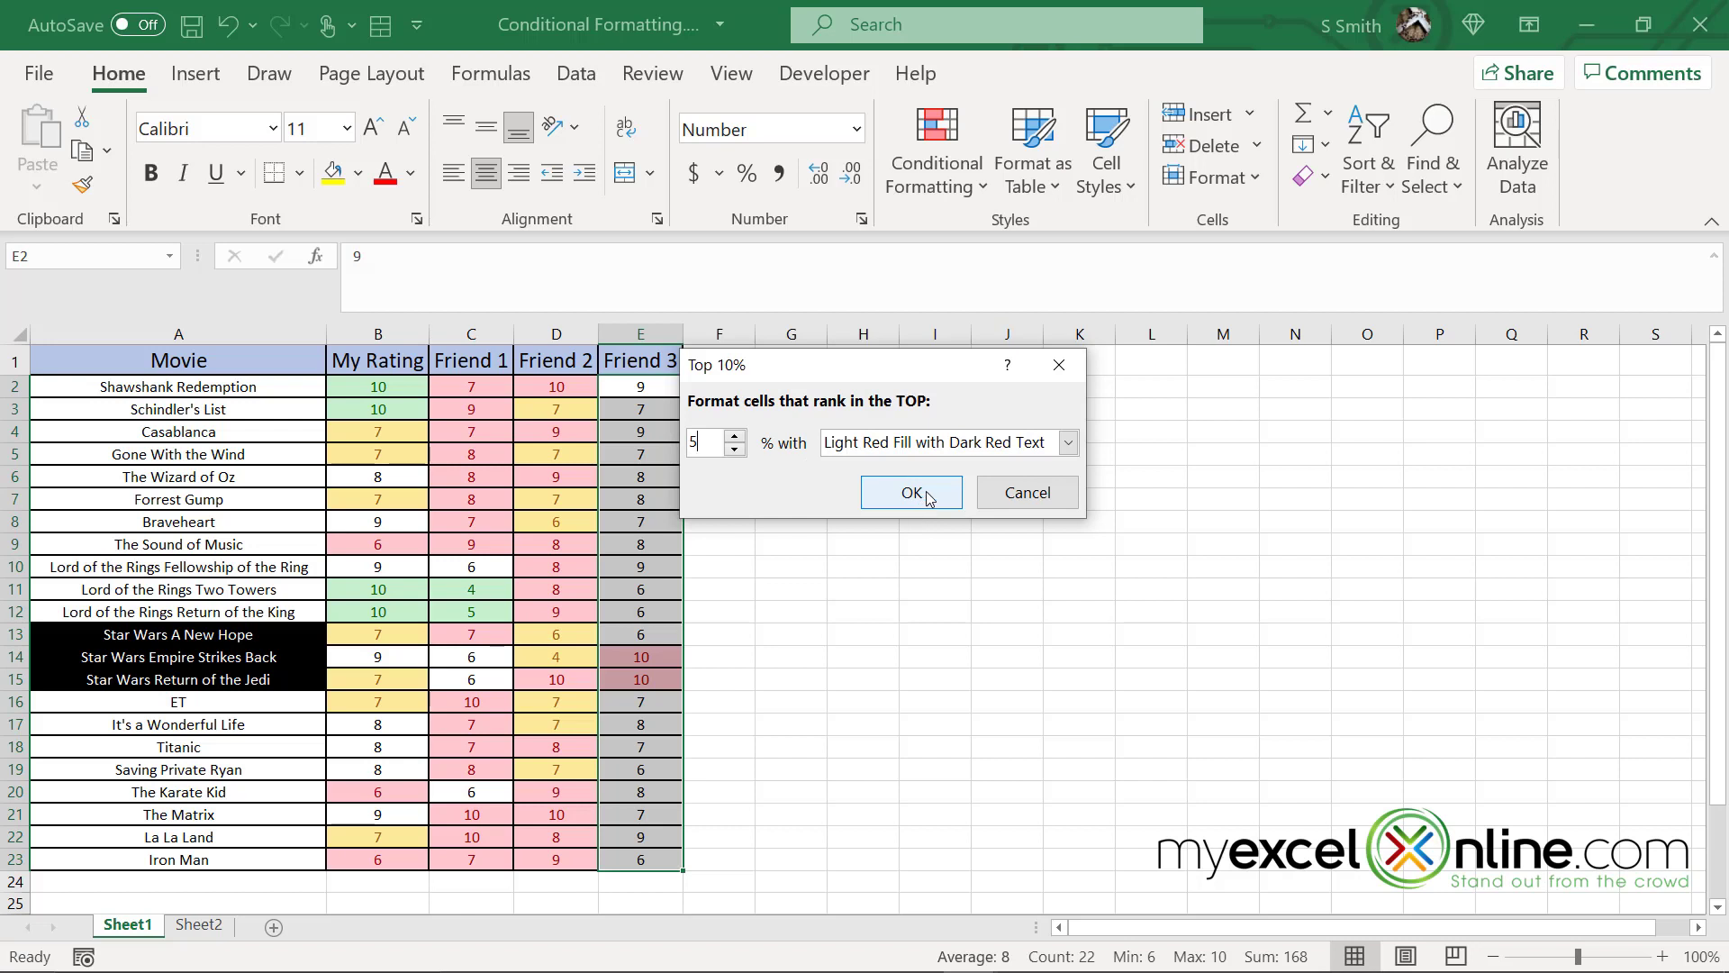
click(910, 491)
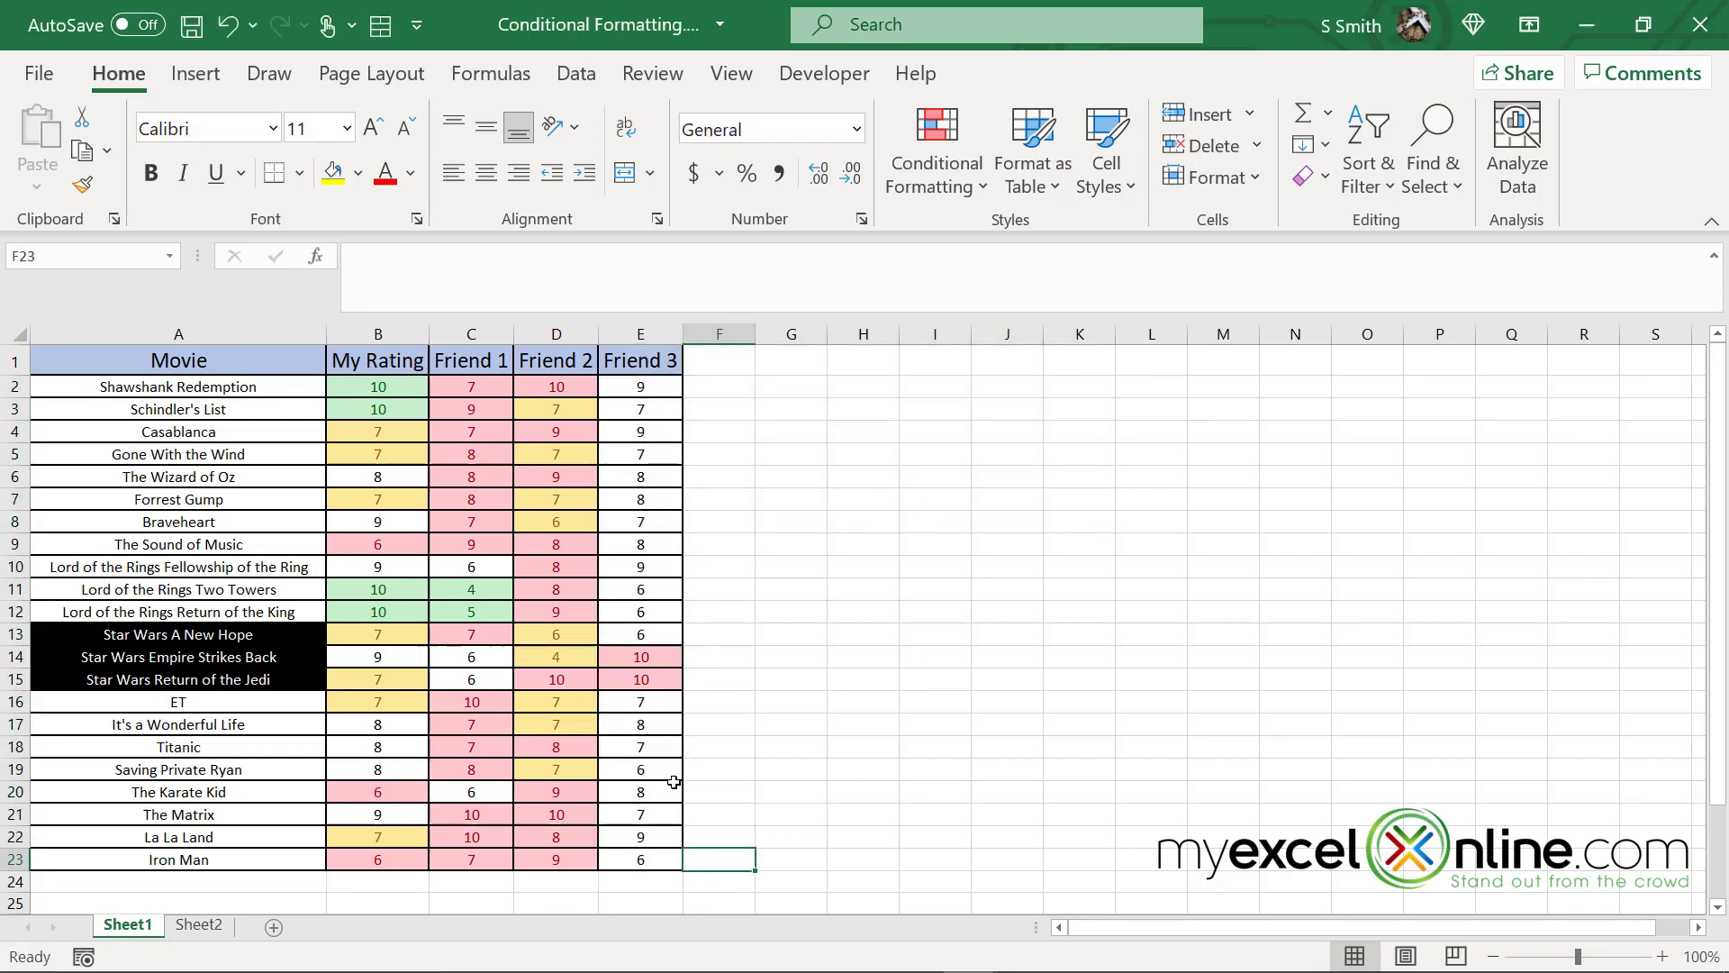
click(640, 386)
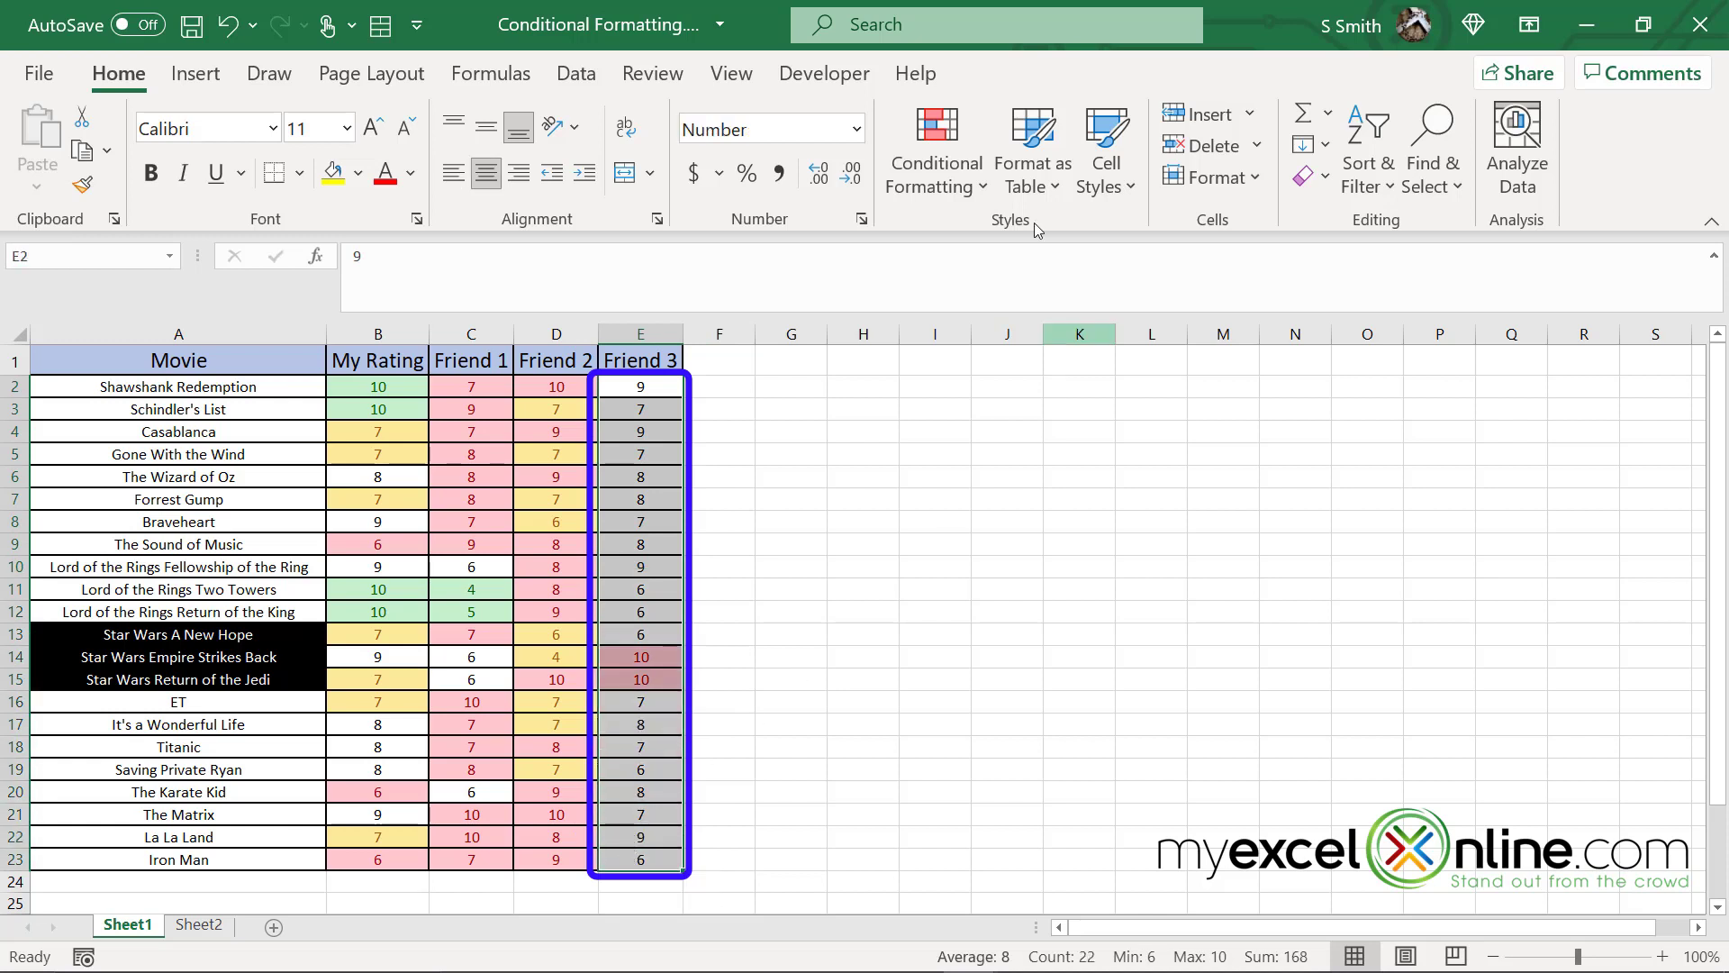
Step: Apply a Bottom 10% rule with Yellow Fill and Dark Yellow Text to Friend 3's ratings
click(934, 149)
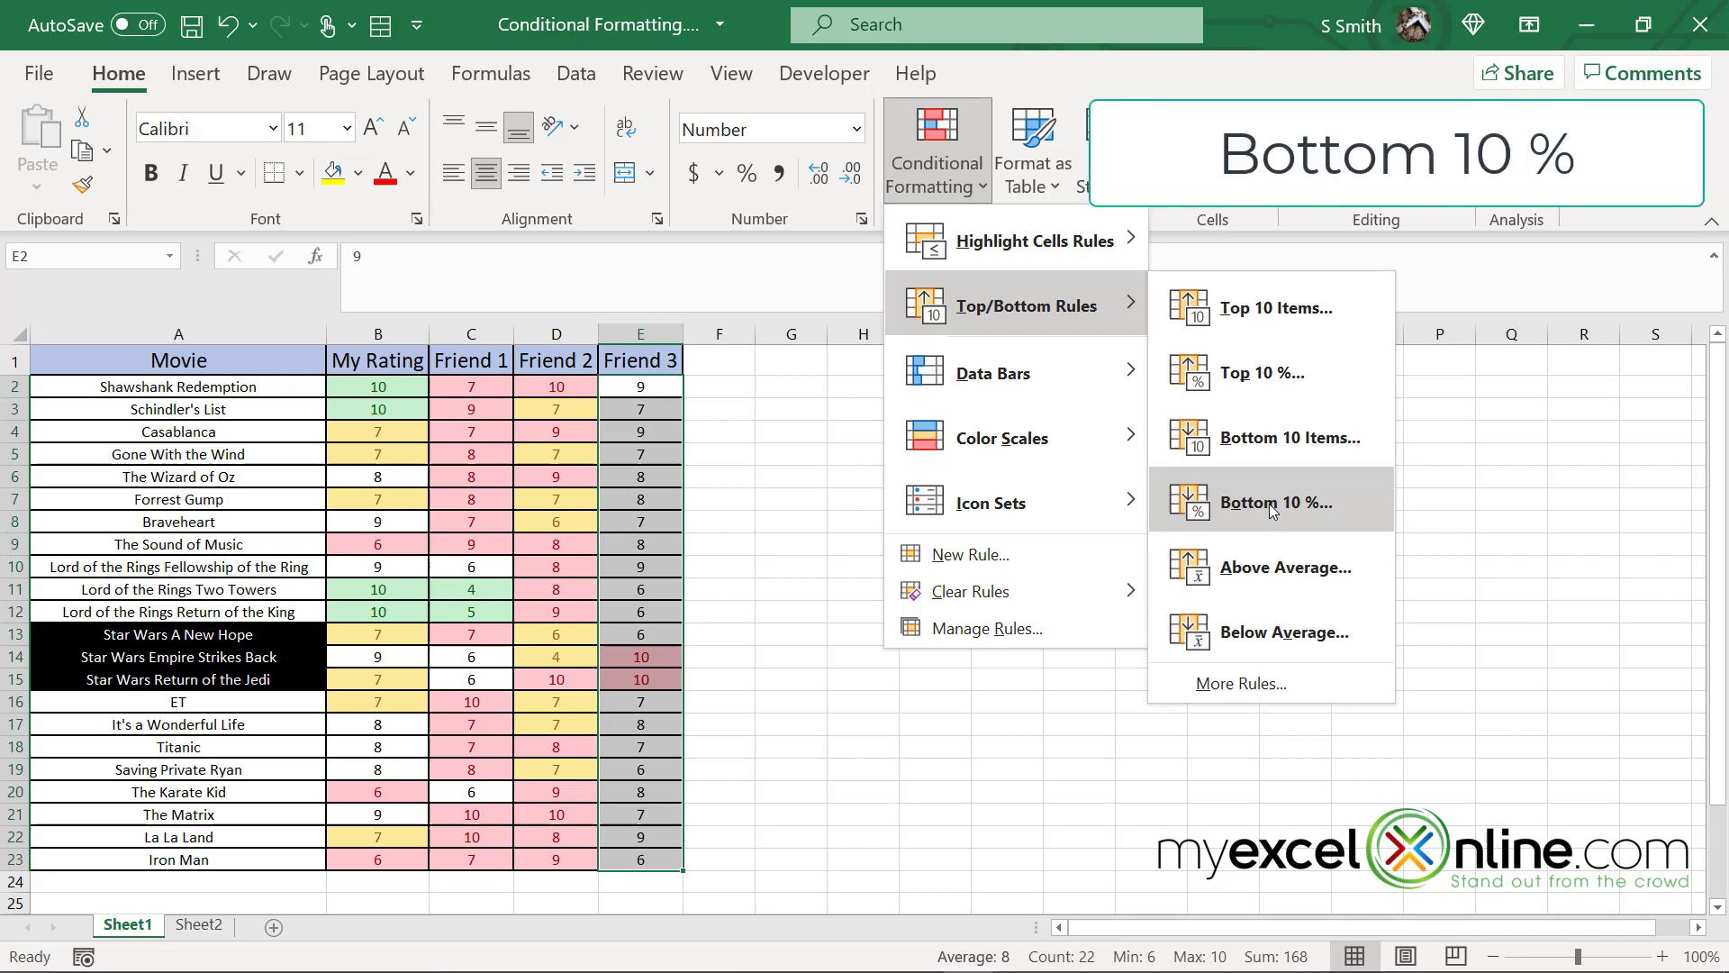
click(1268, 502)
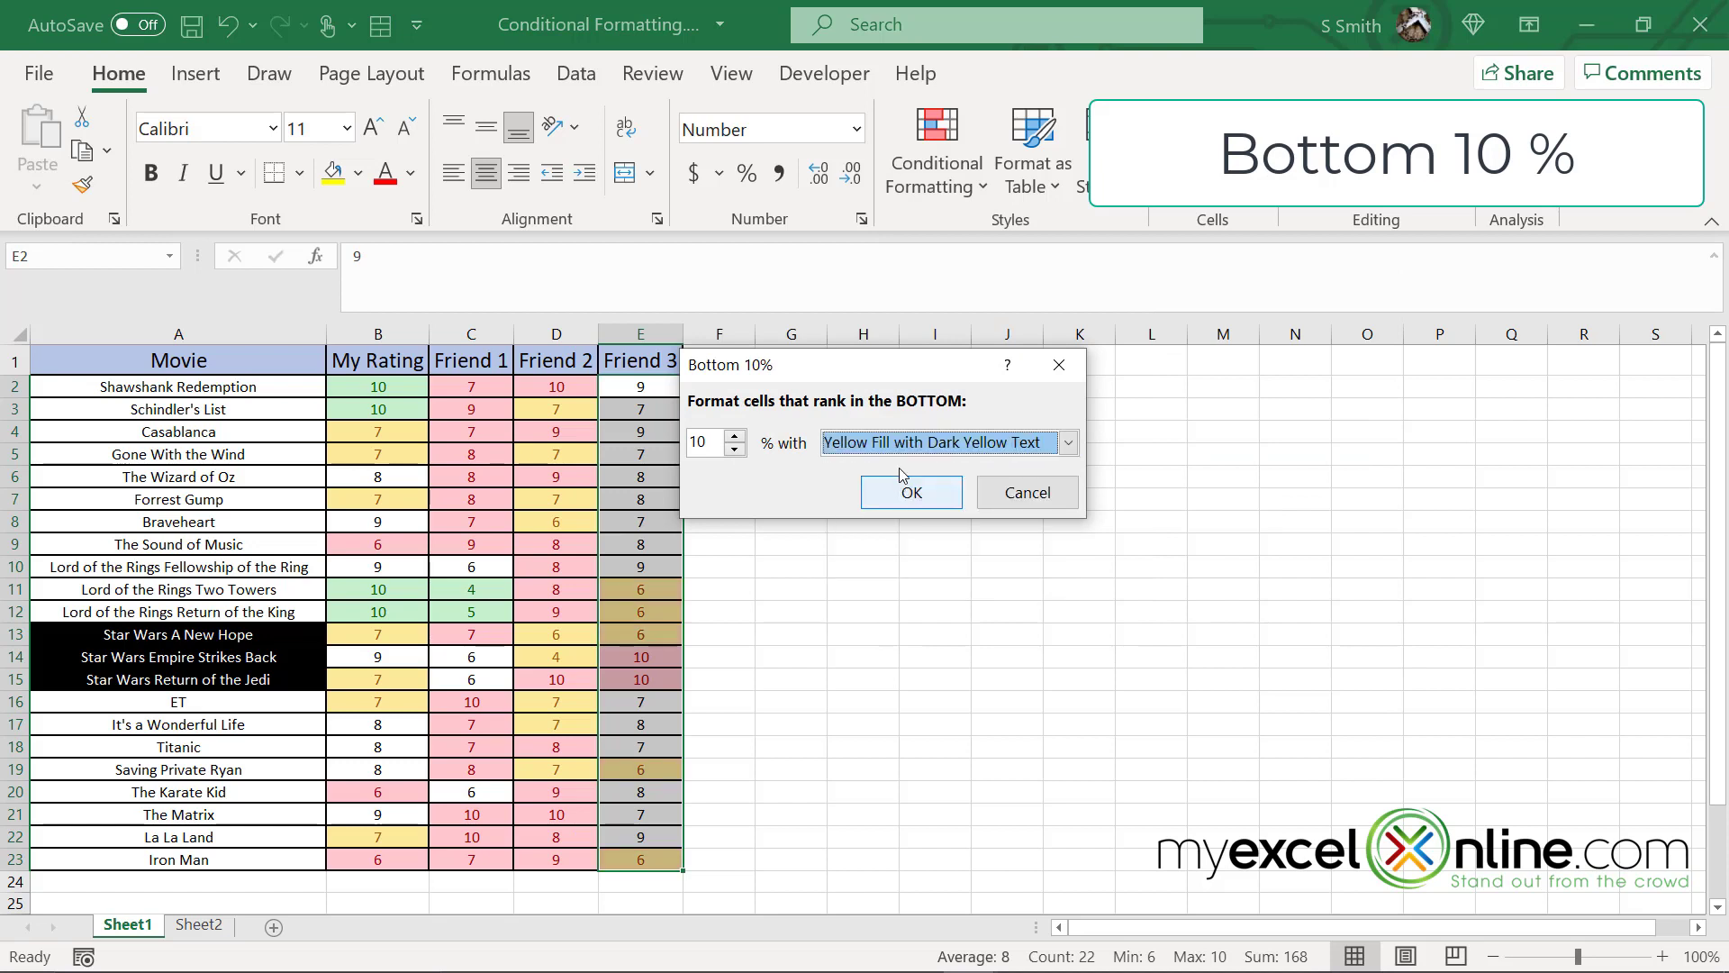
mouse_move(905, 508)
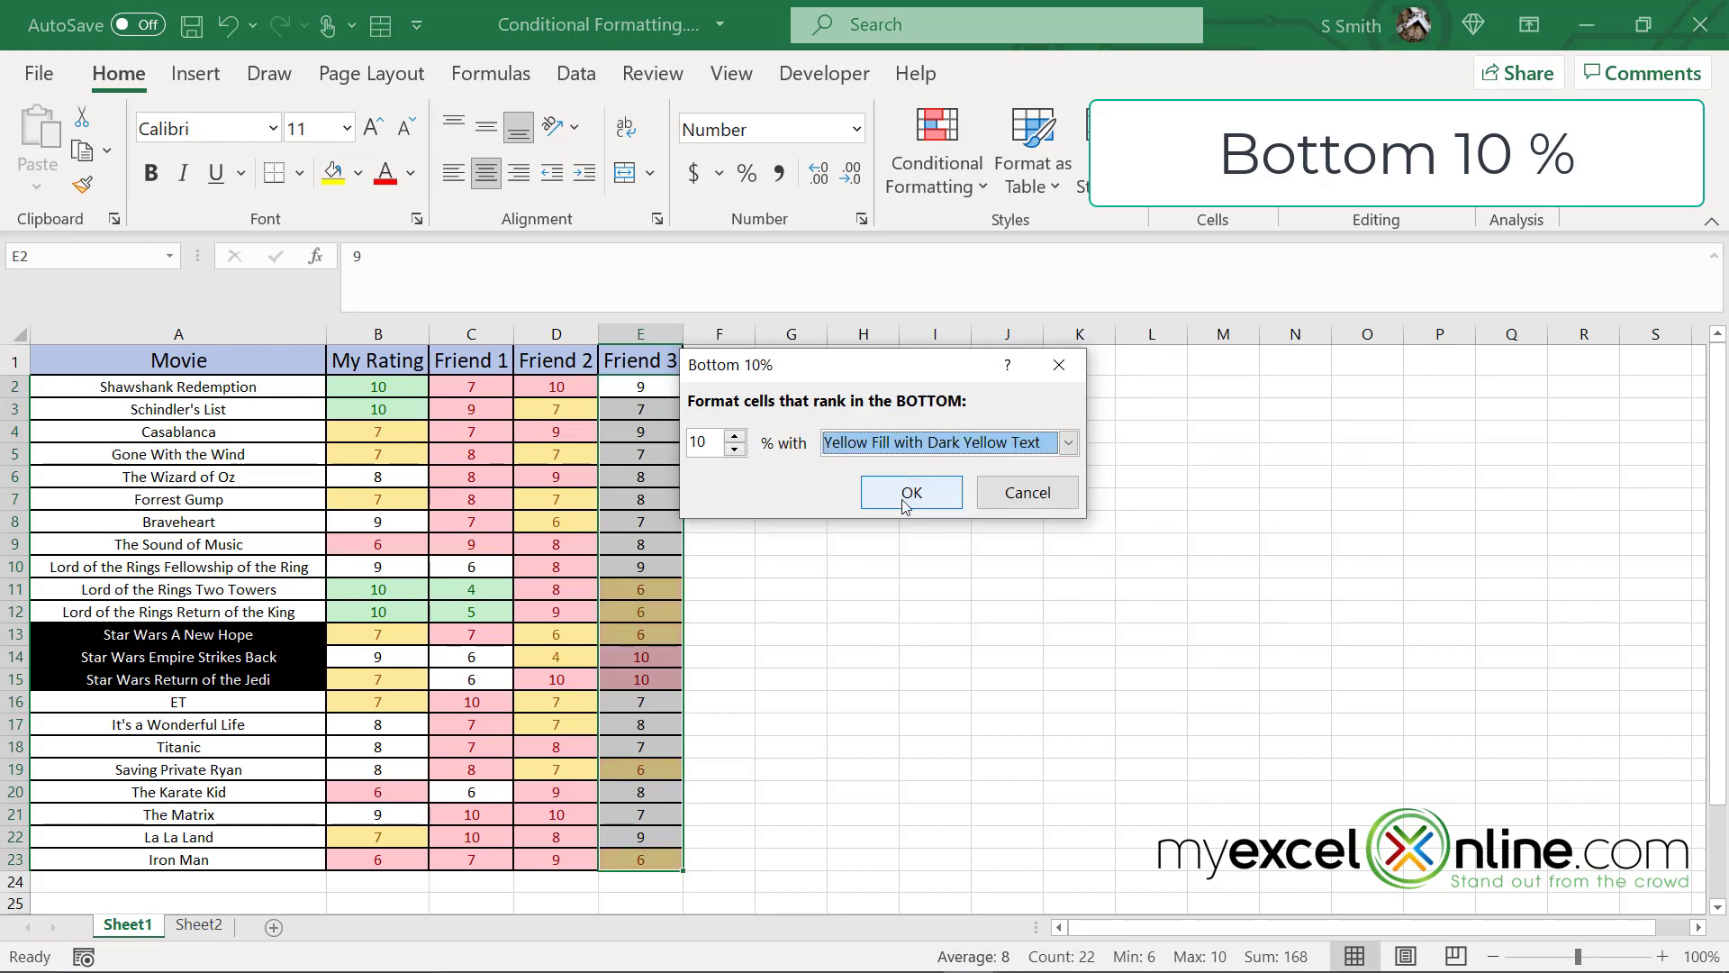
click(910, 491)
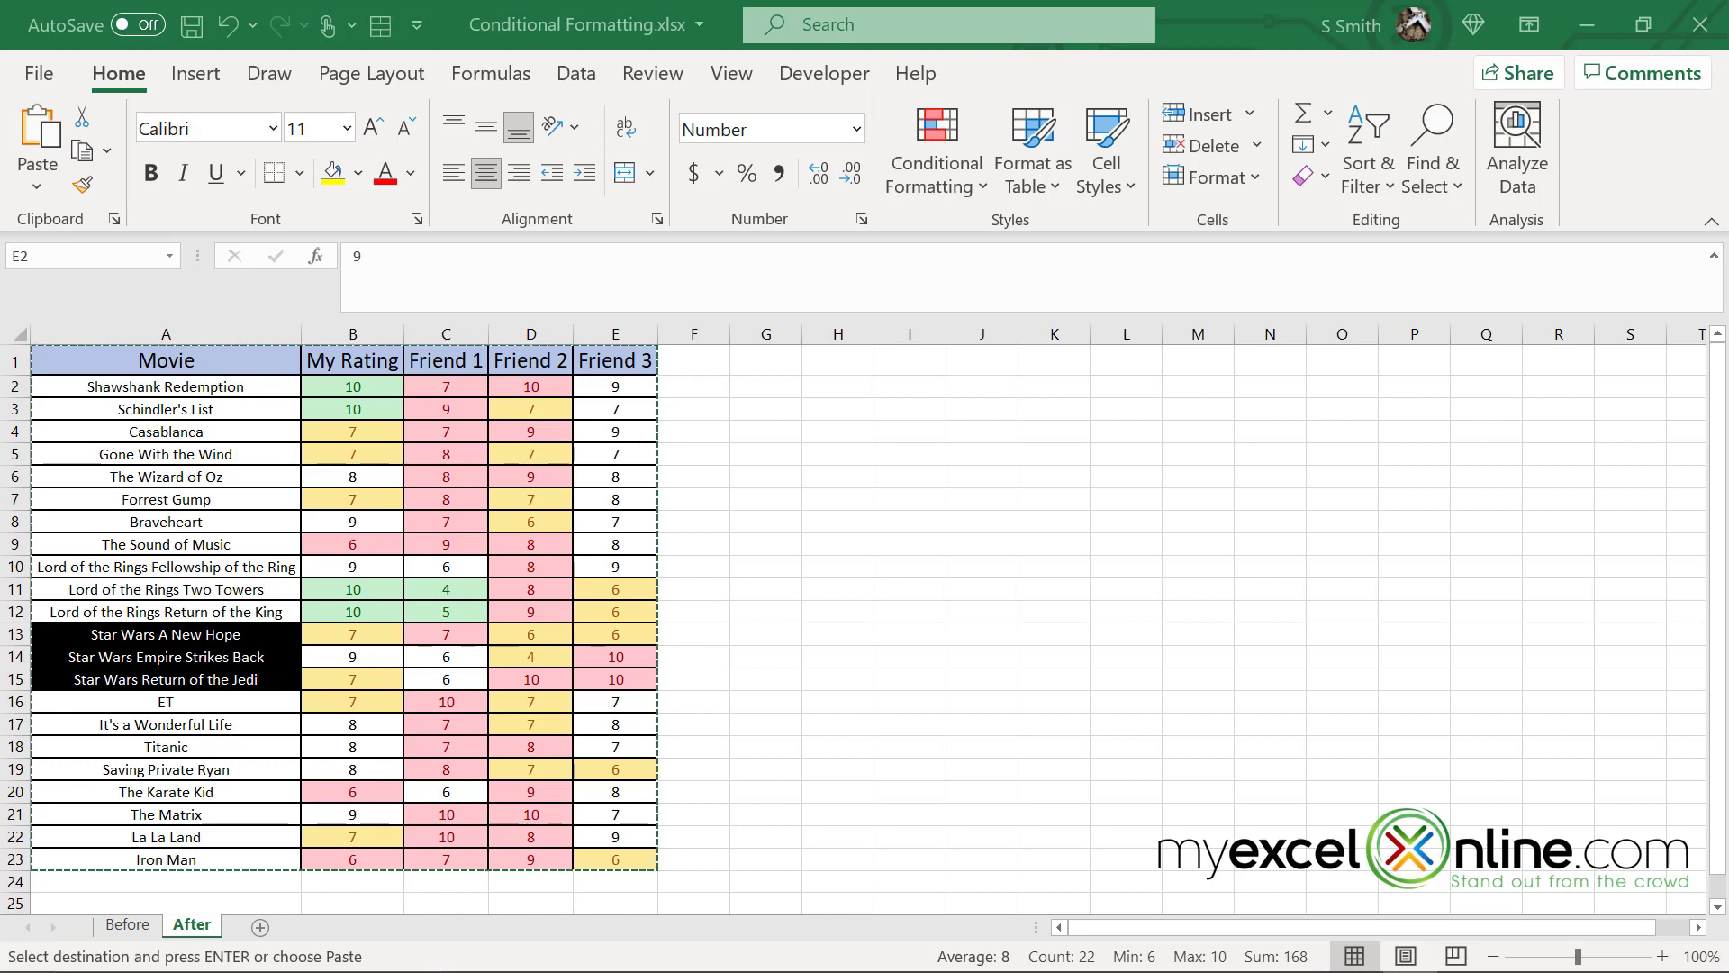
mouse_move(1676, 306)
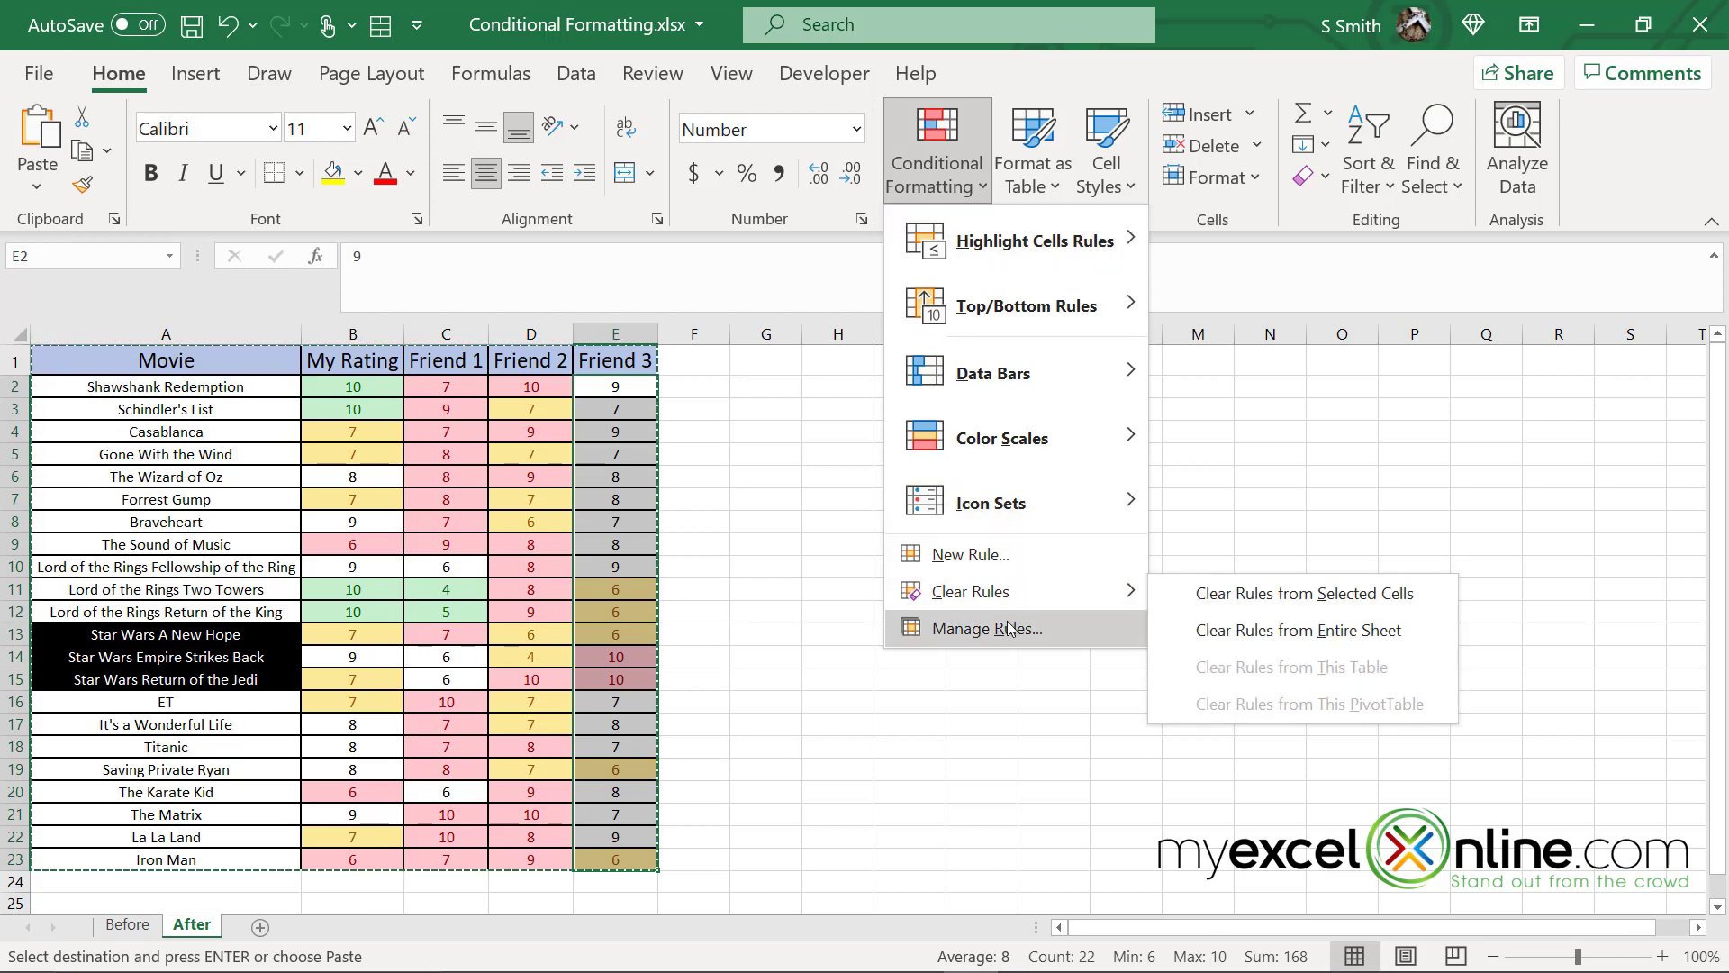
click(985, 629)
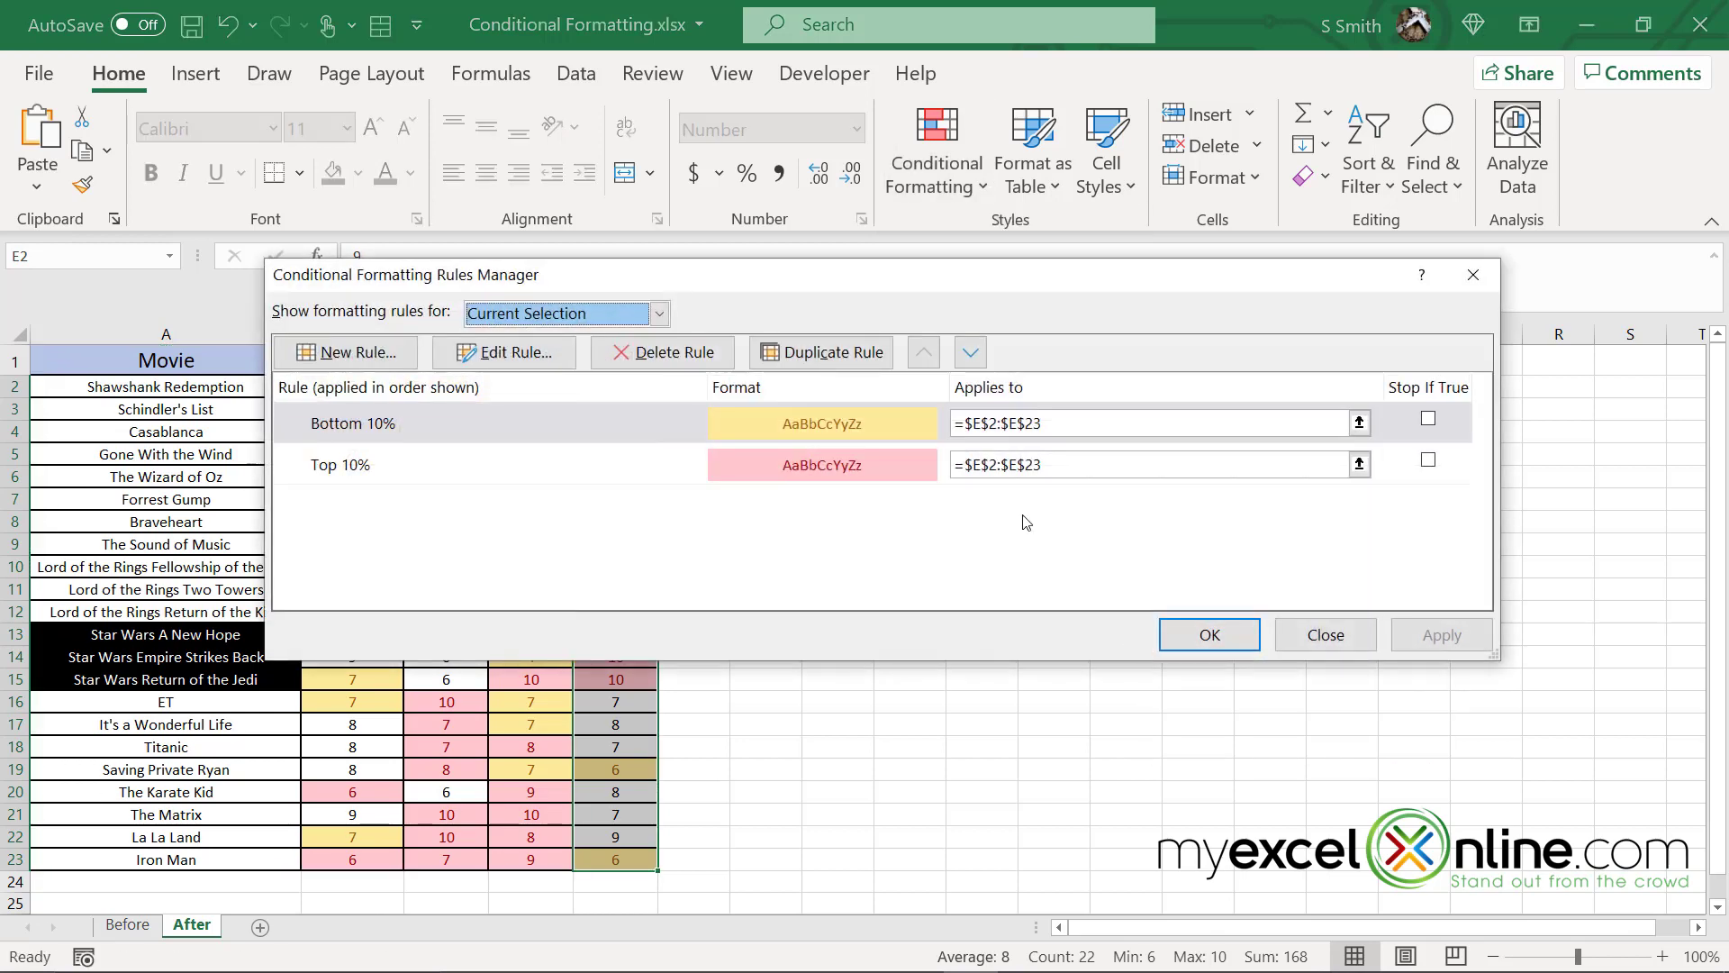
mouse_move(982, 528)
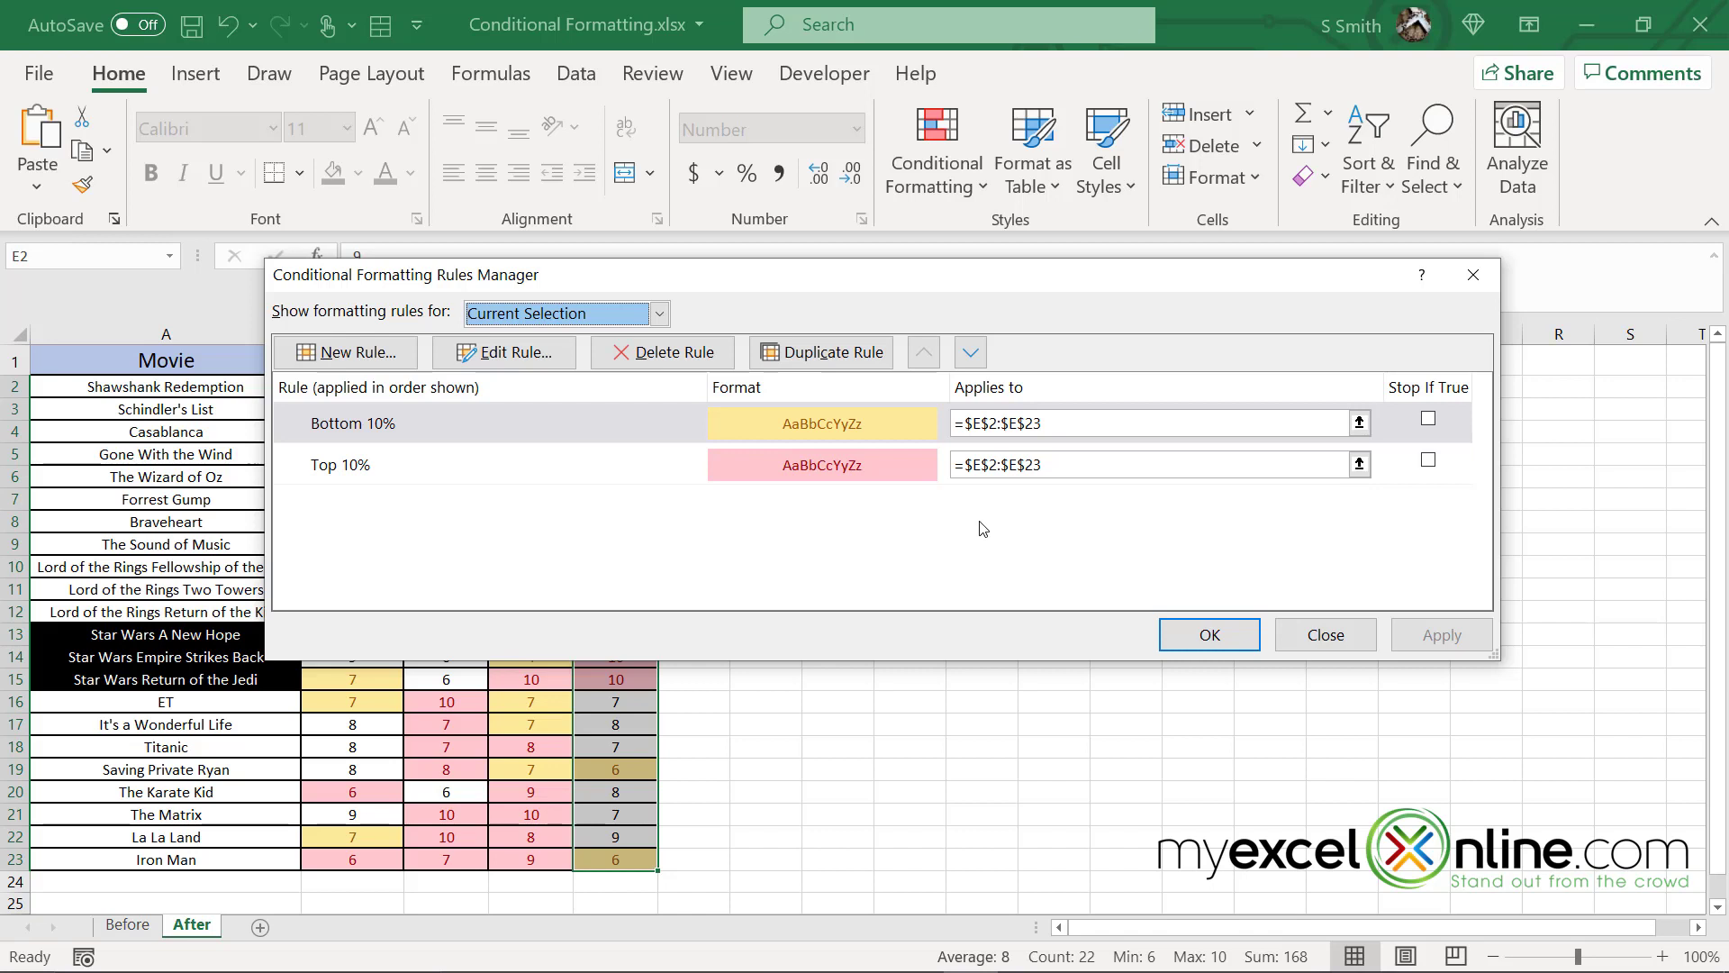
mouse_move(965, 496)
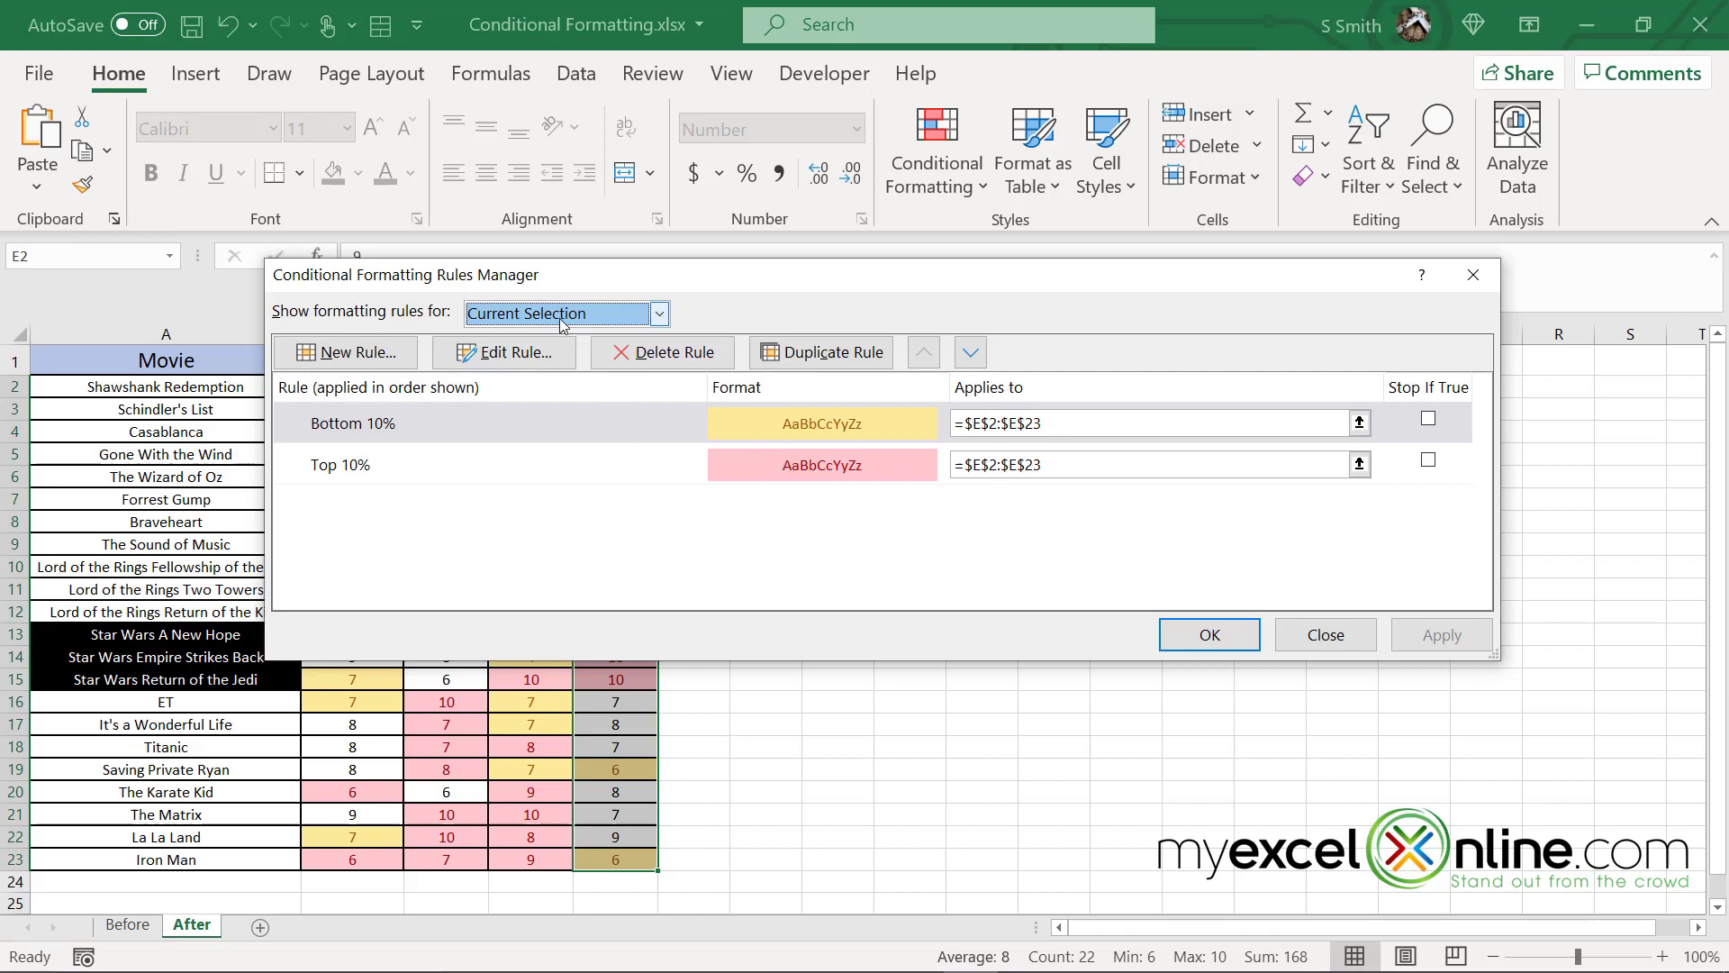
mouse_move(669, 314)
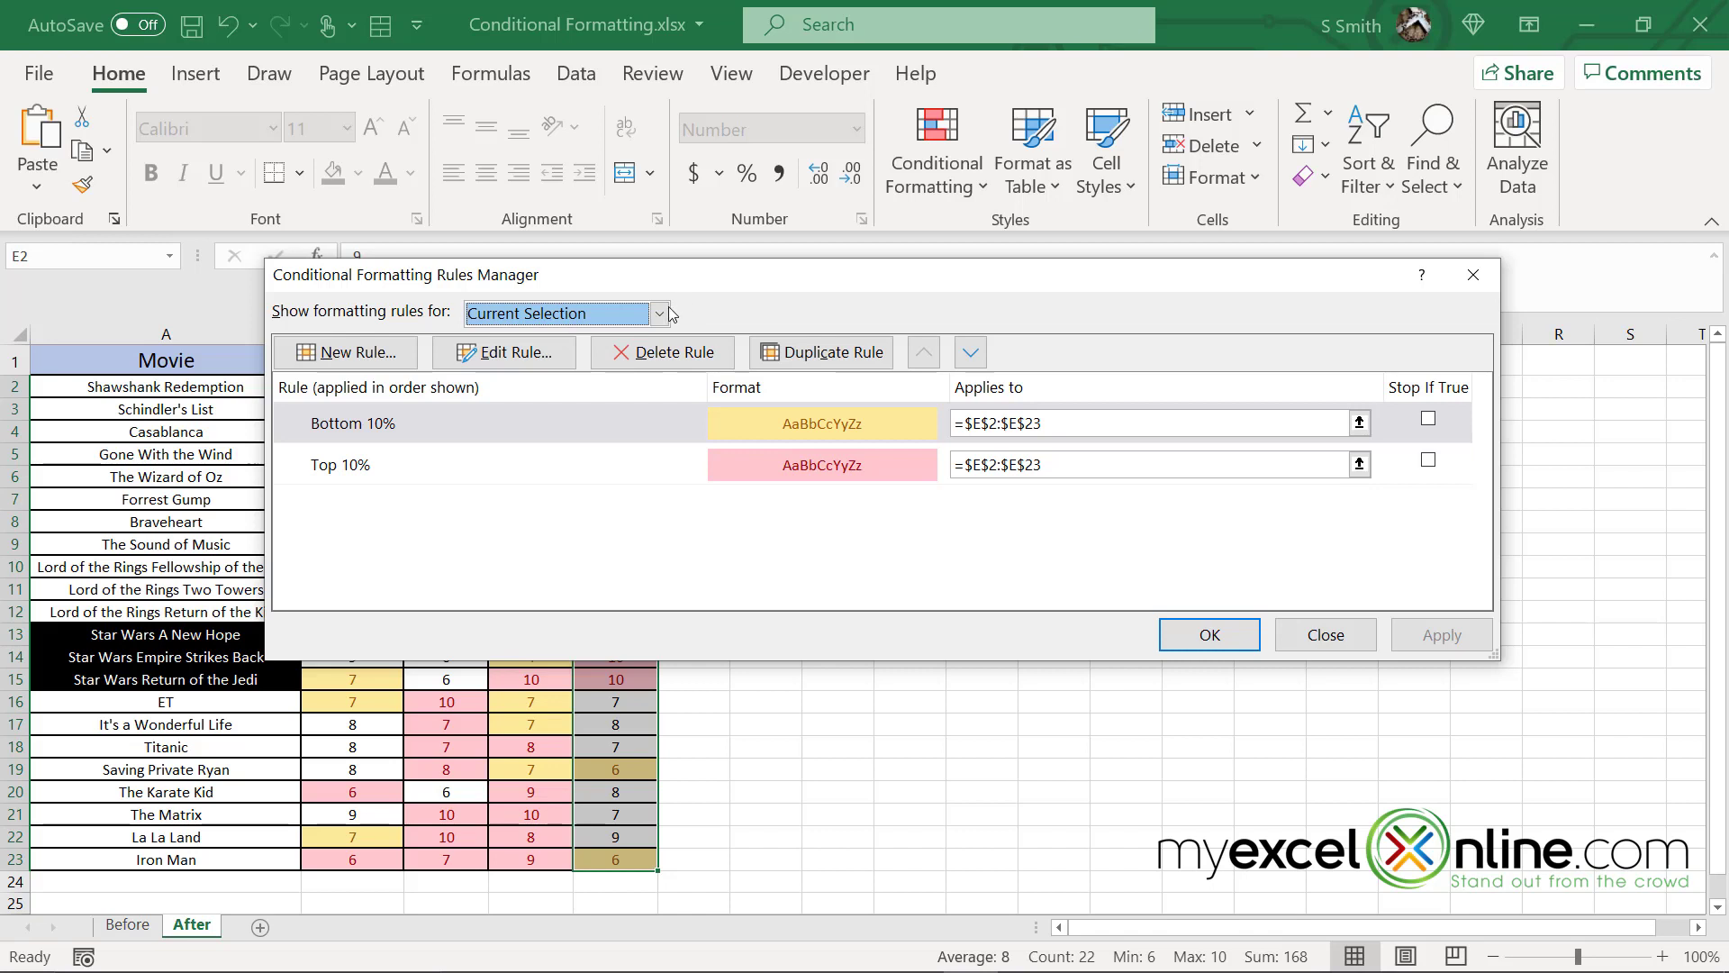
click(658, 314)
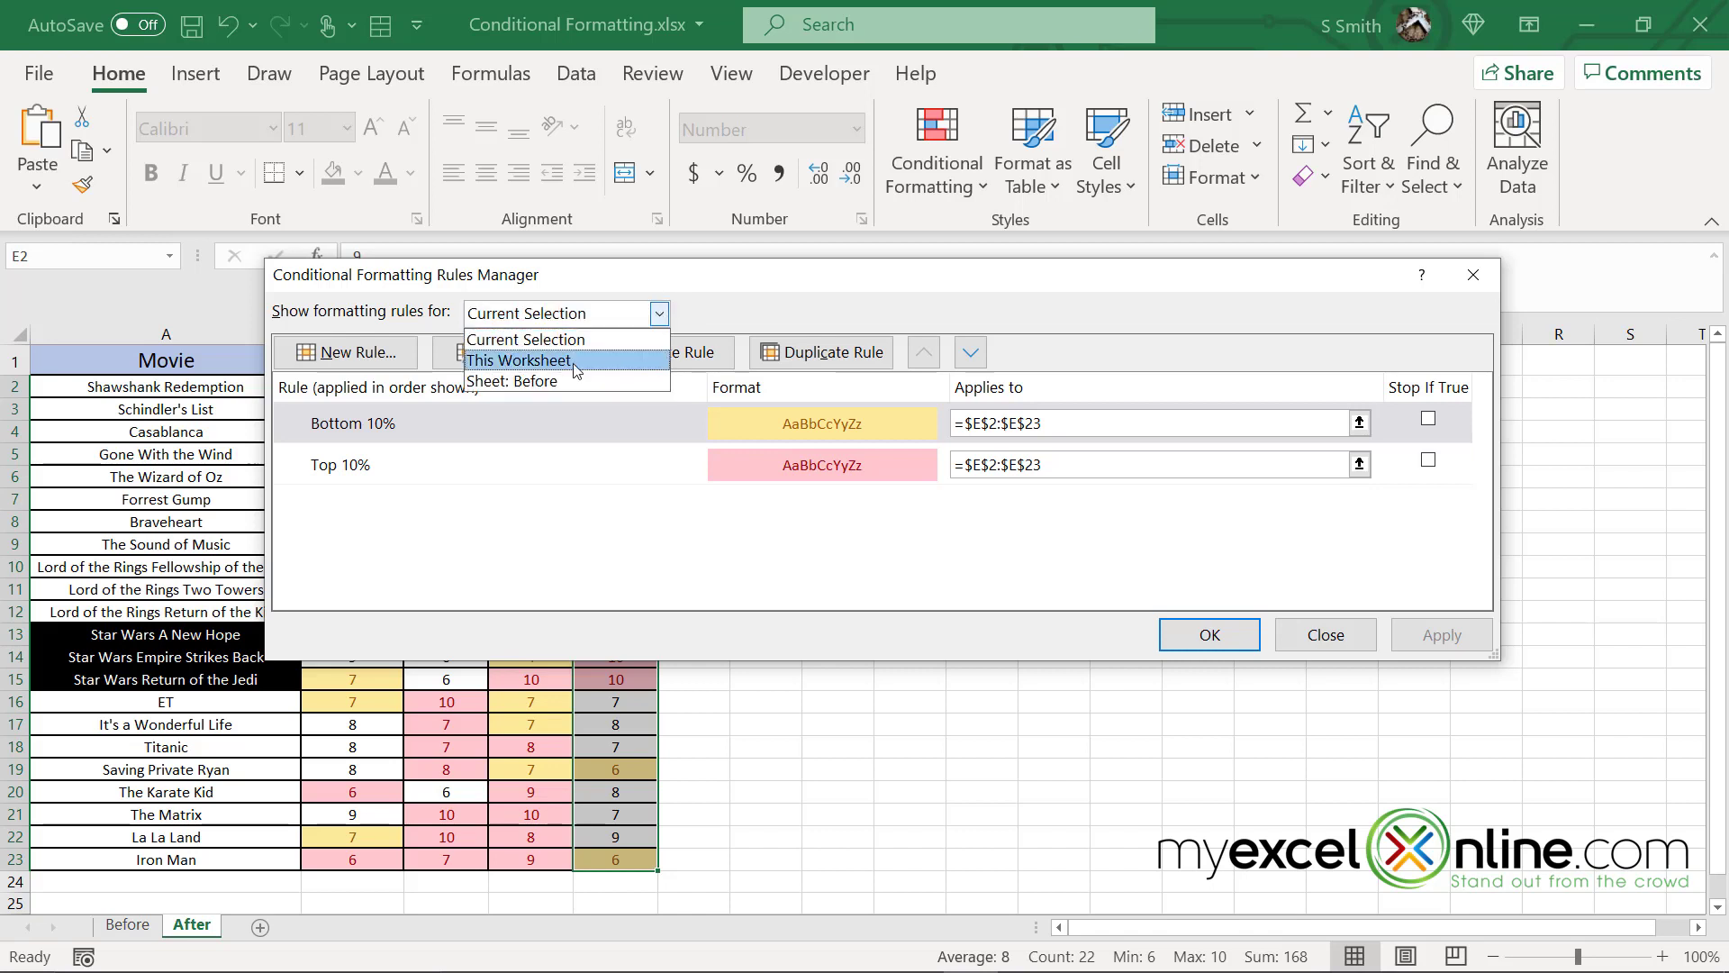
click(517, 360)
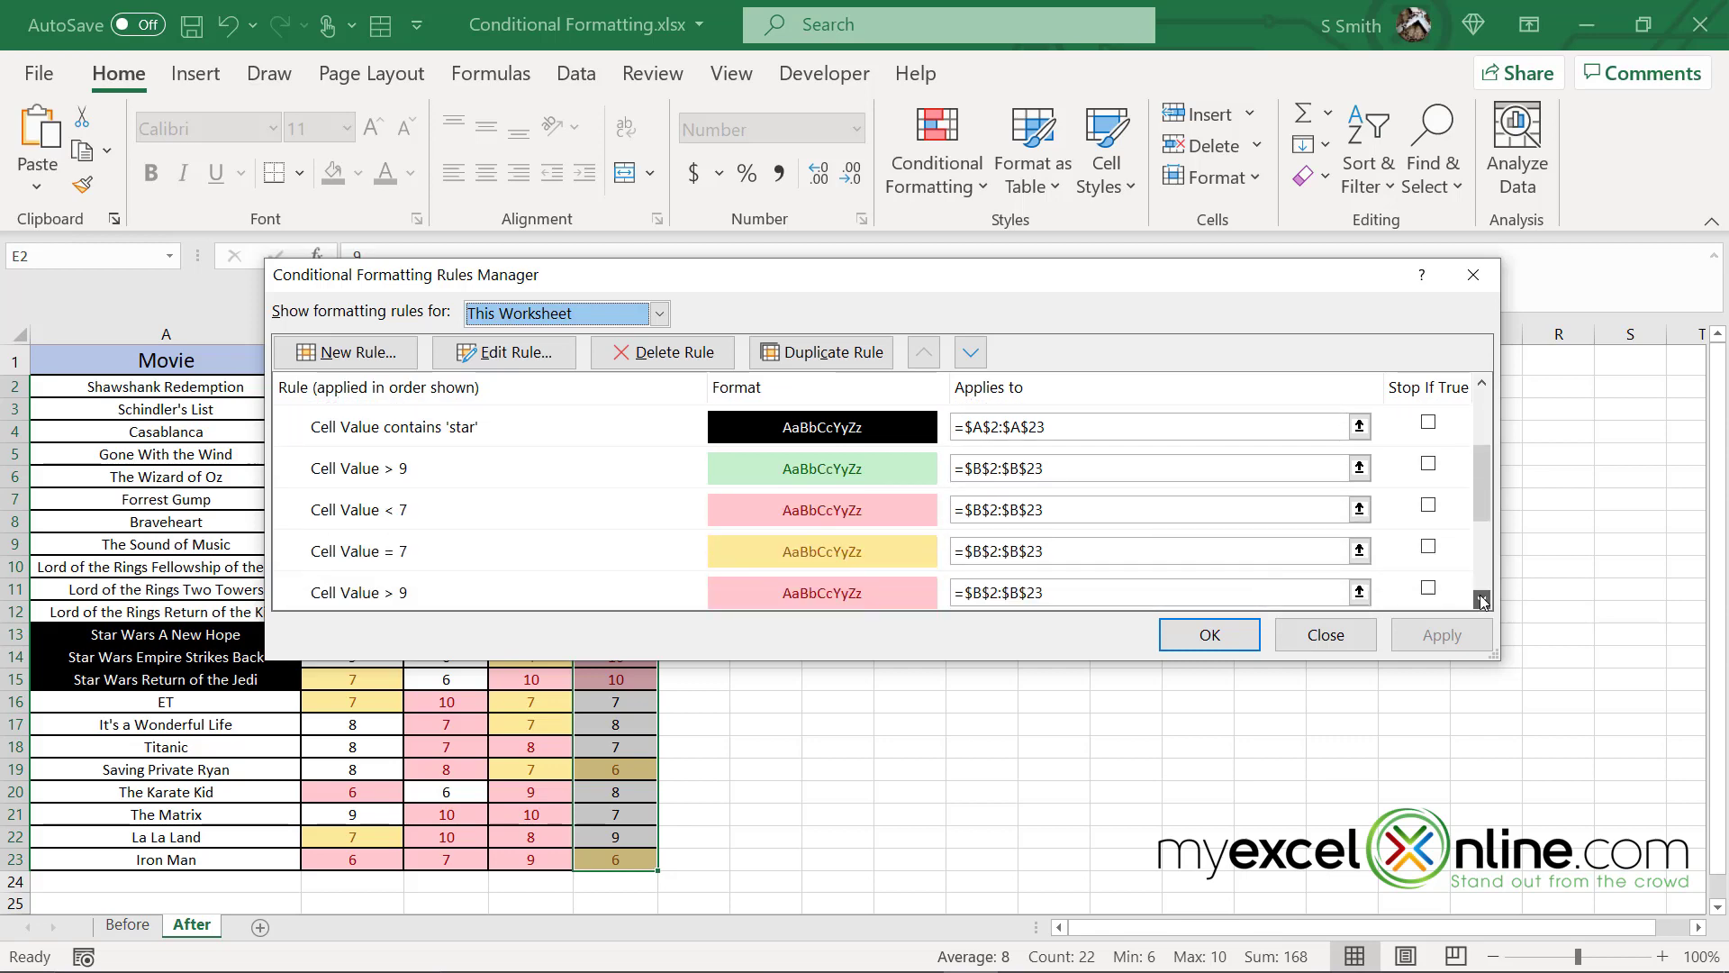
click(1323, 634)
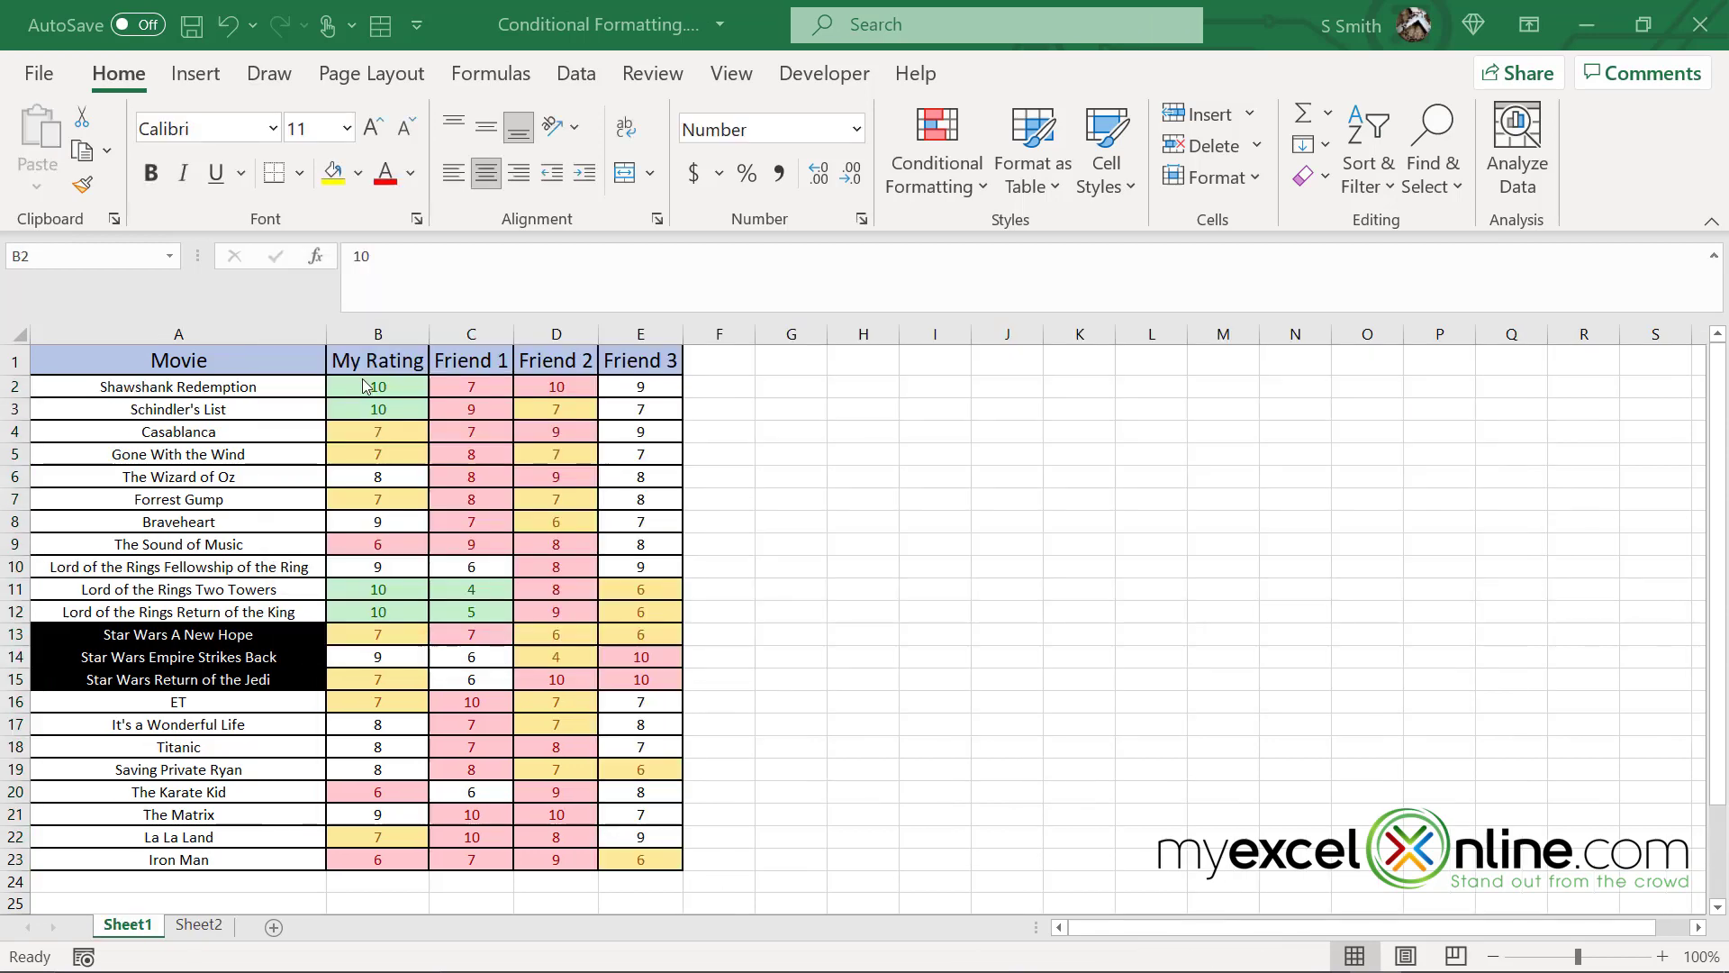
mouse_move(416, 444)
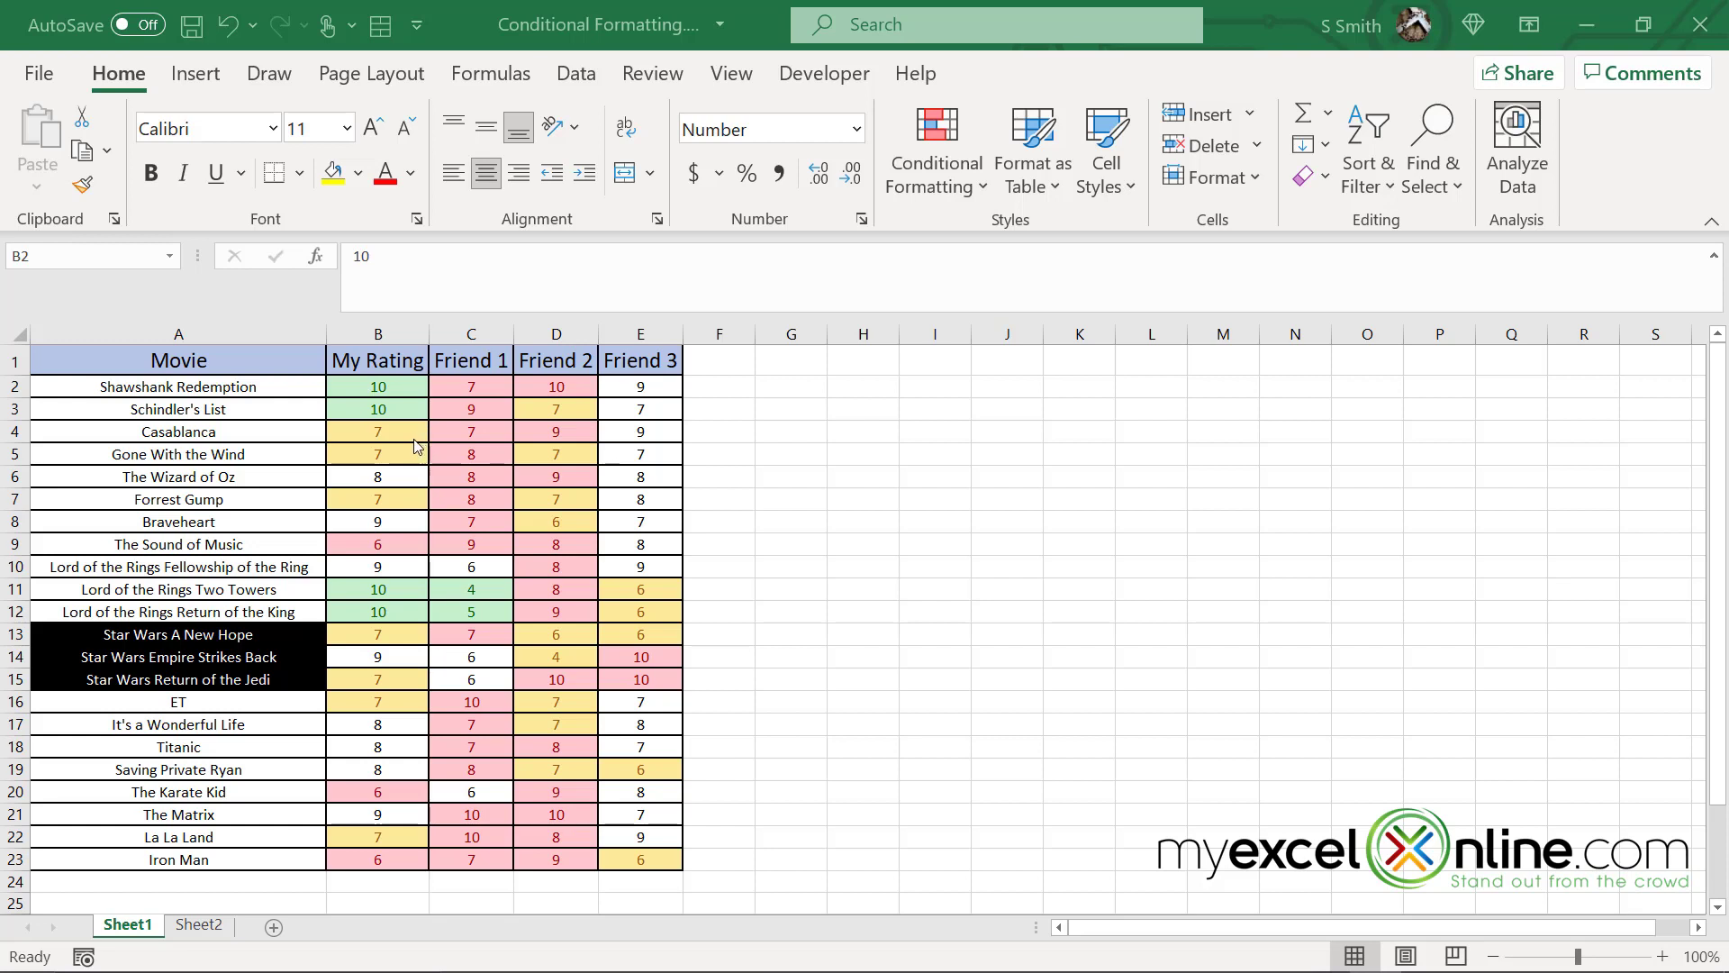
mouse_move(226, 387)
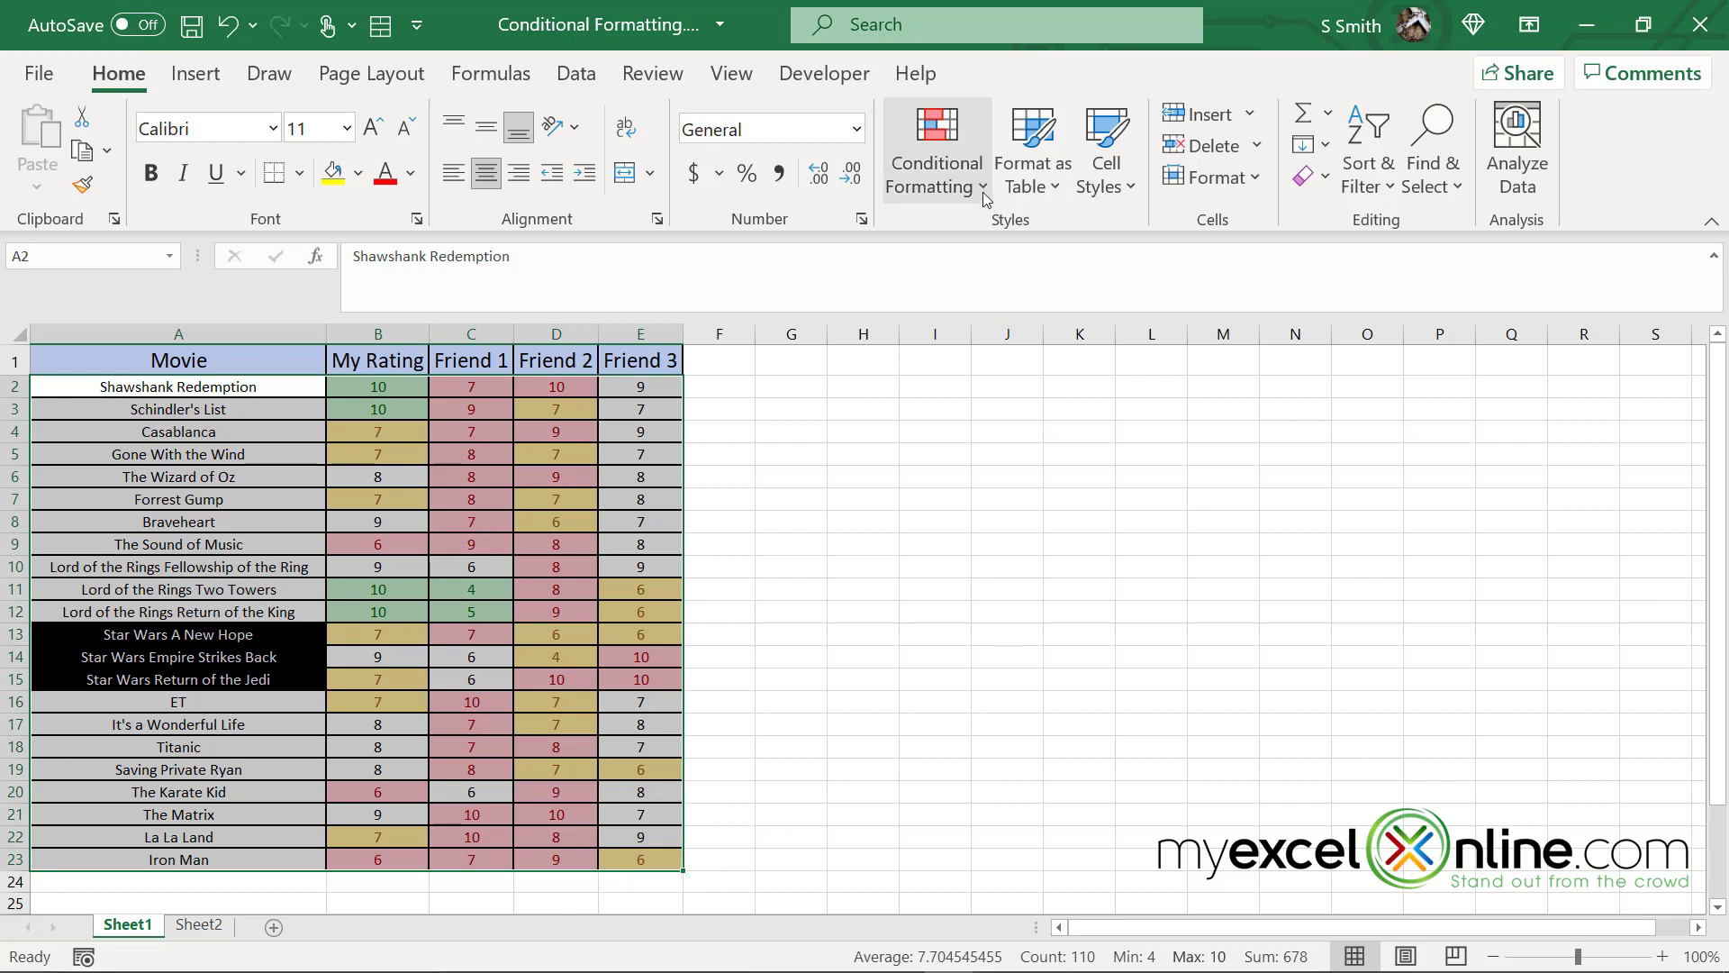
Step: Clear all conditional formatting rules from the entire ratings sheet
click(934, 151)
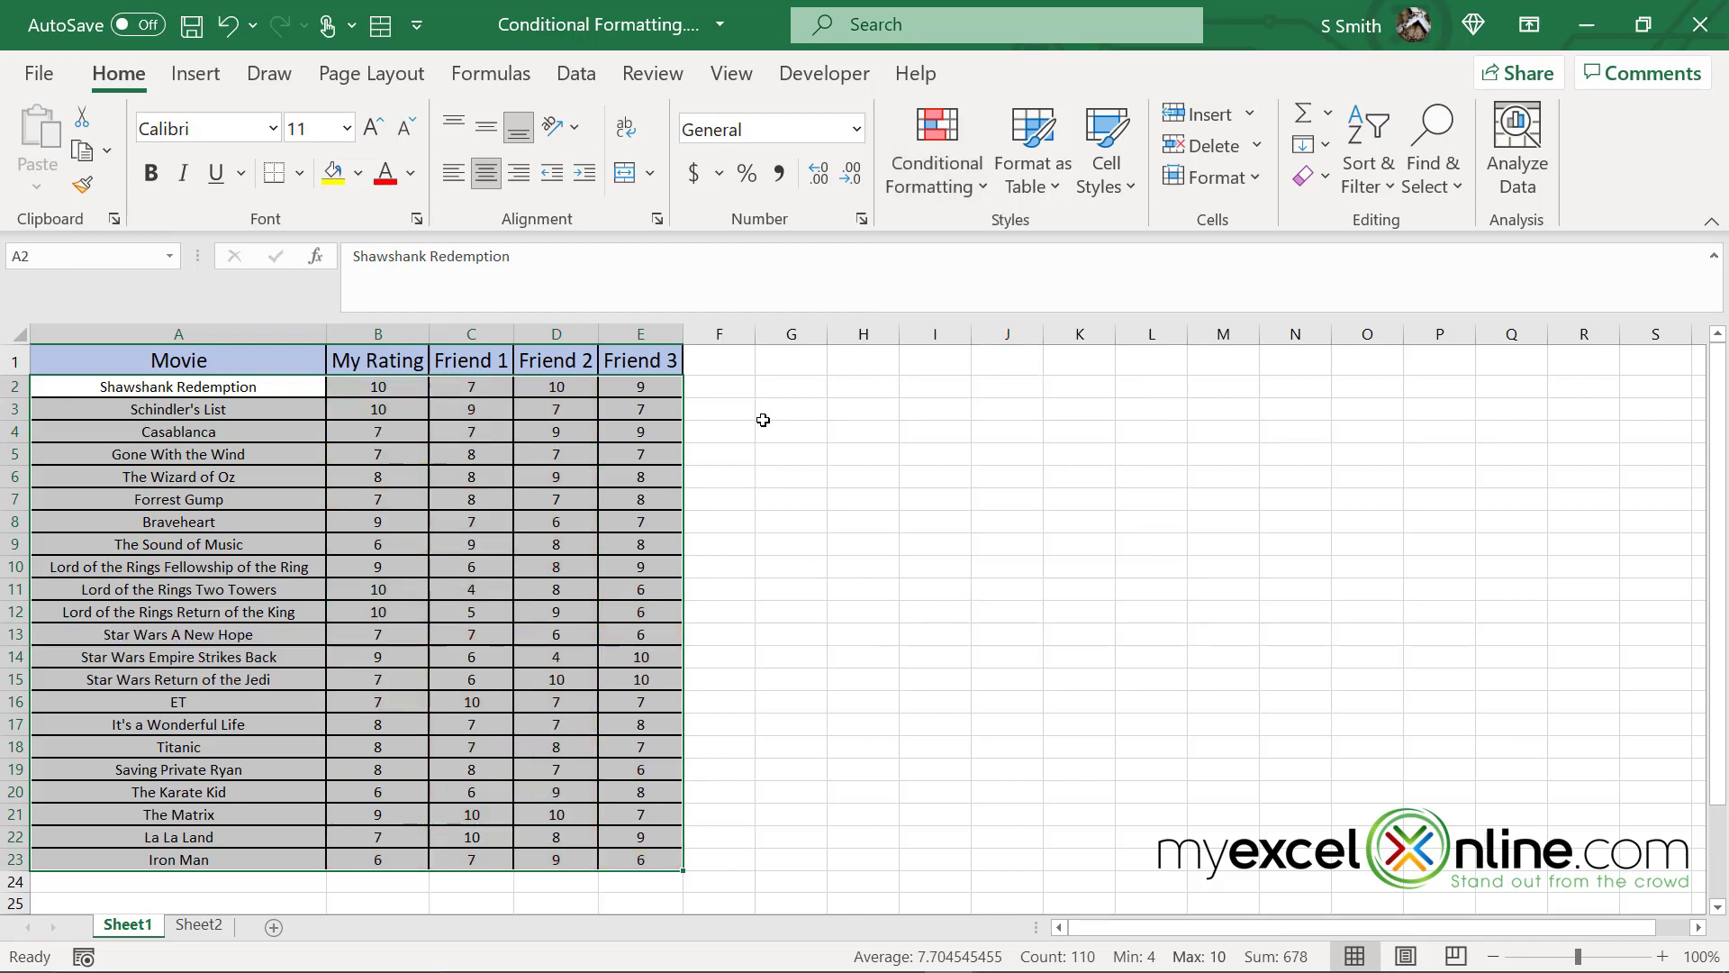
click(791, 431)
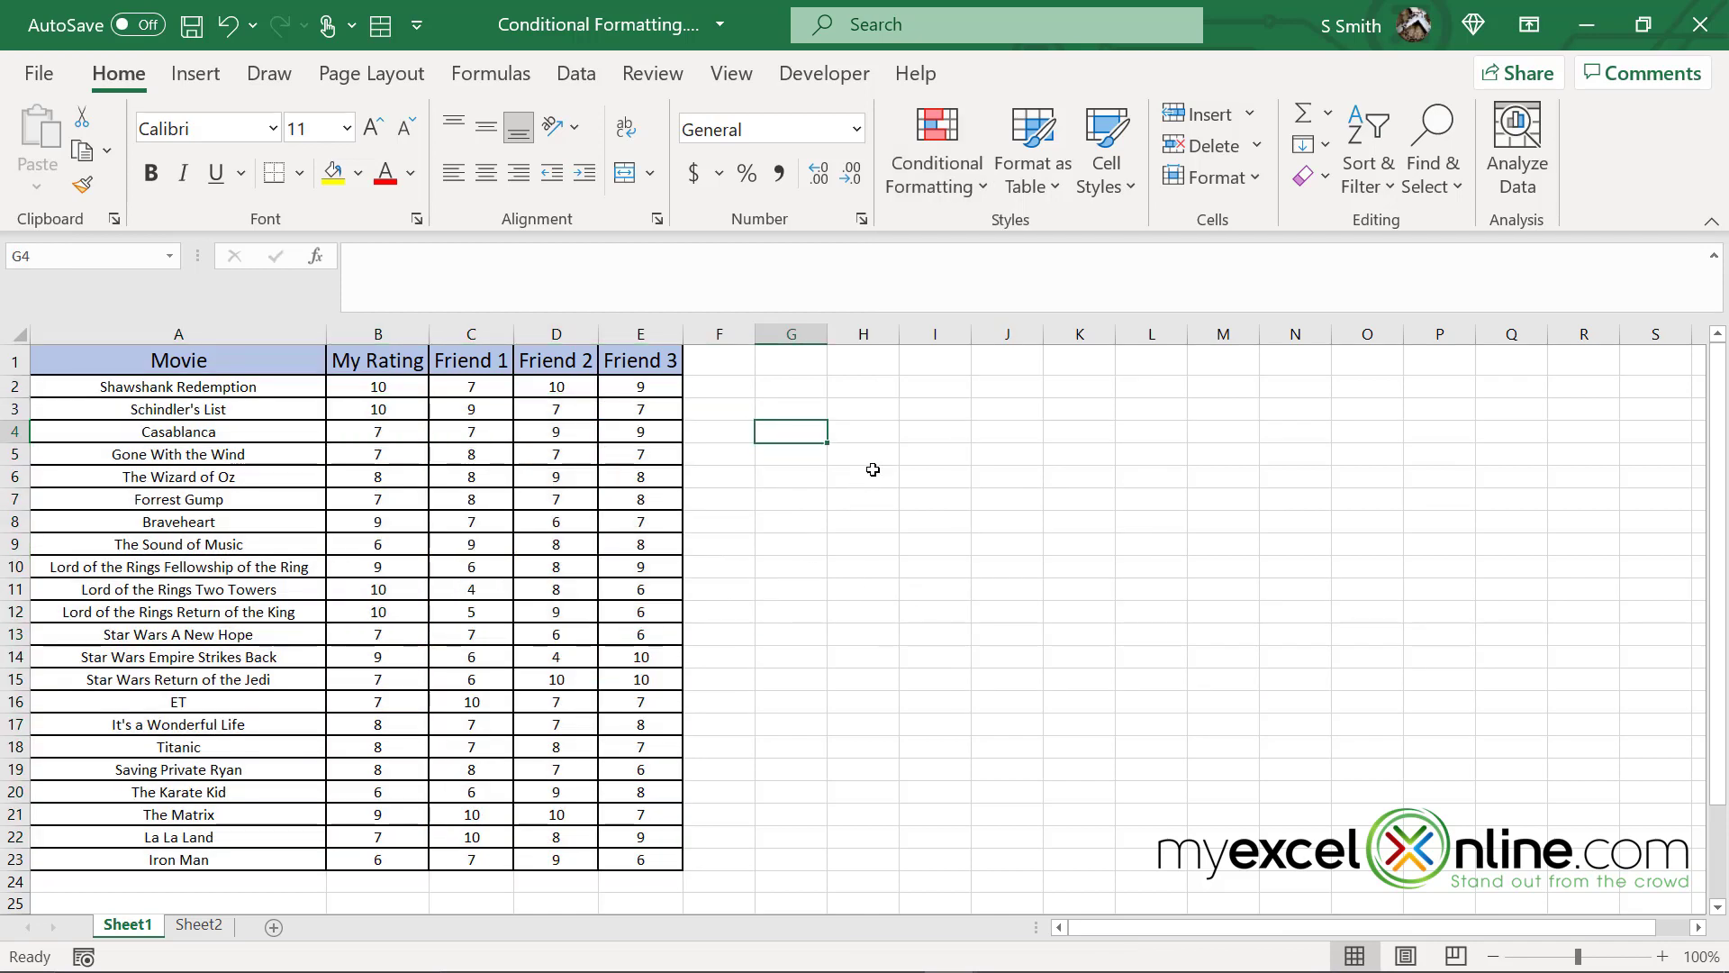
mouse_move(835, 471)
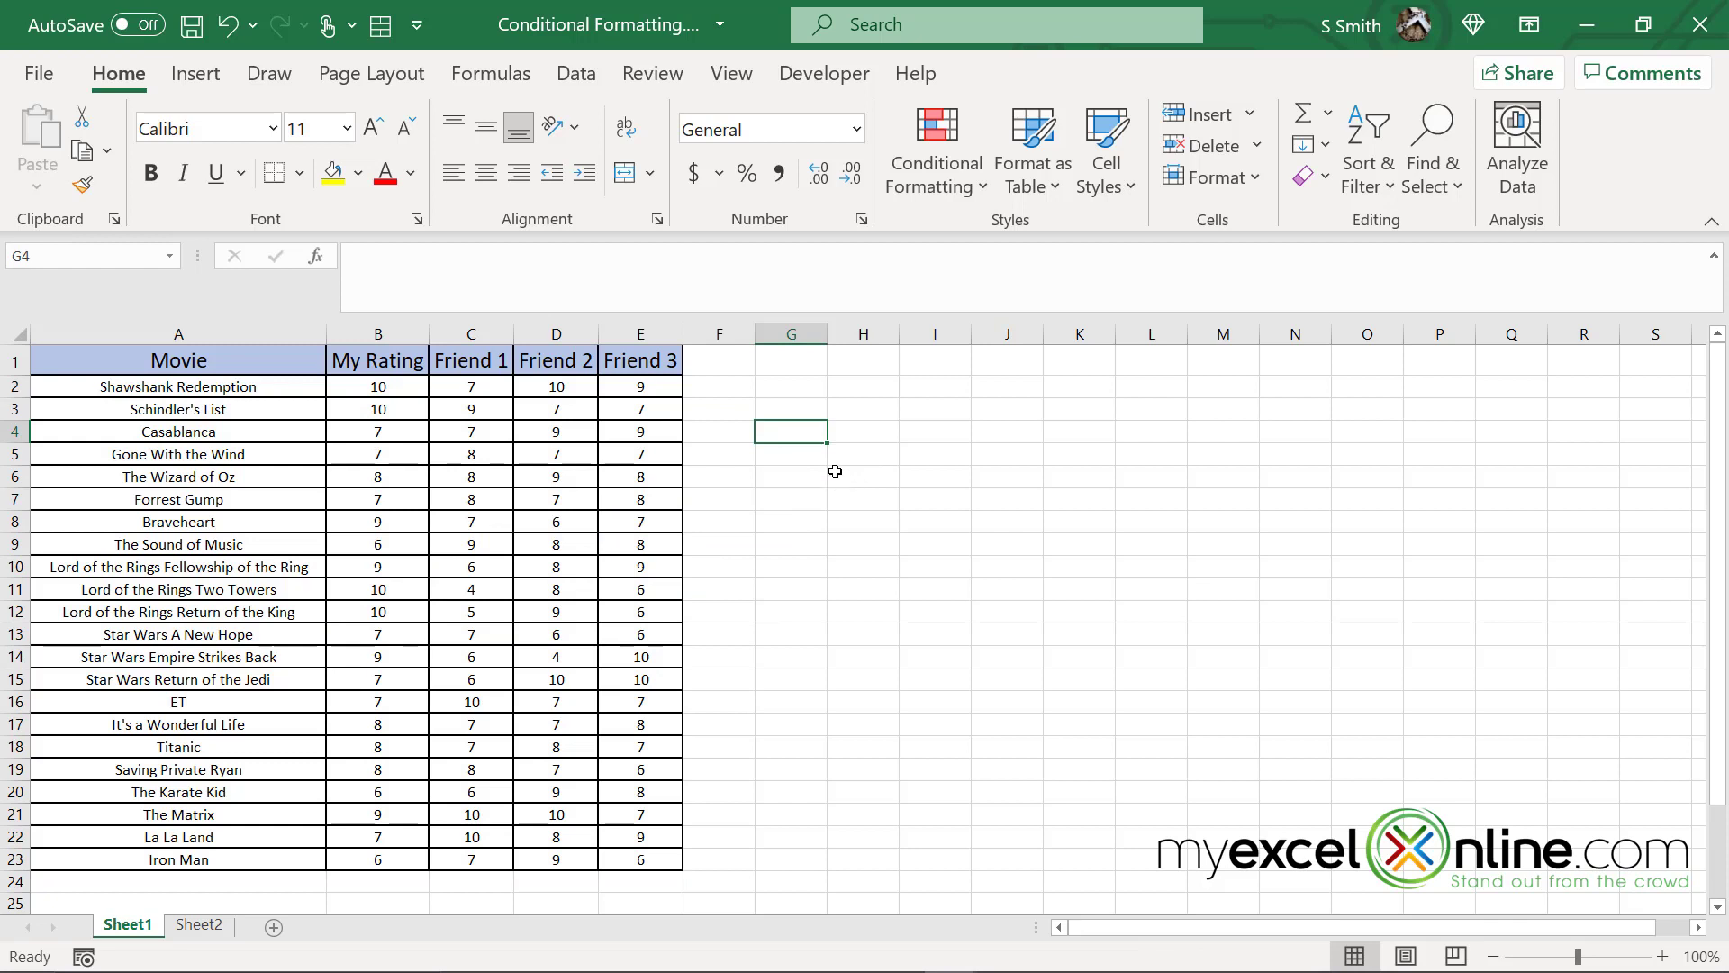
mouse_move(832, 501)
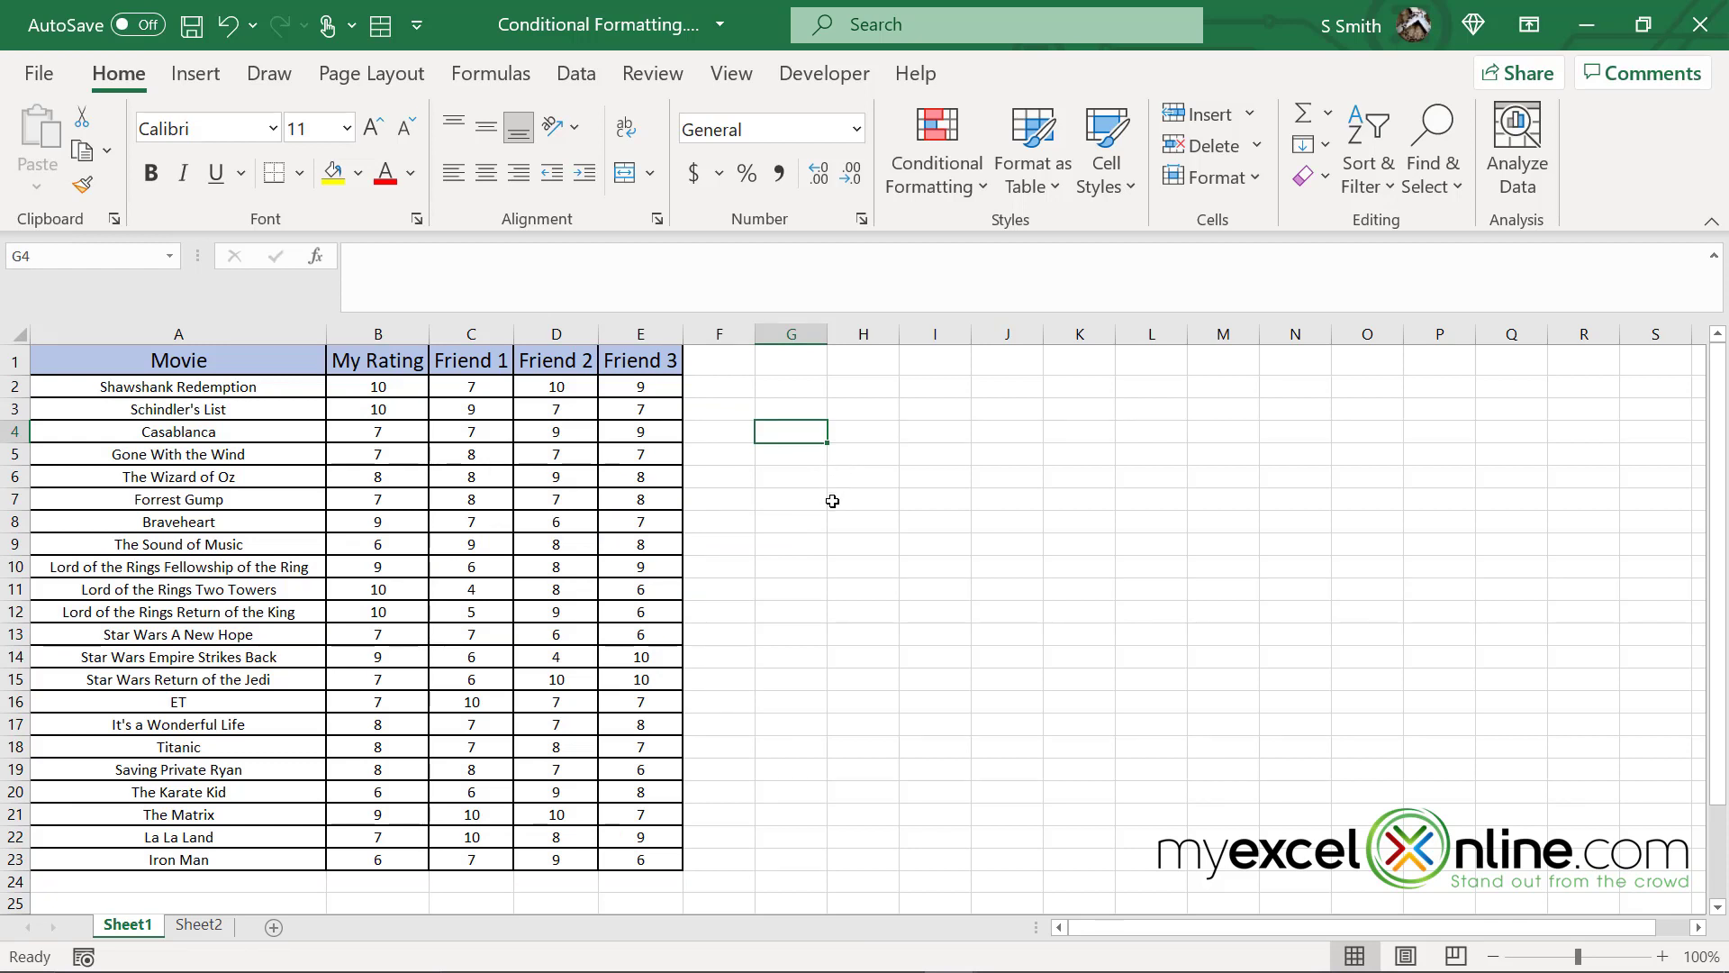
mouse_move(868, 409)
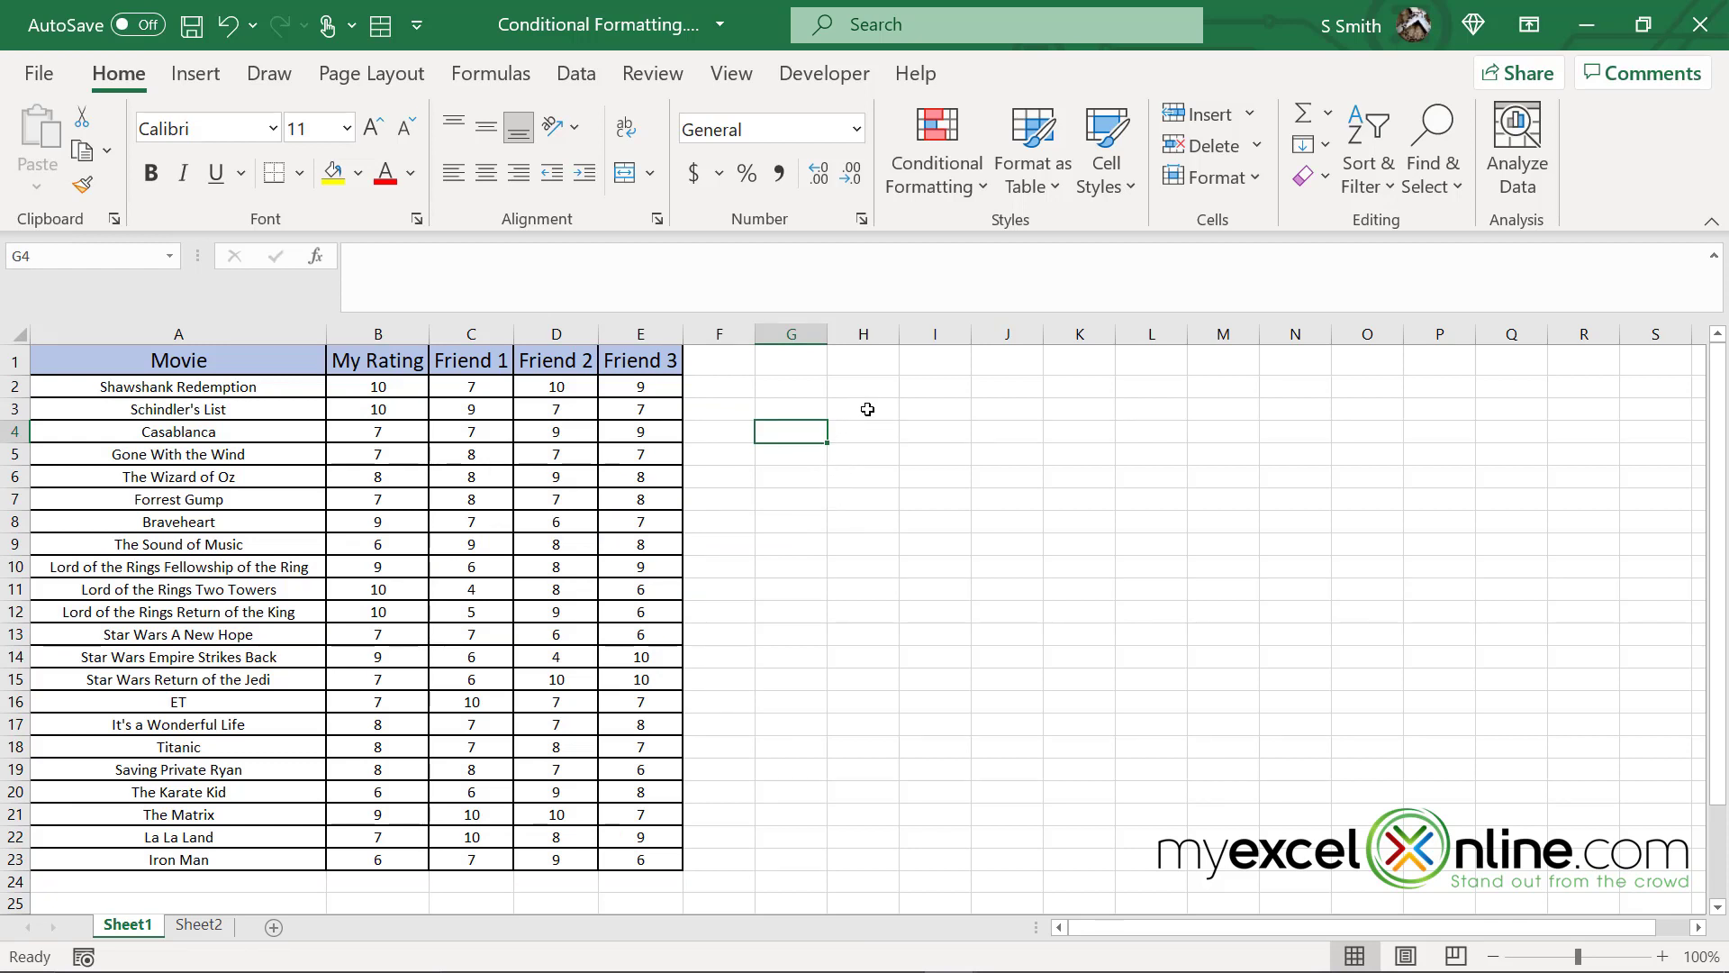
click(378, 386)
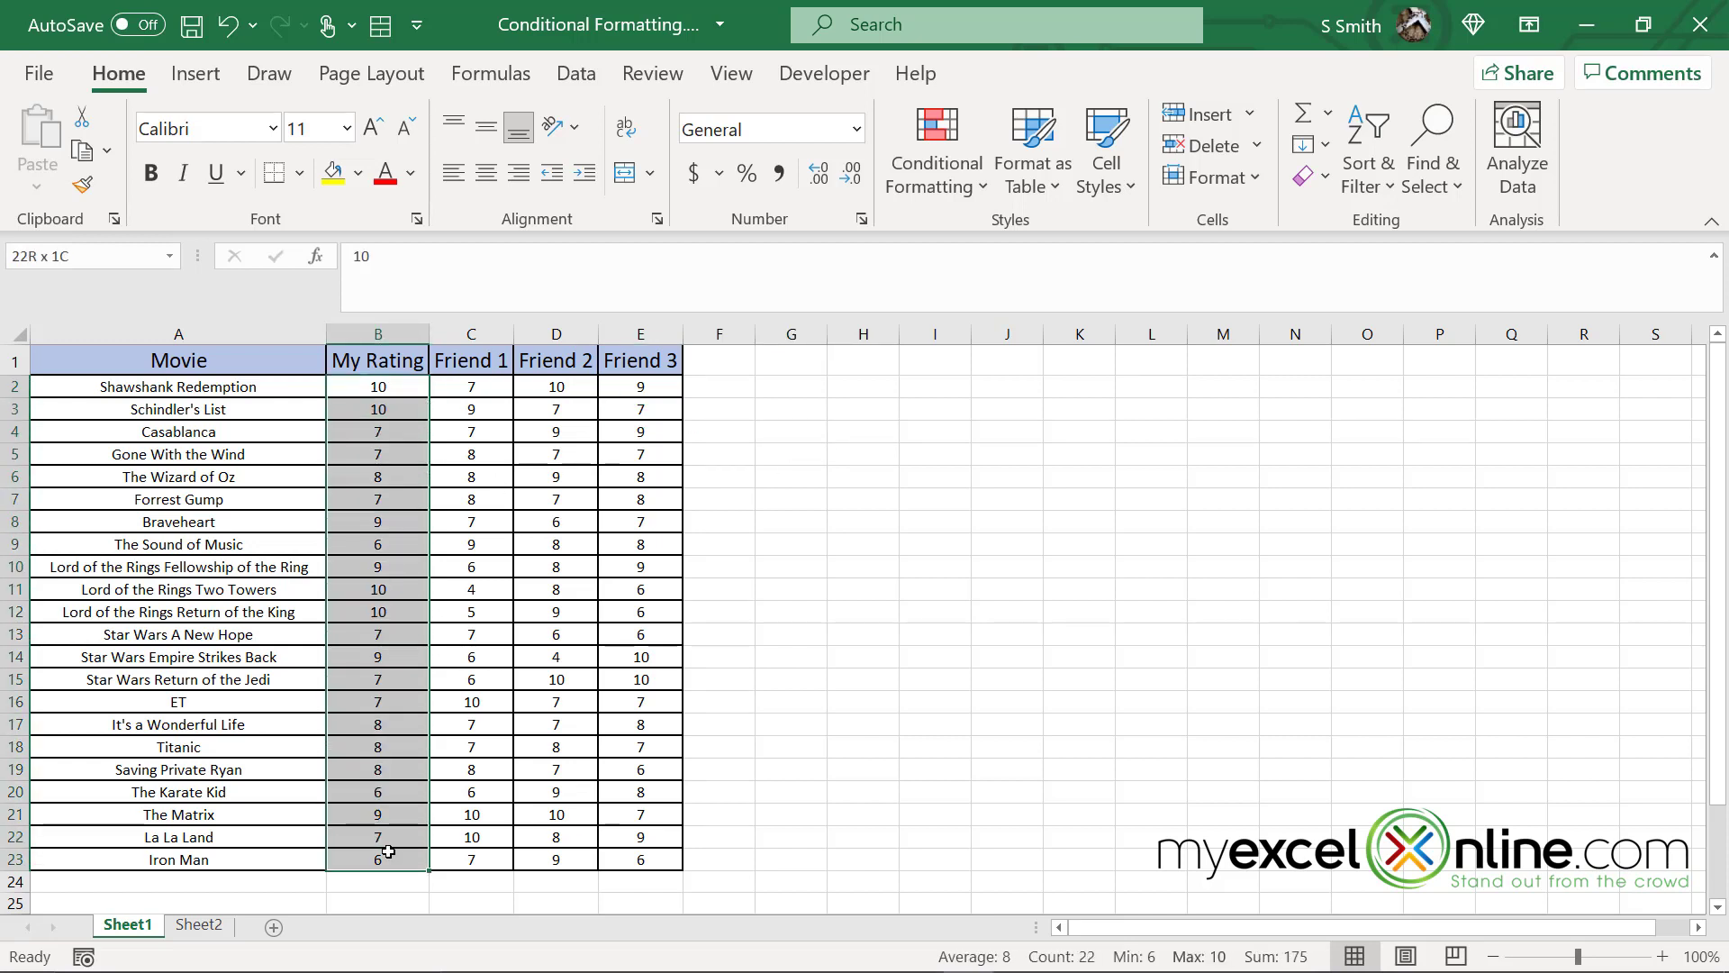
Step: Apply a Light Blue Data Bar gradient fill to the My Rating scores
click(934, 151)
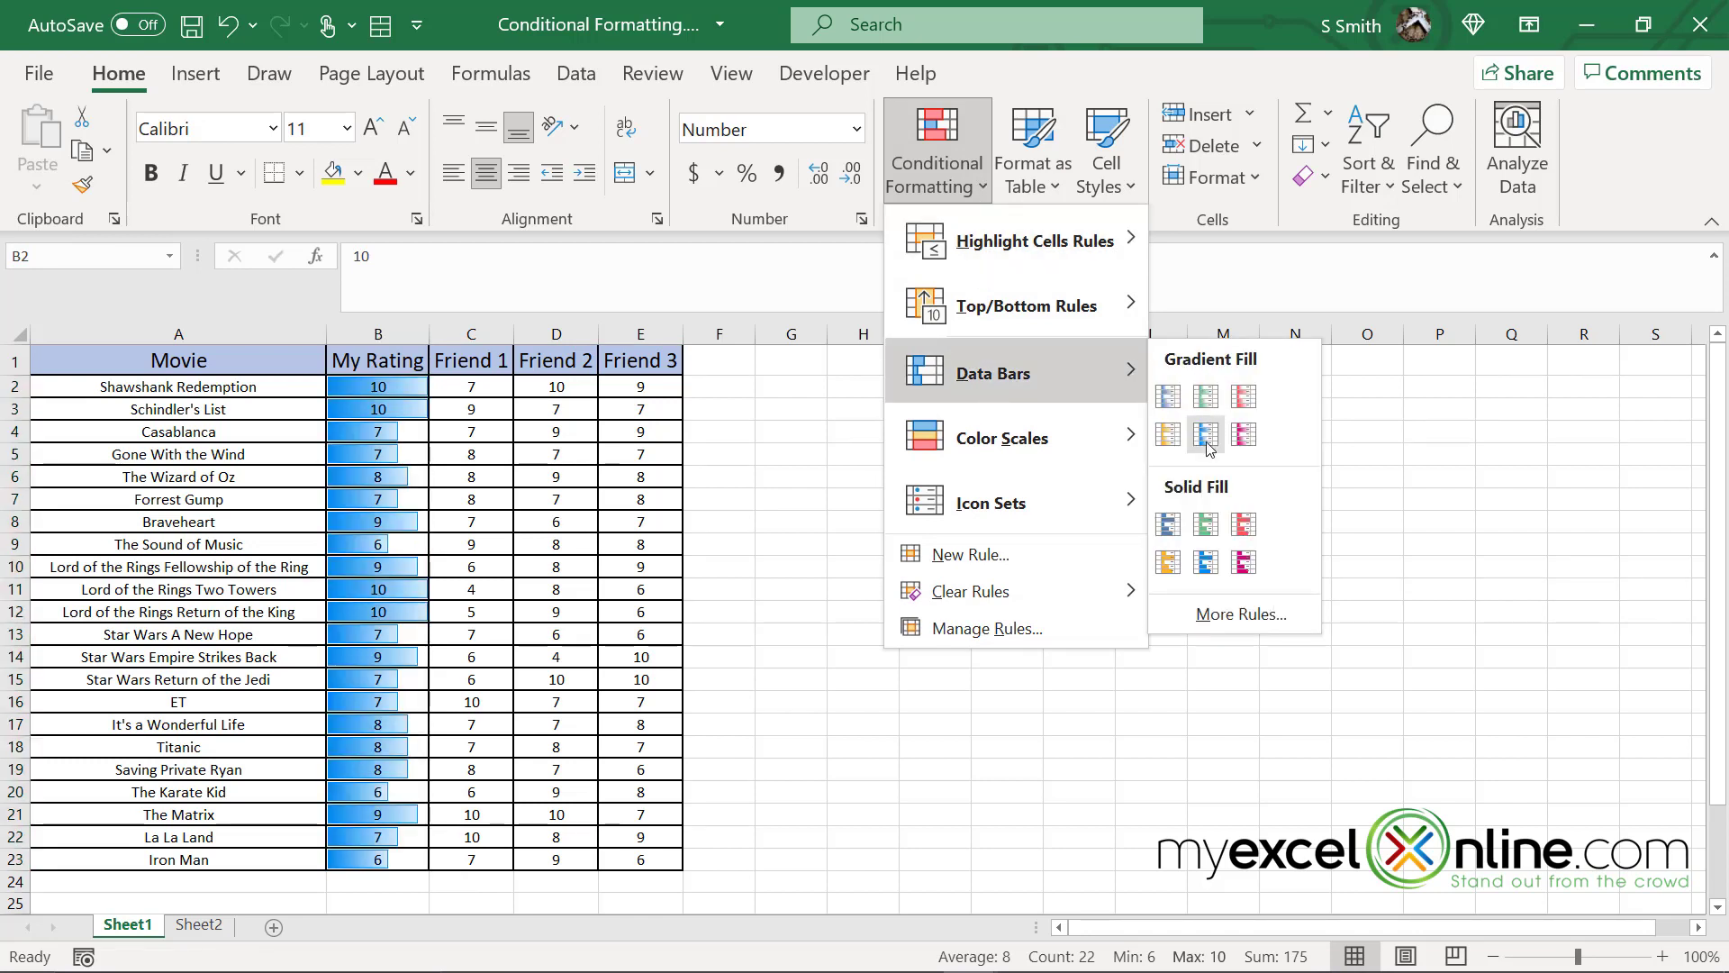
mouse_move(1203, 433)
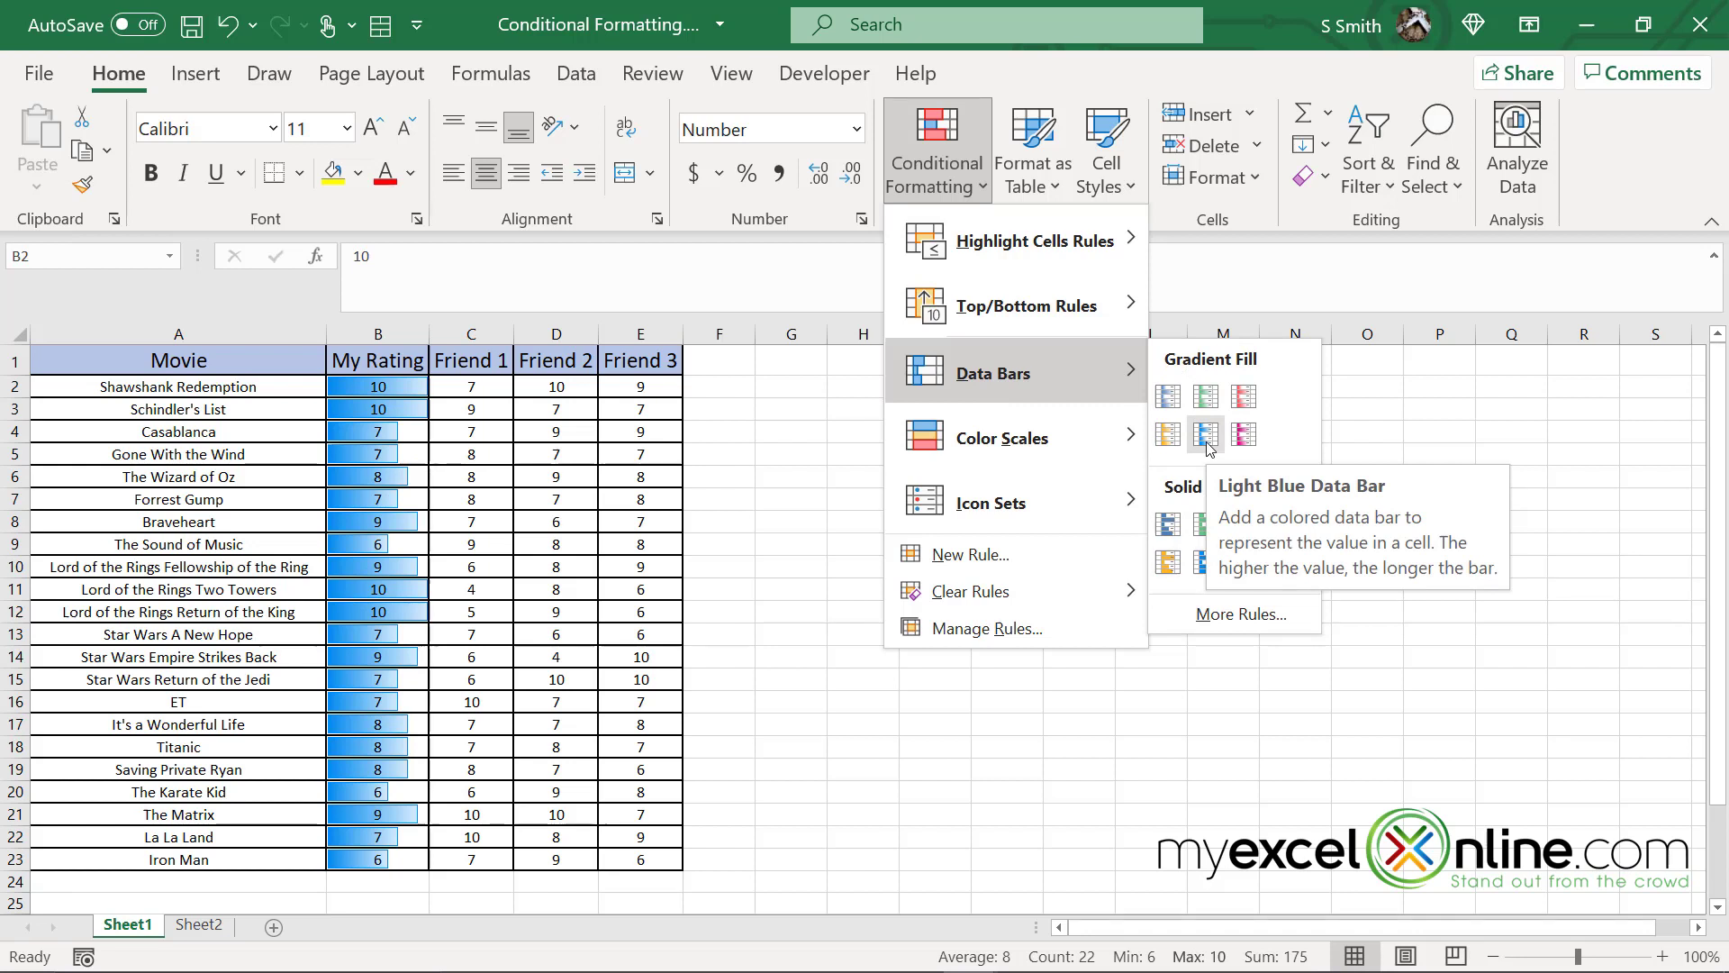
click(1204, 433)
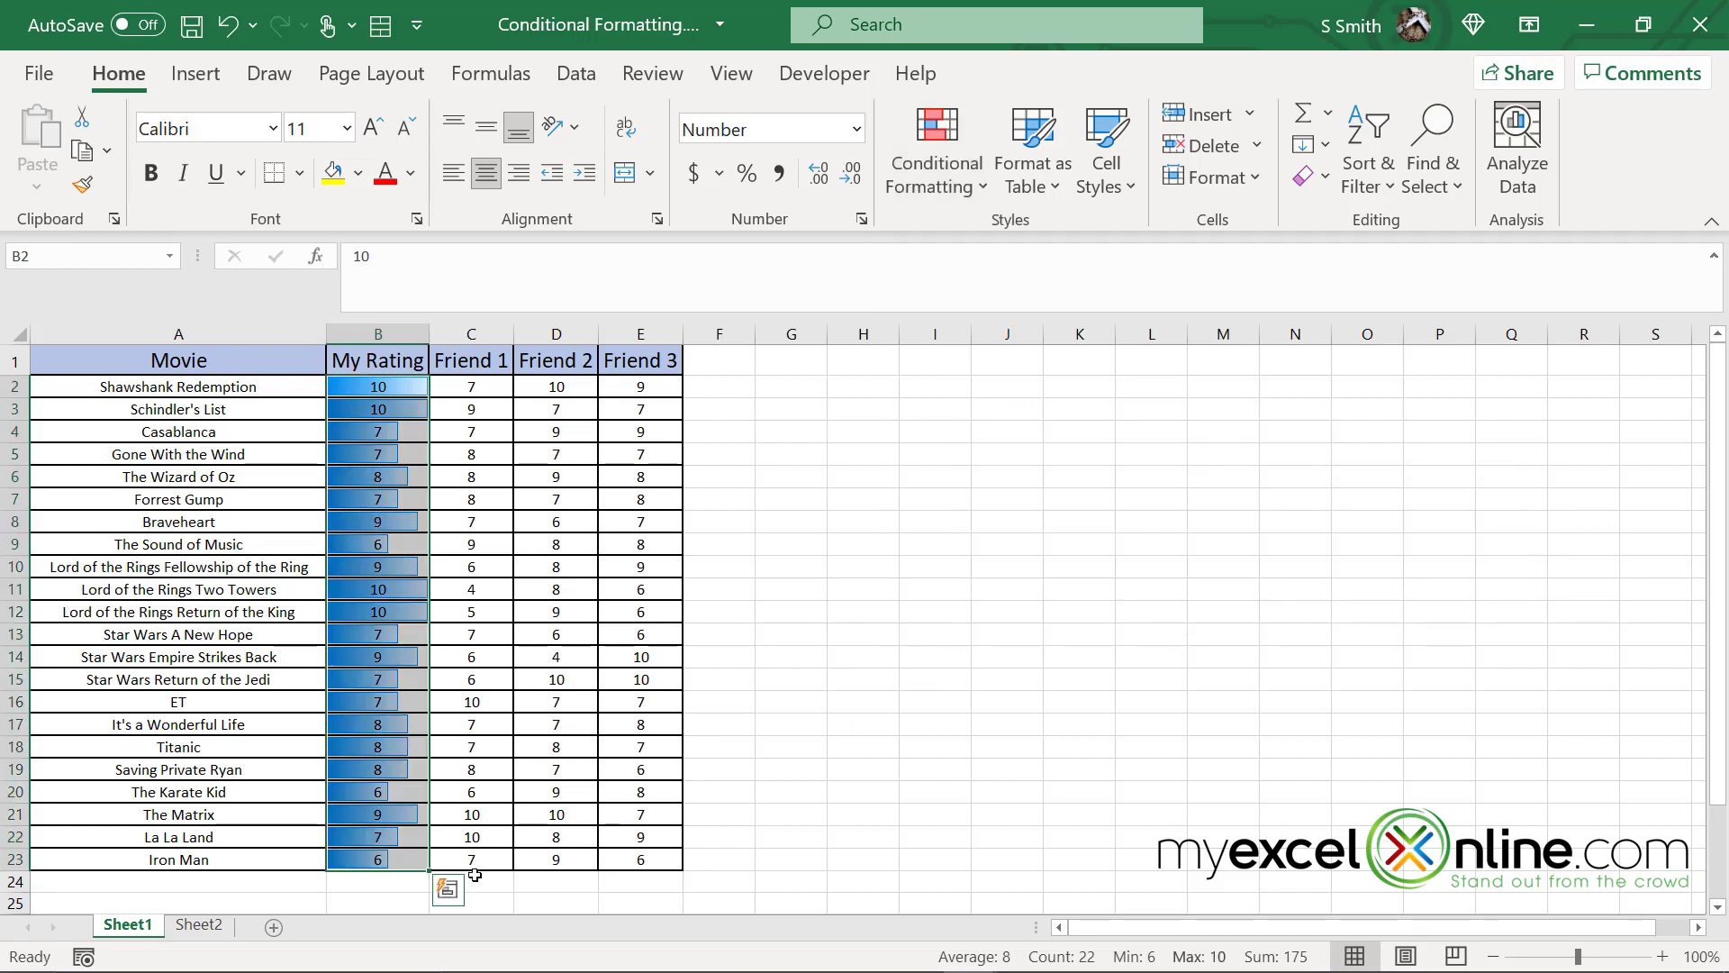
click(377, 880)
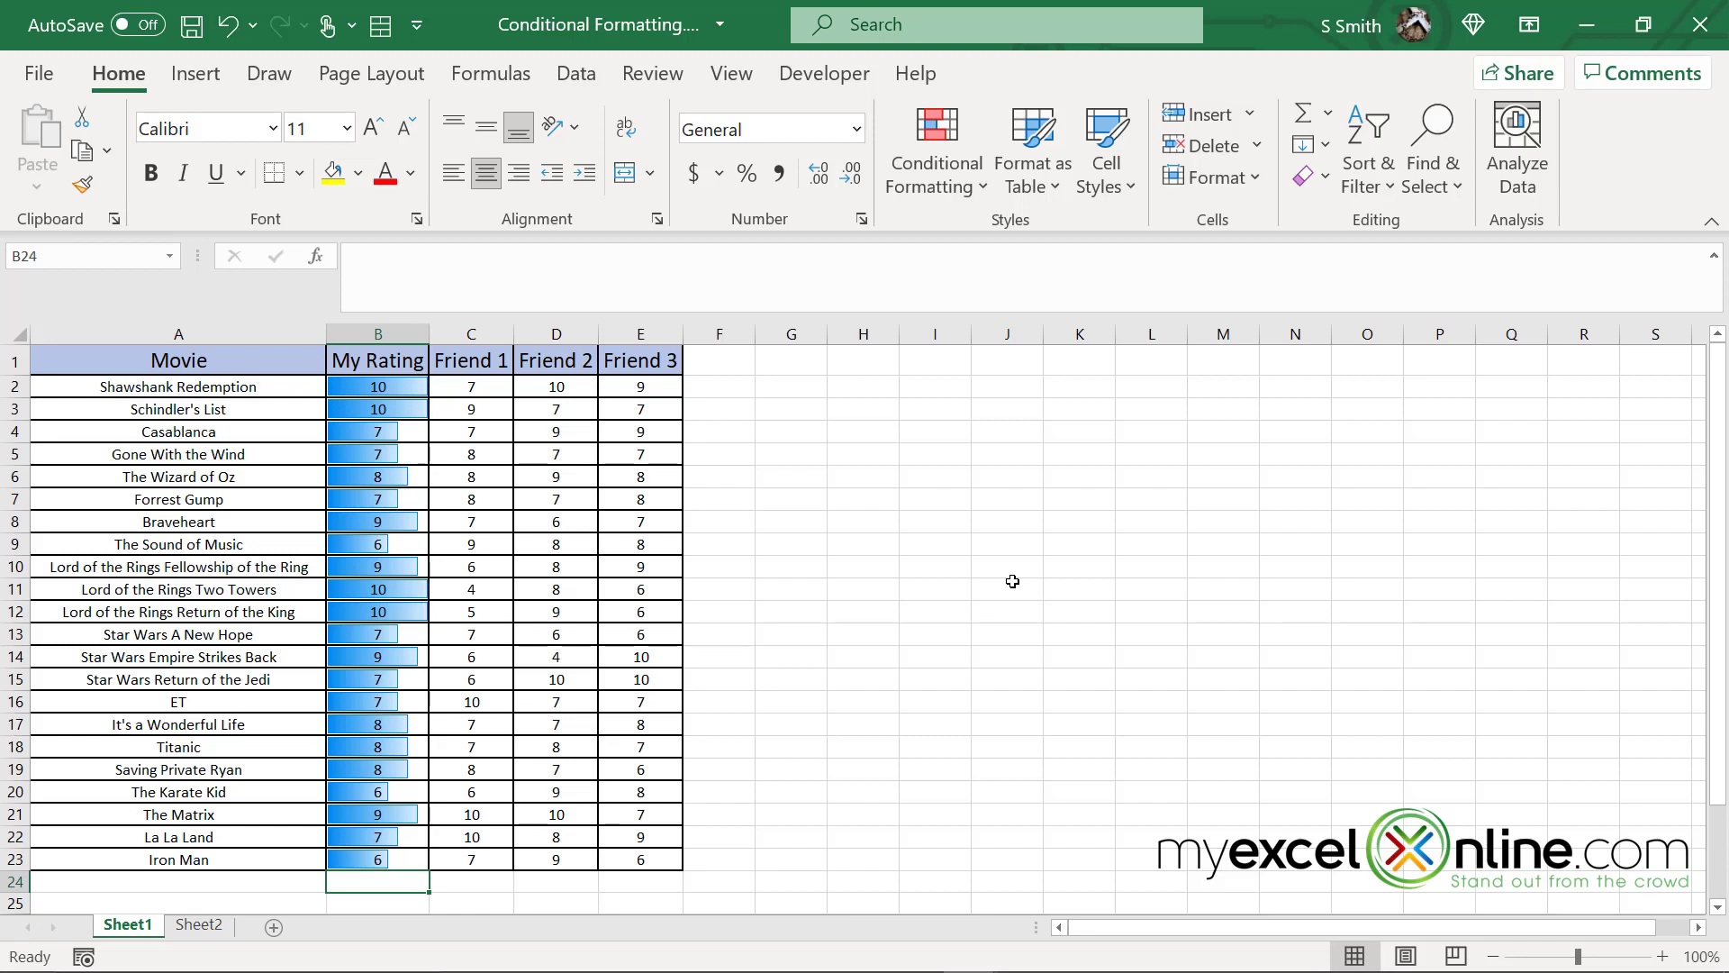
mouse_move(955, 241)
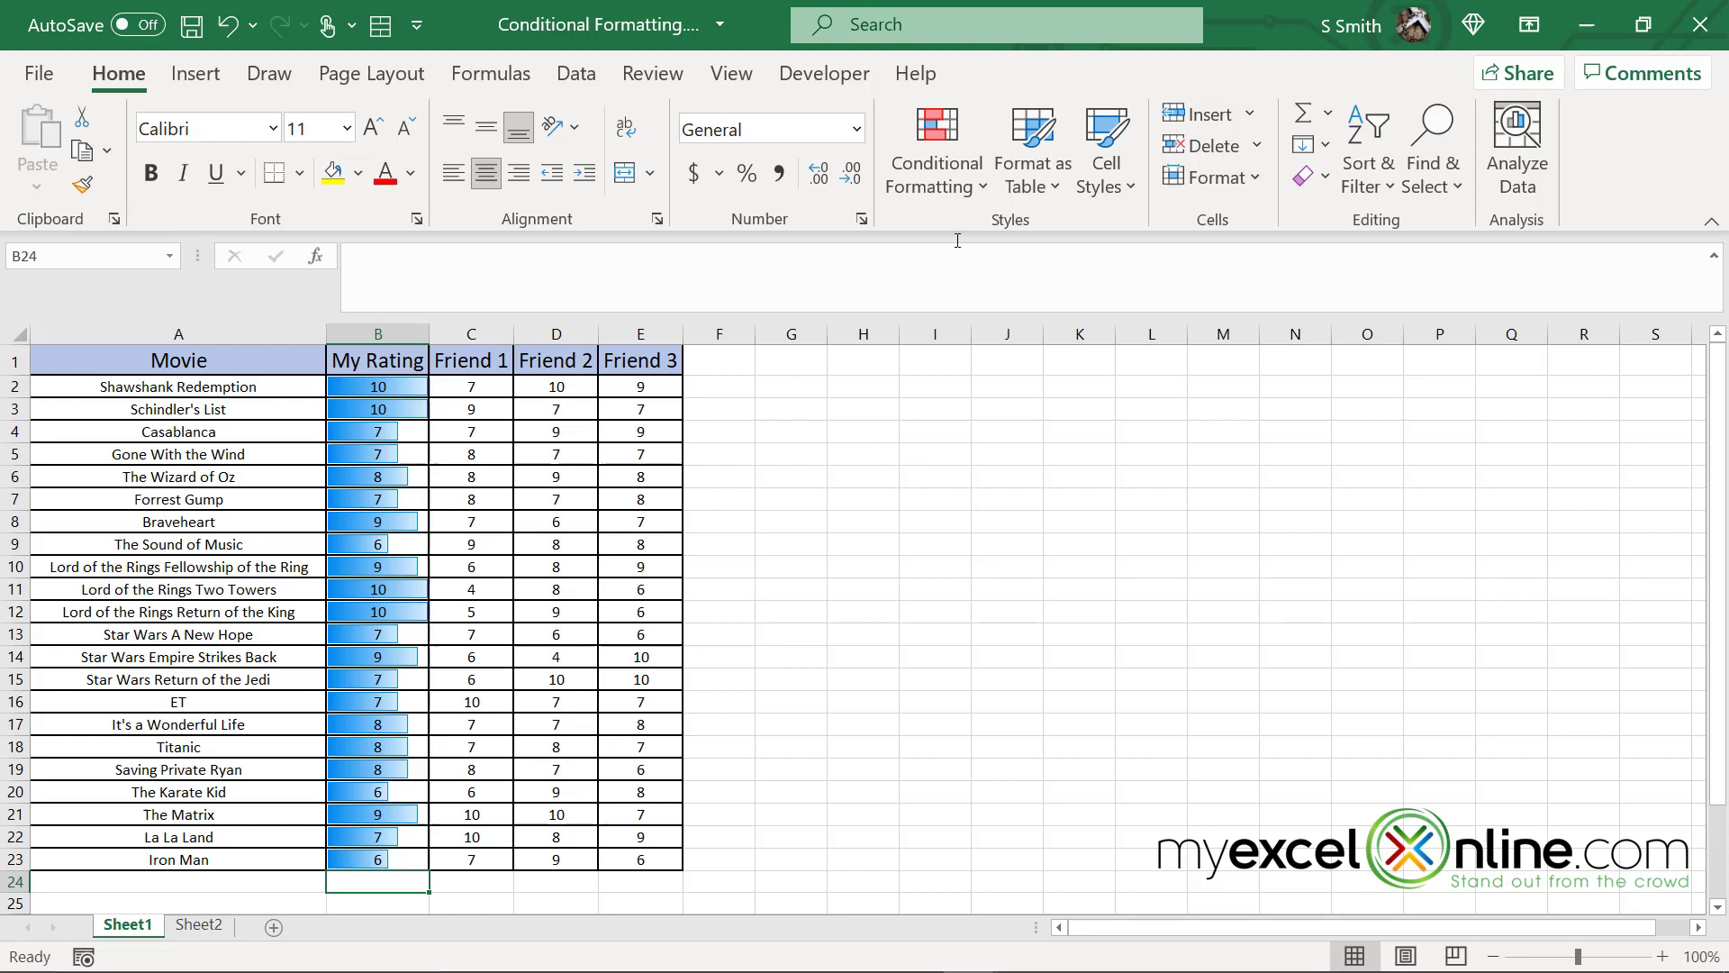
click(934, 149)
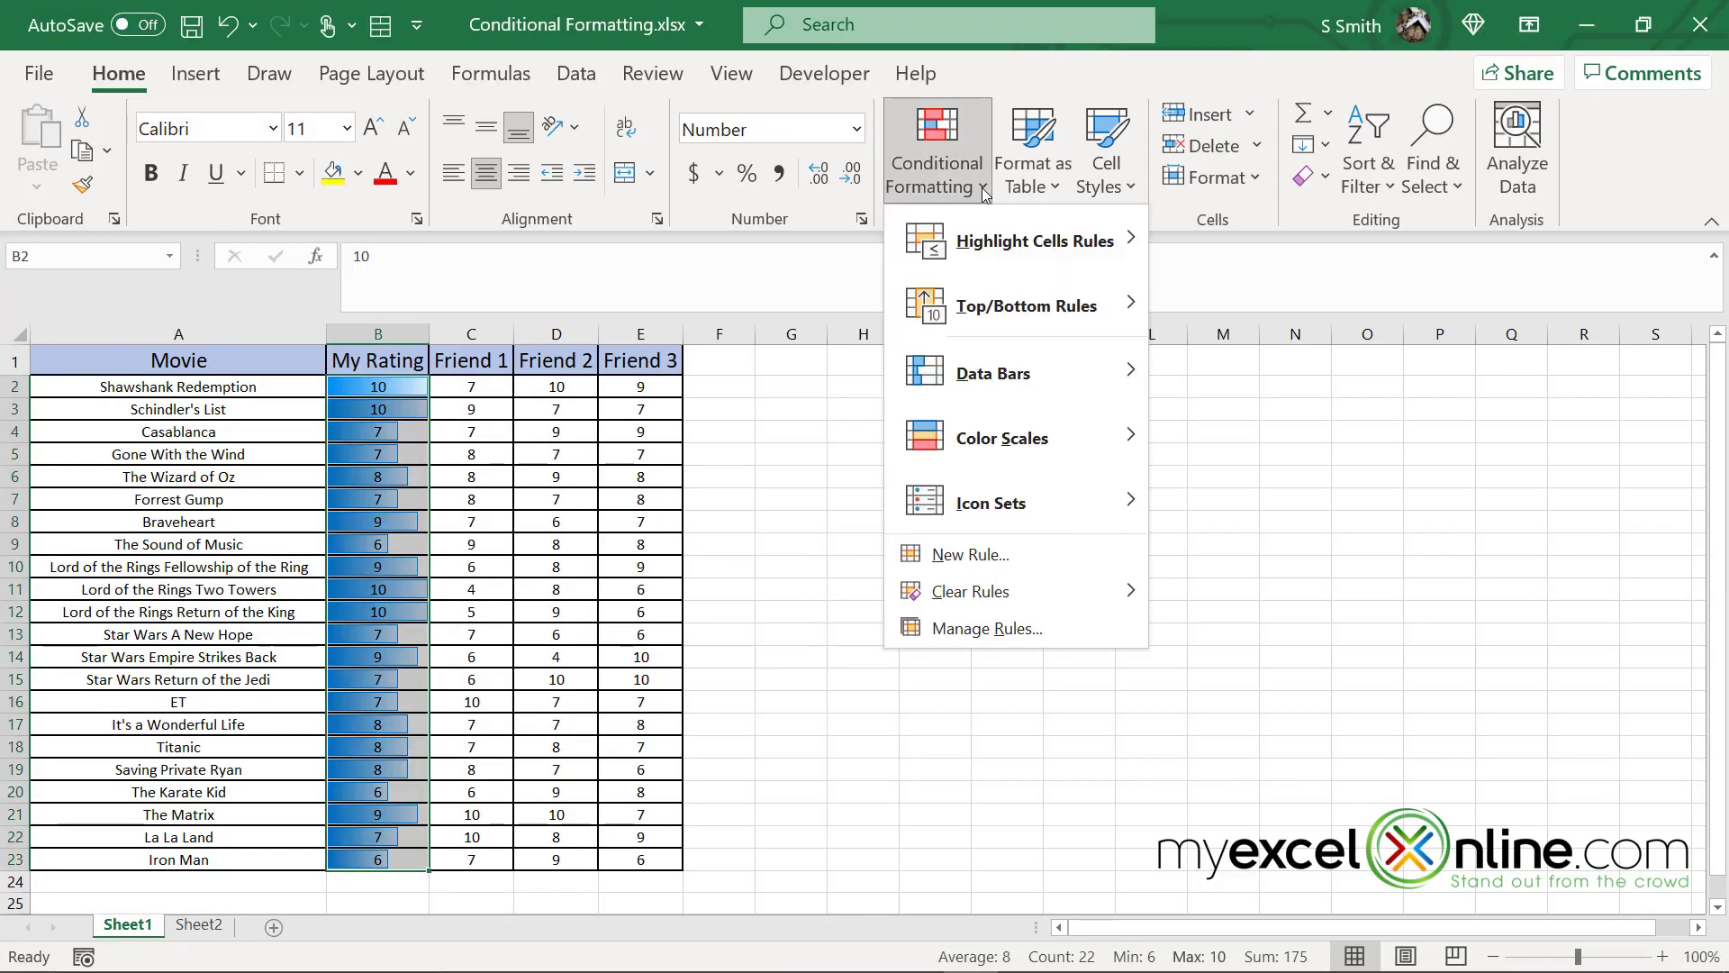
mouse_move(994, 229)
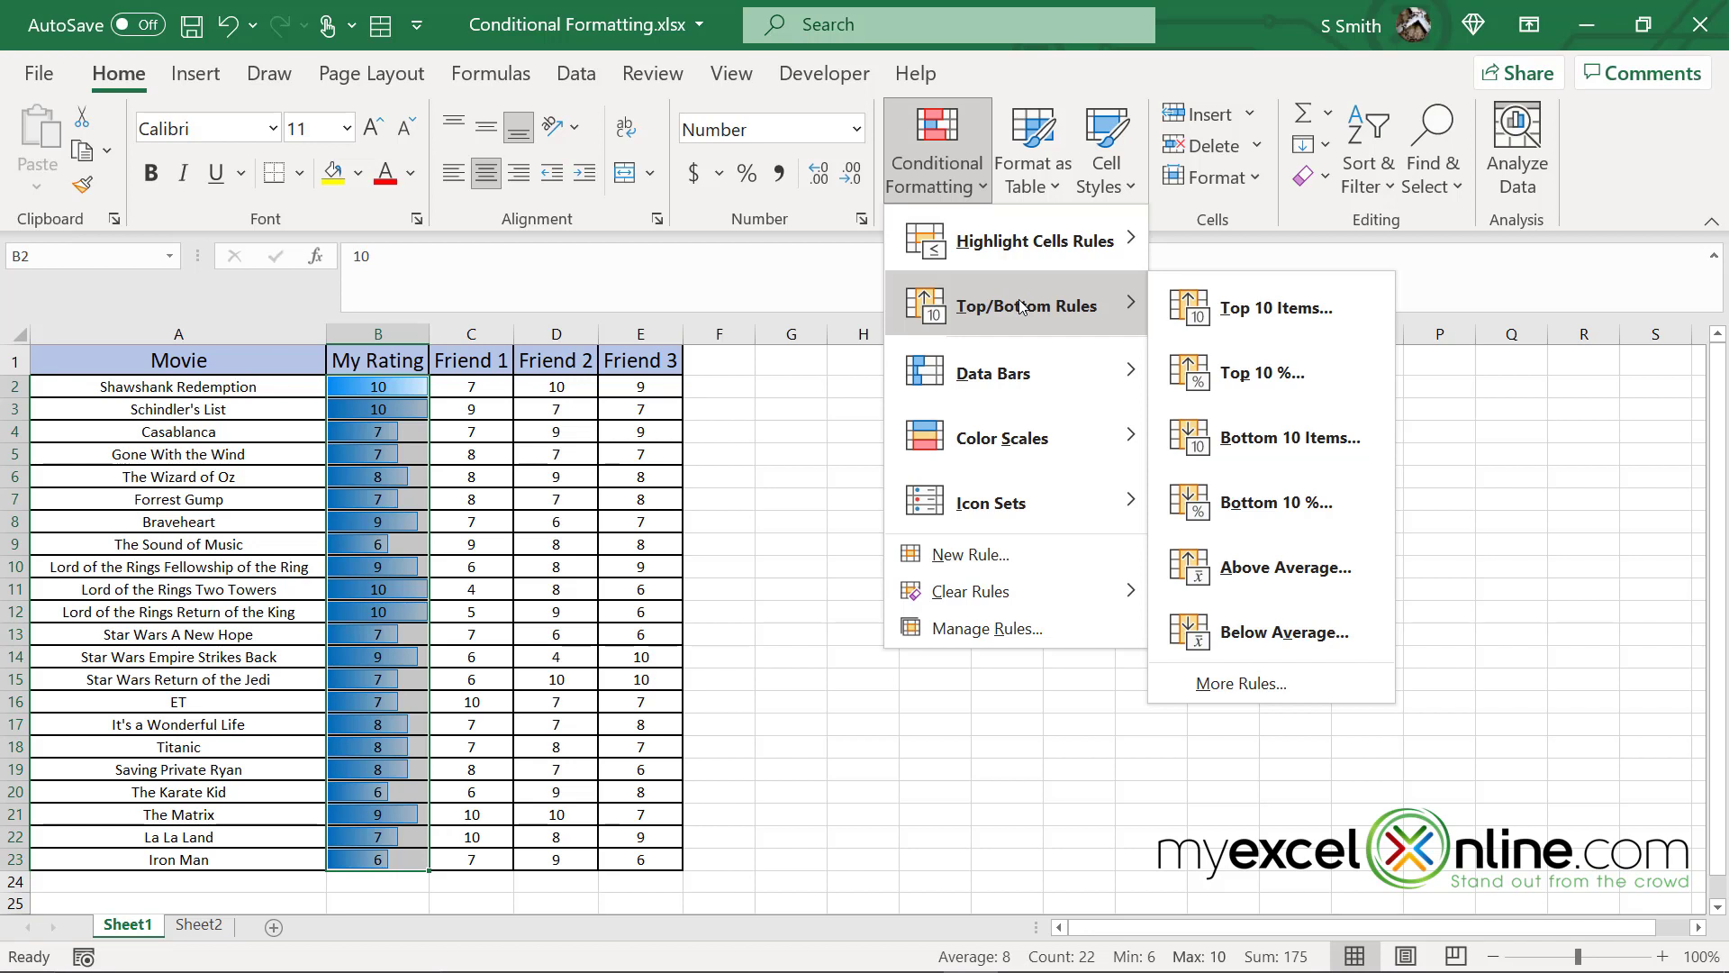
mouse_move(993, 372)
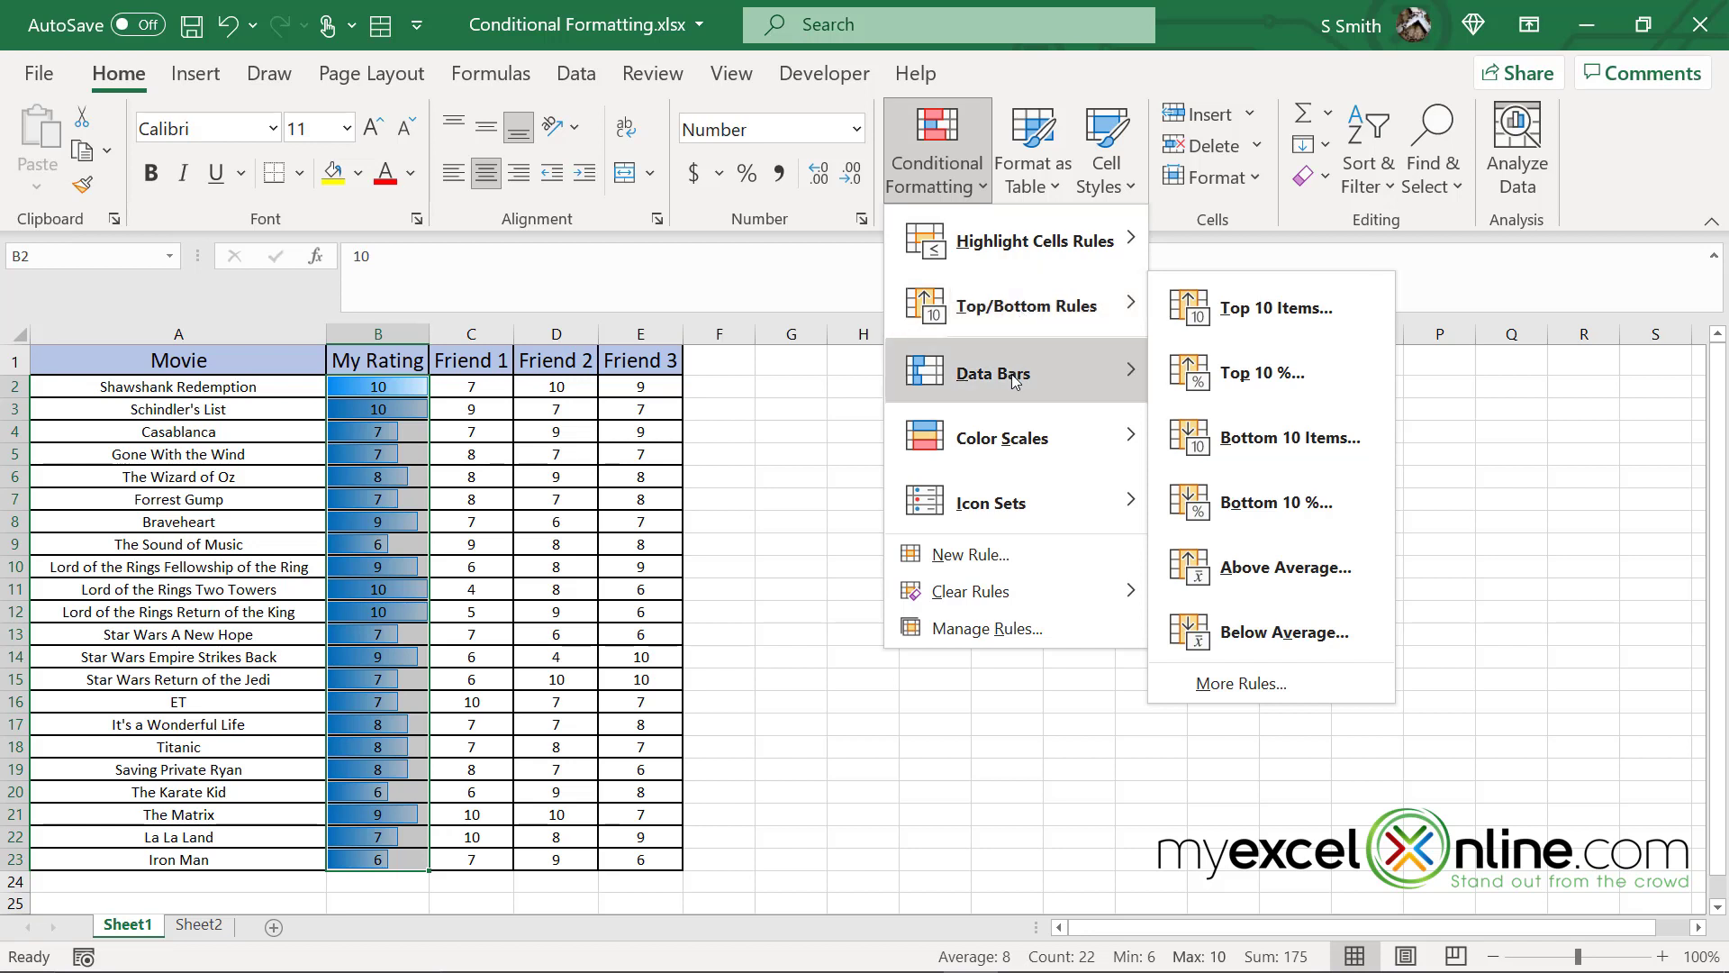